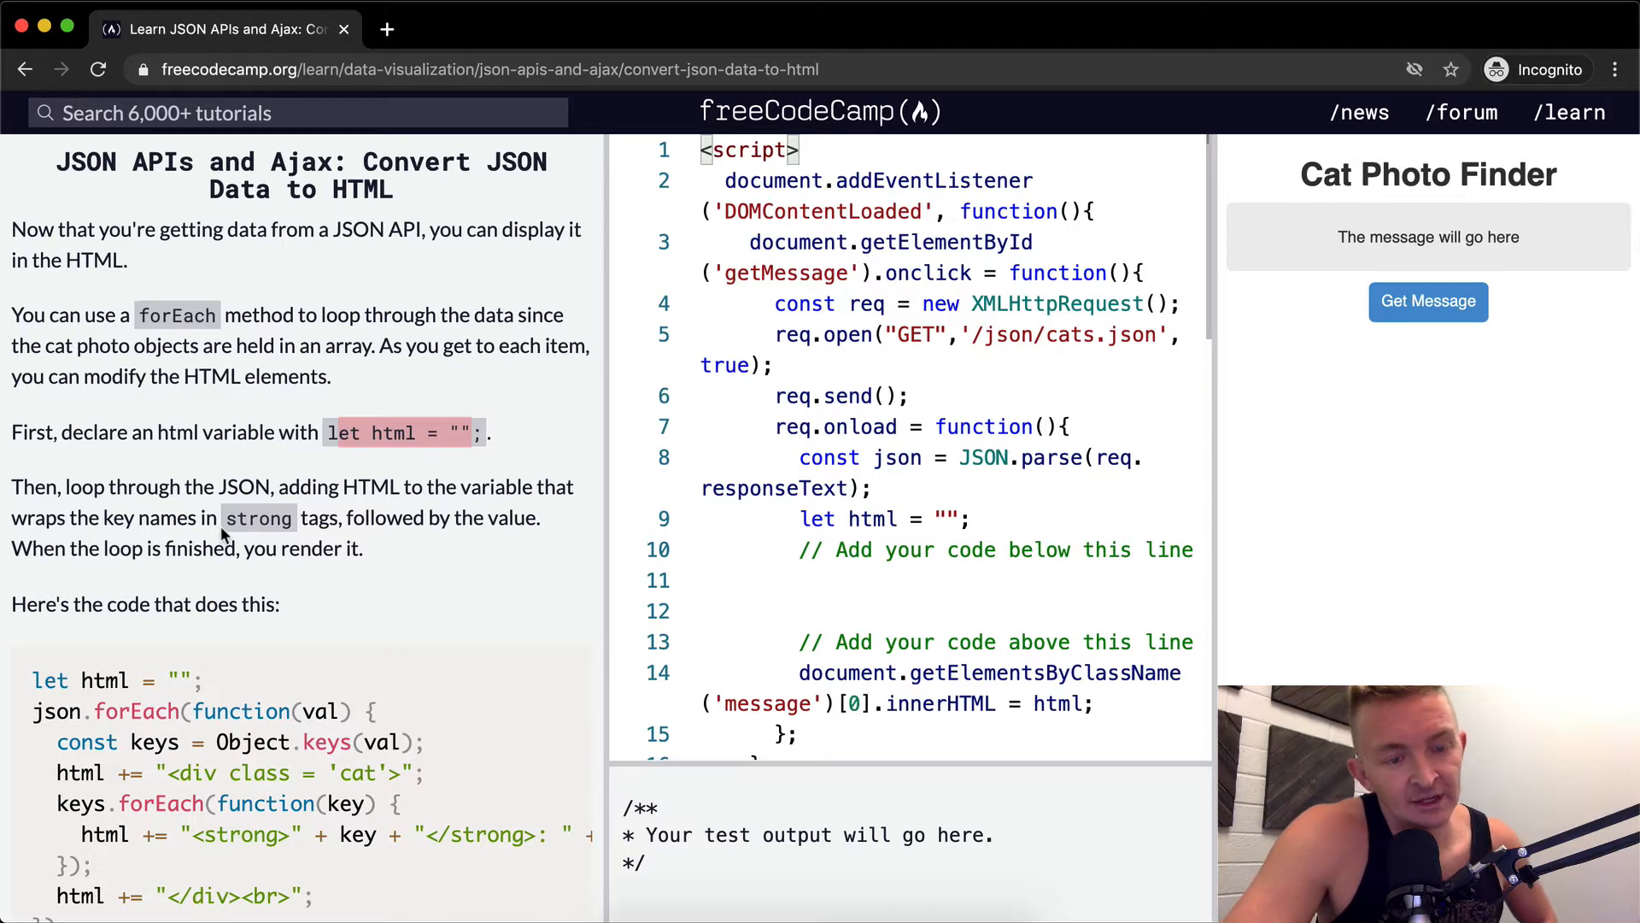
pyautogui.moveTo(412, 521)
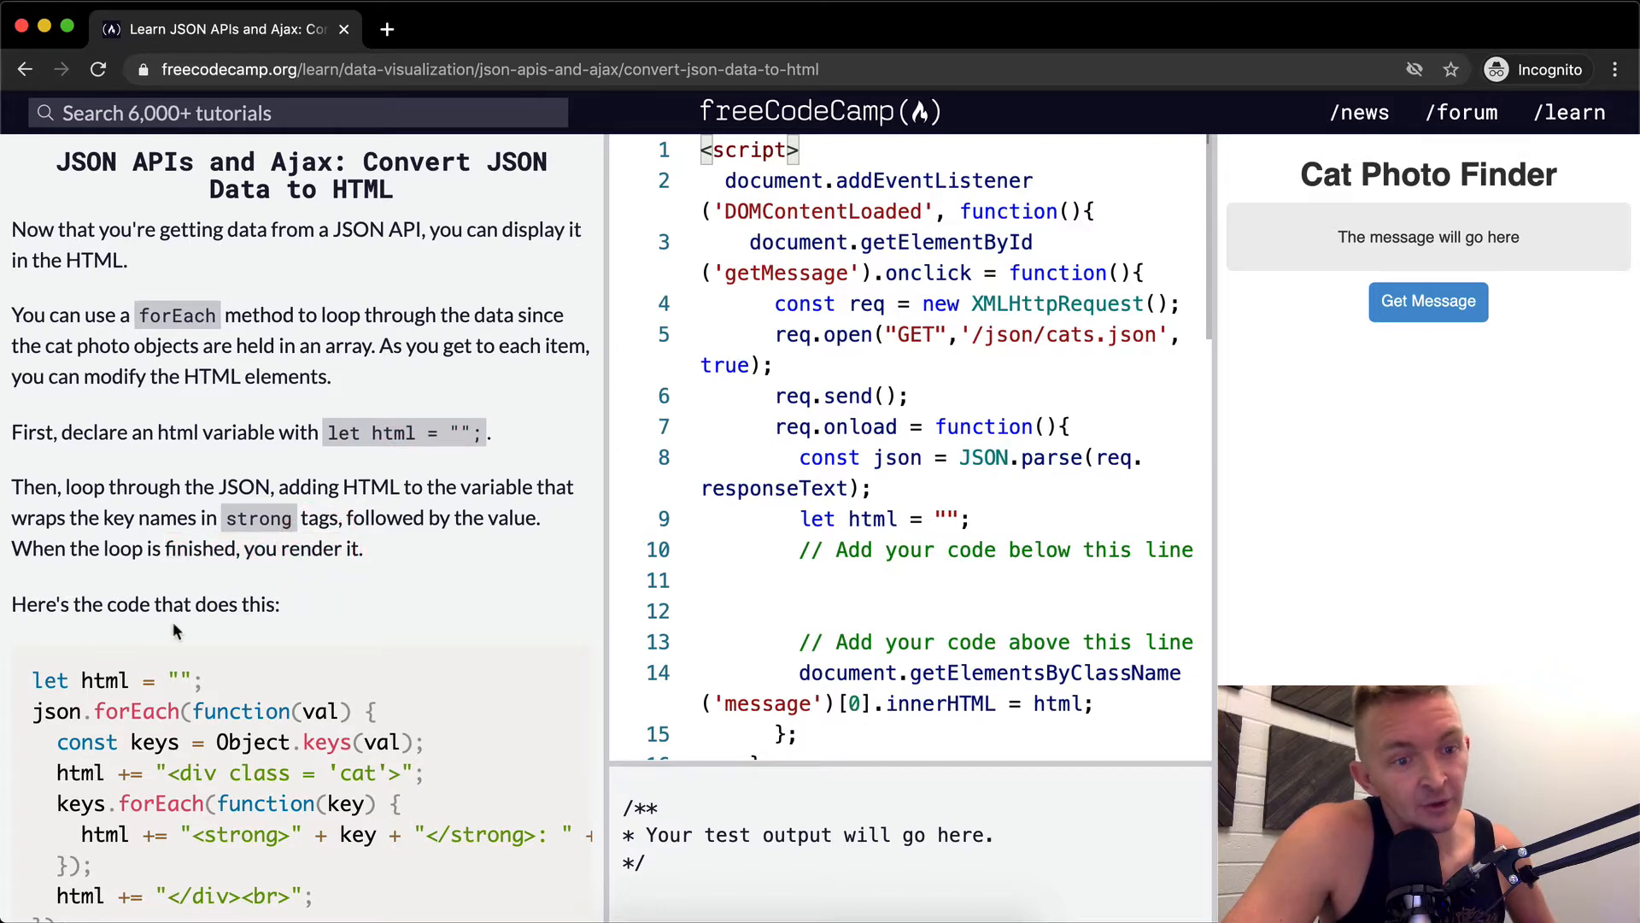
# Review the example's json.forEach(val) and Object.keys(val) lines in the instructions
pyautogui.scroll(-3)
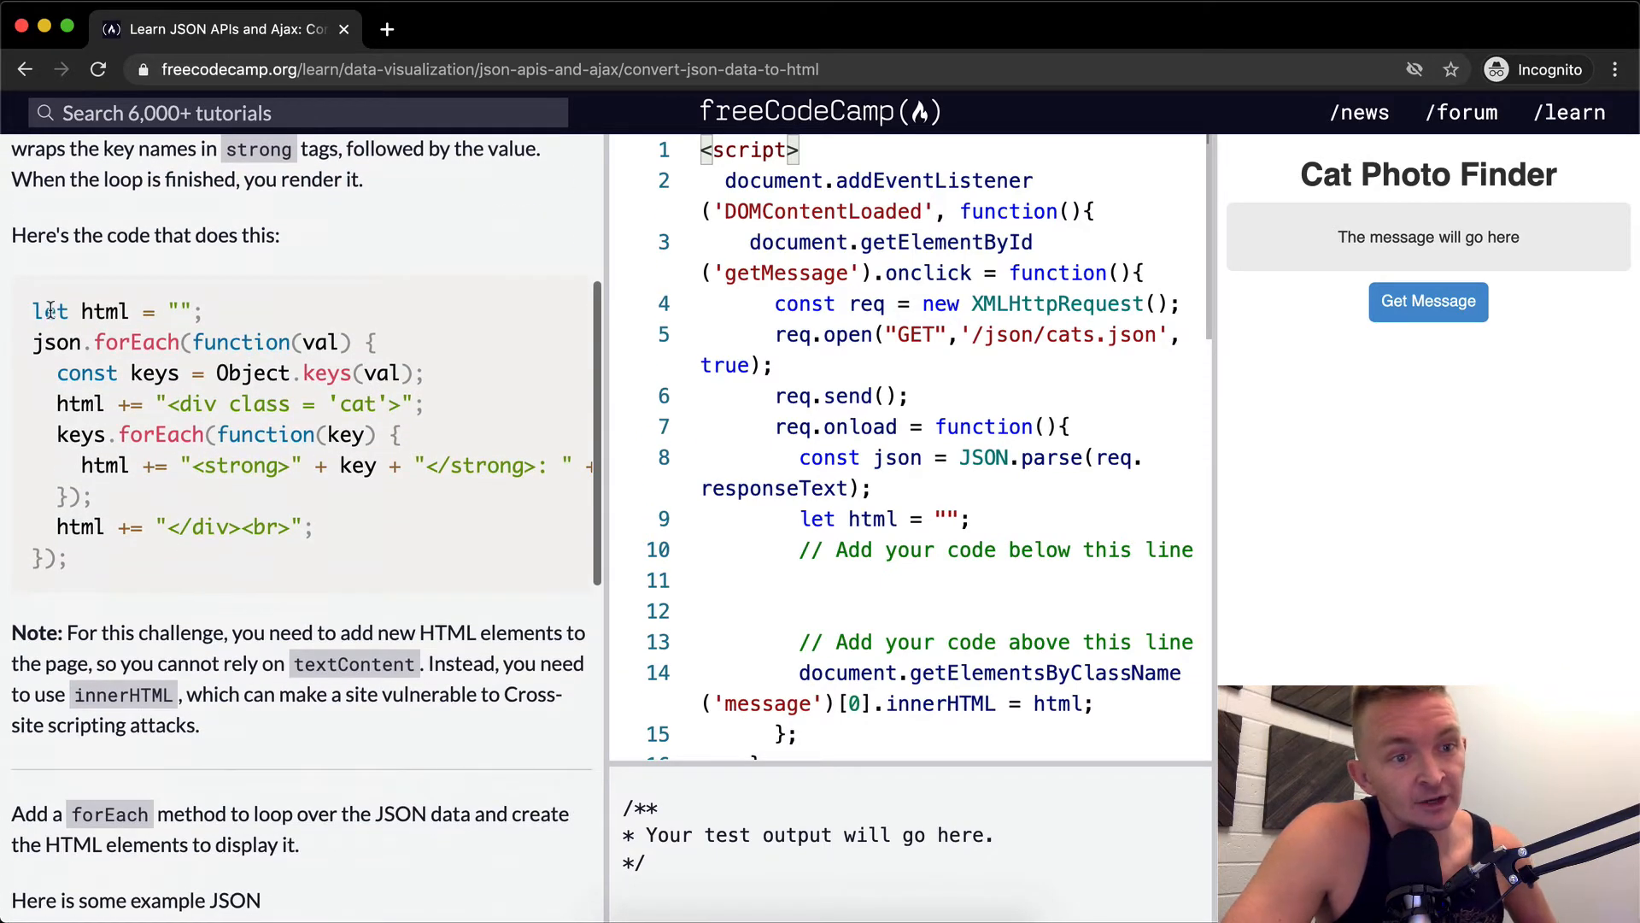
pyautogui.doubleClick(171, 311)
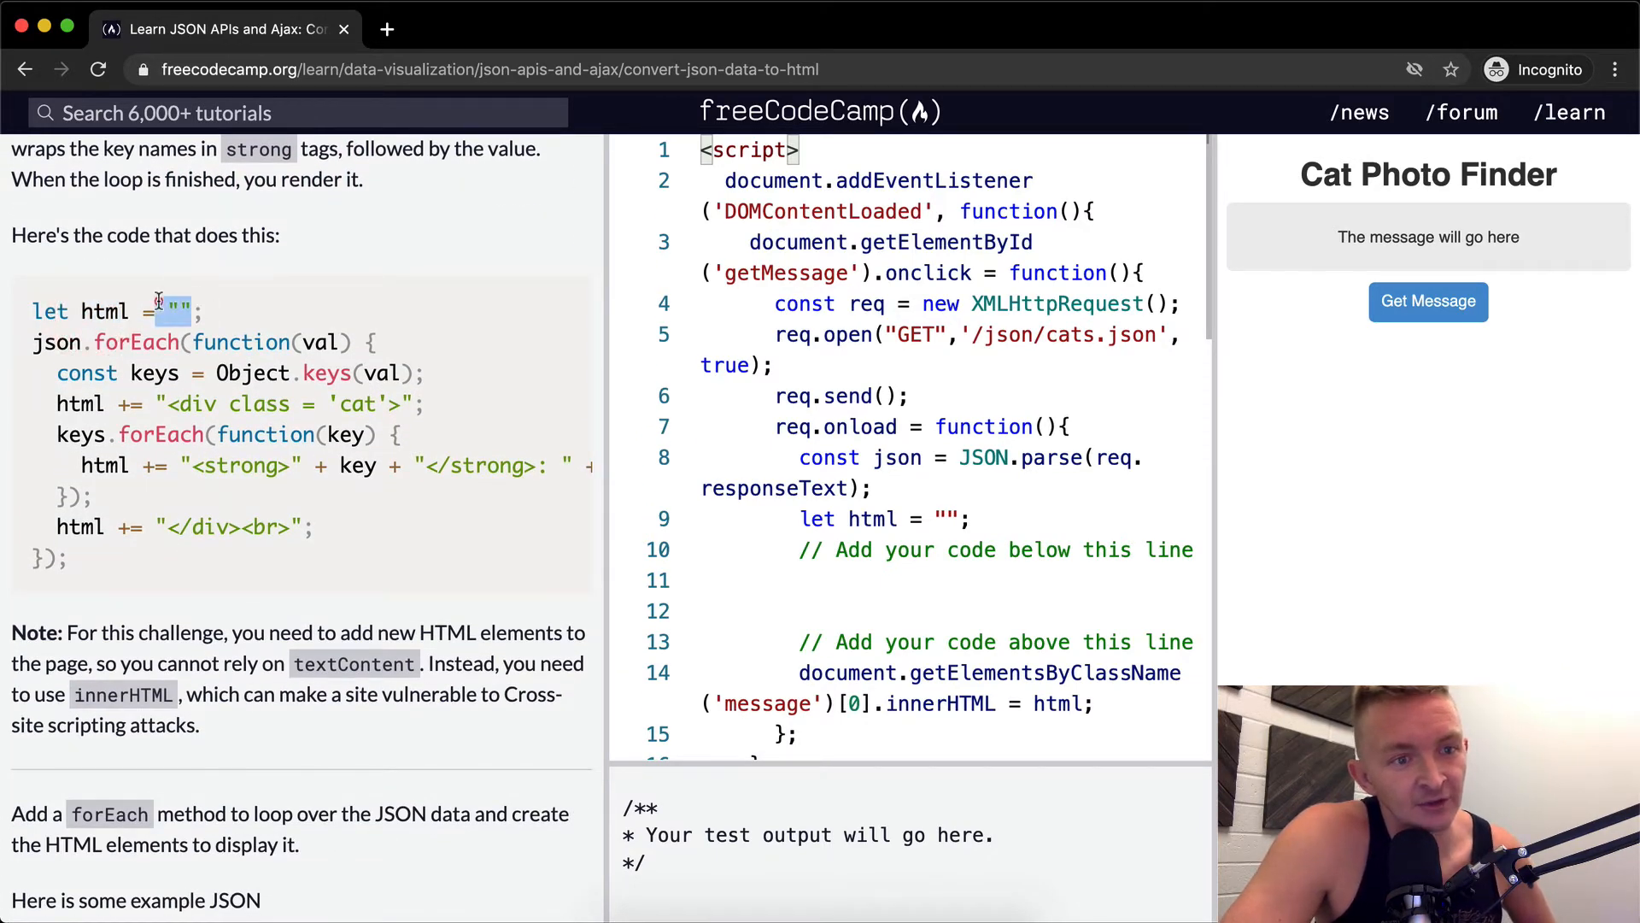
pyautogui.doubleClick(54, 342)
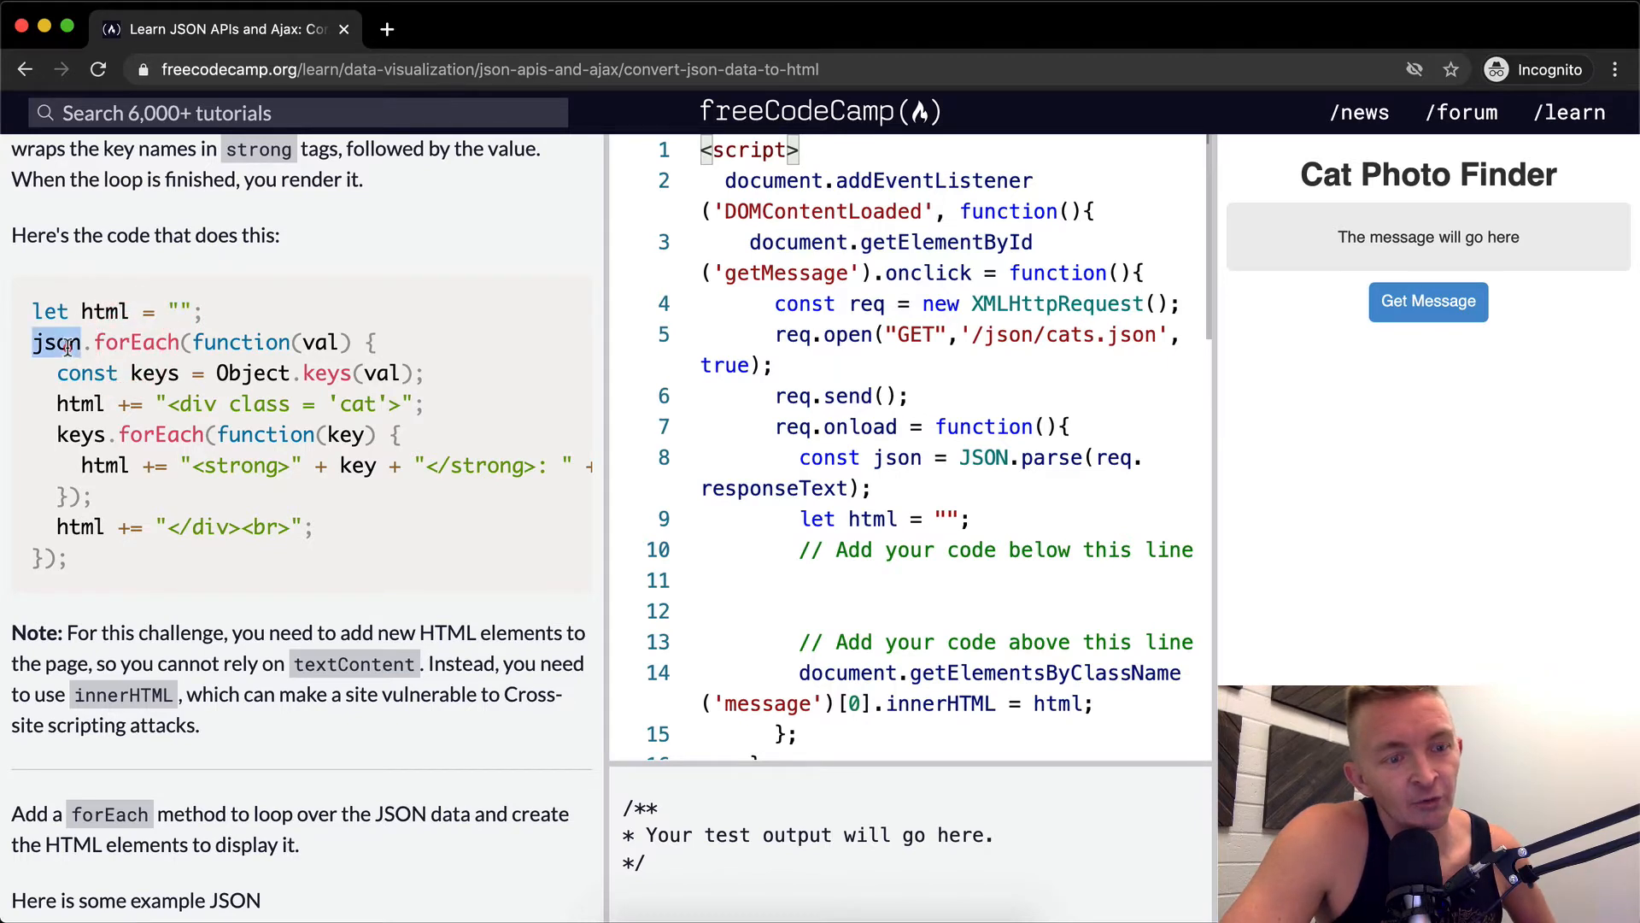
pyautogui.doubleClick(137, 342)
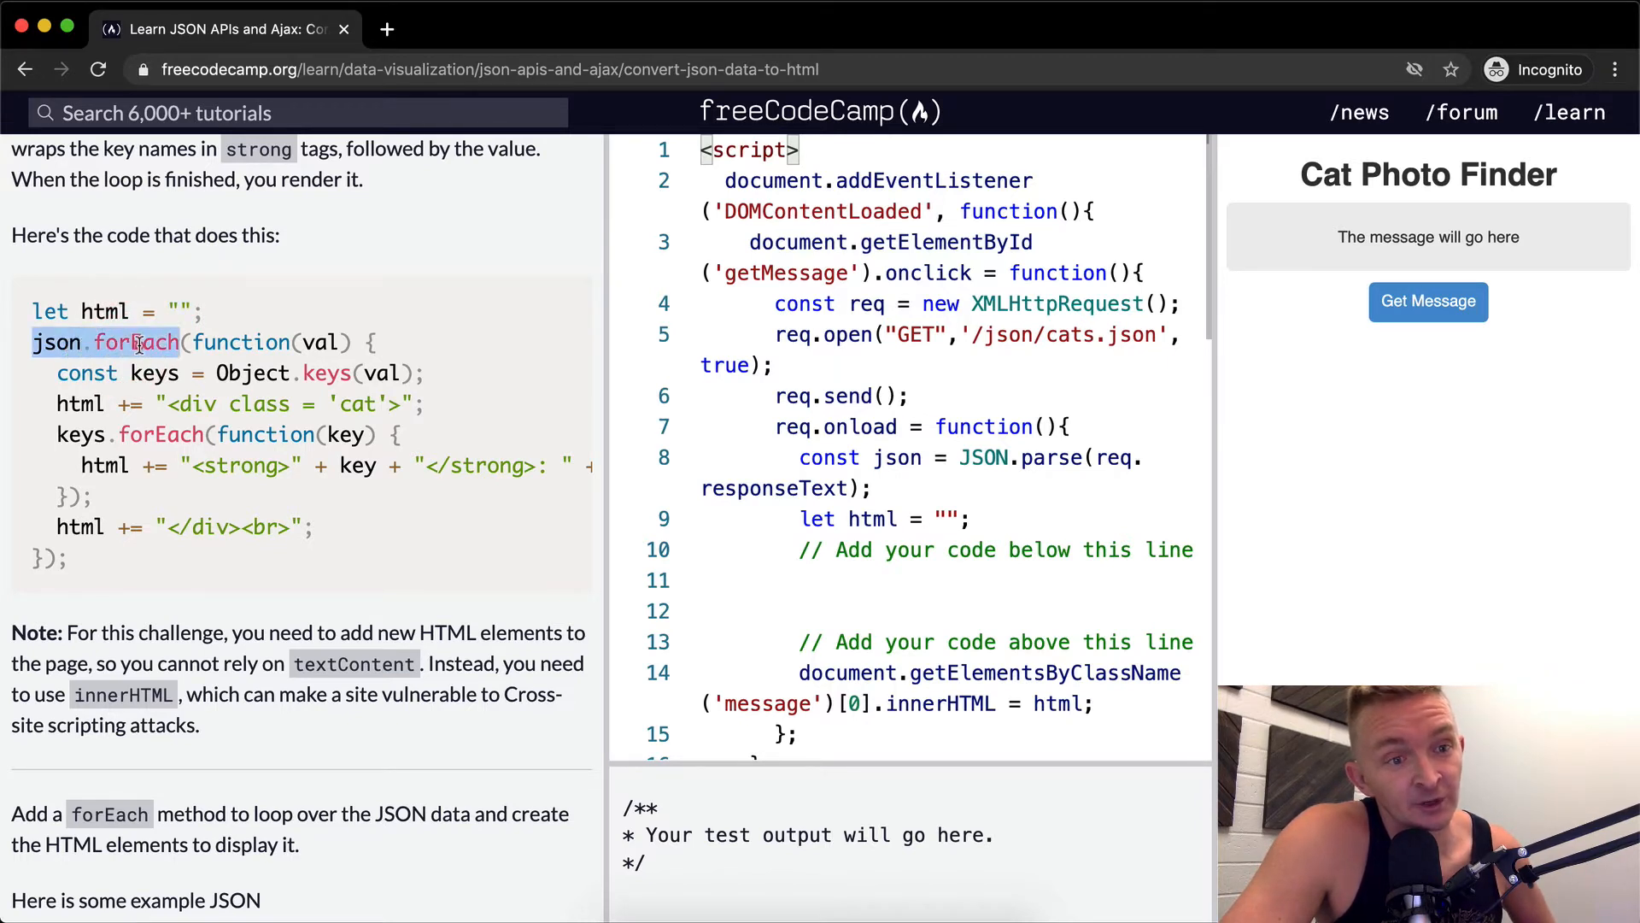
pyautogui.doubleClick(235, 342)
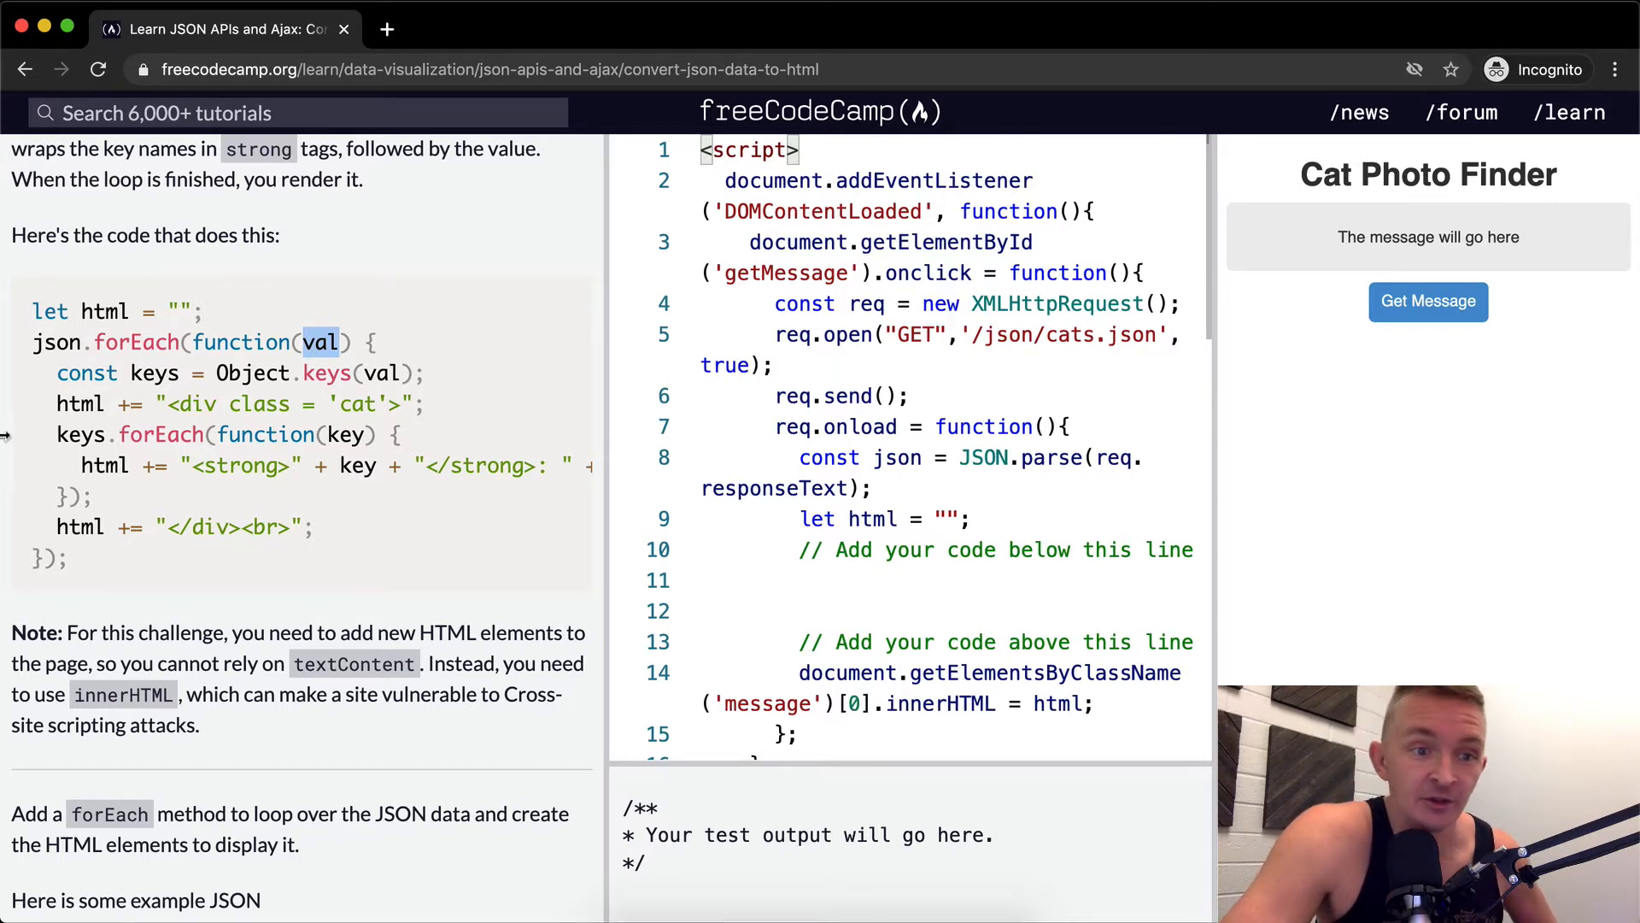
pyautogui.doubleClick(157, 372)
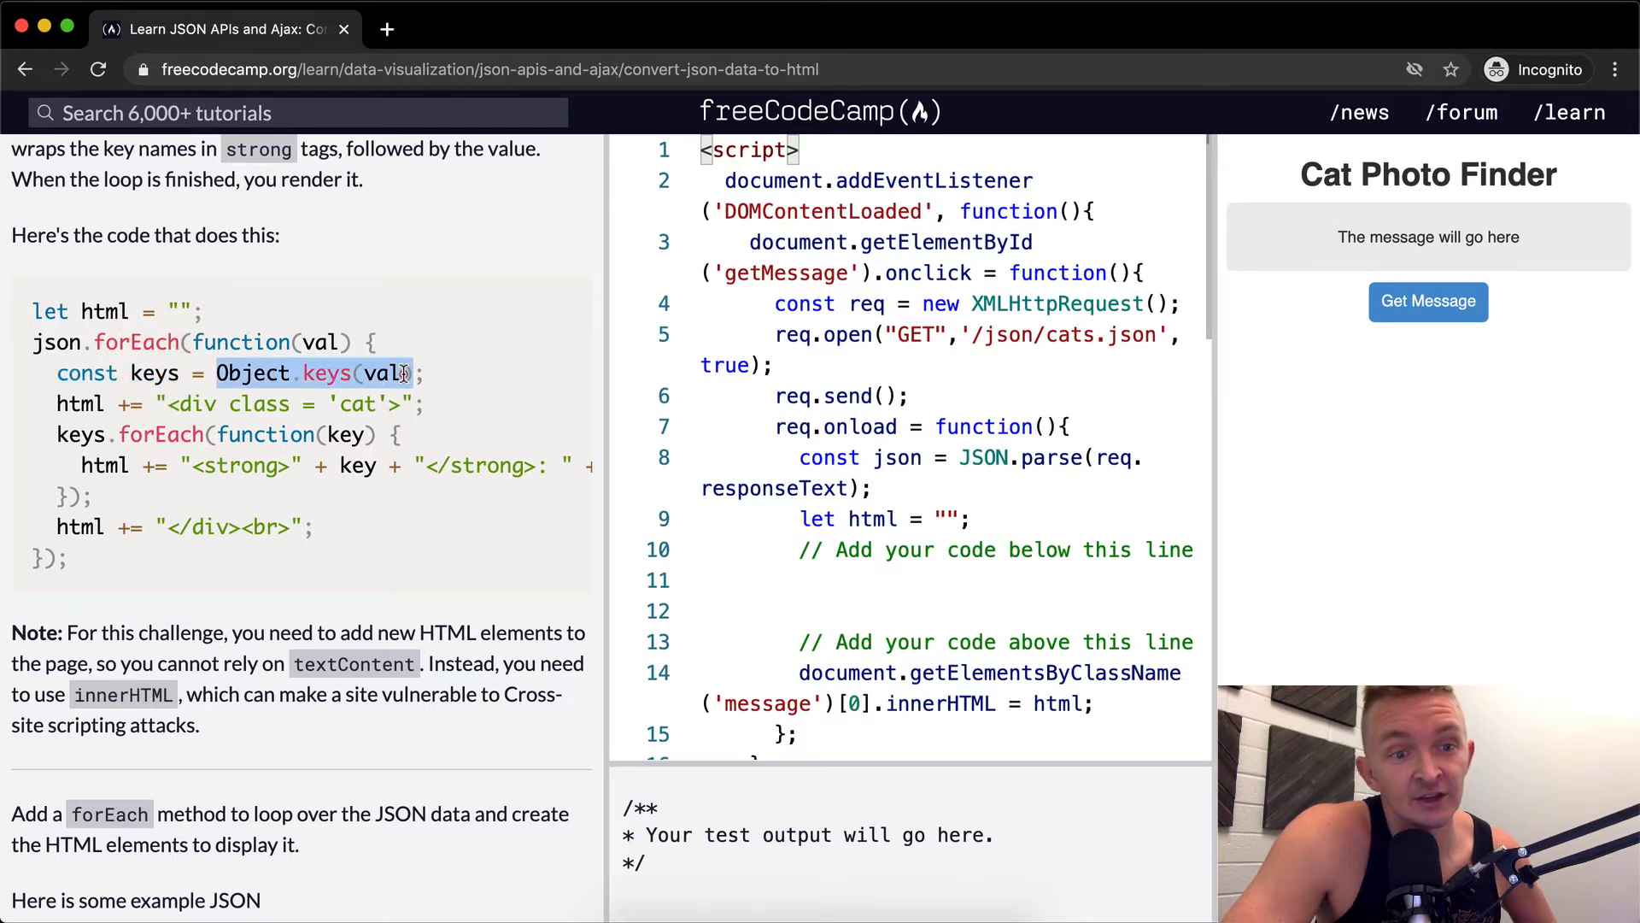
pyautogui.click(1426, 301)
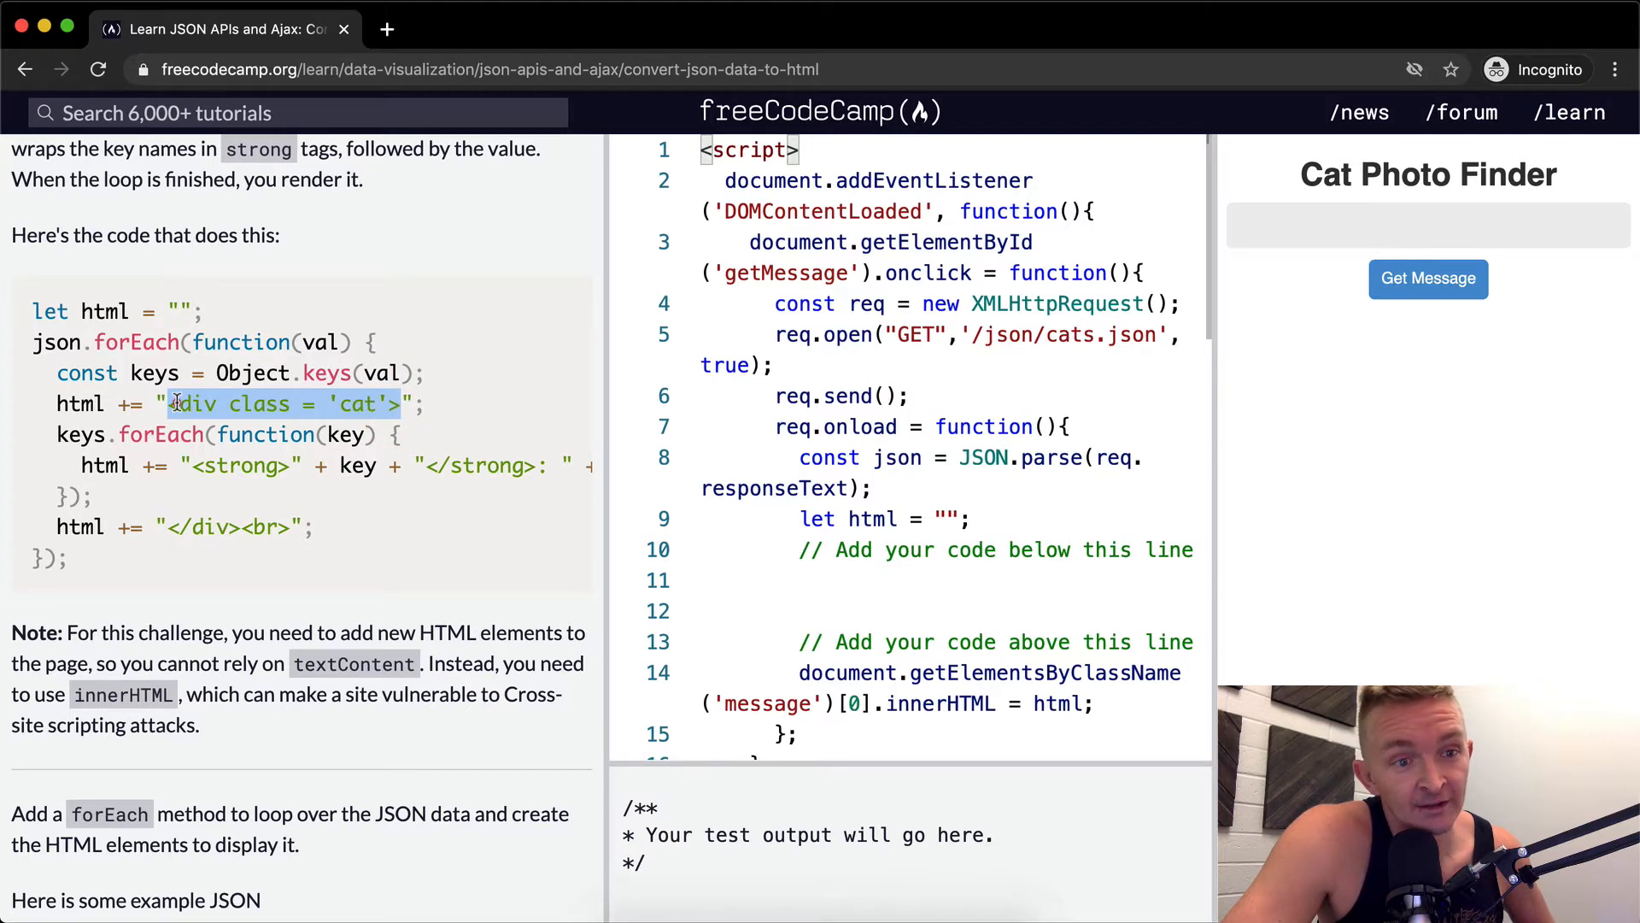
# Review the example's cat div and br strings, then the innerHTML note and sample cat JSON
pyautogui.doubleClick(80, 404)
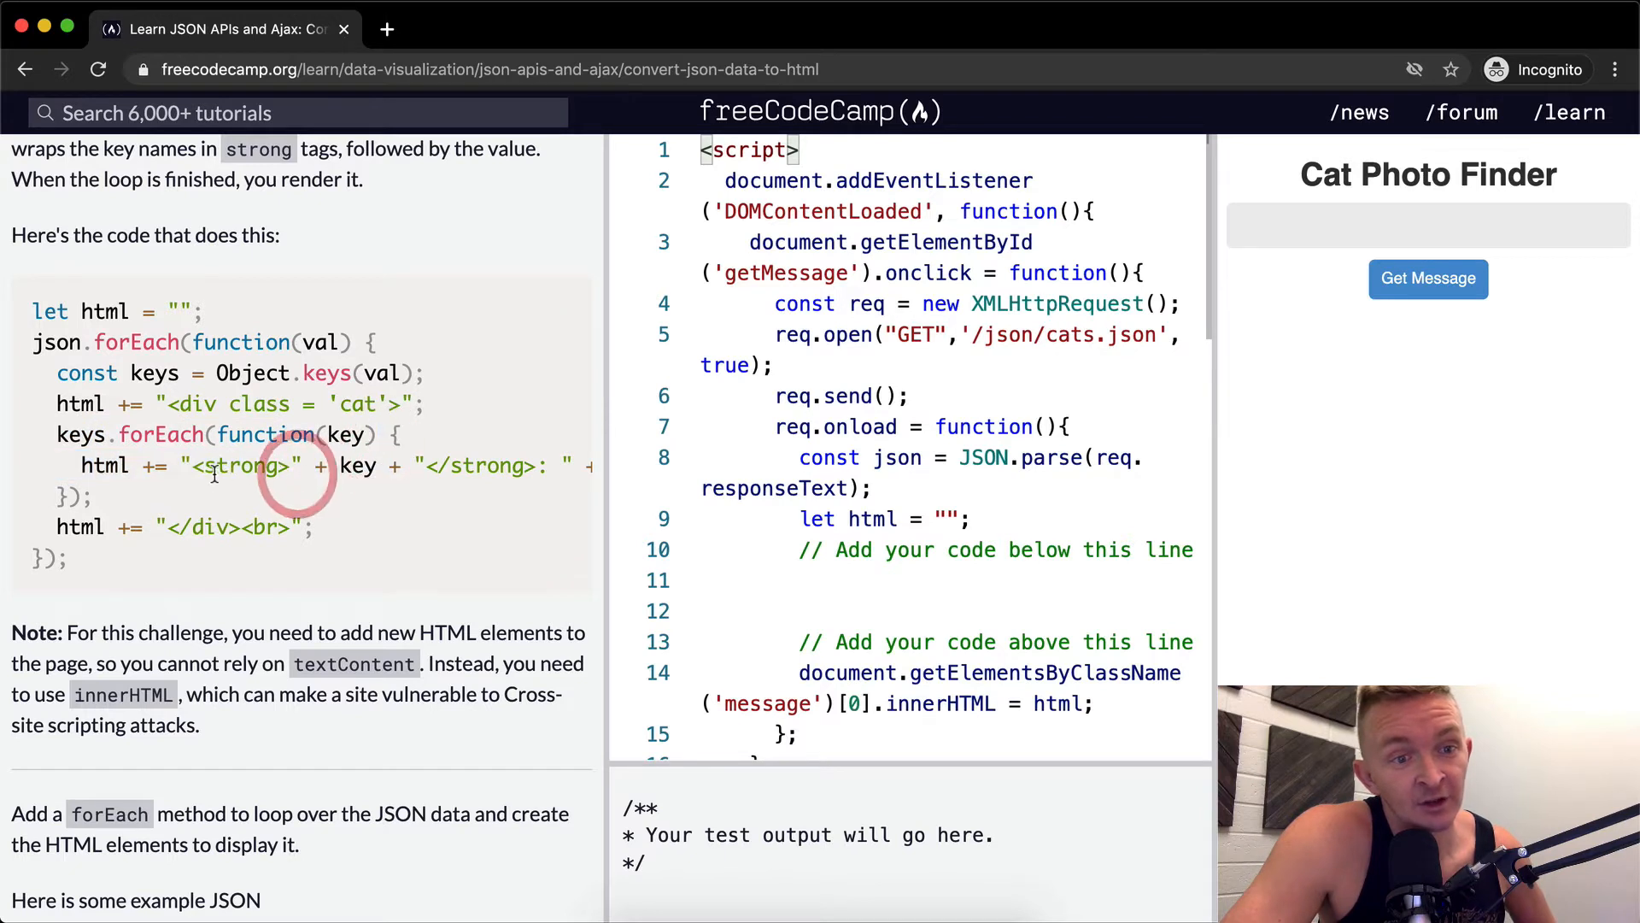
pyautogui.moveTo(193, 464); pyautogui.dragTo(518, 465)
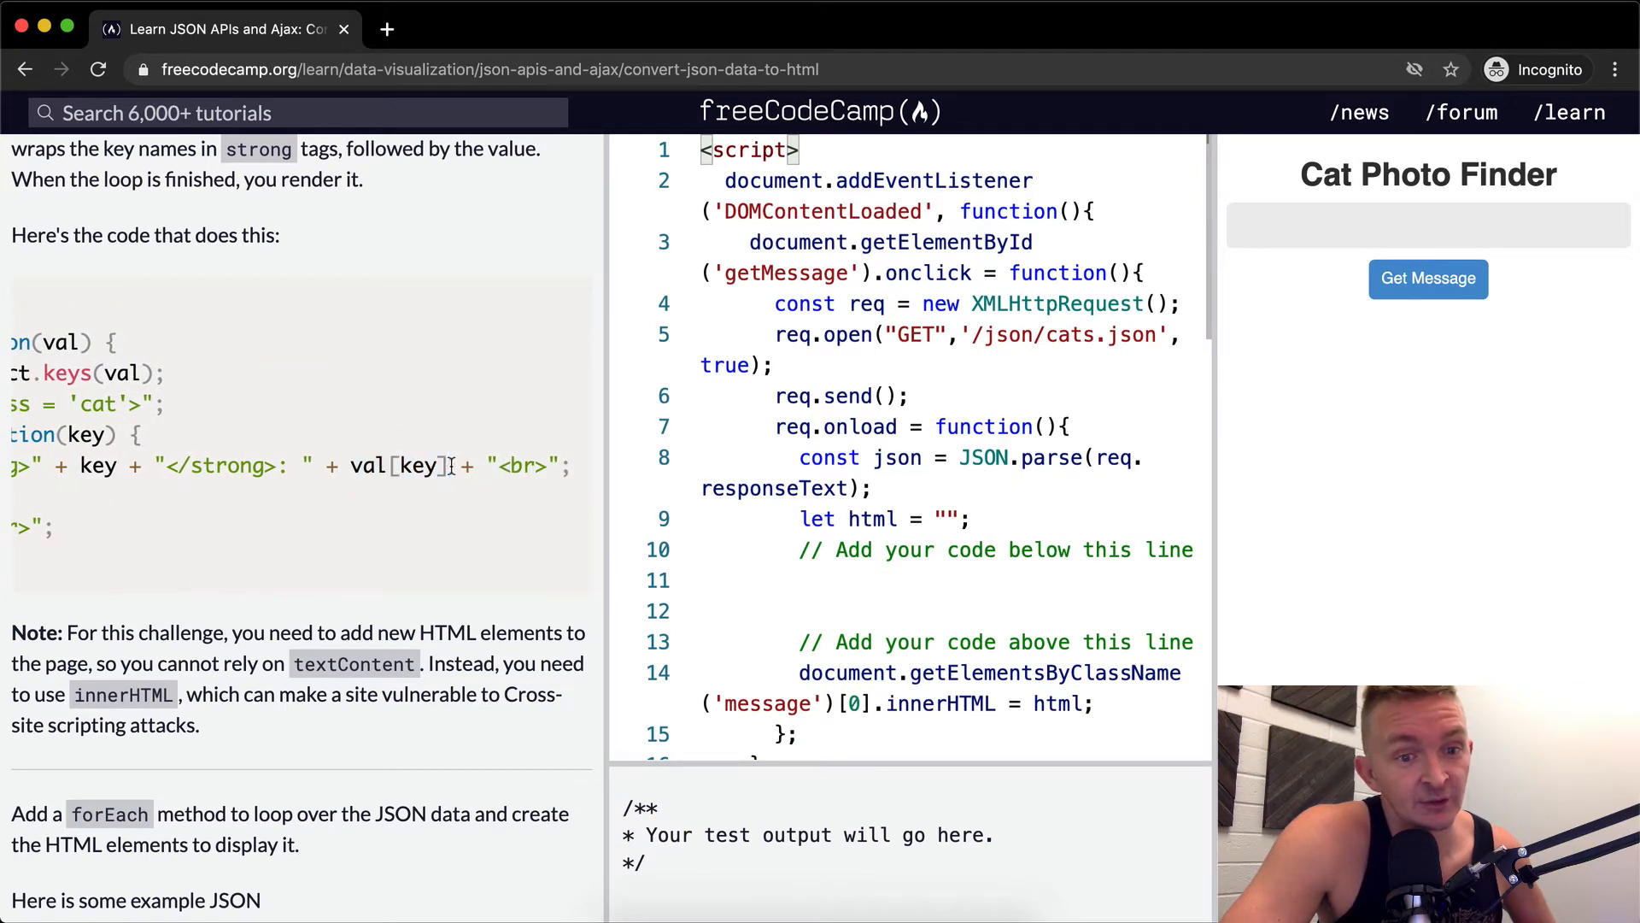
pyautogui.doubleClick(404, 465)
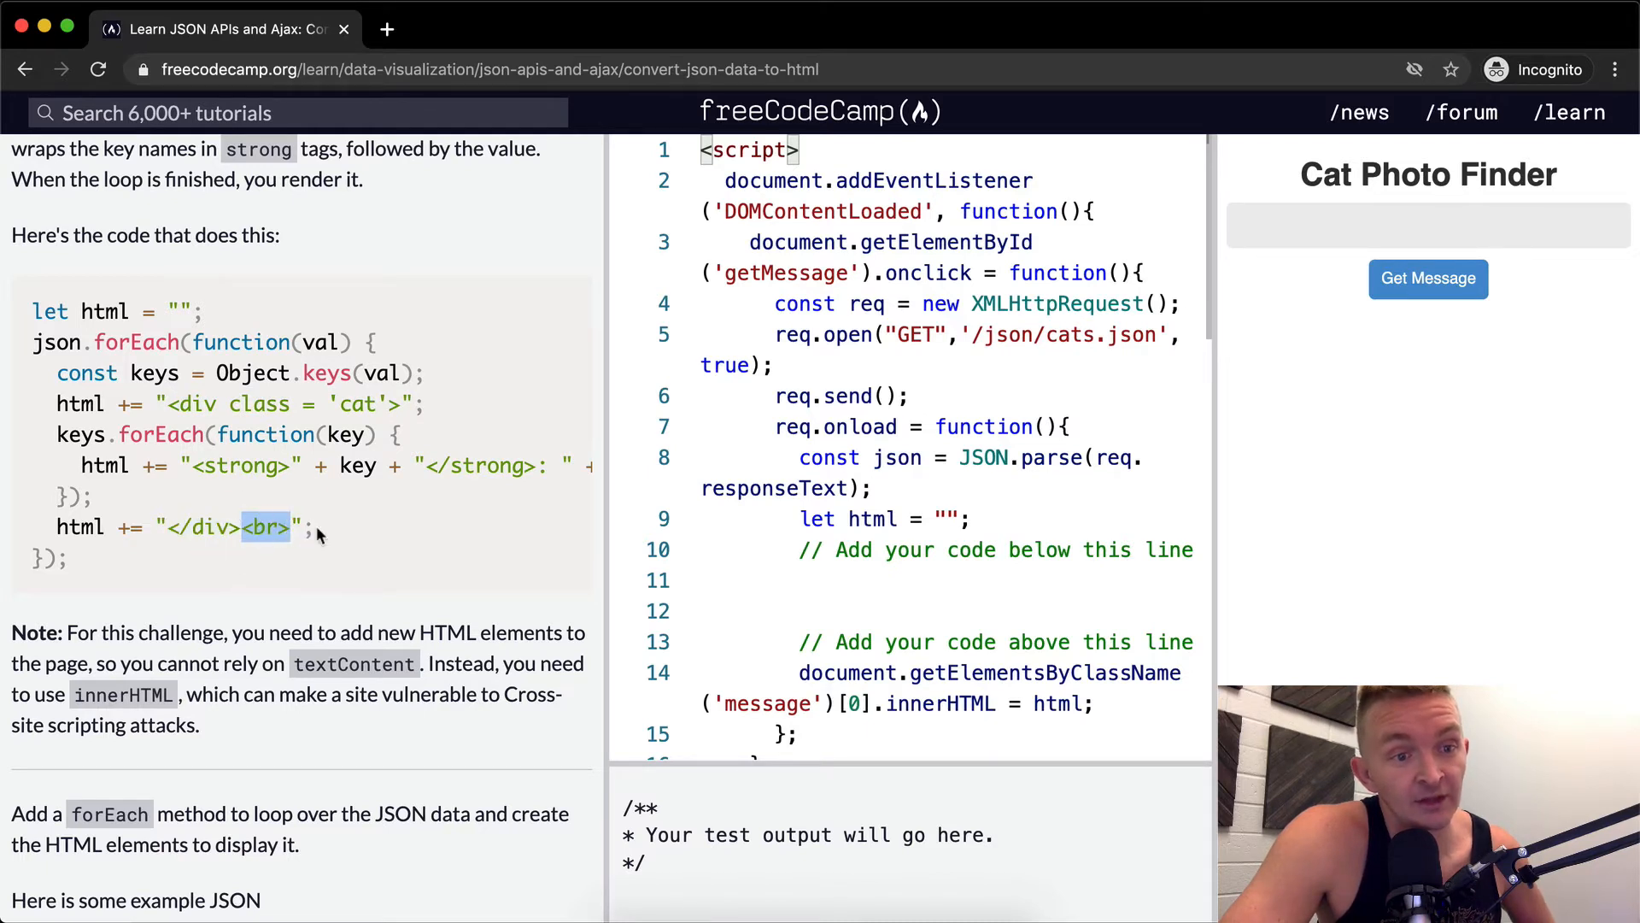
pyautogui.moveTo(320, 528); pyautogui.dragTo(31, 311)
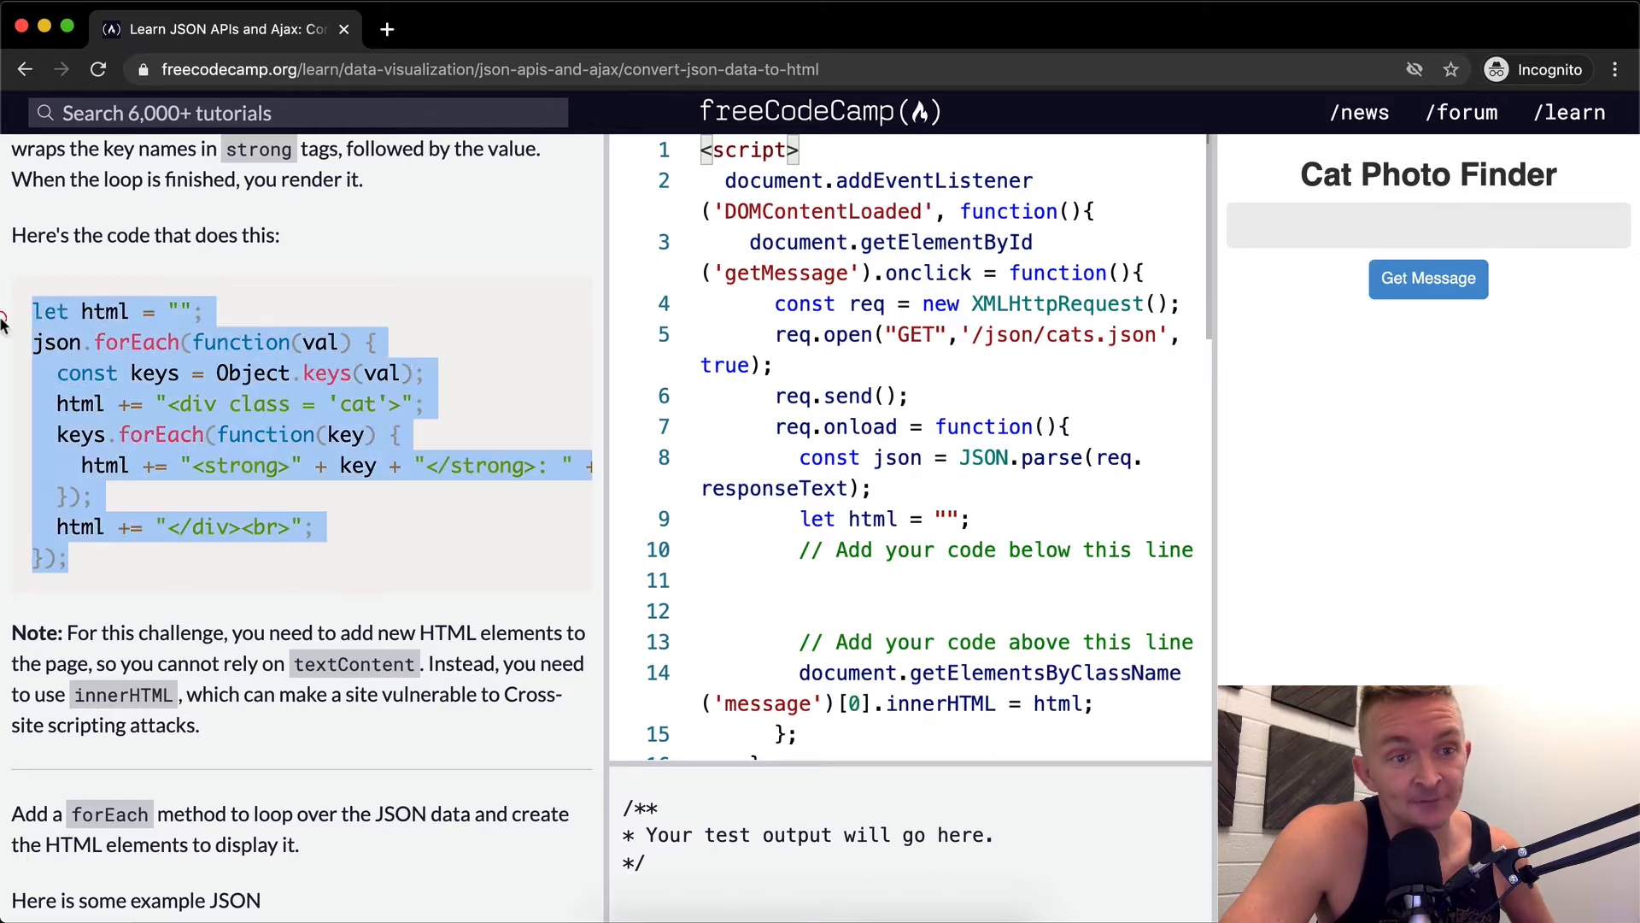
pyautogui.scroll(-3)
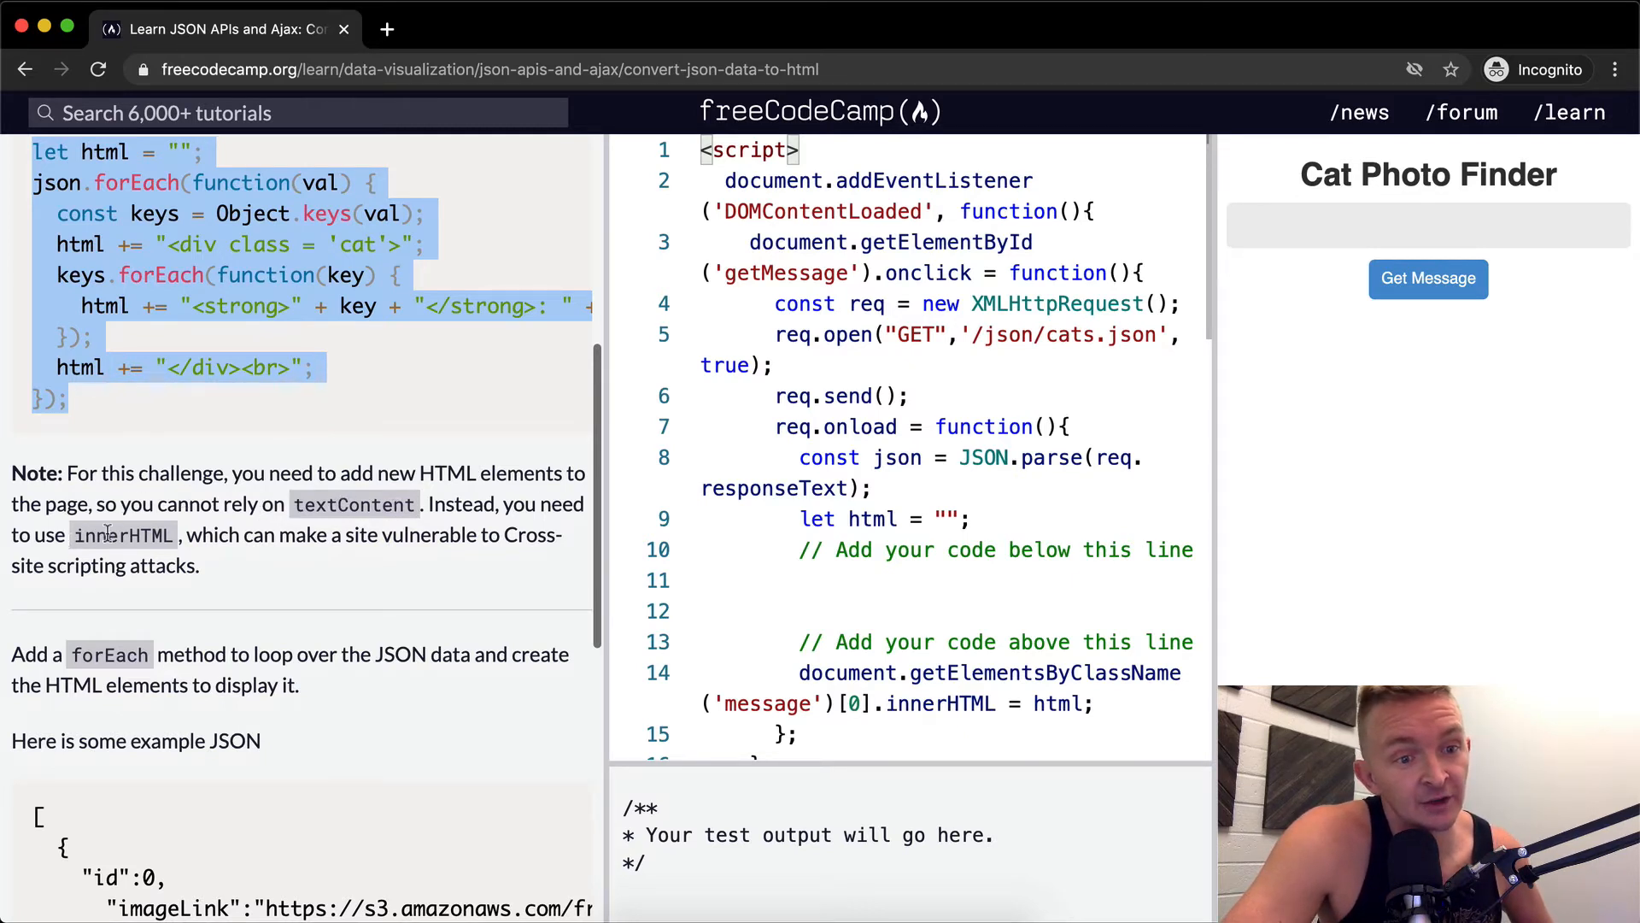
pyautogui.moveTo(287, 539)
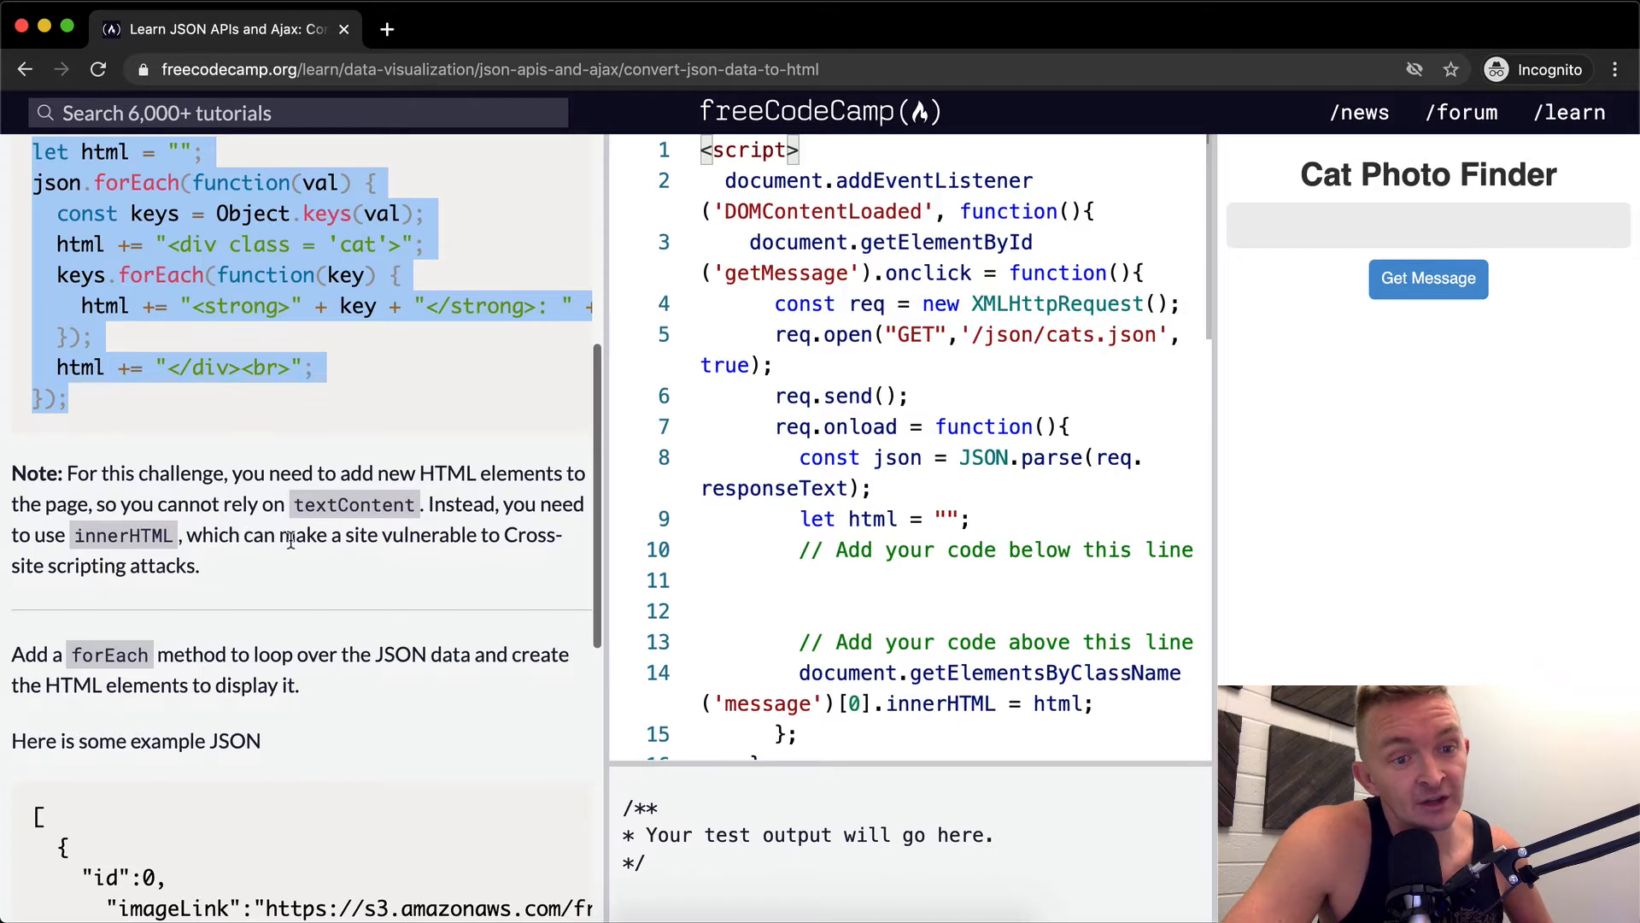
pyautogui.moveTo(251, 595)
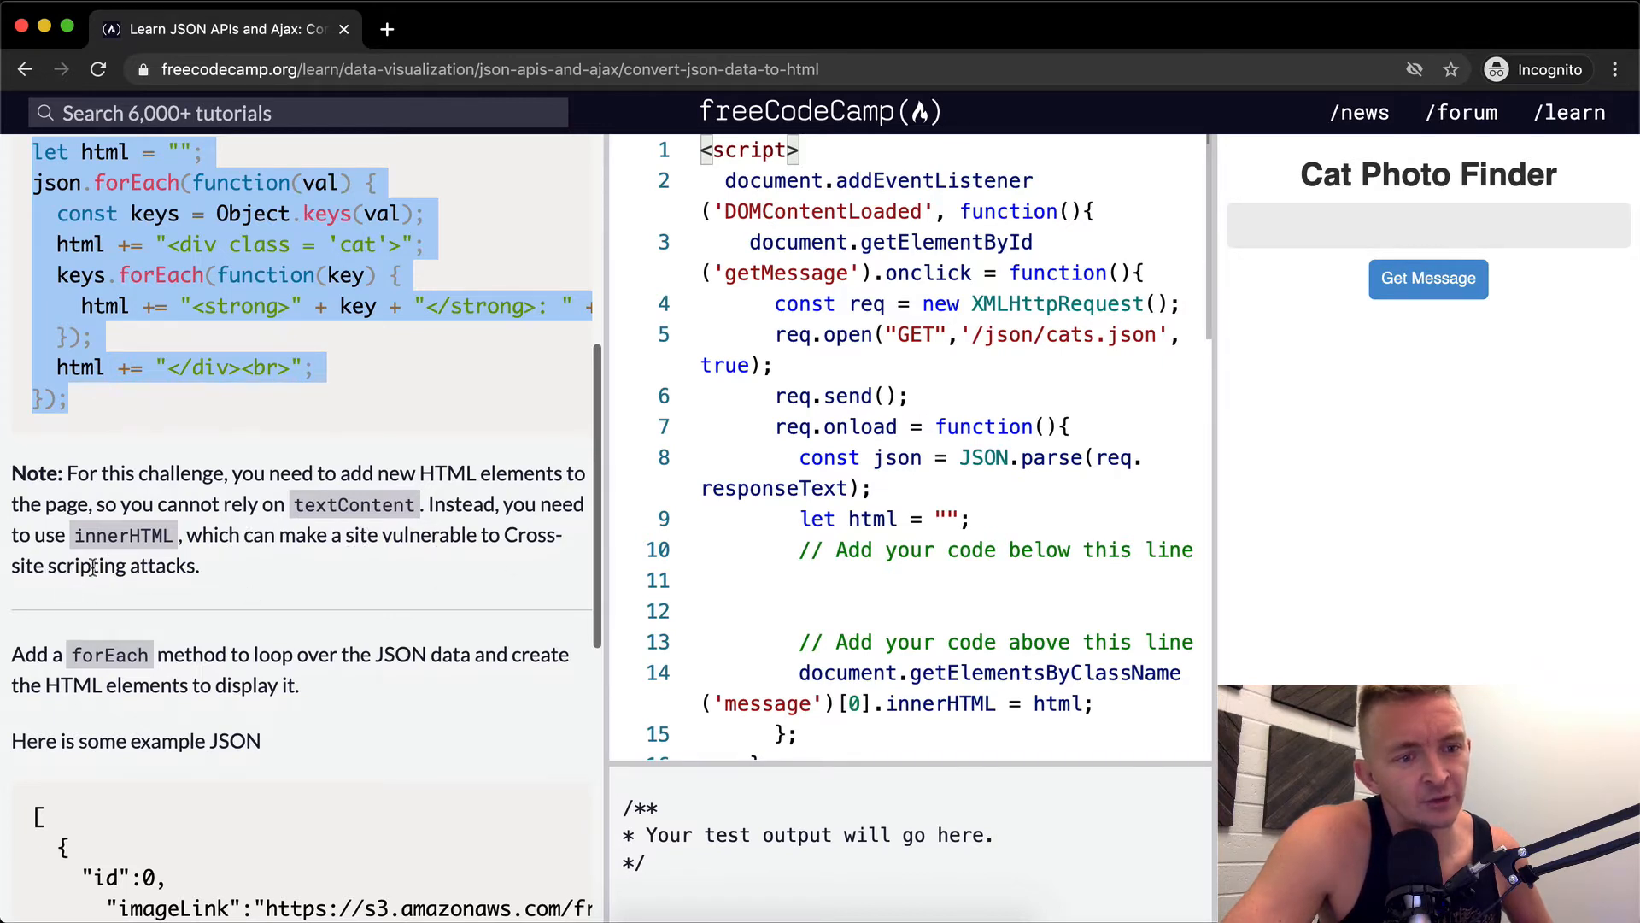
pyautogui.scroll(-3)
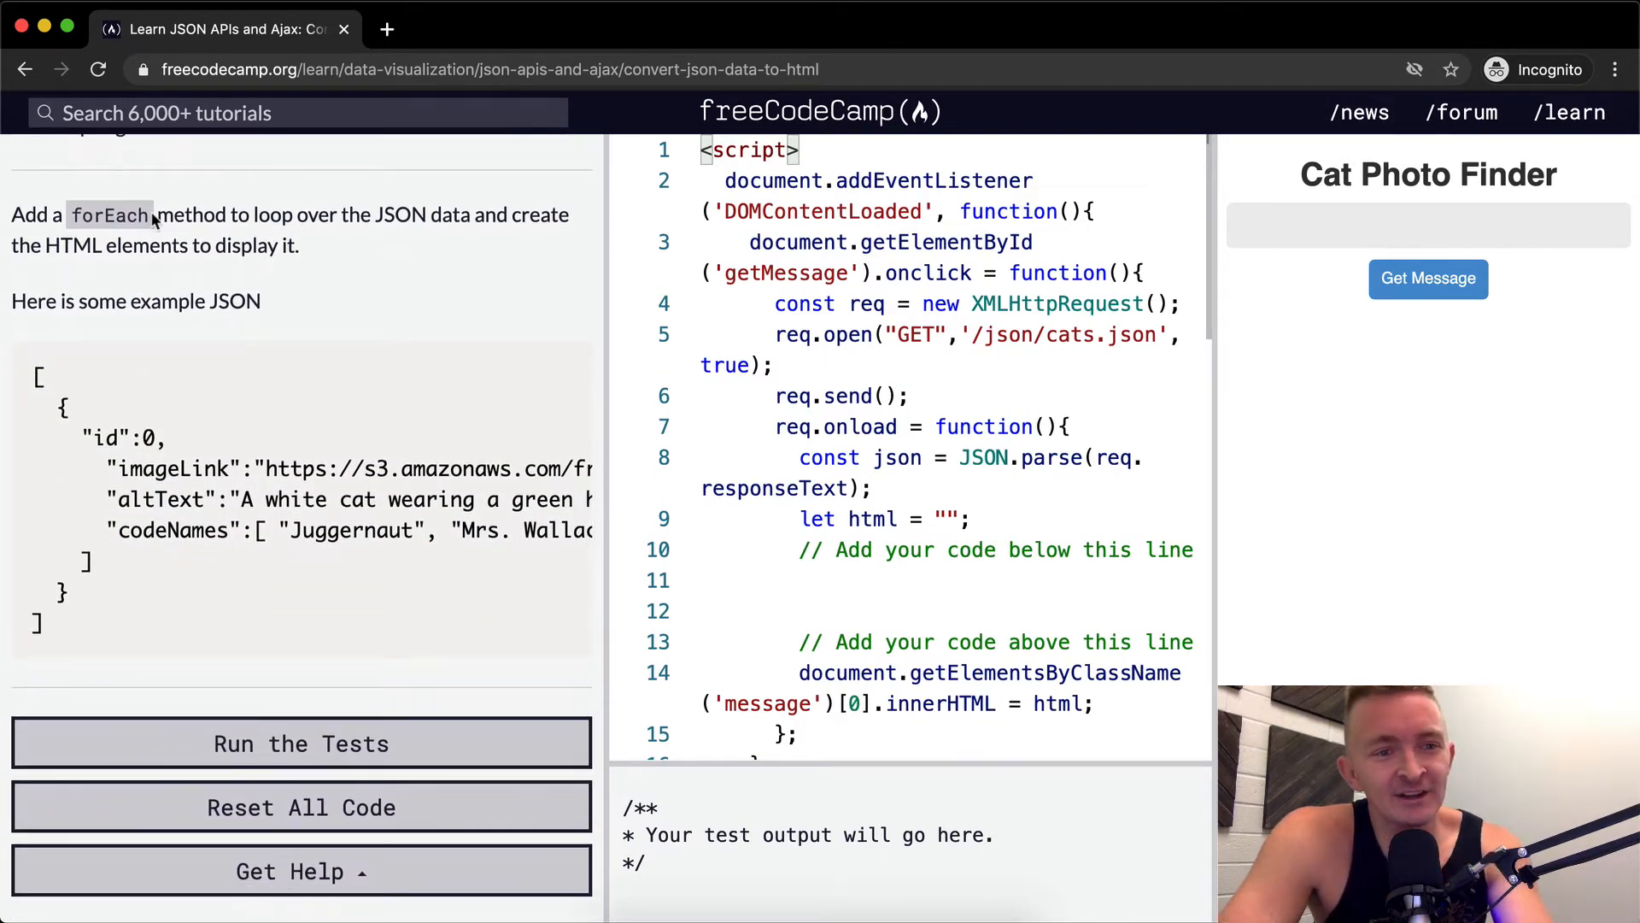
pyautogui.moveTo(529, 239)
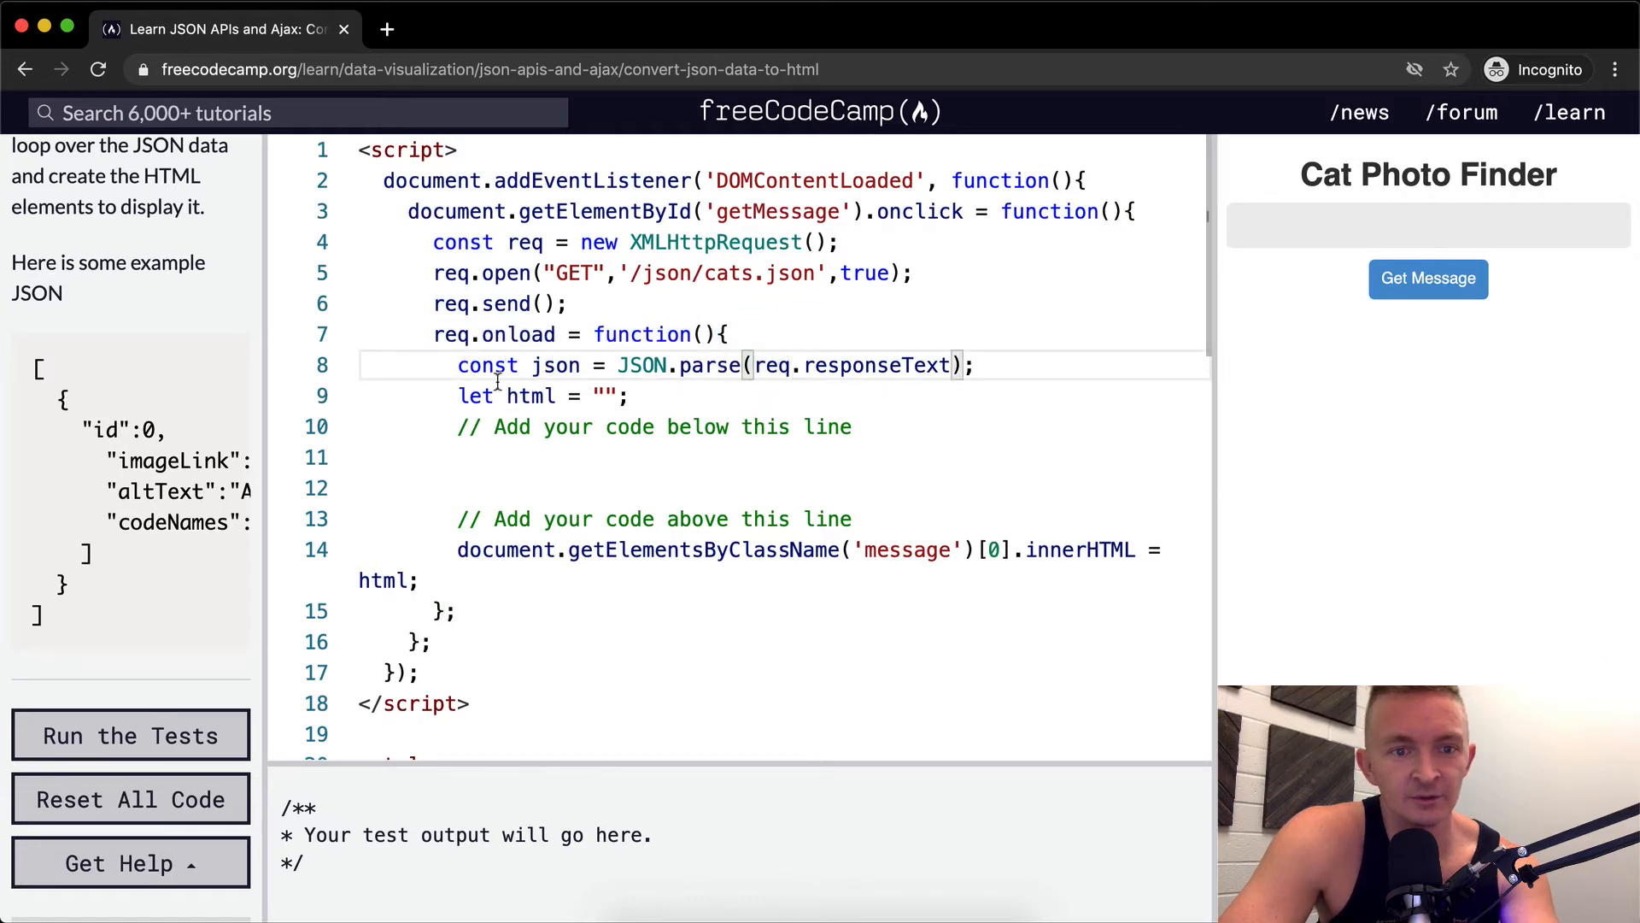
# Point out the json and html declarations on lines 8-9 and review the test list
pyautogui.tripleClick(714, 366)
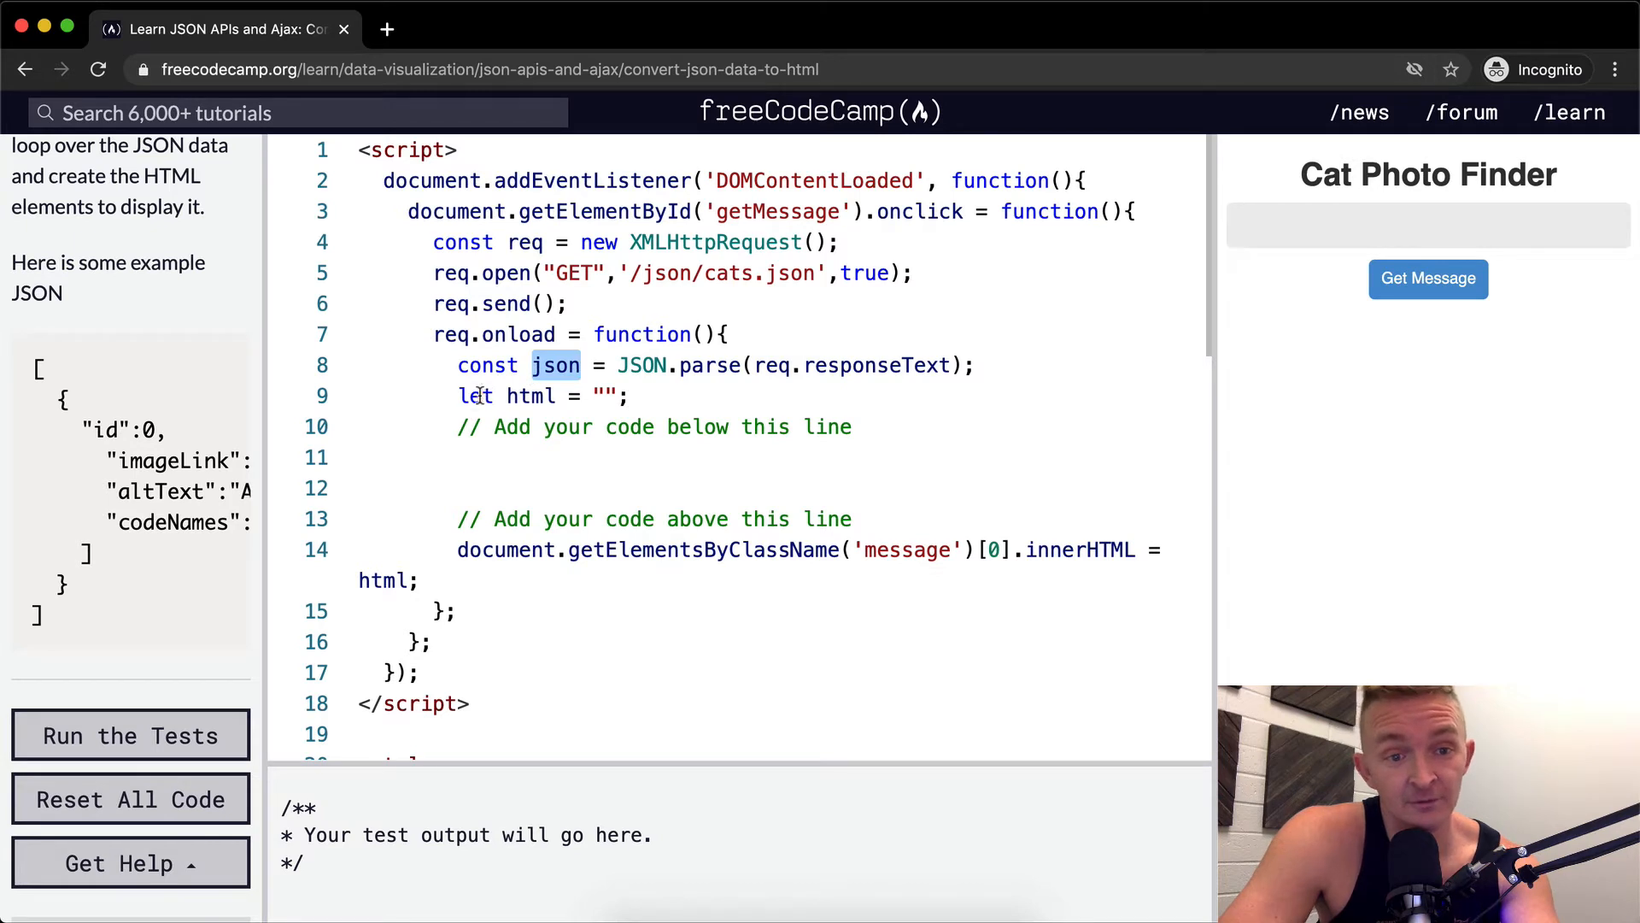
pyautogui.tripleClick(544, 395)
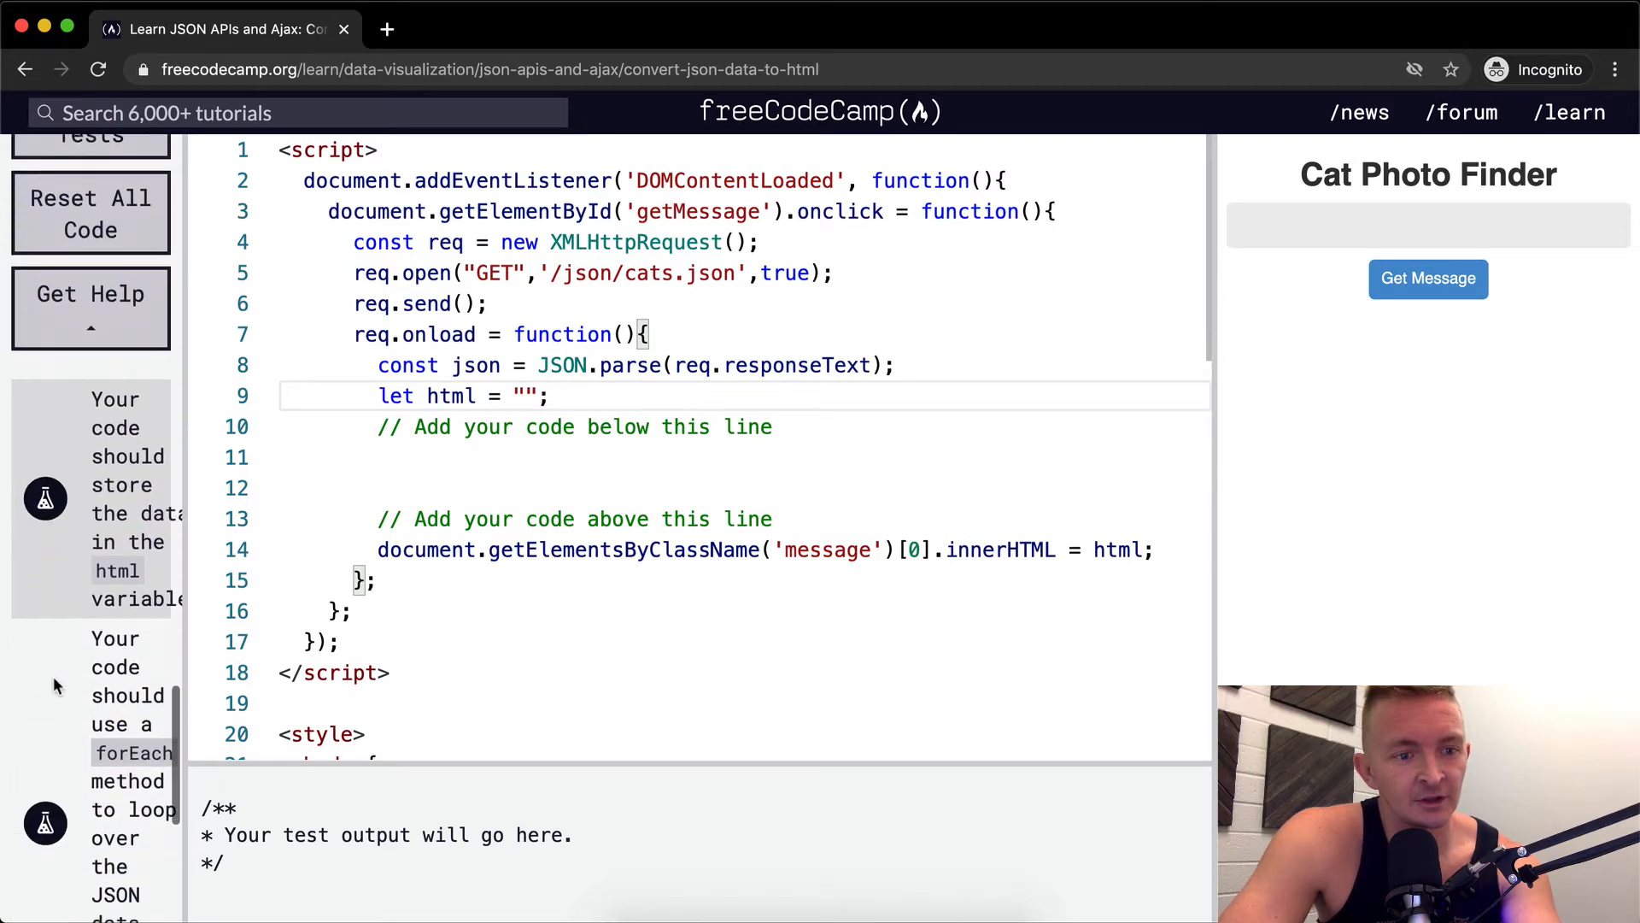
pyautogui.scroll(-3)
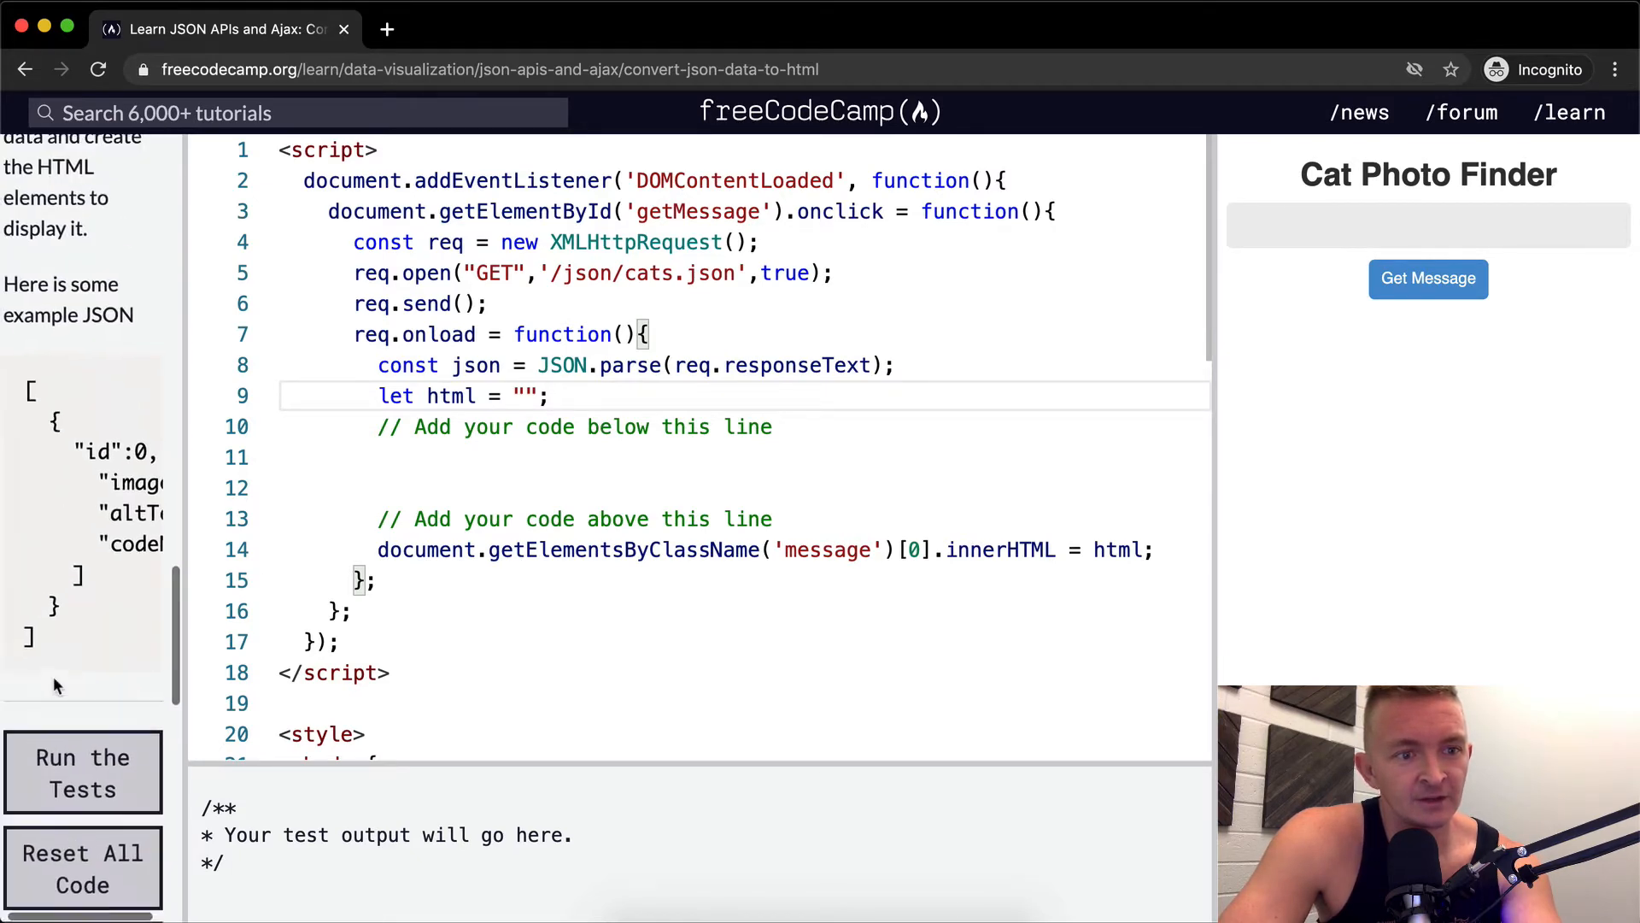
pyautogui.scroll(-3)
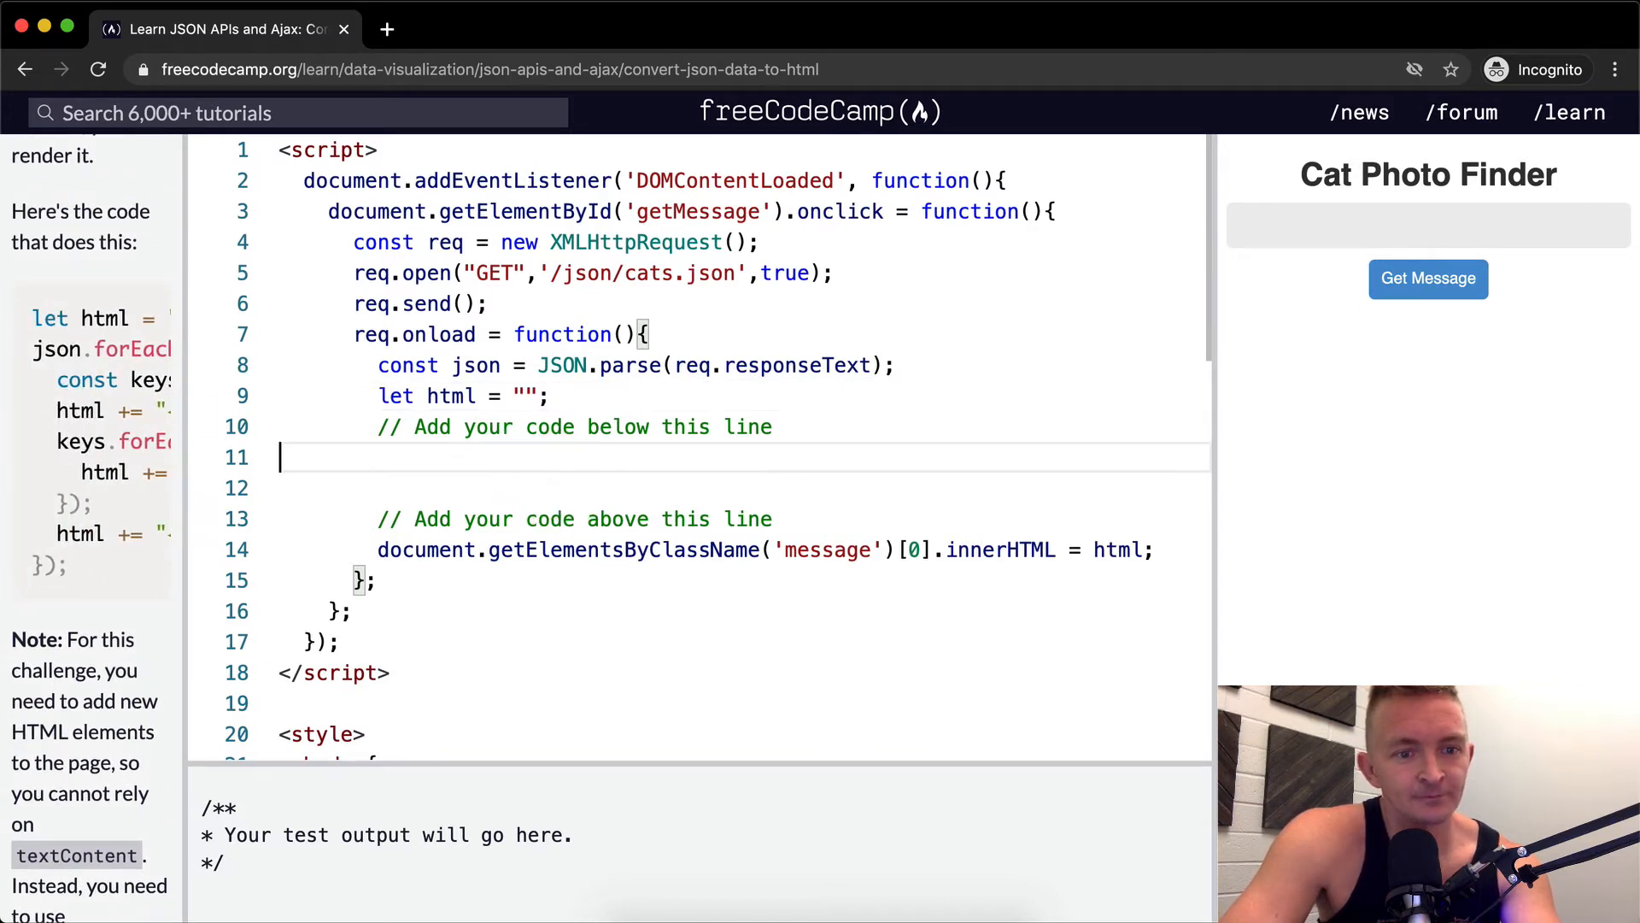
# Add a new line 12 reading html += "<div>" beneath the add-code comment
pyautogui.click(1426, 301)
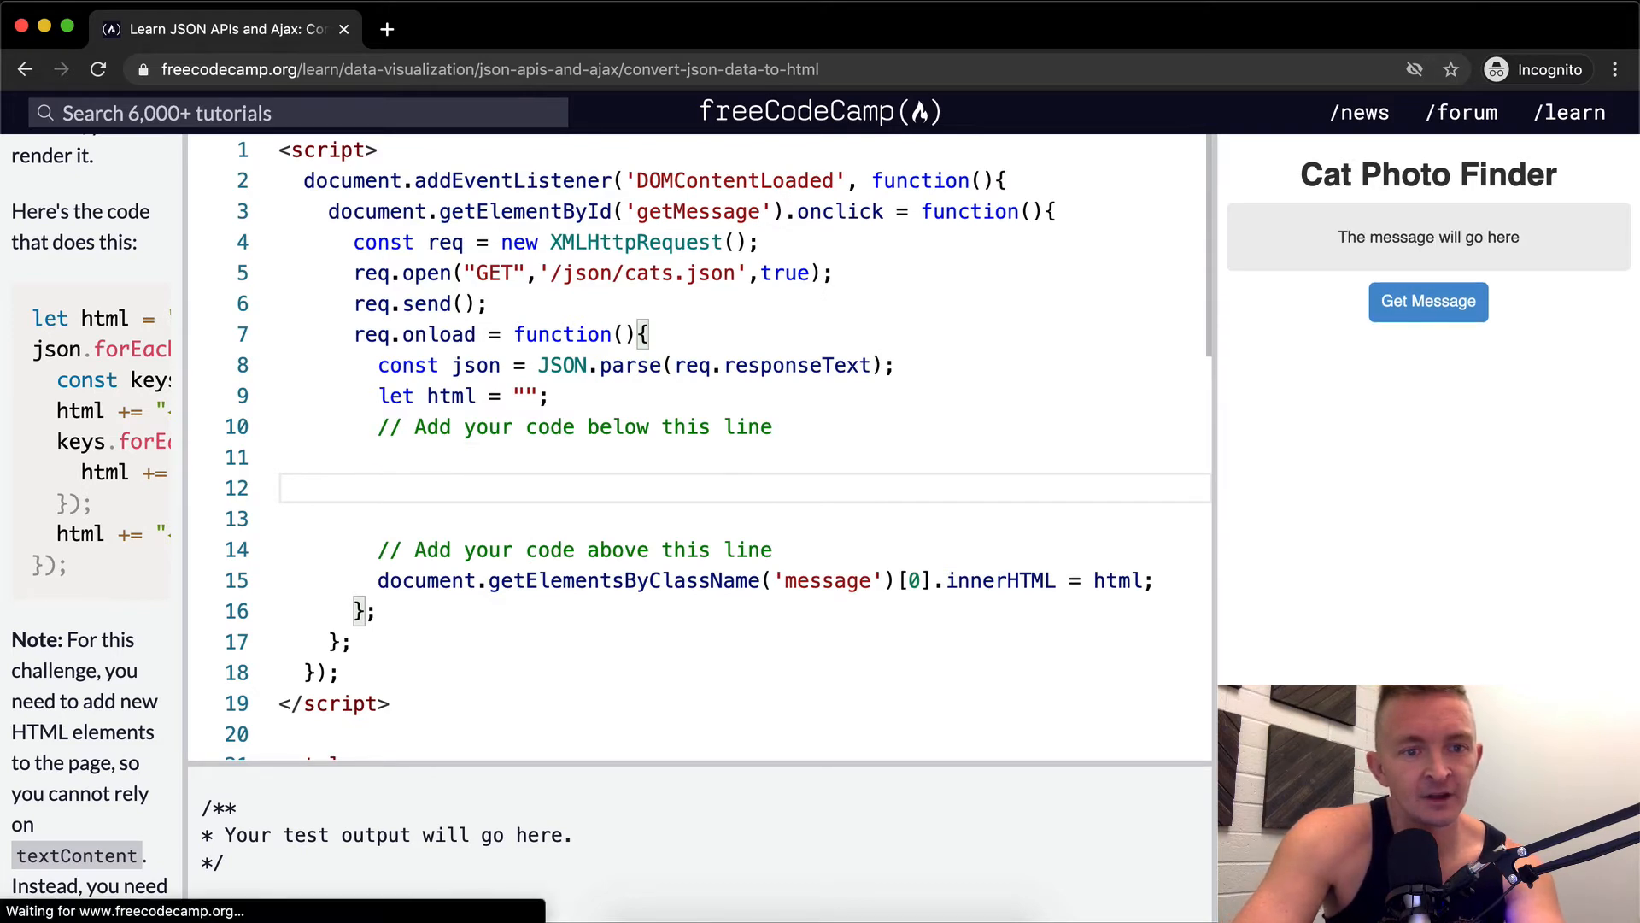
pyautogui.write('html += "<')
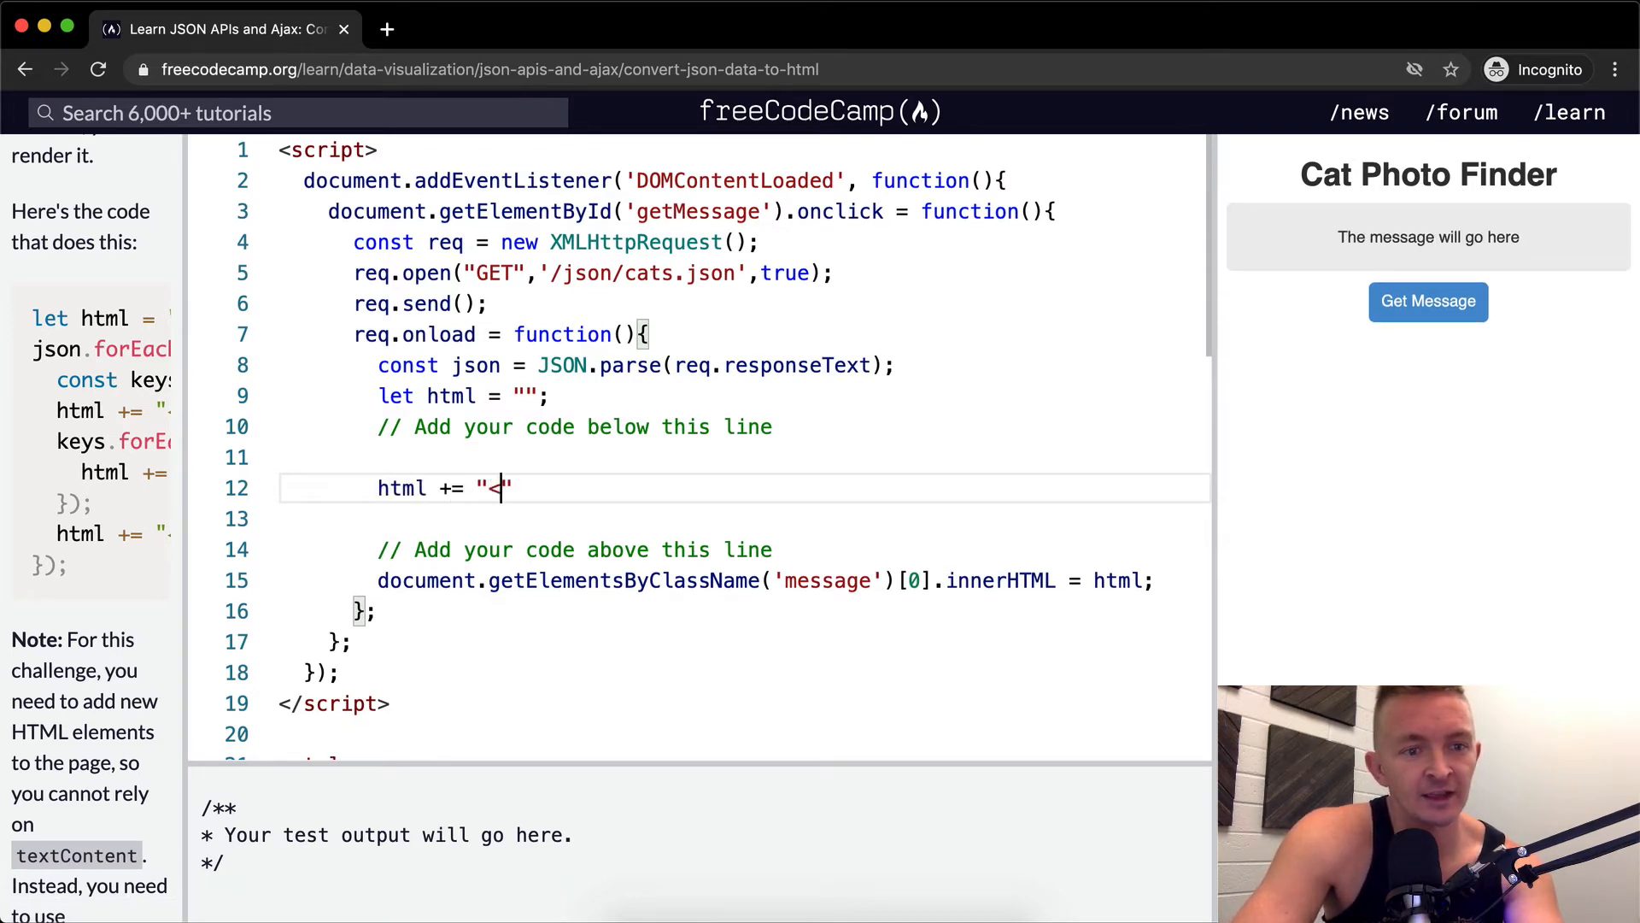
pyautogui.write('div>')
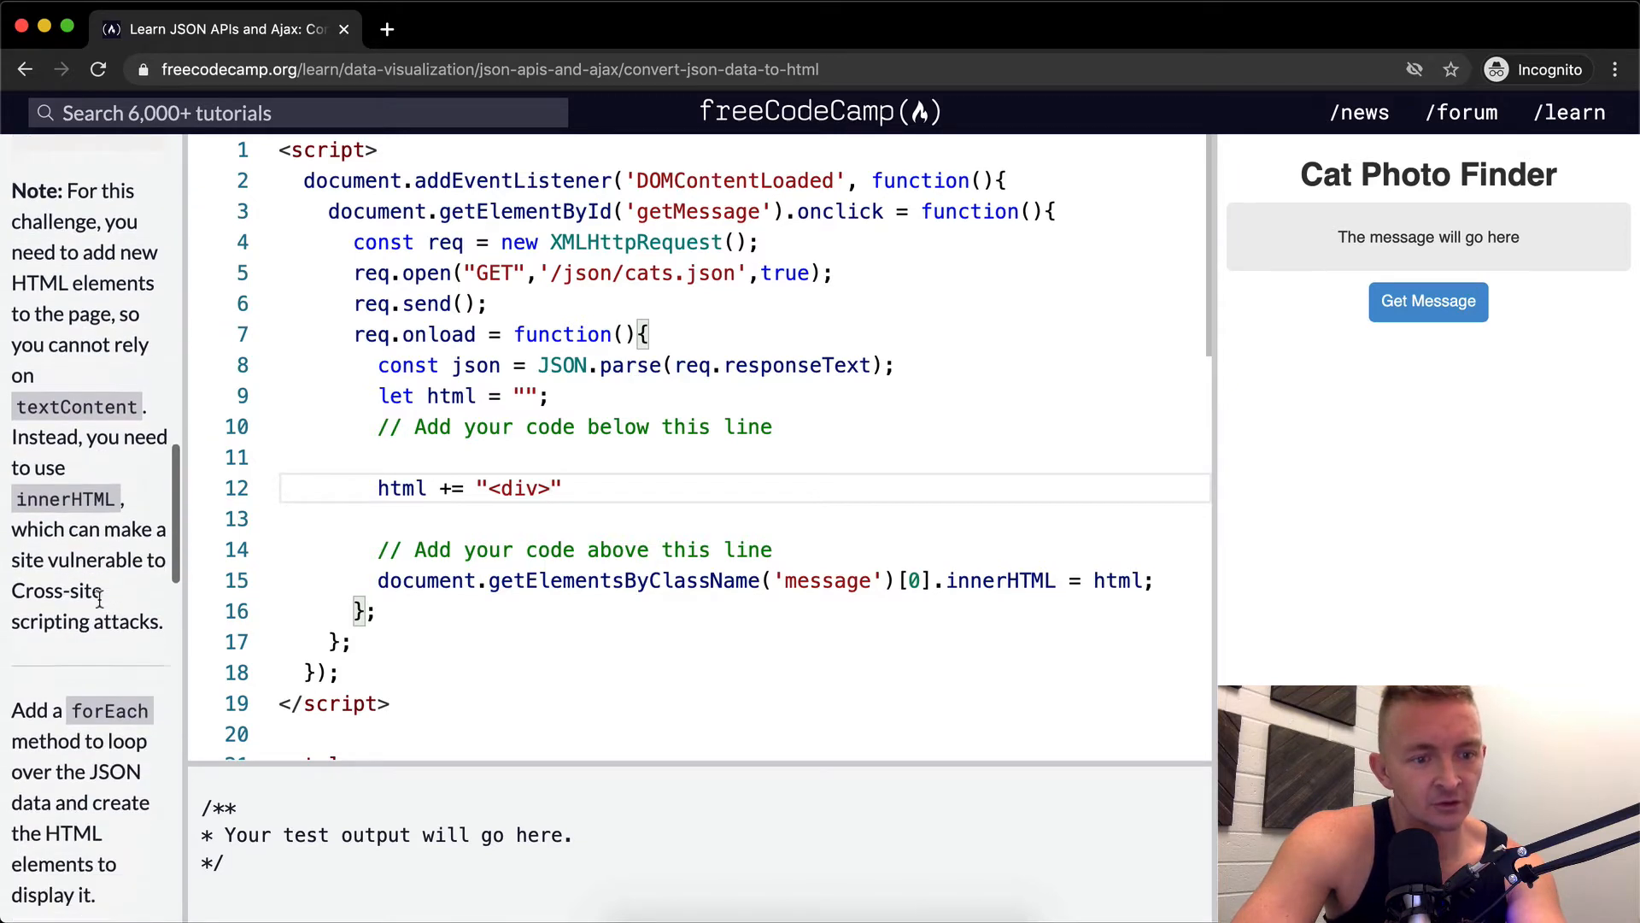
# Review the test requirements, including wrapping key names in strong tags
pyautogui.scroll(-3)
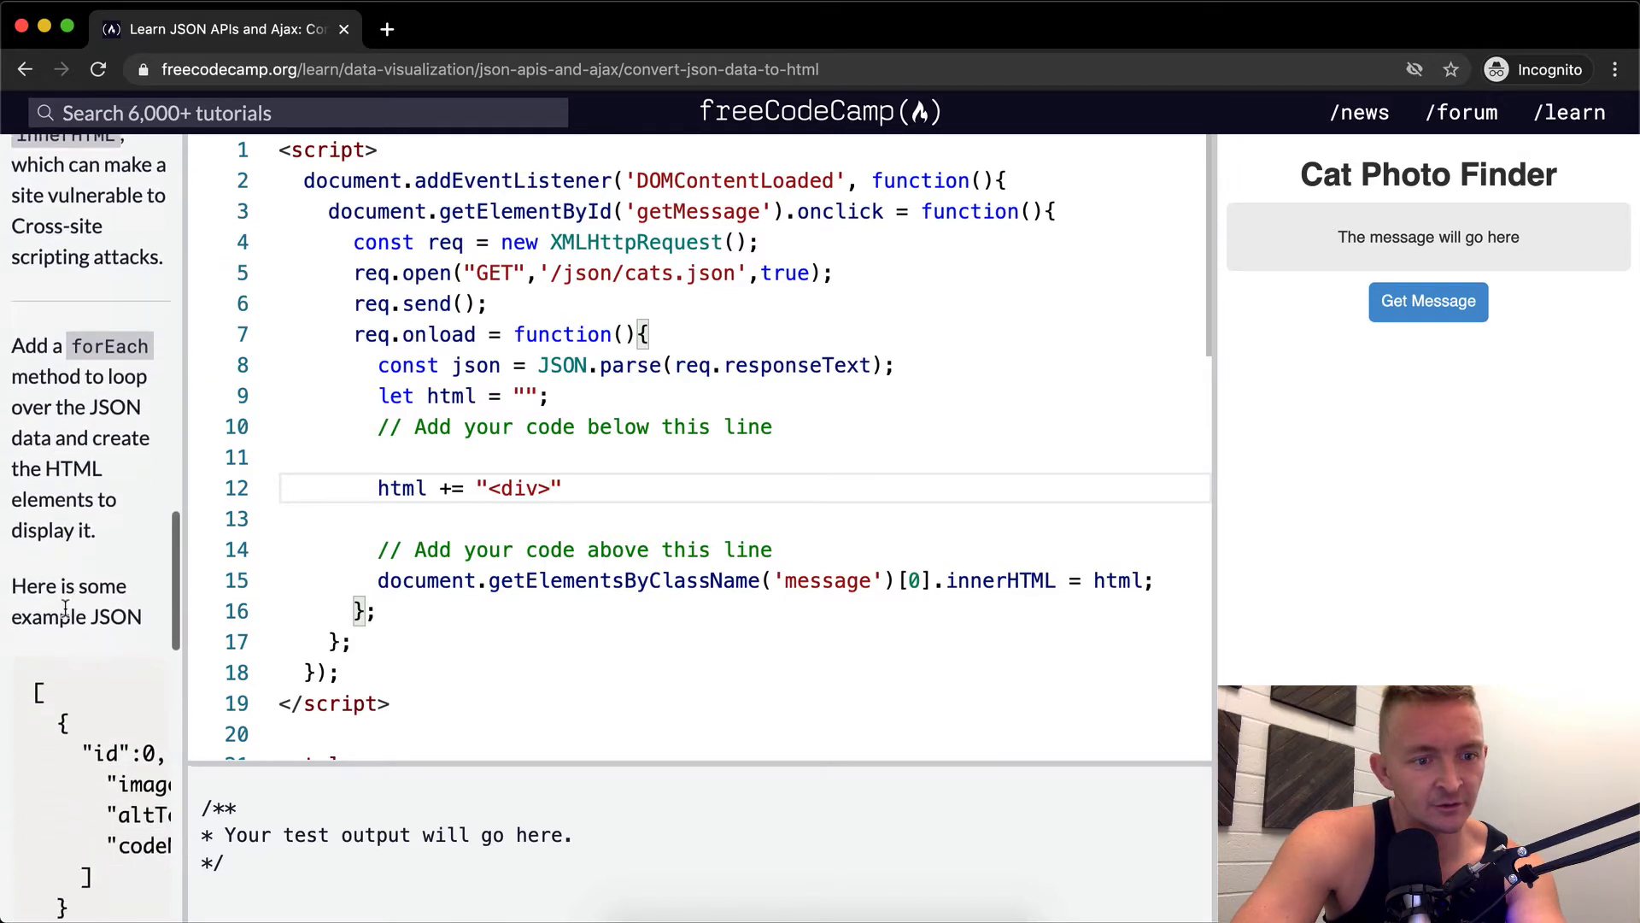
pyautogui.scroll(-3)
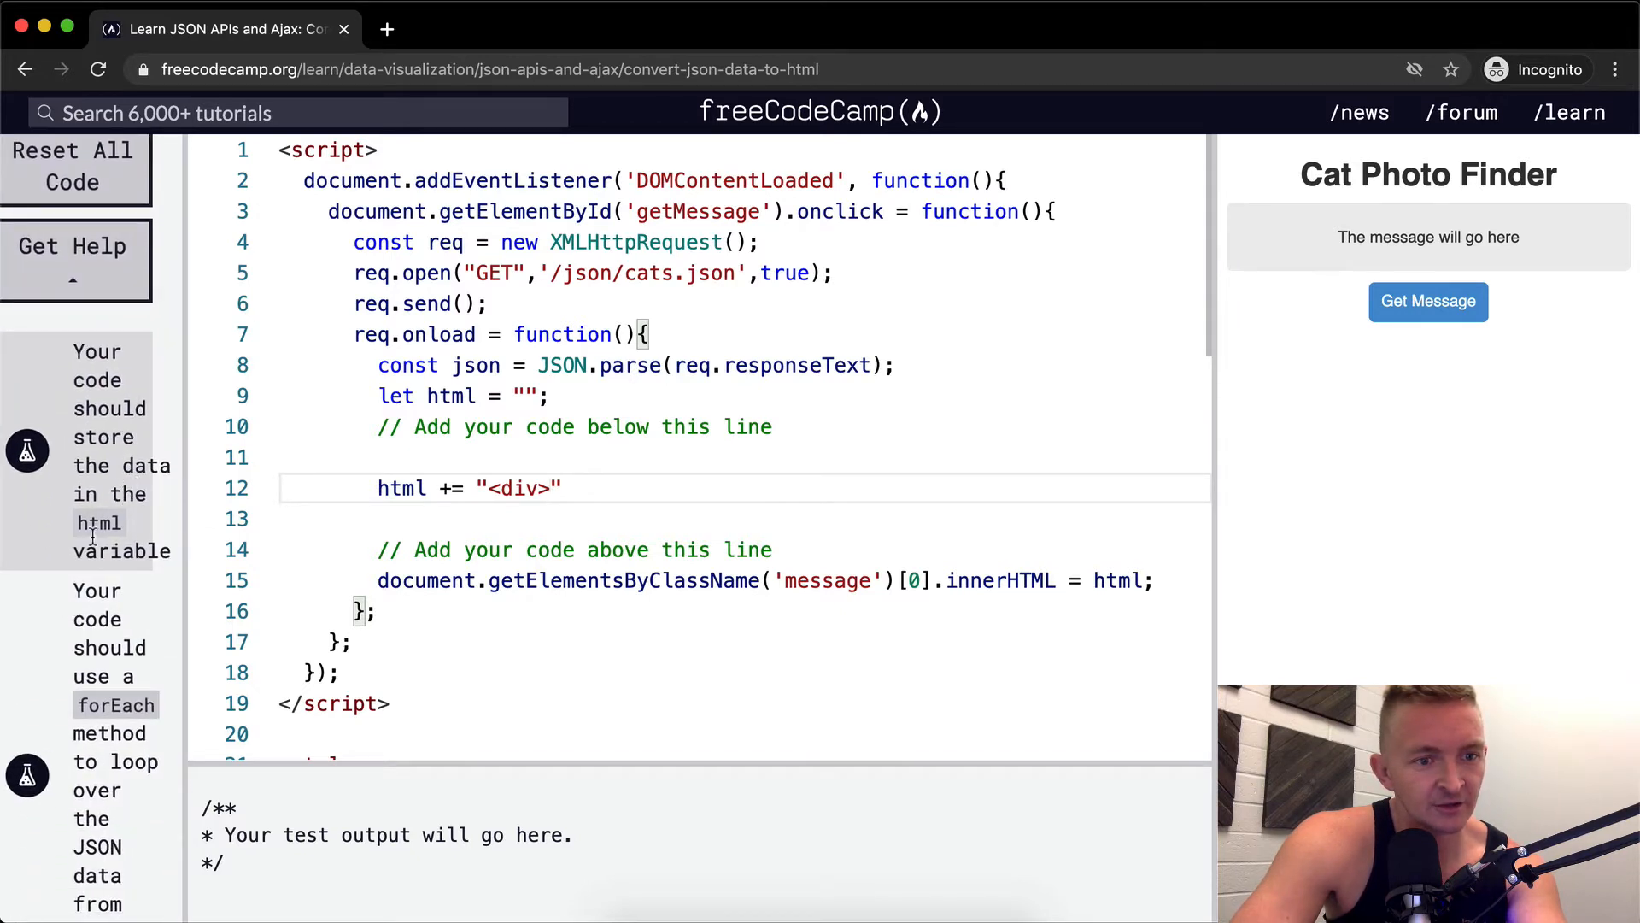
pyautogui.scroll(-3)
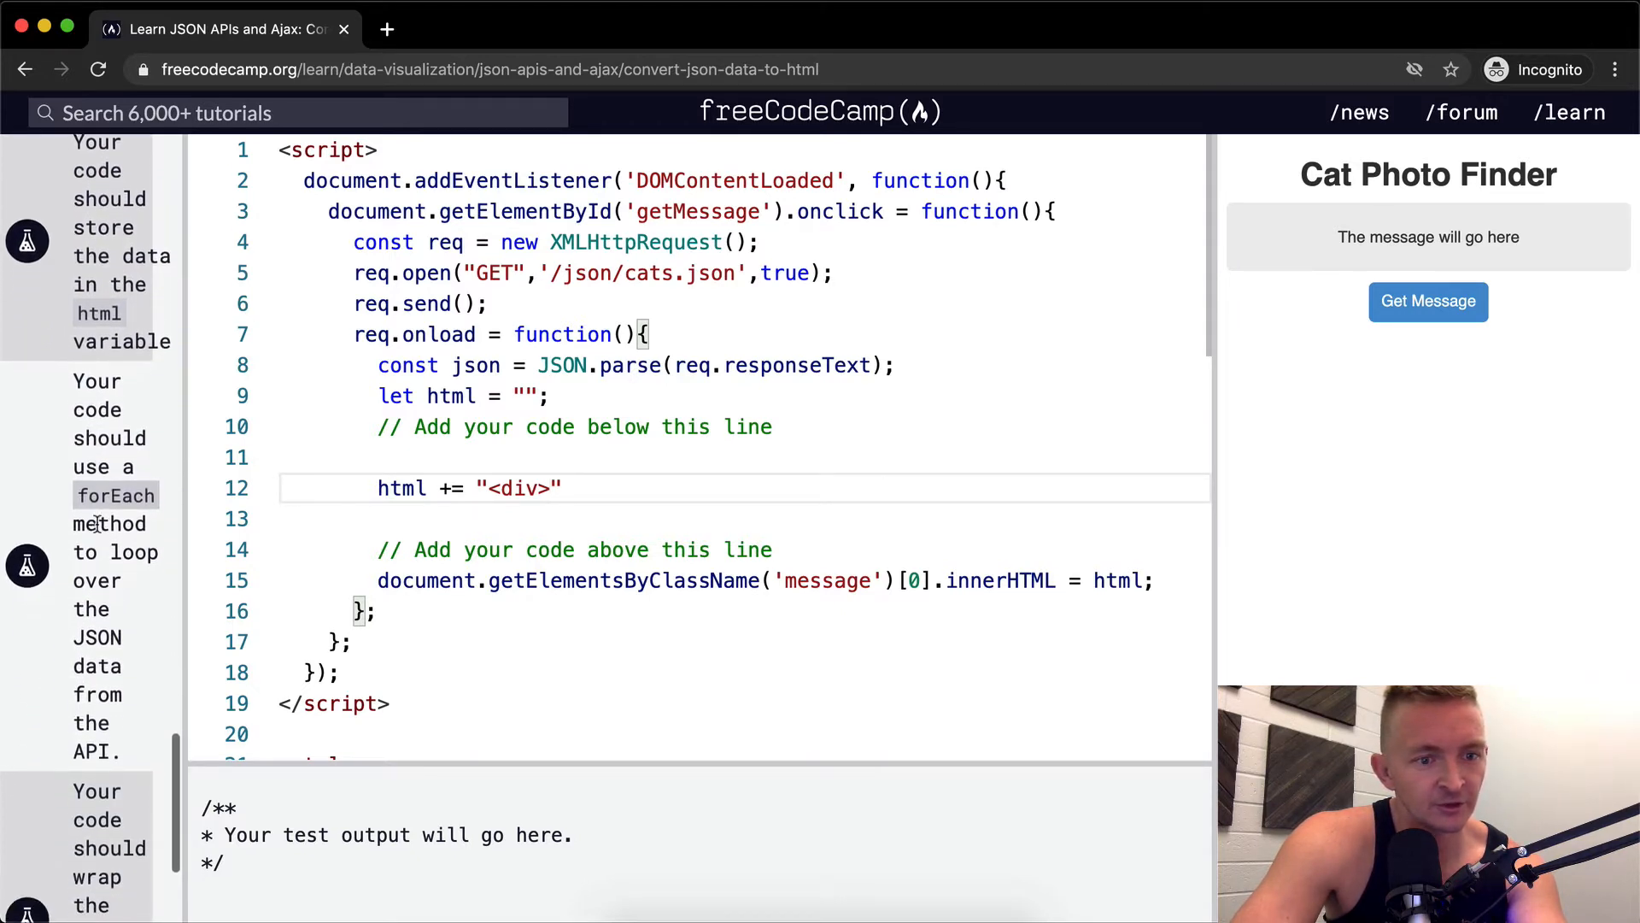
pyautogui.scroll(-3)
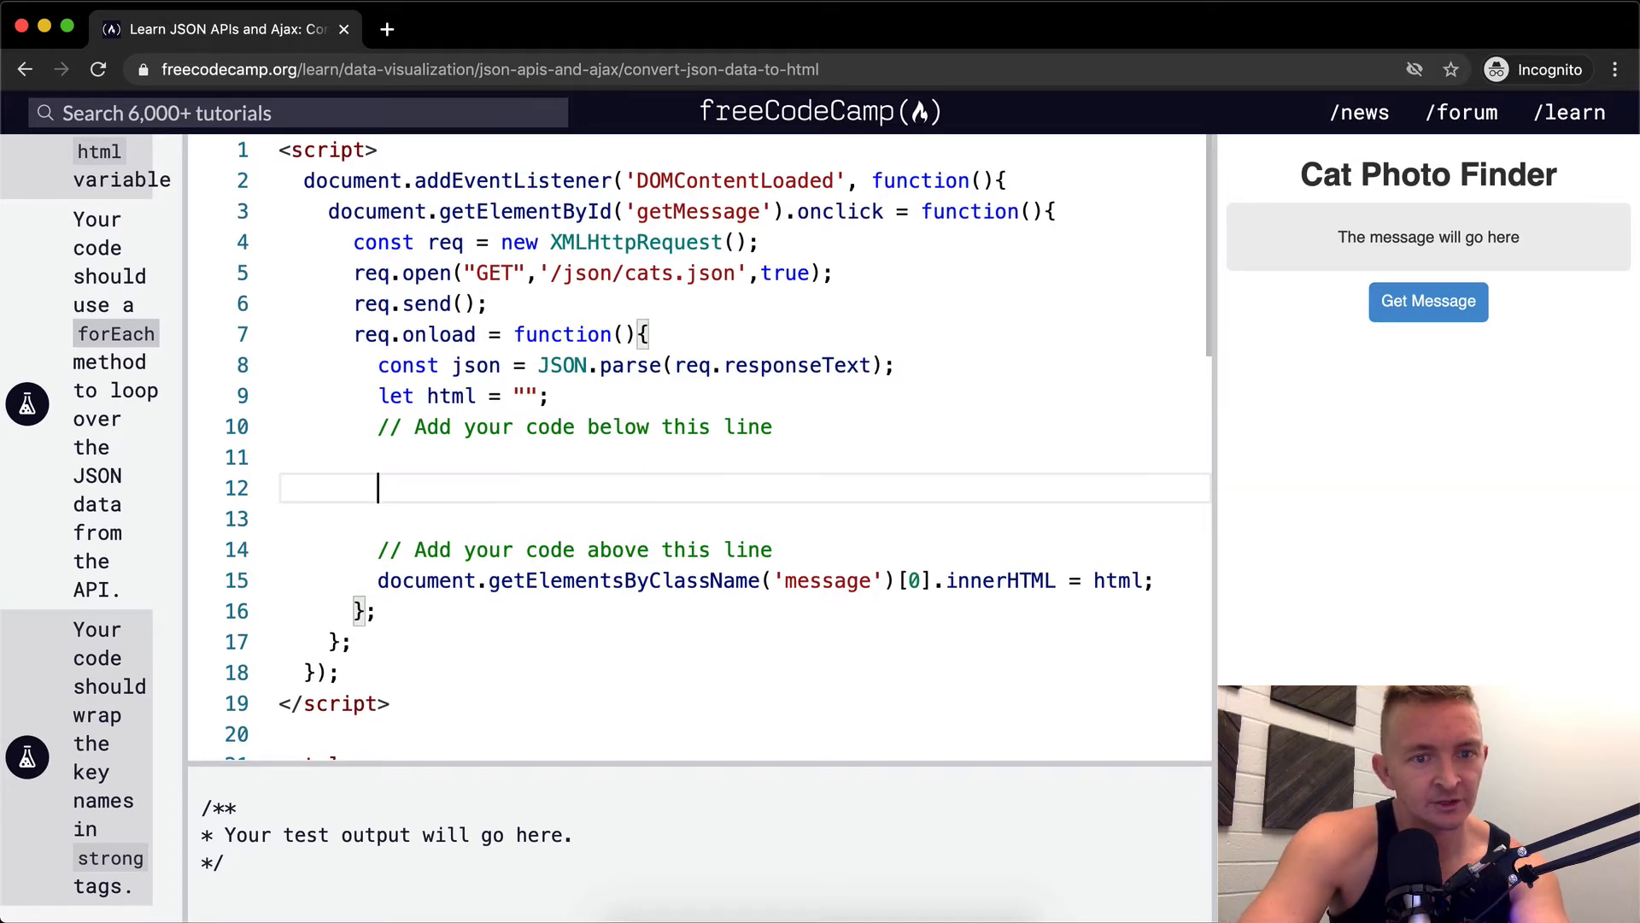
# Log json on line 12 and run Get Message to see the three-cat array in the console
pyautogui.write('json.f')
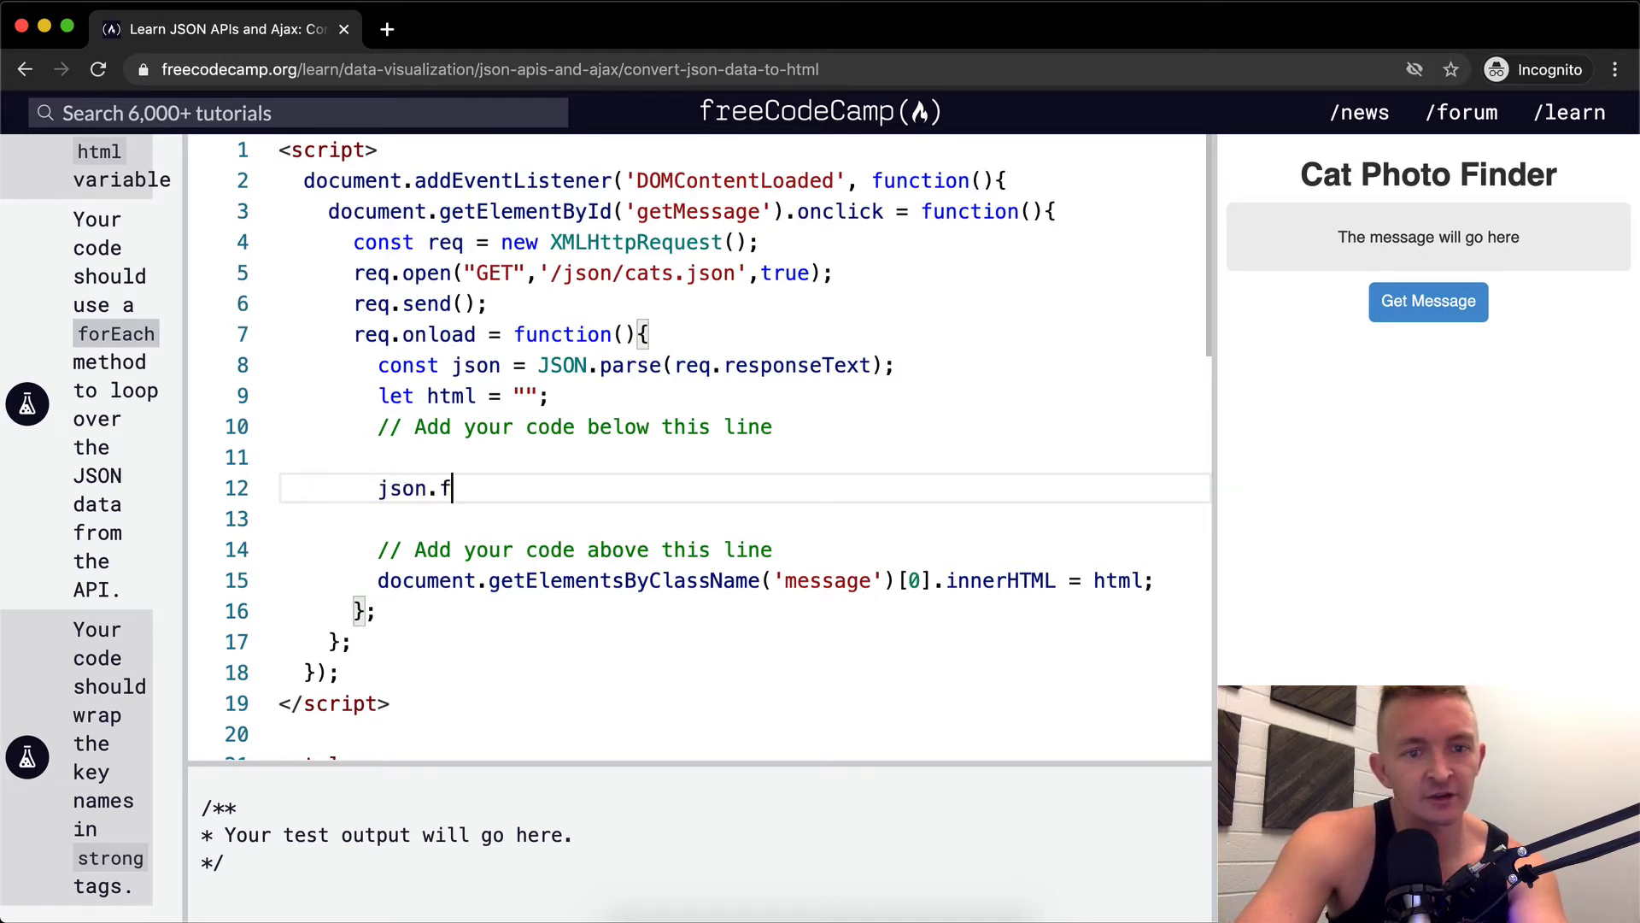
pyautogui.write('orEach')
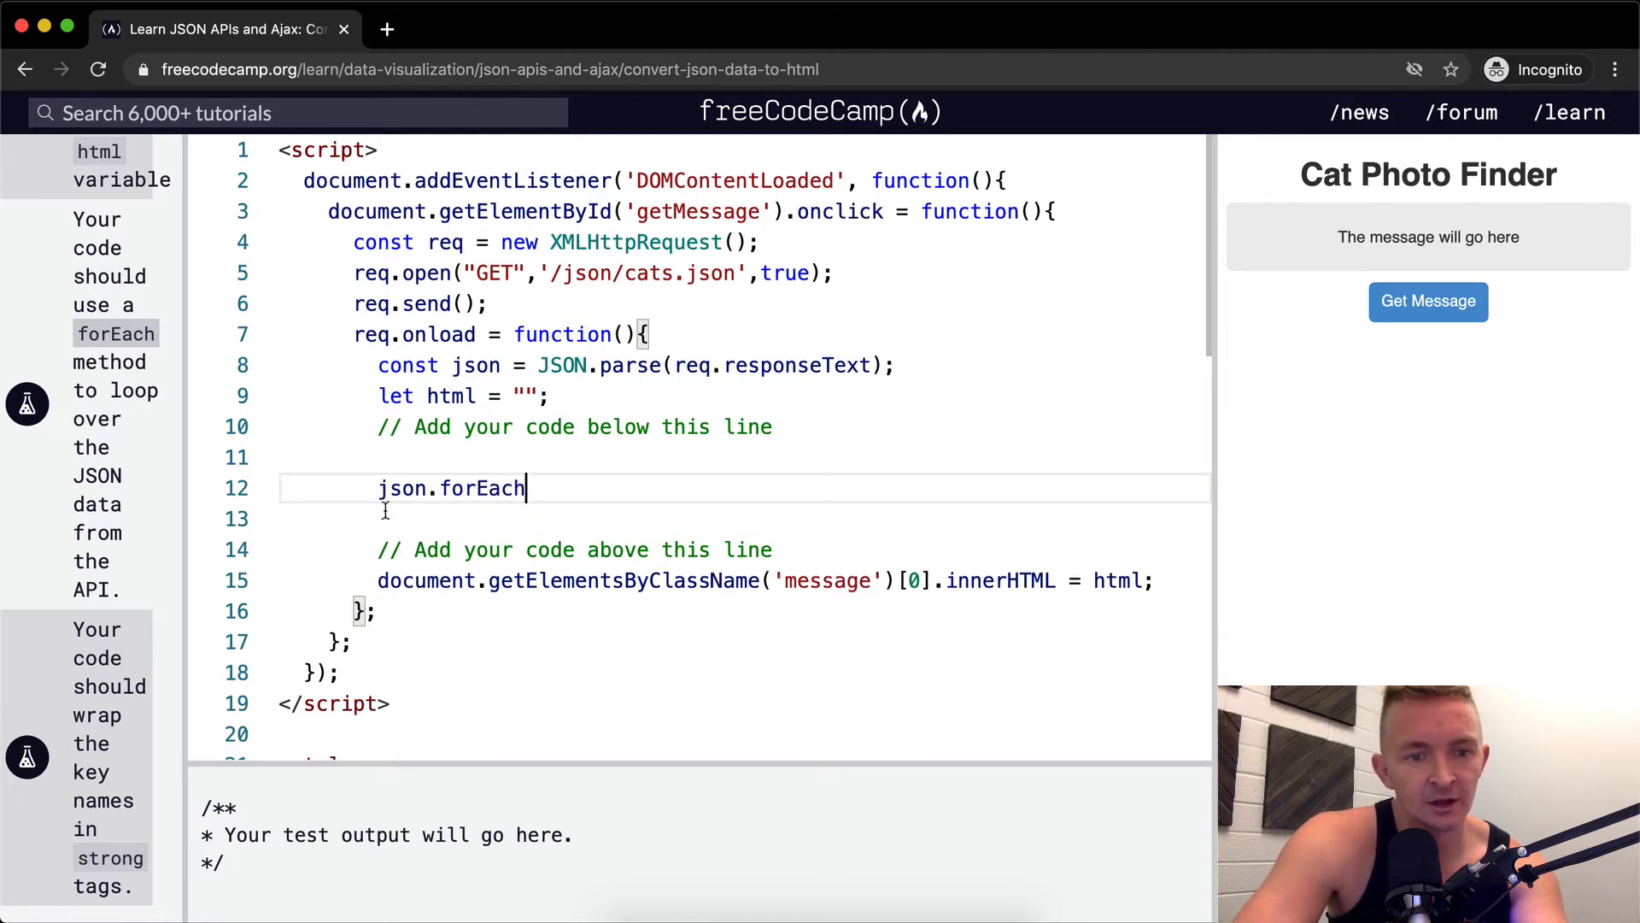
pyautogui.write('console.l')
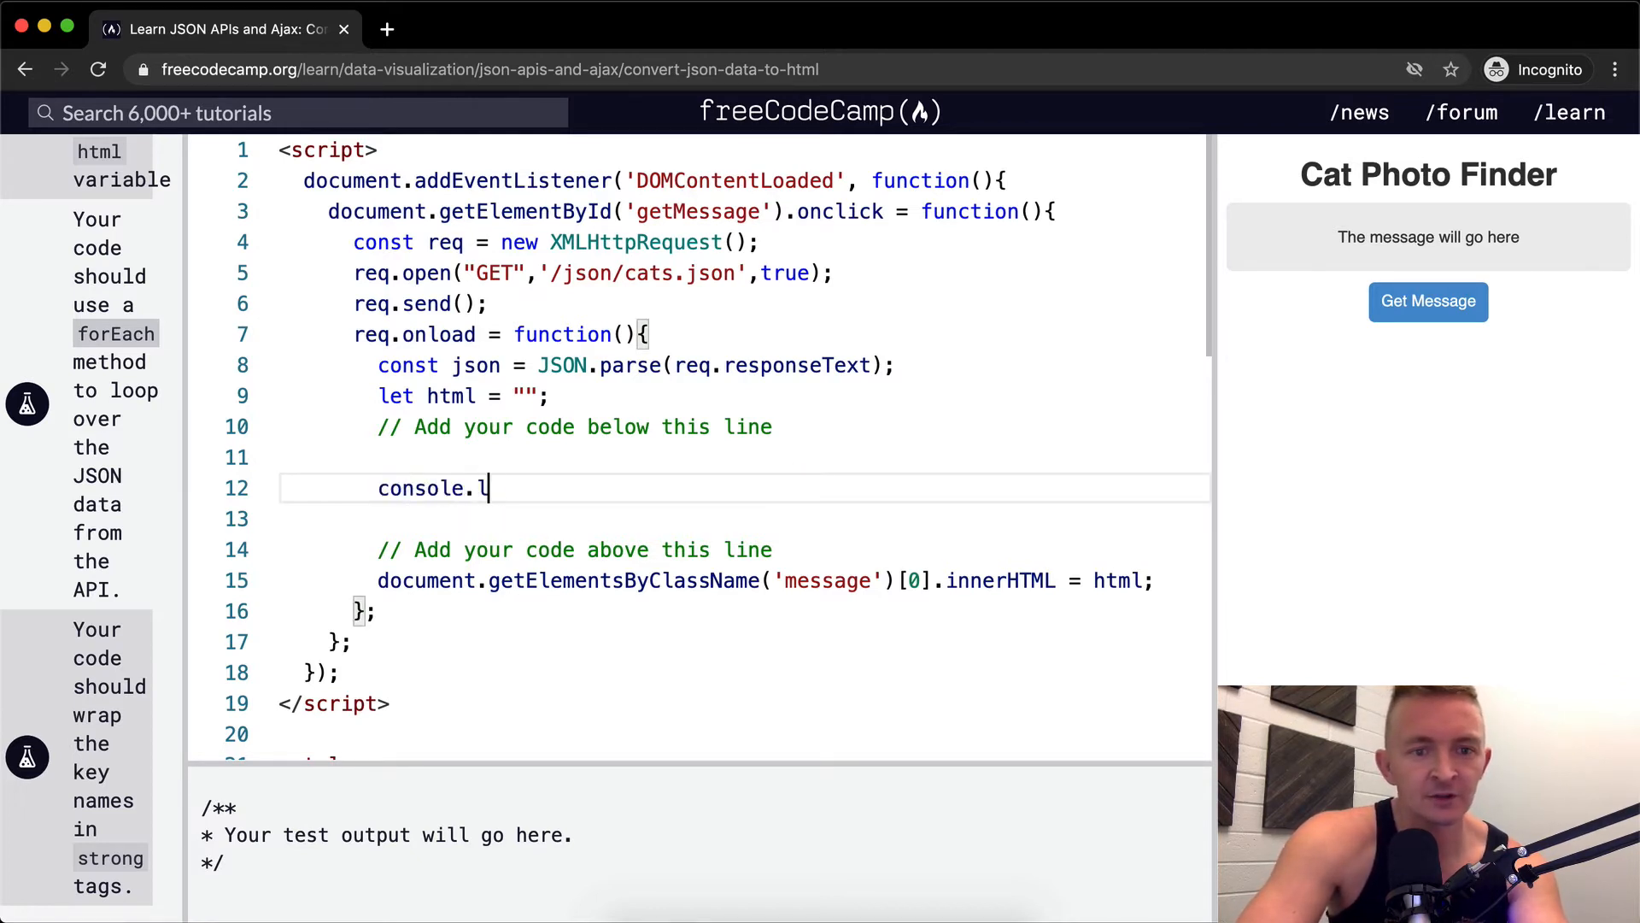
pyautogui.write('og(json)')
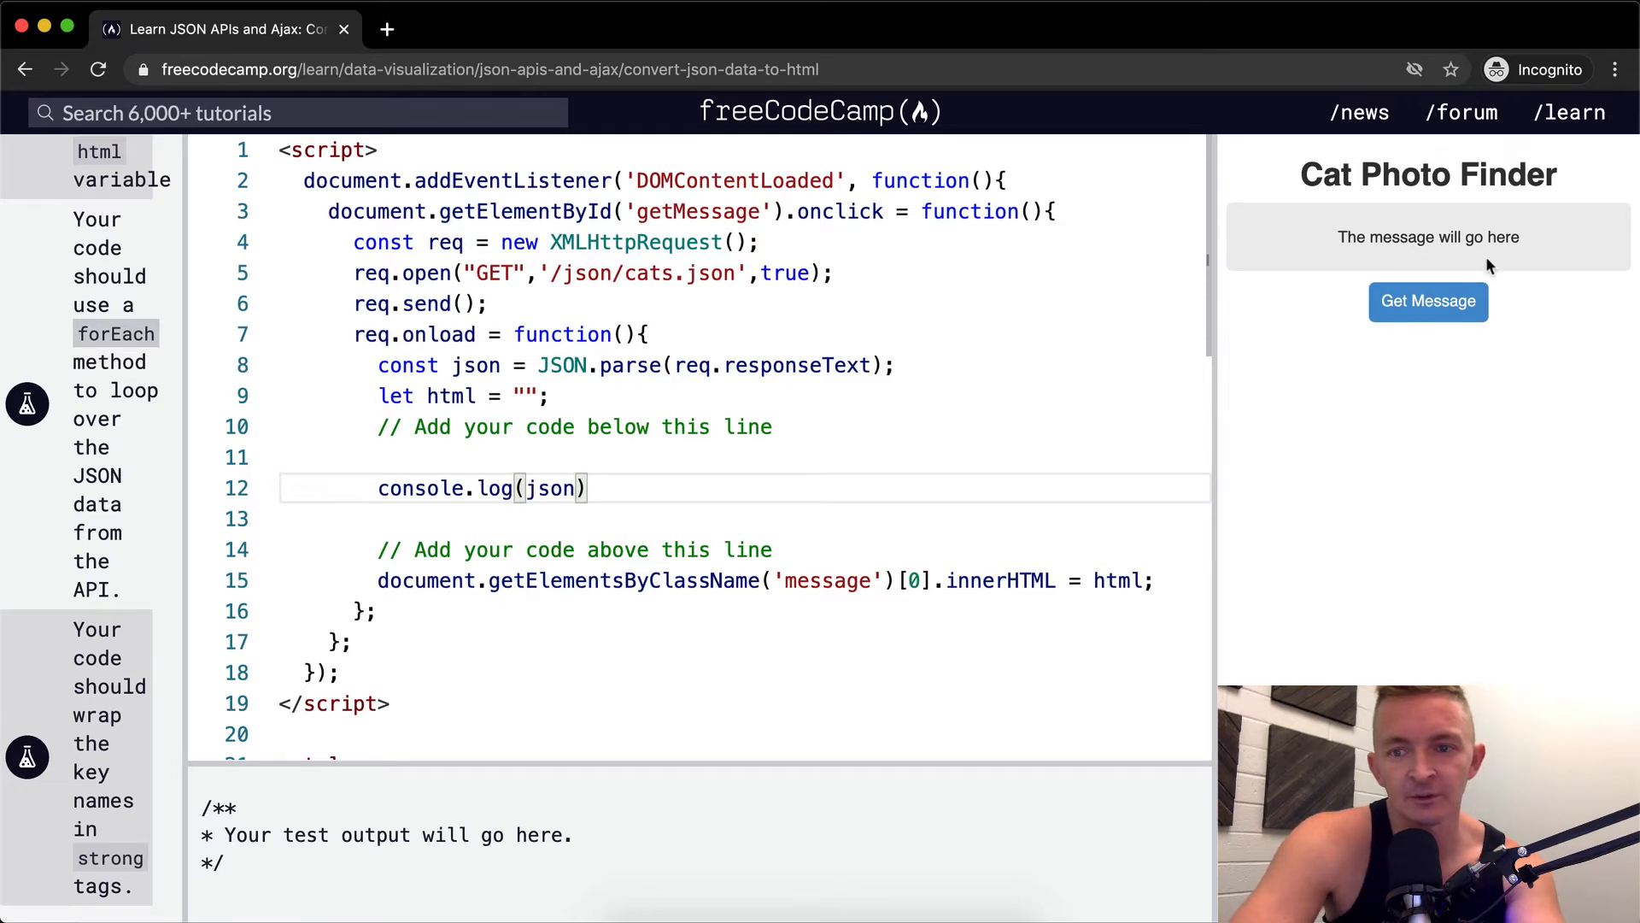
pyautogui.click(1428, 300)
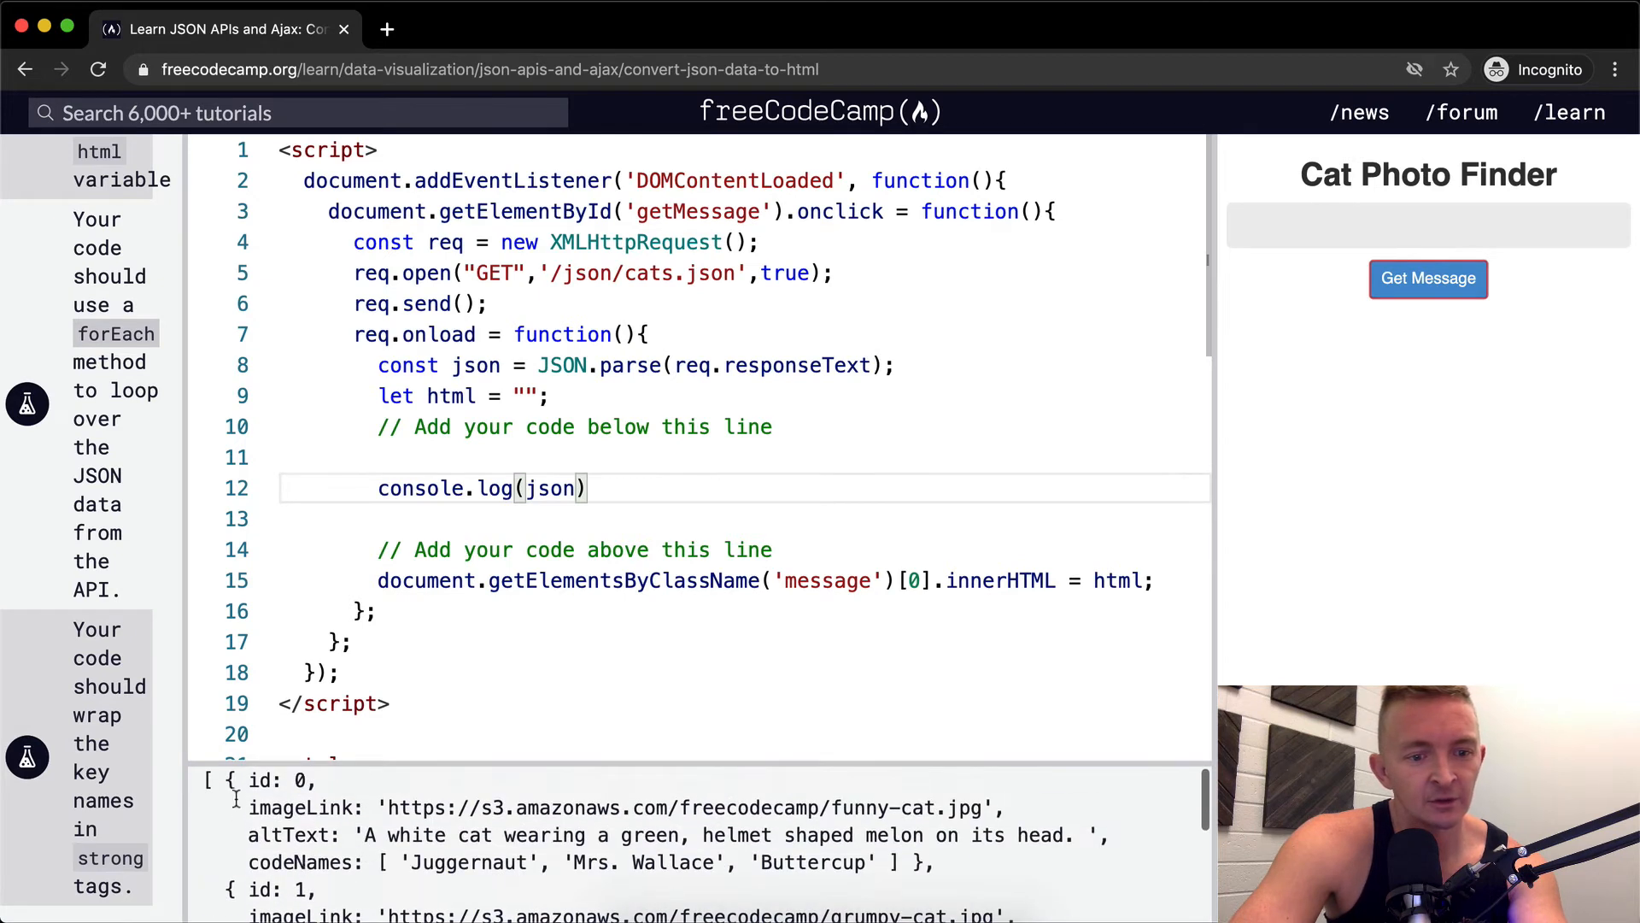
pyautogui.moveTo(225, 779); pyautogui.dragTo(931, 861)
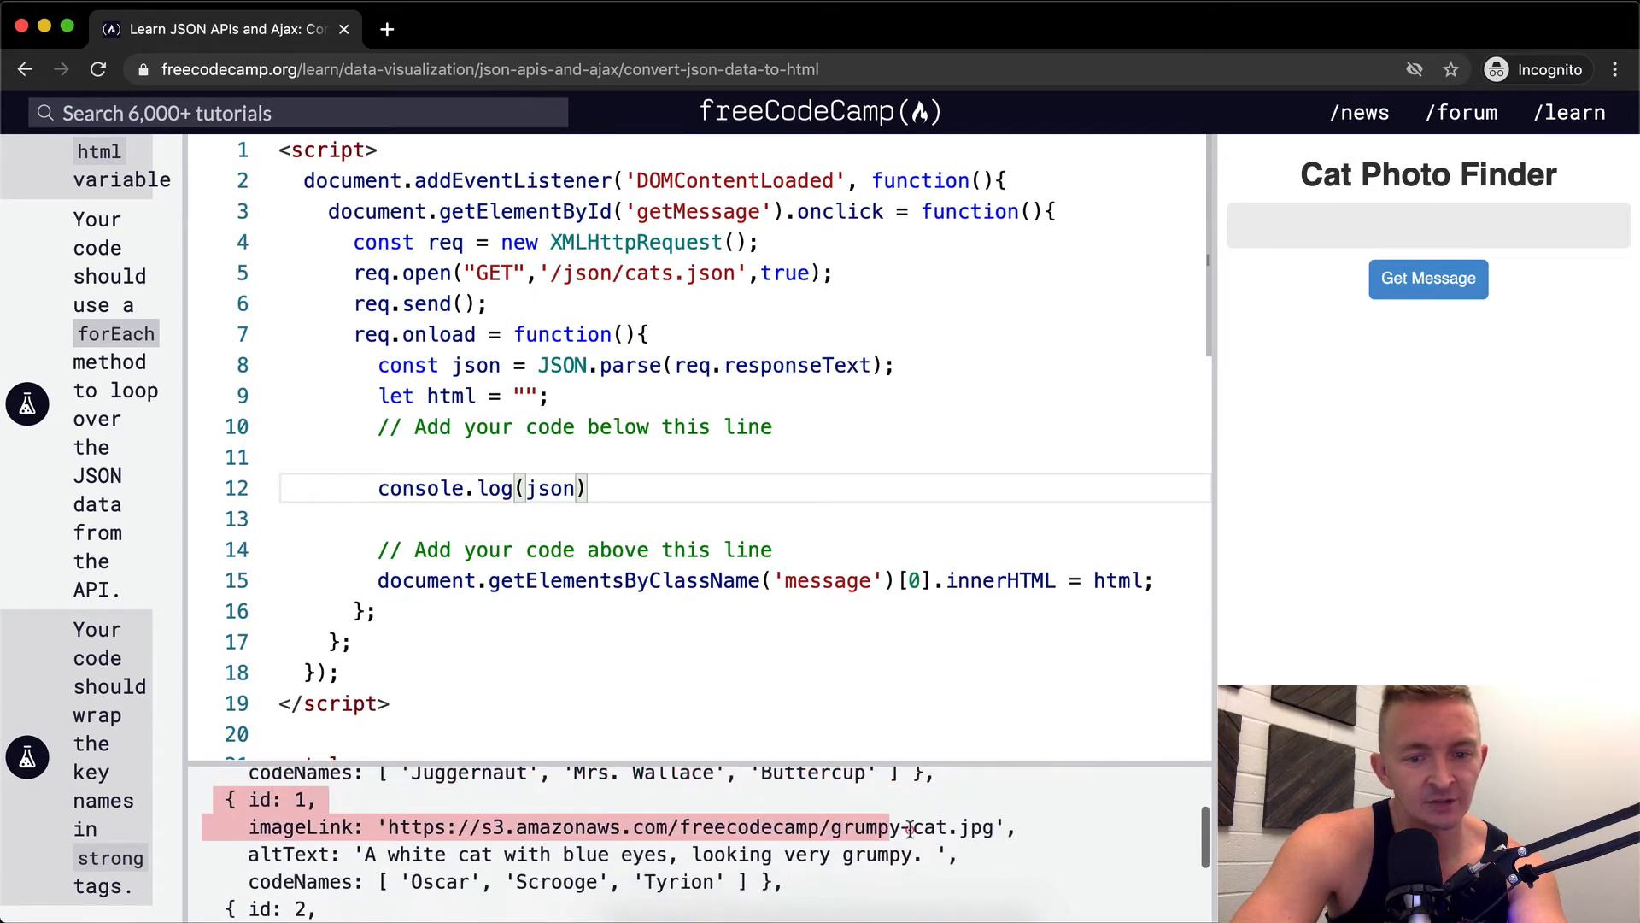
pyautogui.scroll(-3)
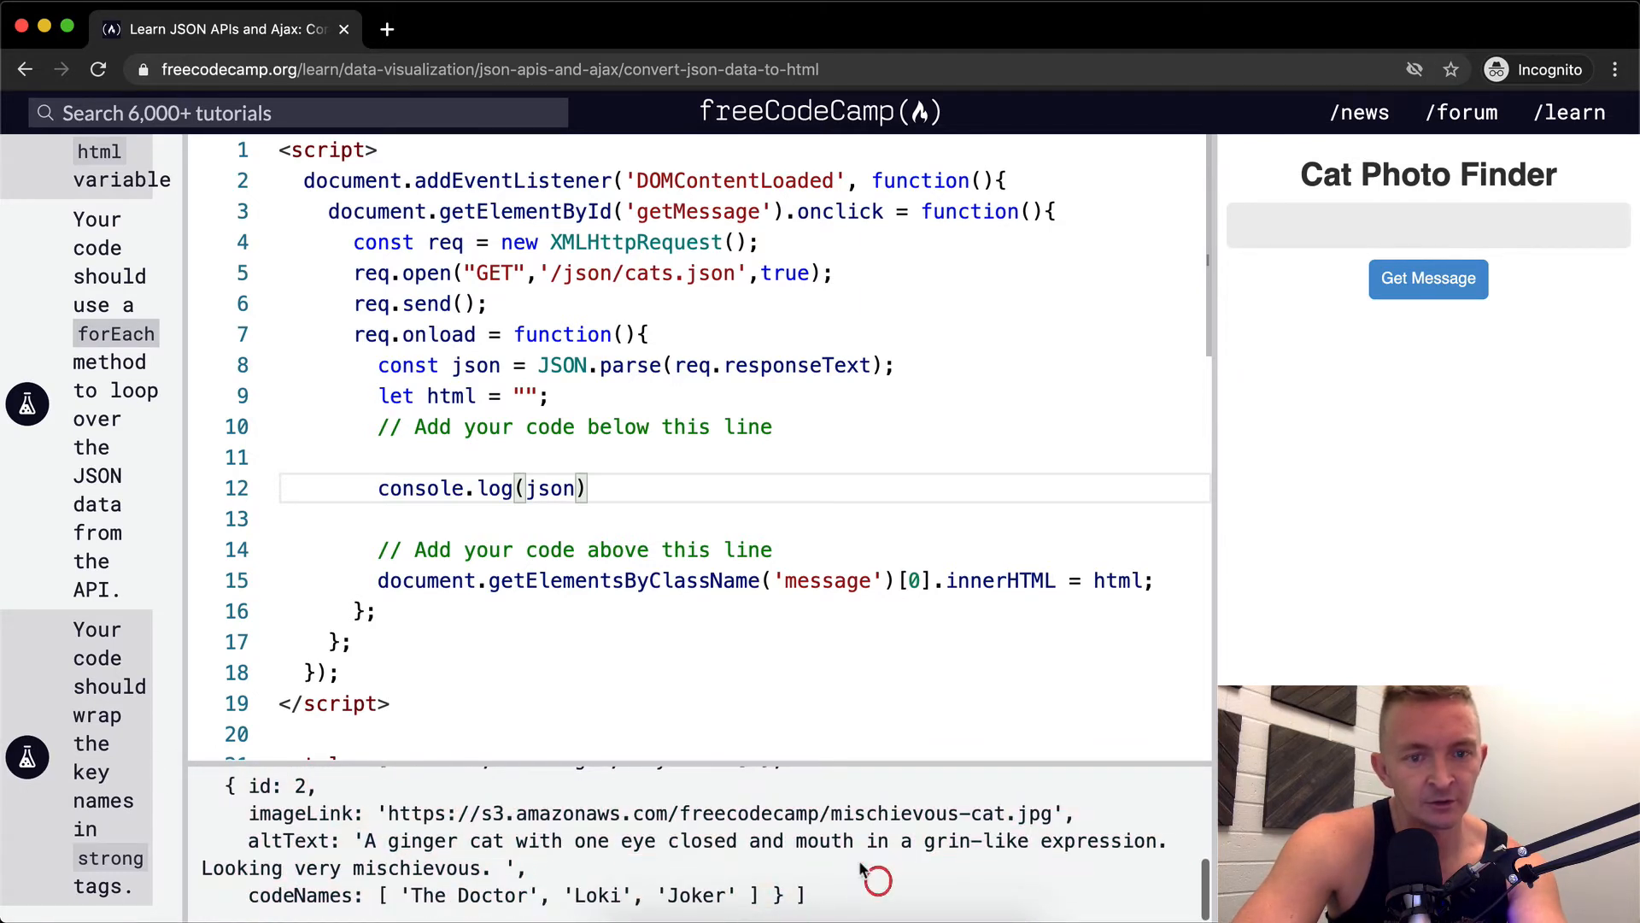
# Log json.length (3), log json again, then start line 12 as json.forEach
pyautogui.write('.length')
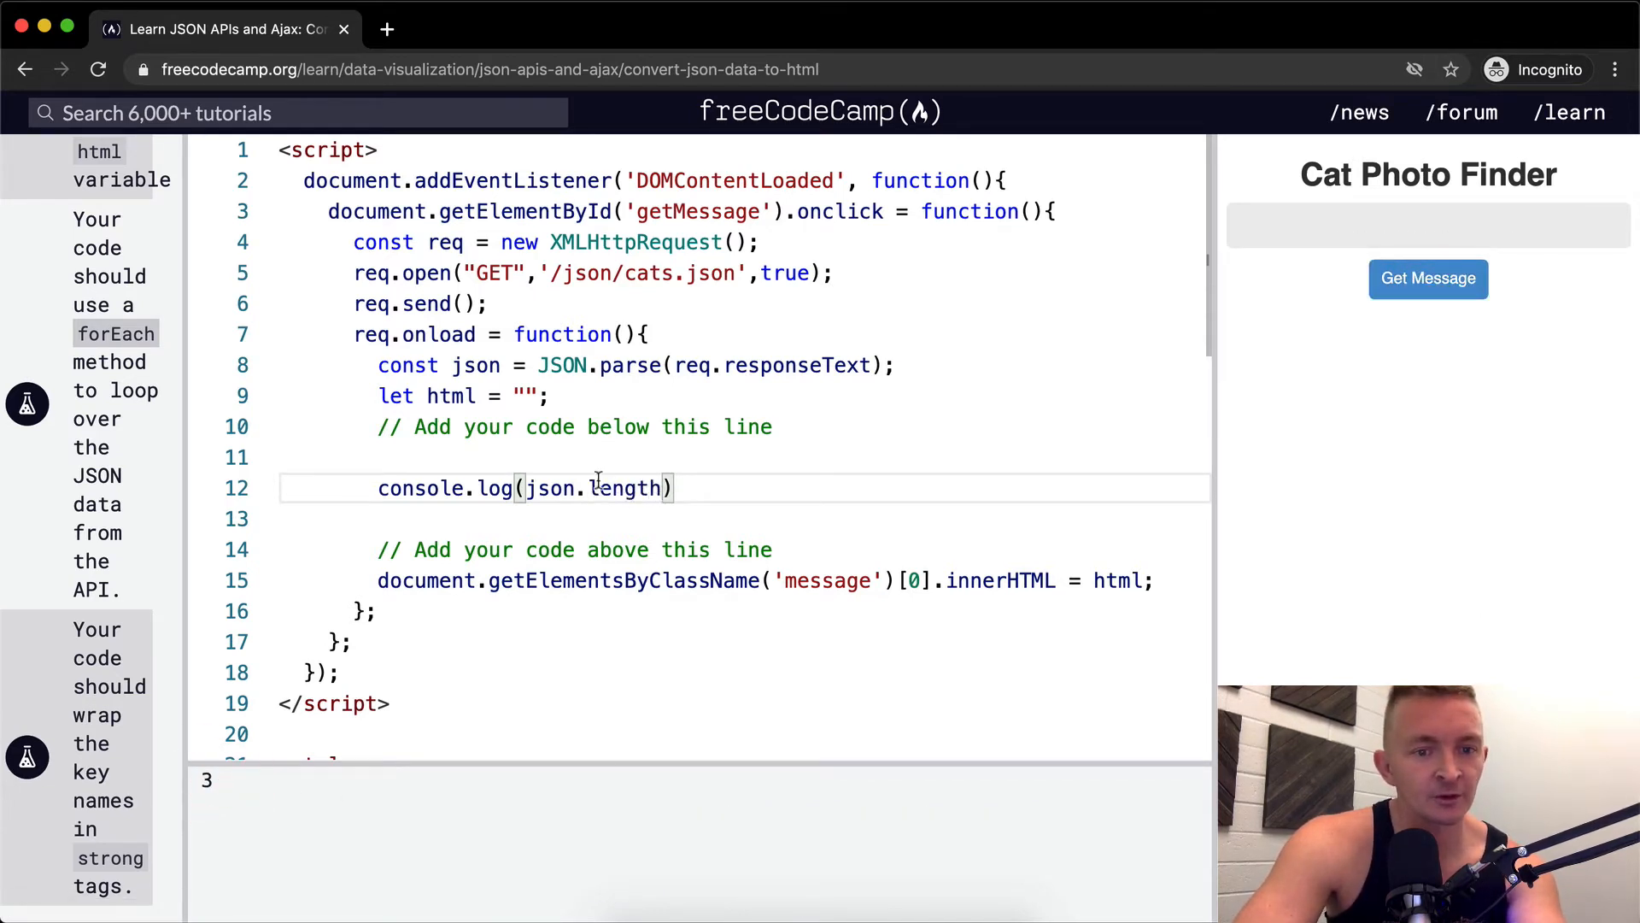
pyautogui.write('ty')
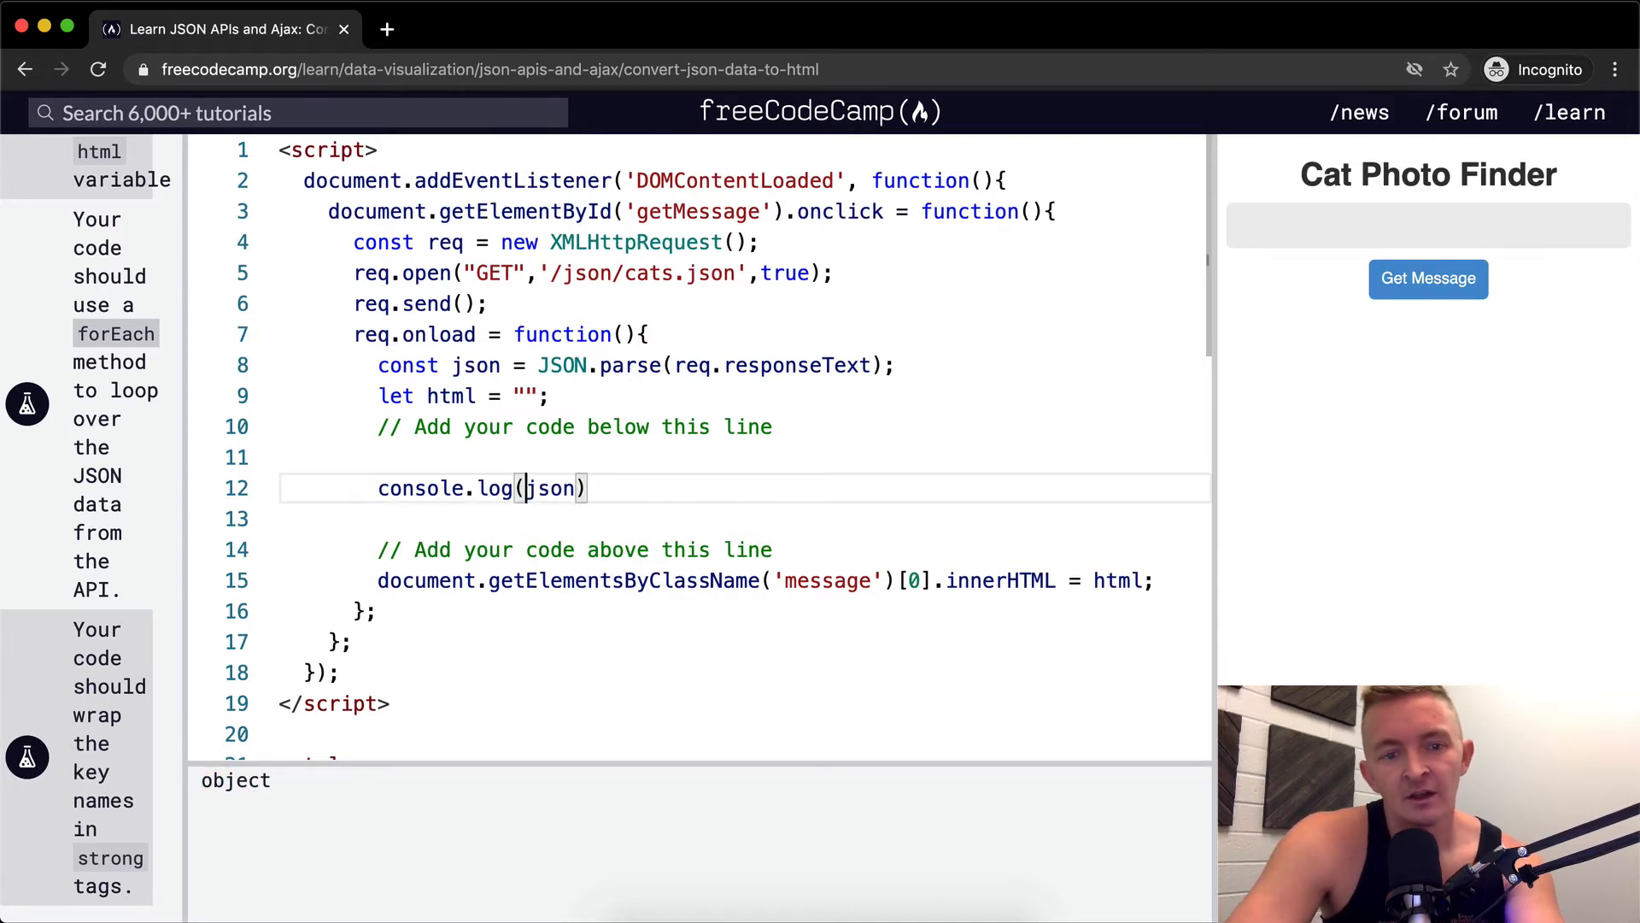
pyautogui.click(1427, 301)
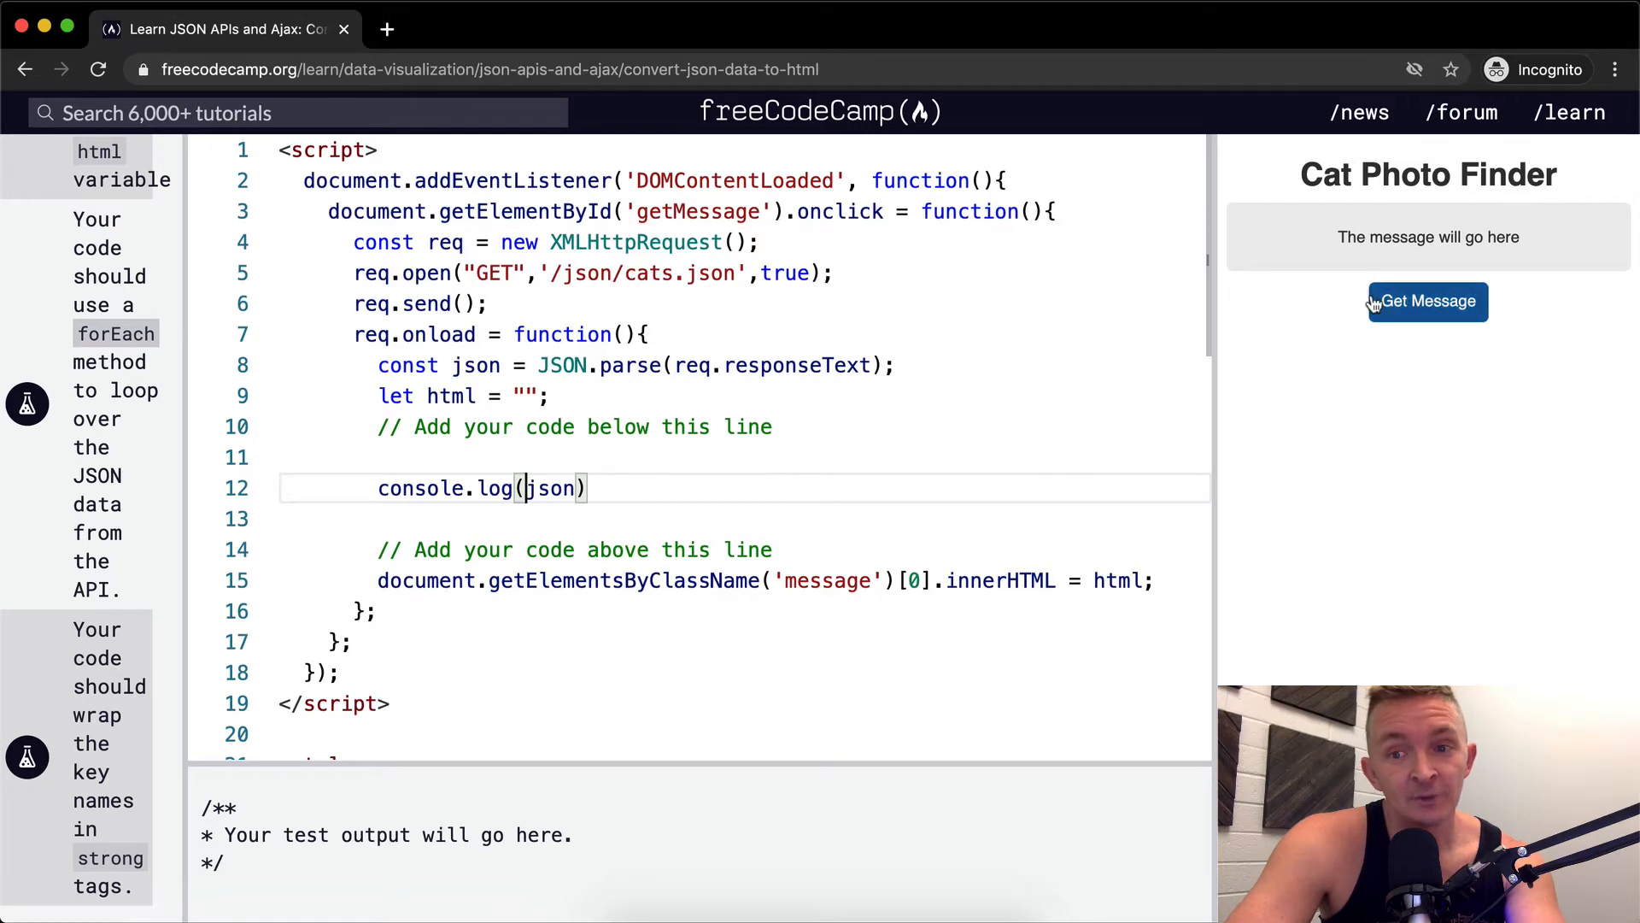
pyautogui.click(1426, 301)
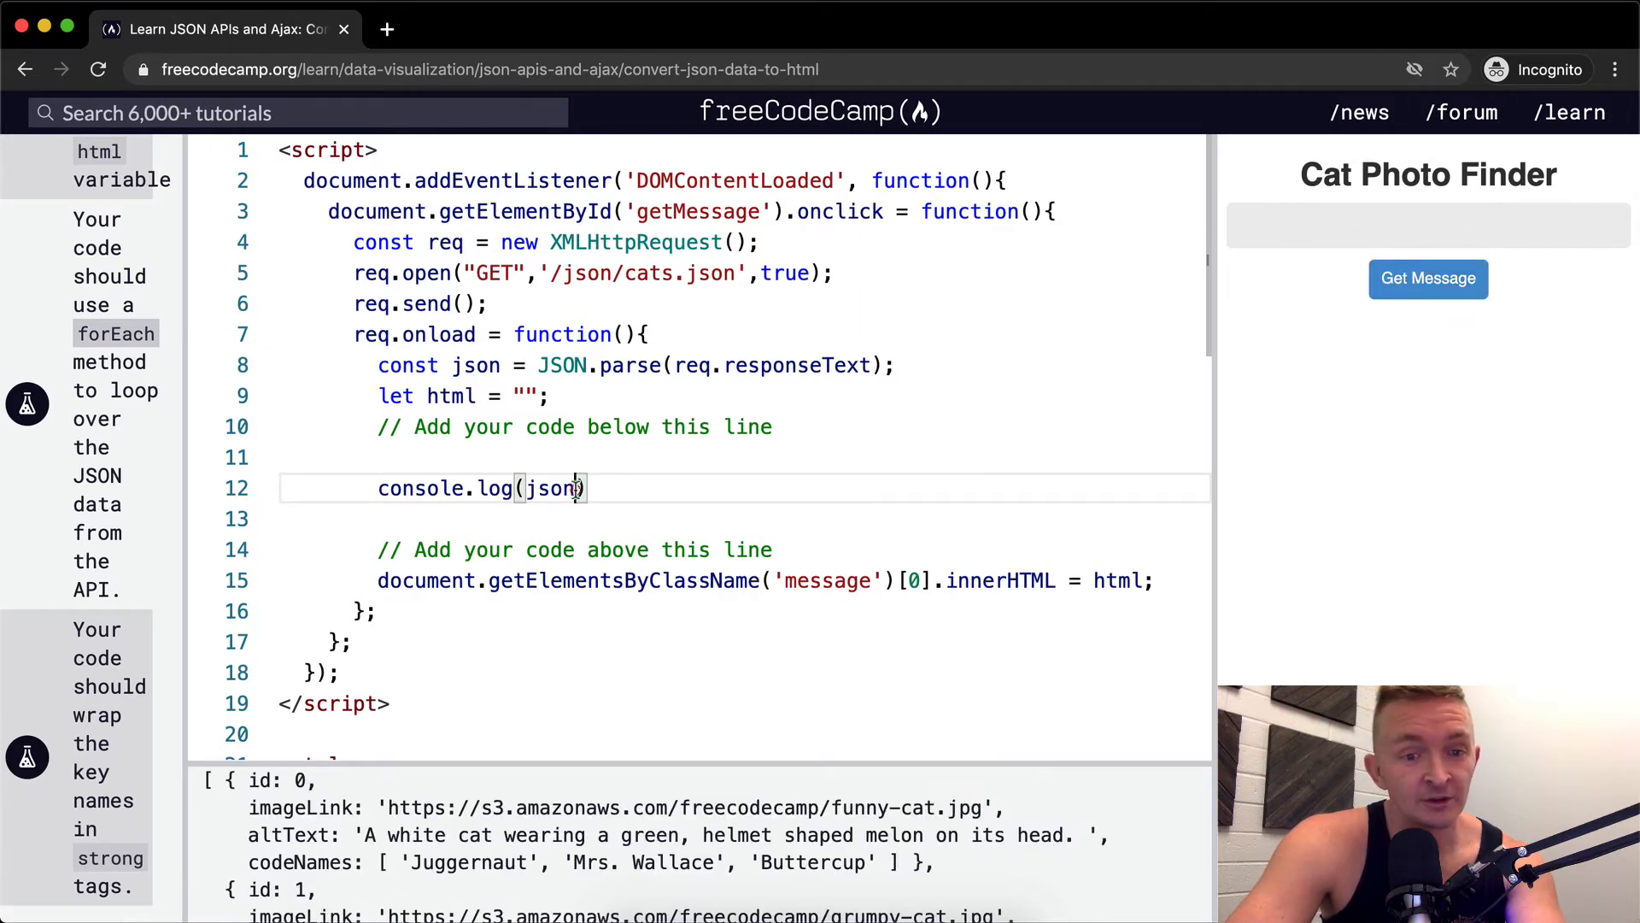
pyautogui.write('.forEach(j))')
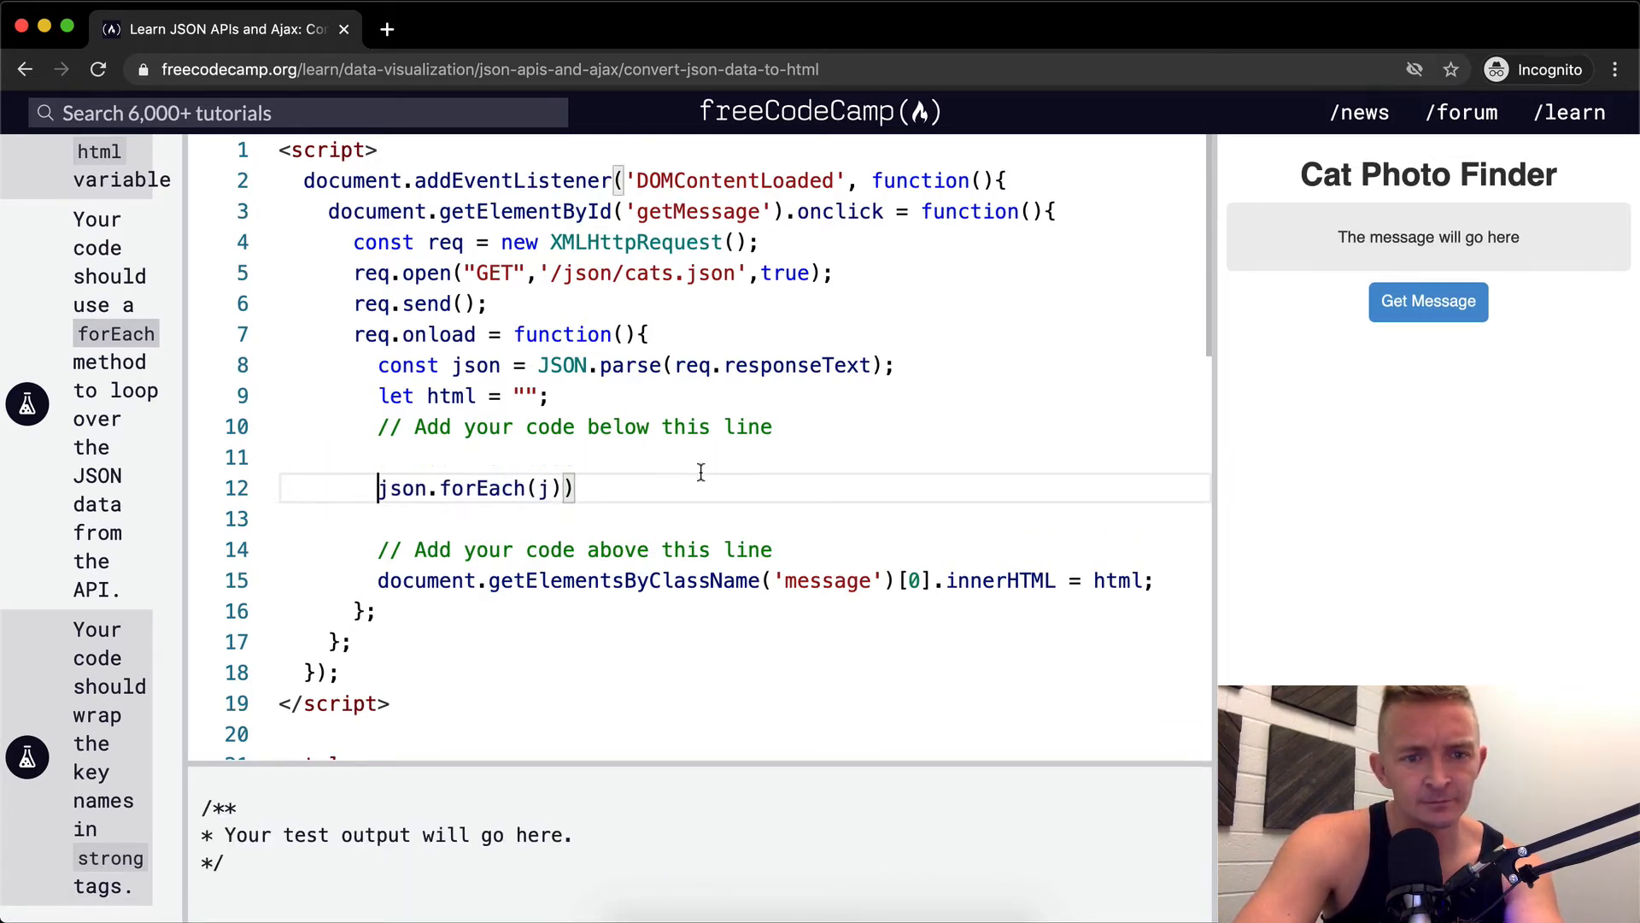
# Make line 12 json.forEach(function(cat) { console.log(cat) }) and run it to log each cat
pyautogui.press('Backspace')
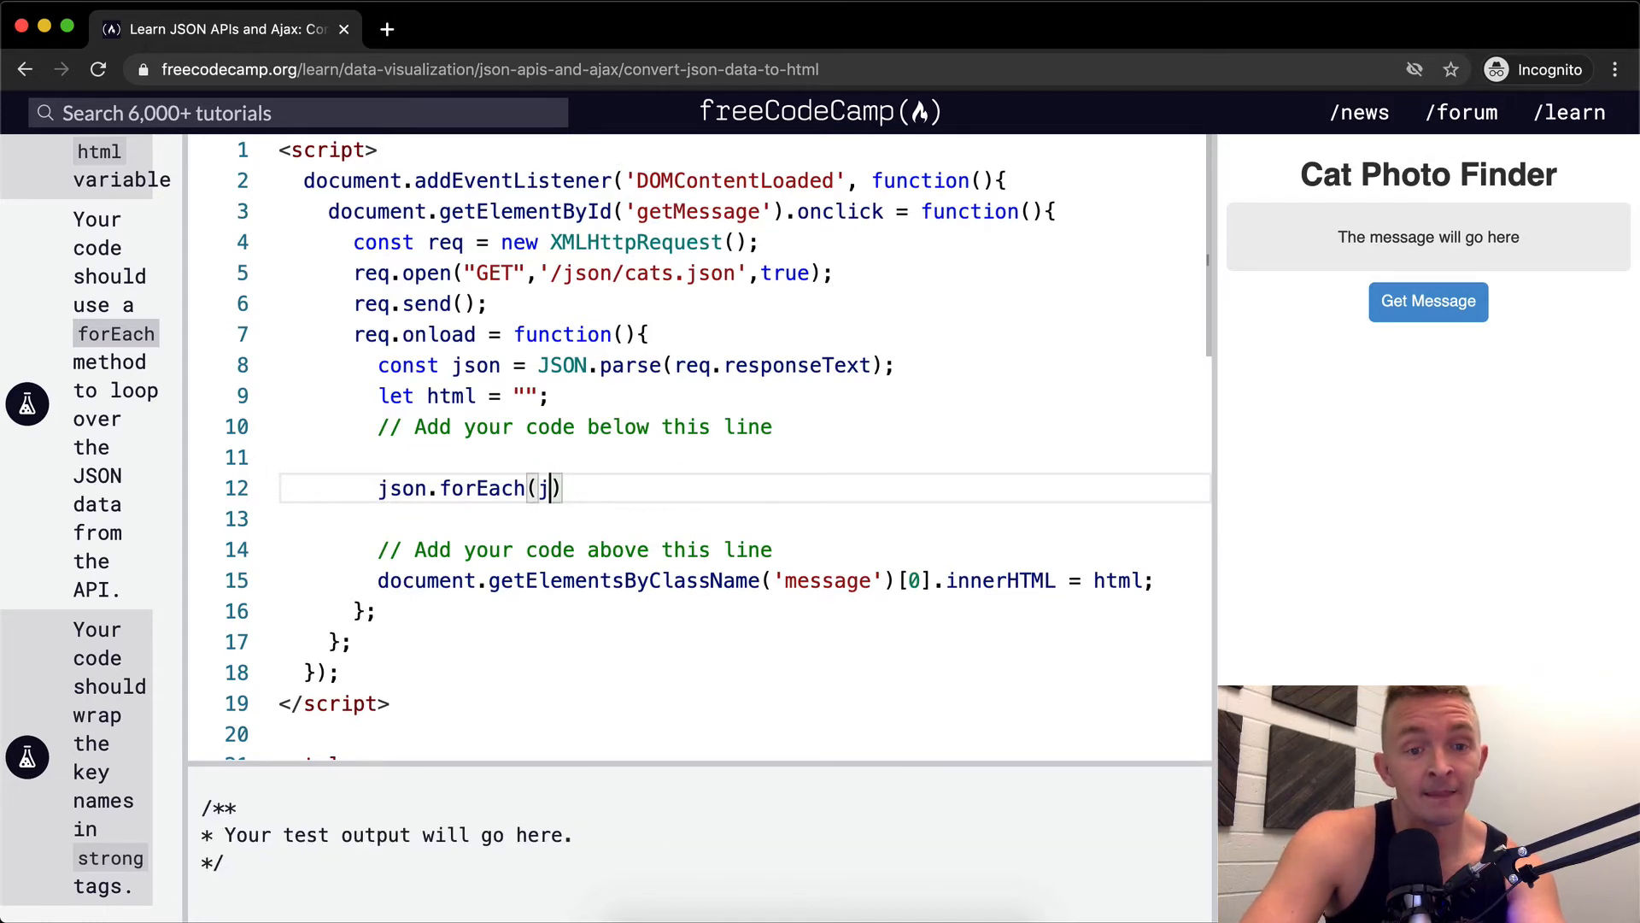
pyautogui.write(',')
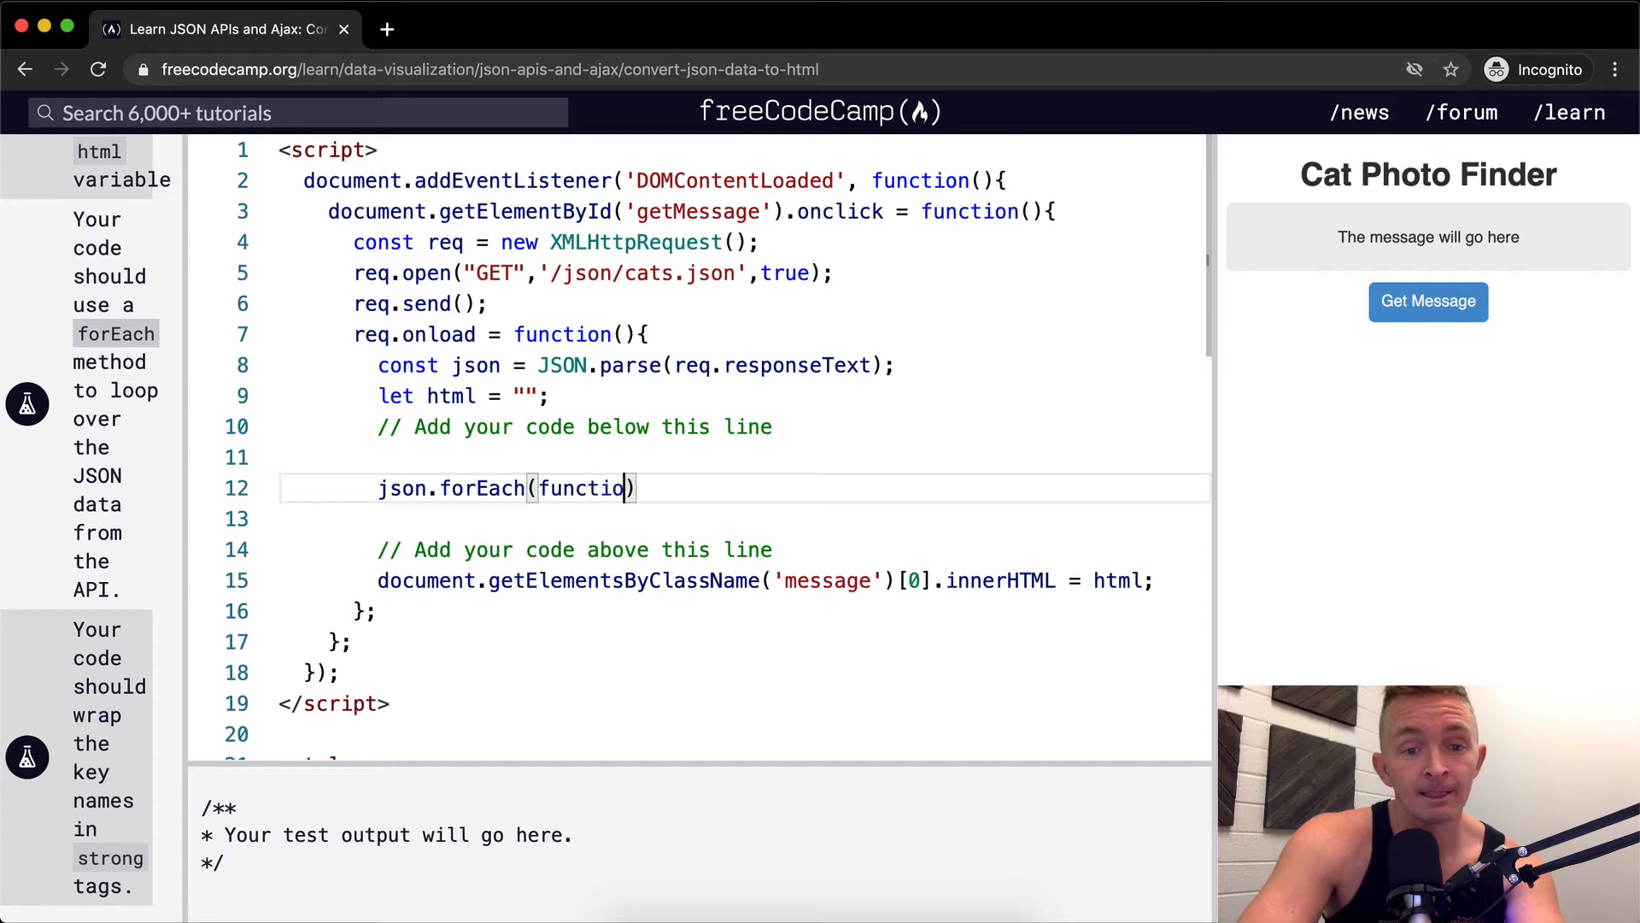
pyautogui.write('n() {')
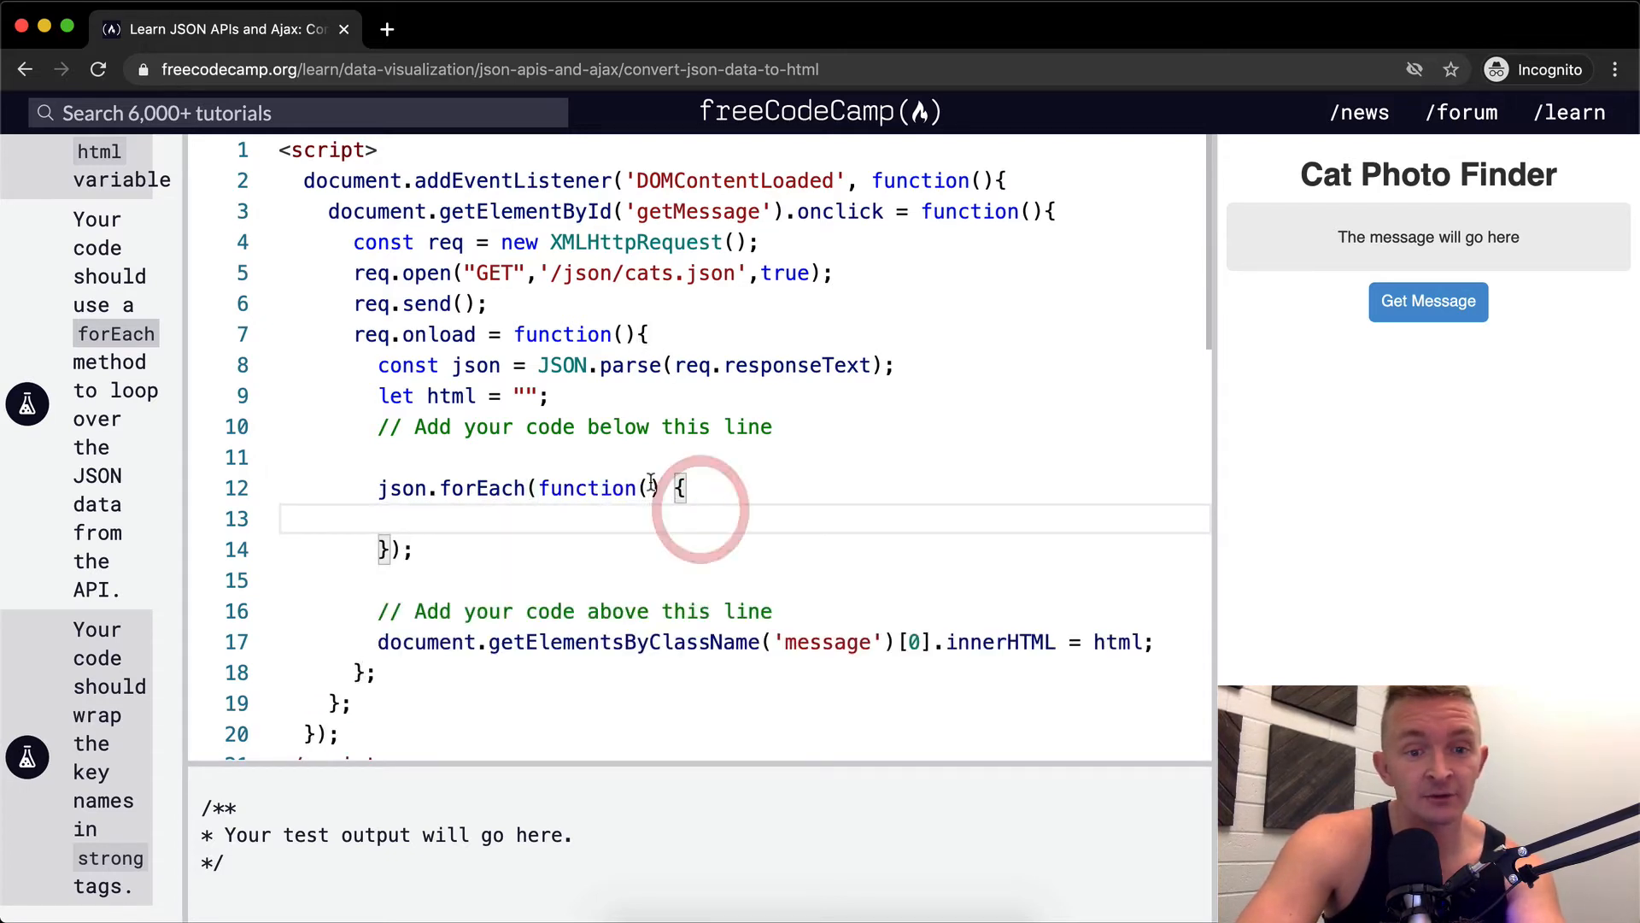
pyautogui.write('cat')
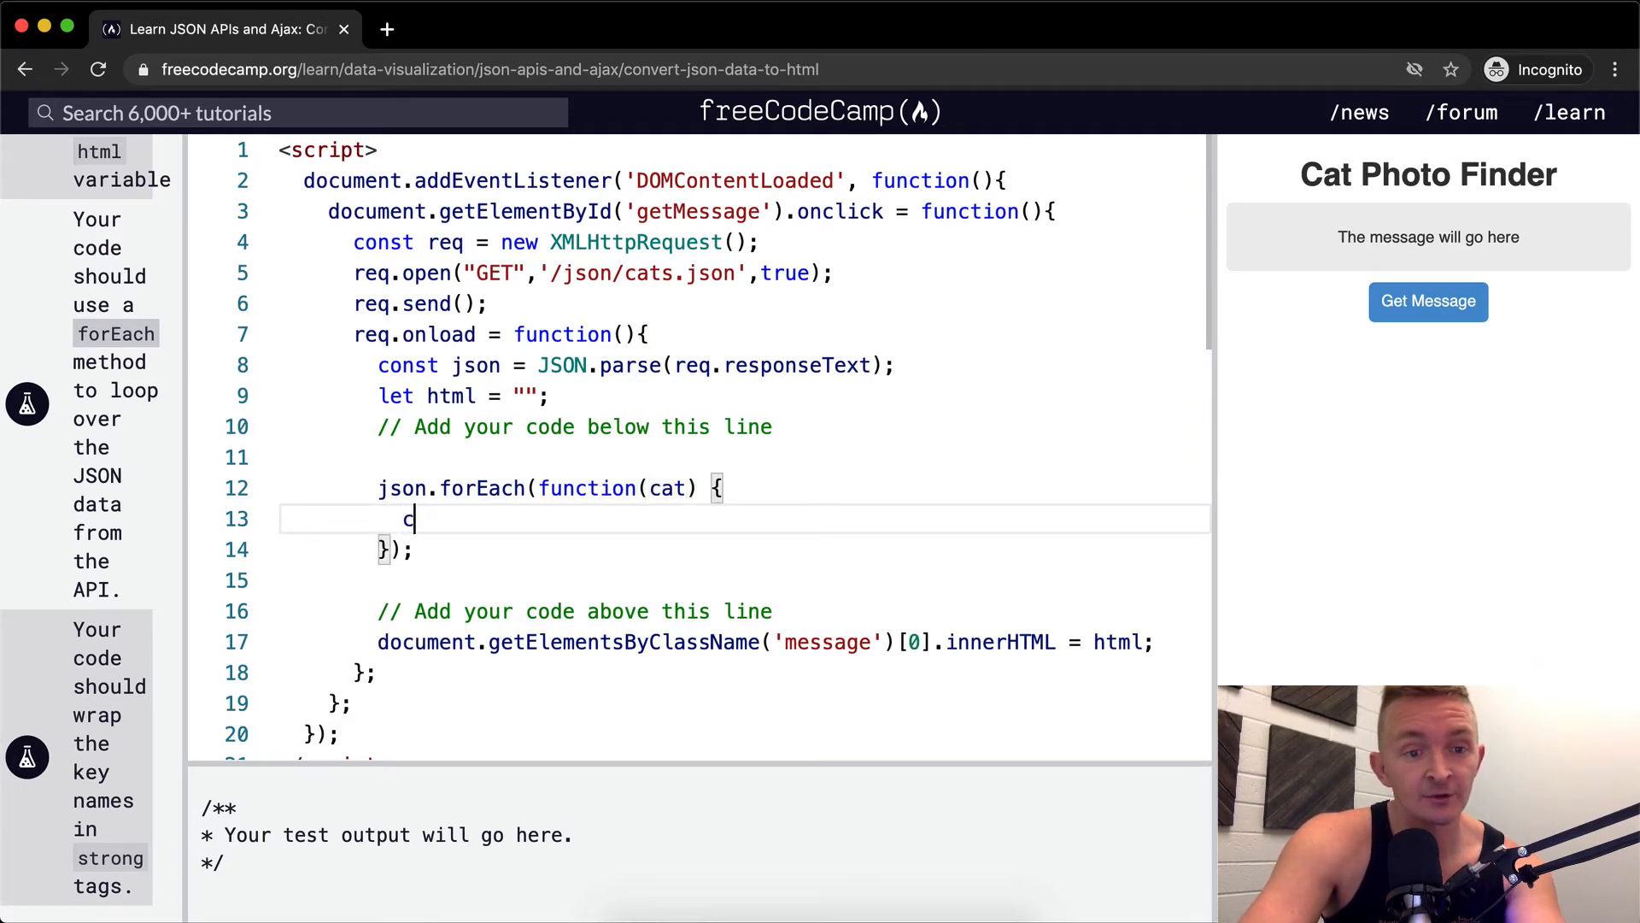
pyautogui.write('onsole.log(cat)')
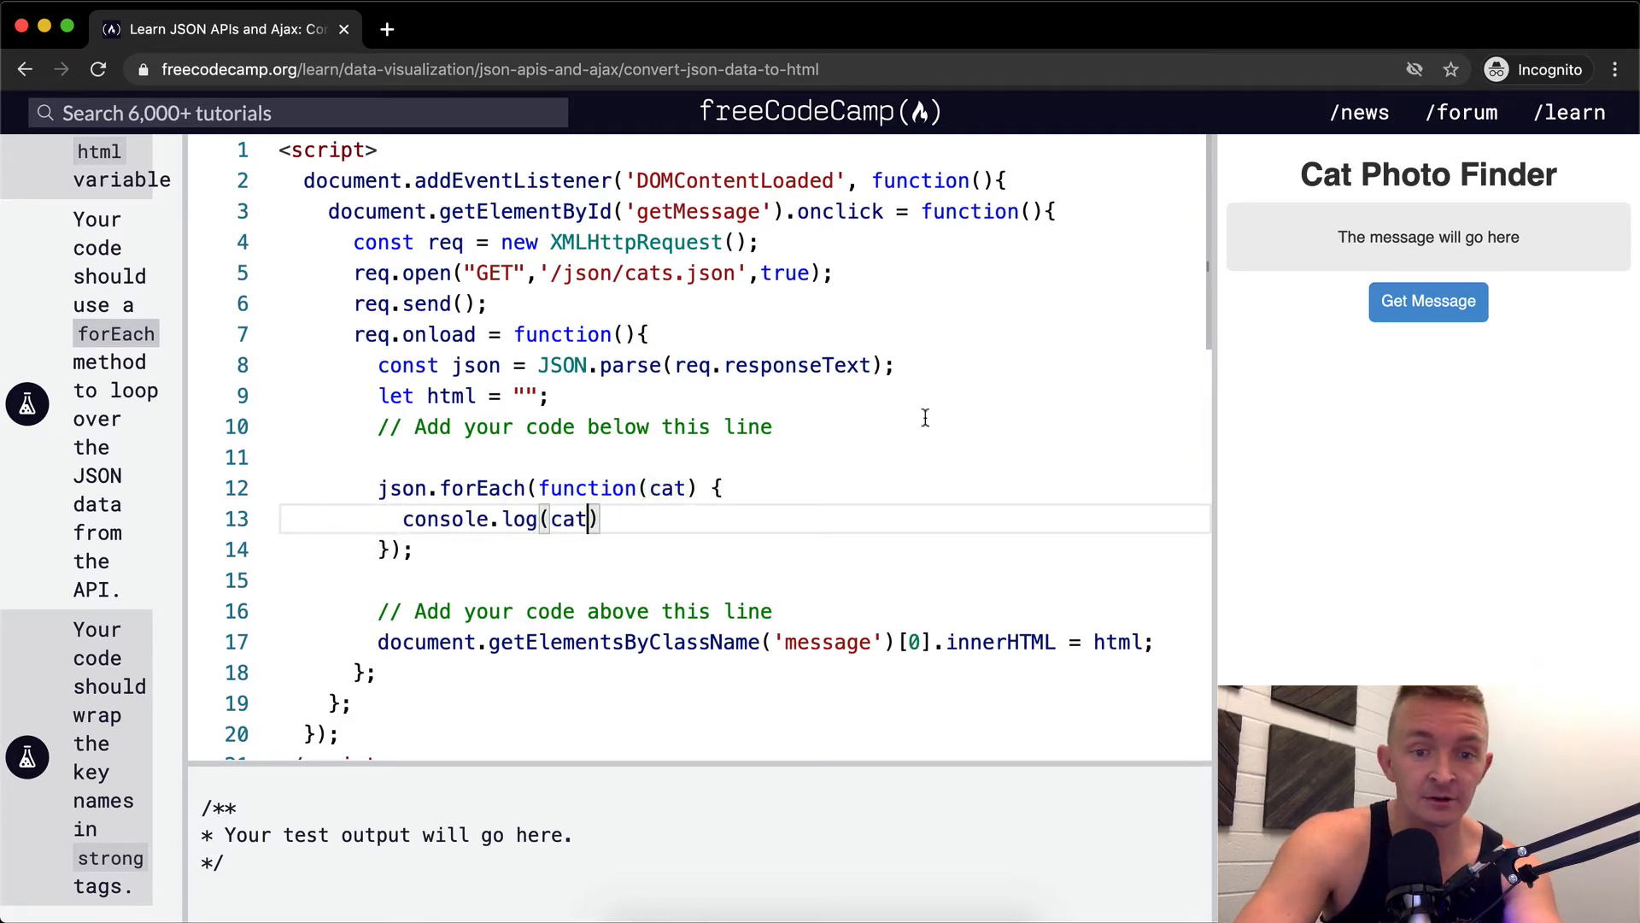
pyautogui.click(1426, 301)
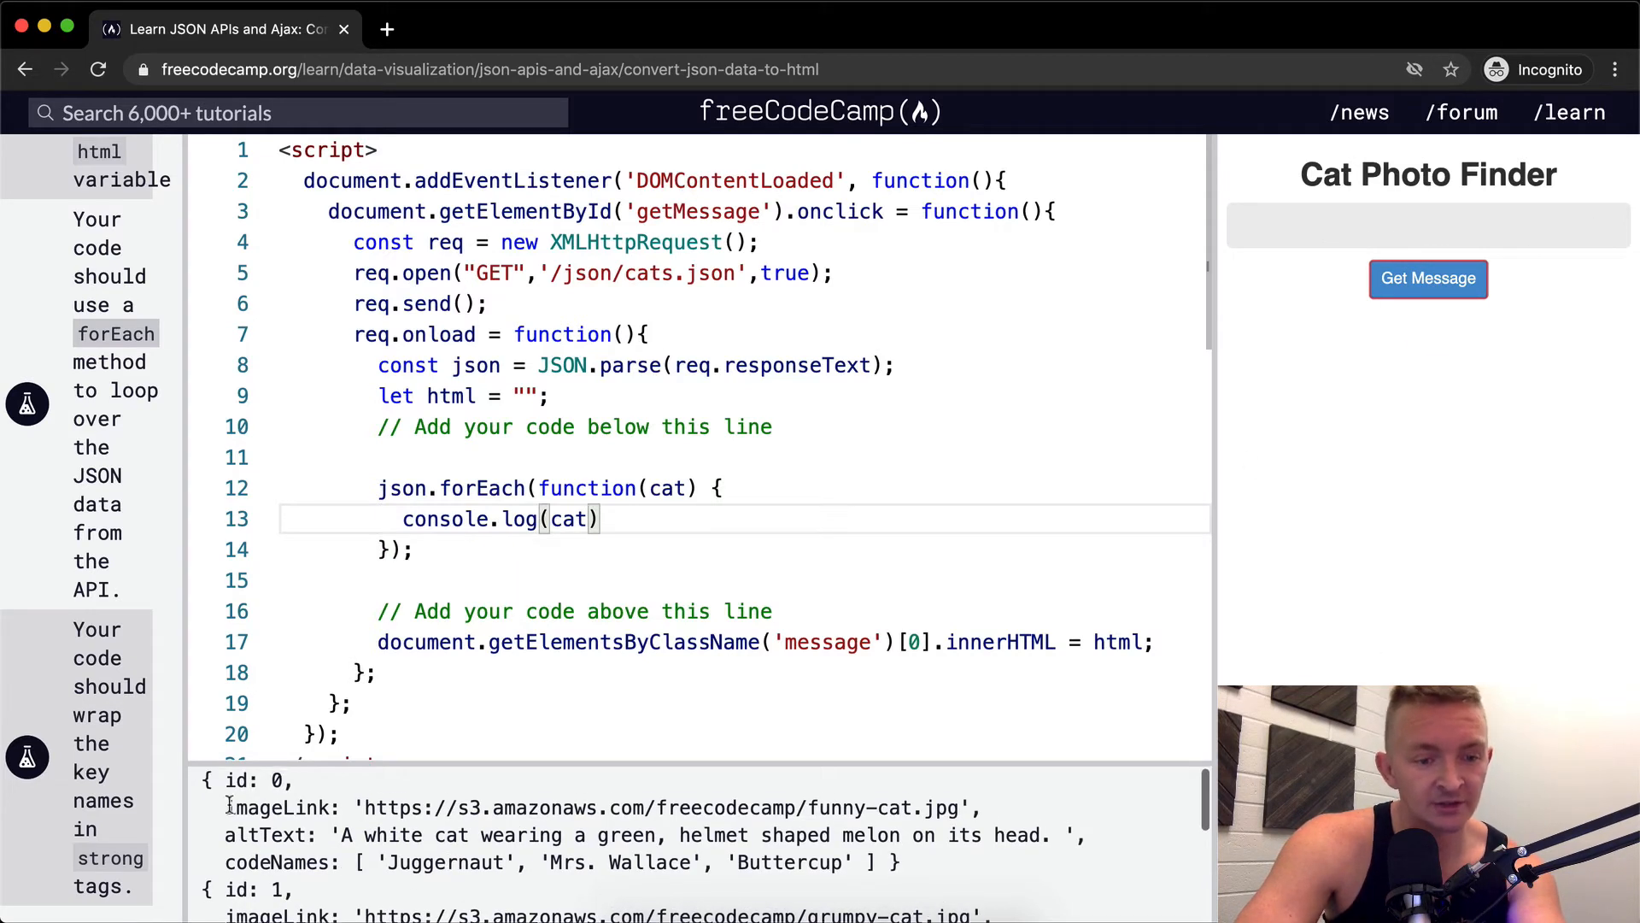
pyautogui.moveTo(205, 779); pyautogui.dragTo(916, 862)
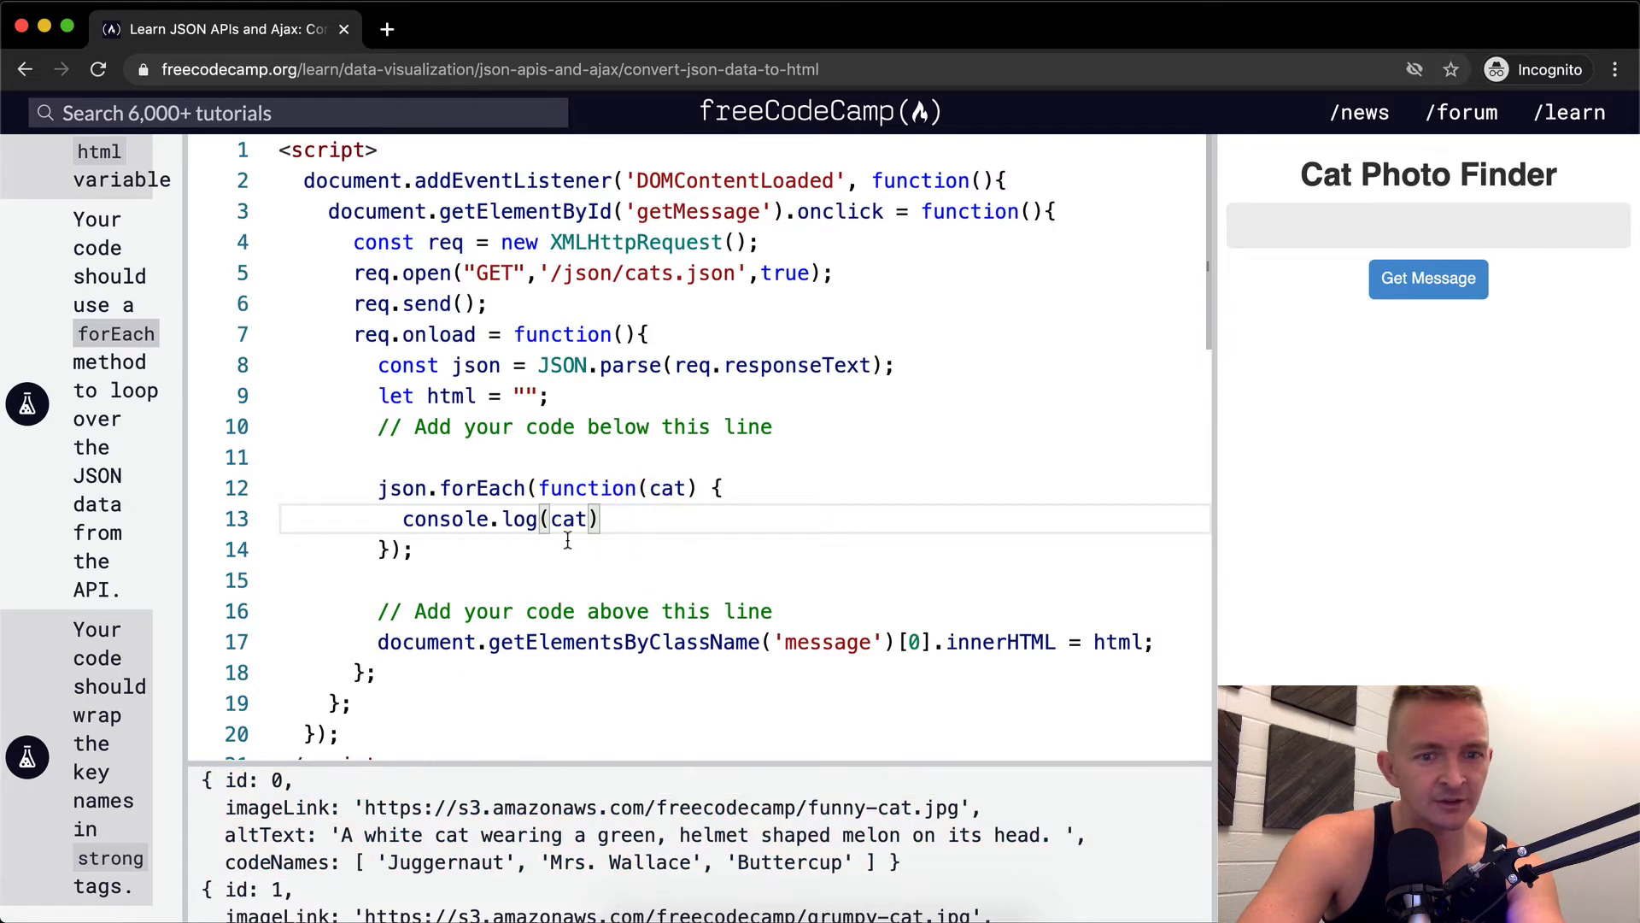
pyautogui.moveTo(292, 837)
pyautogui.write('Objec')
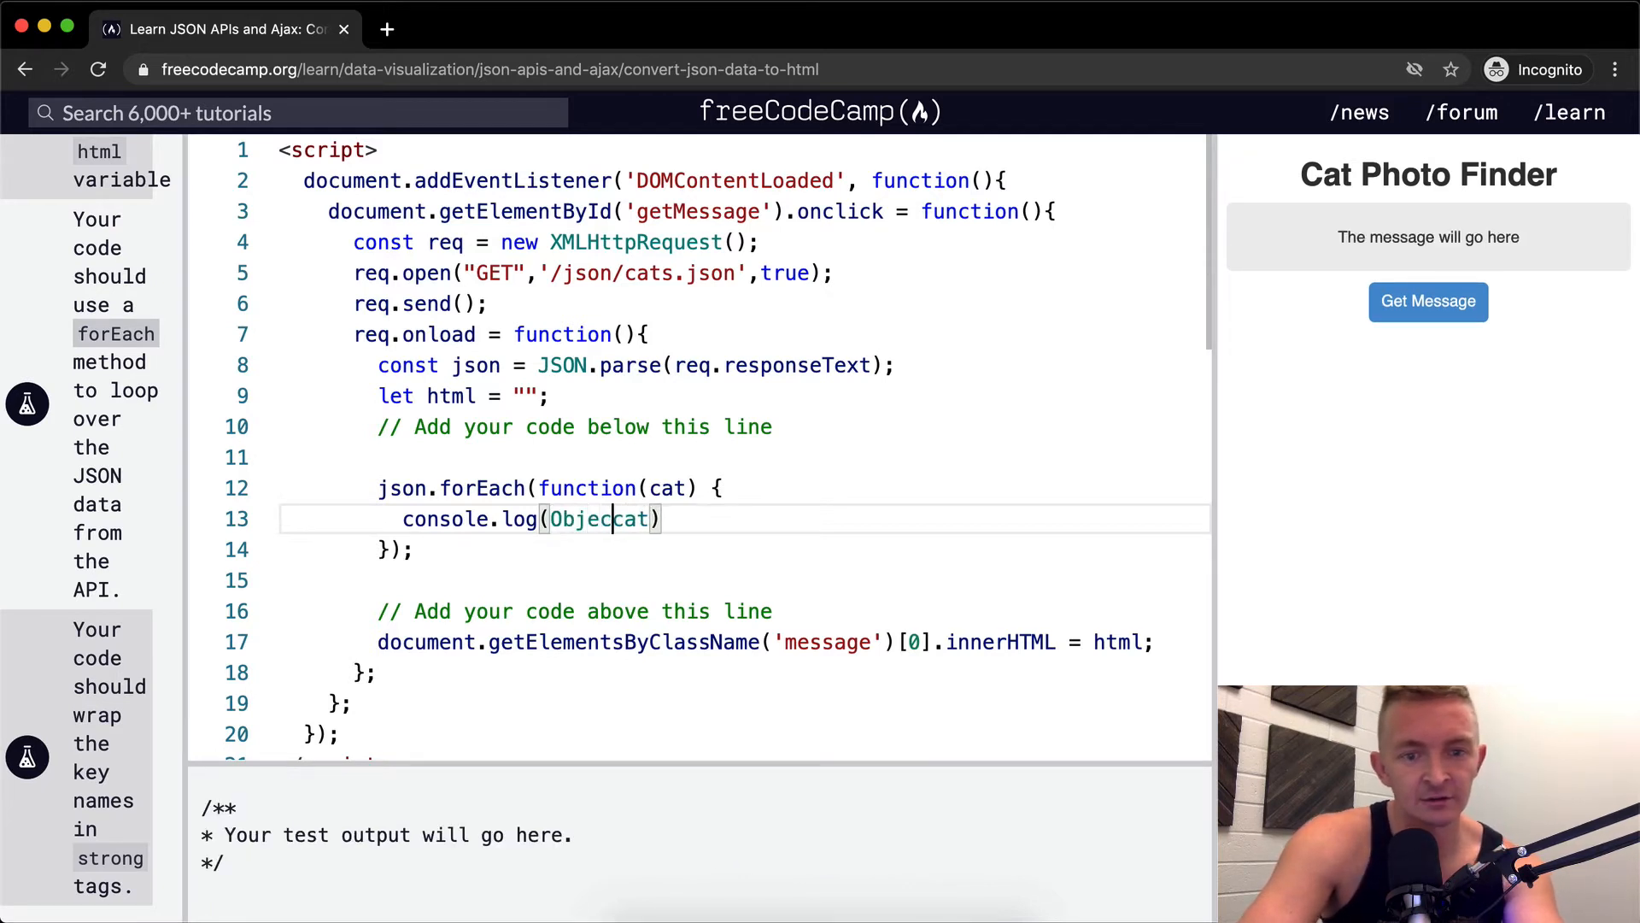
# Log Object.keys(cat) in the loop and run it to print id, imageLink, altText, codeNames
pyautogui.write('.')
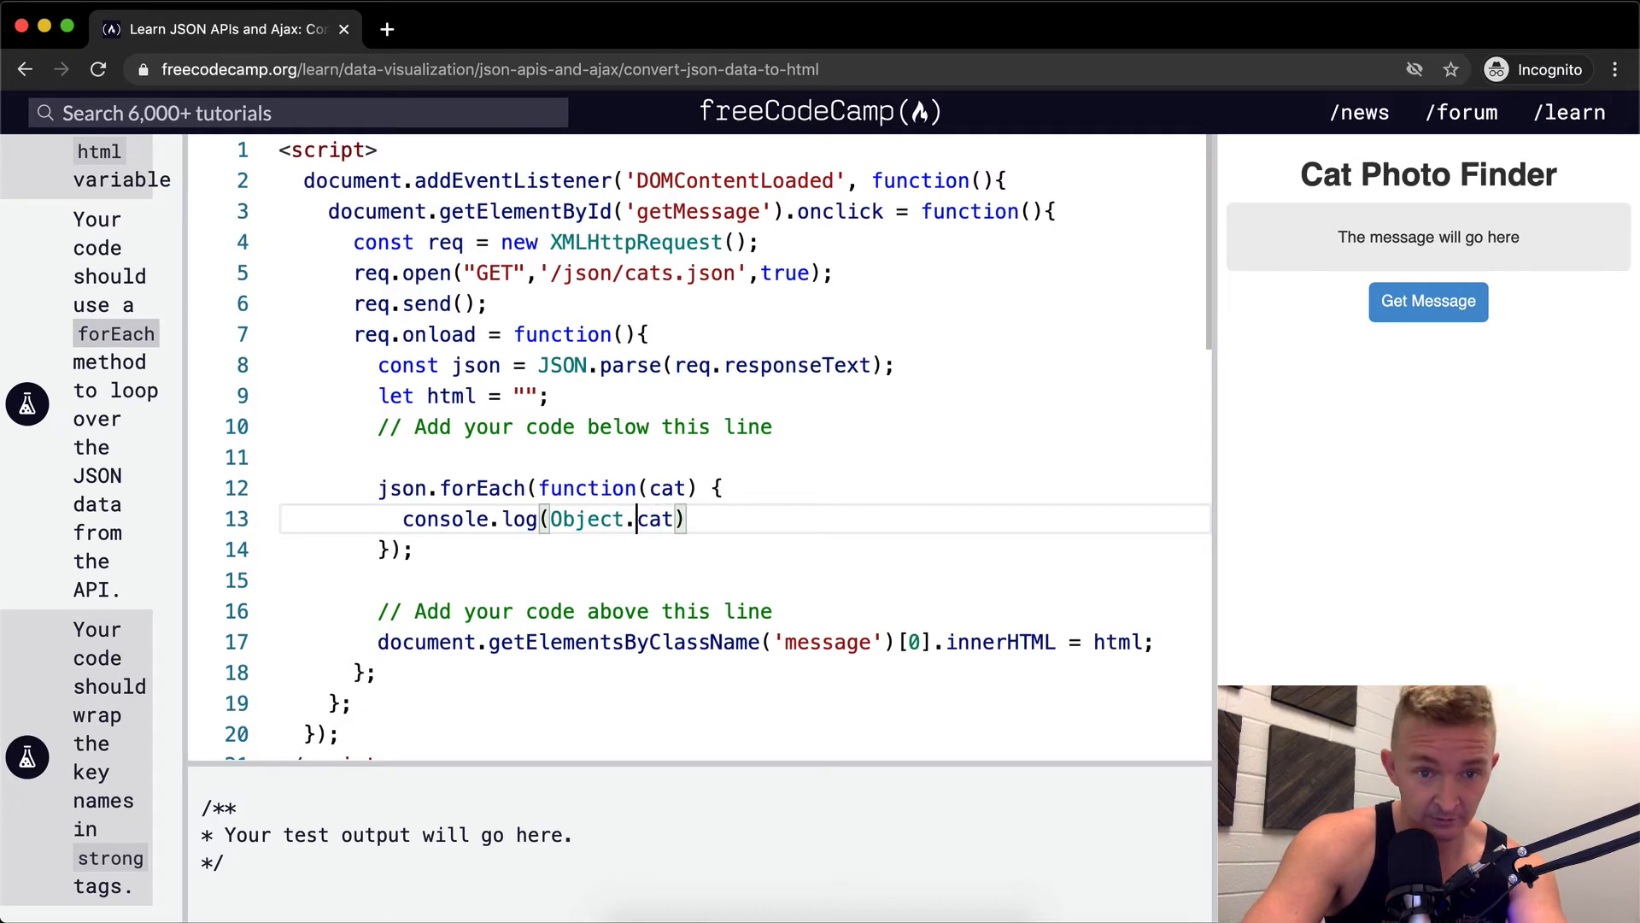
pyautogui.write('keys')
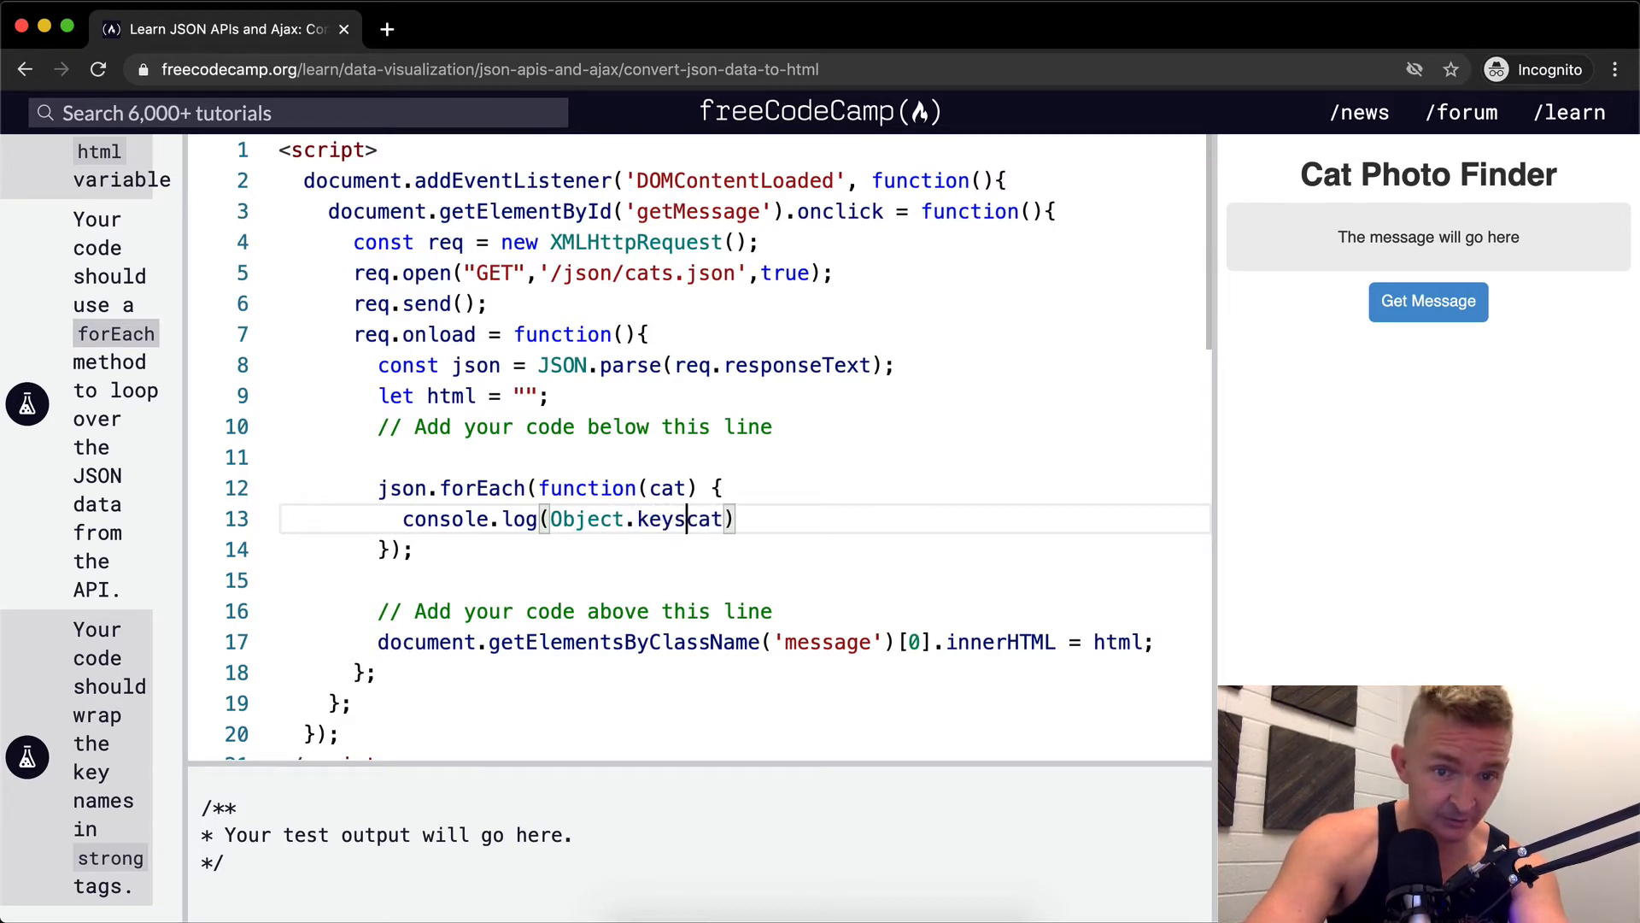
pyautogui.write('(')
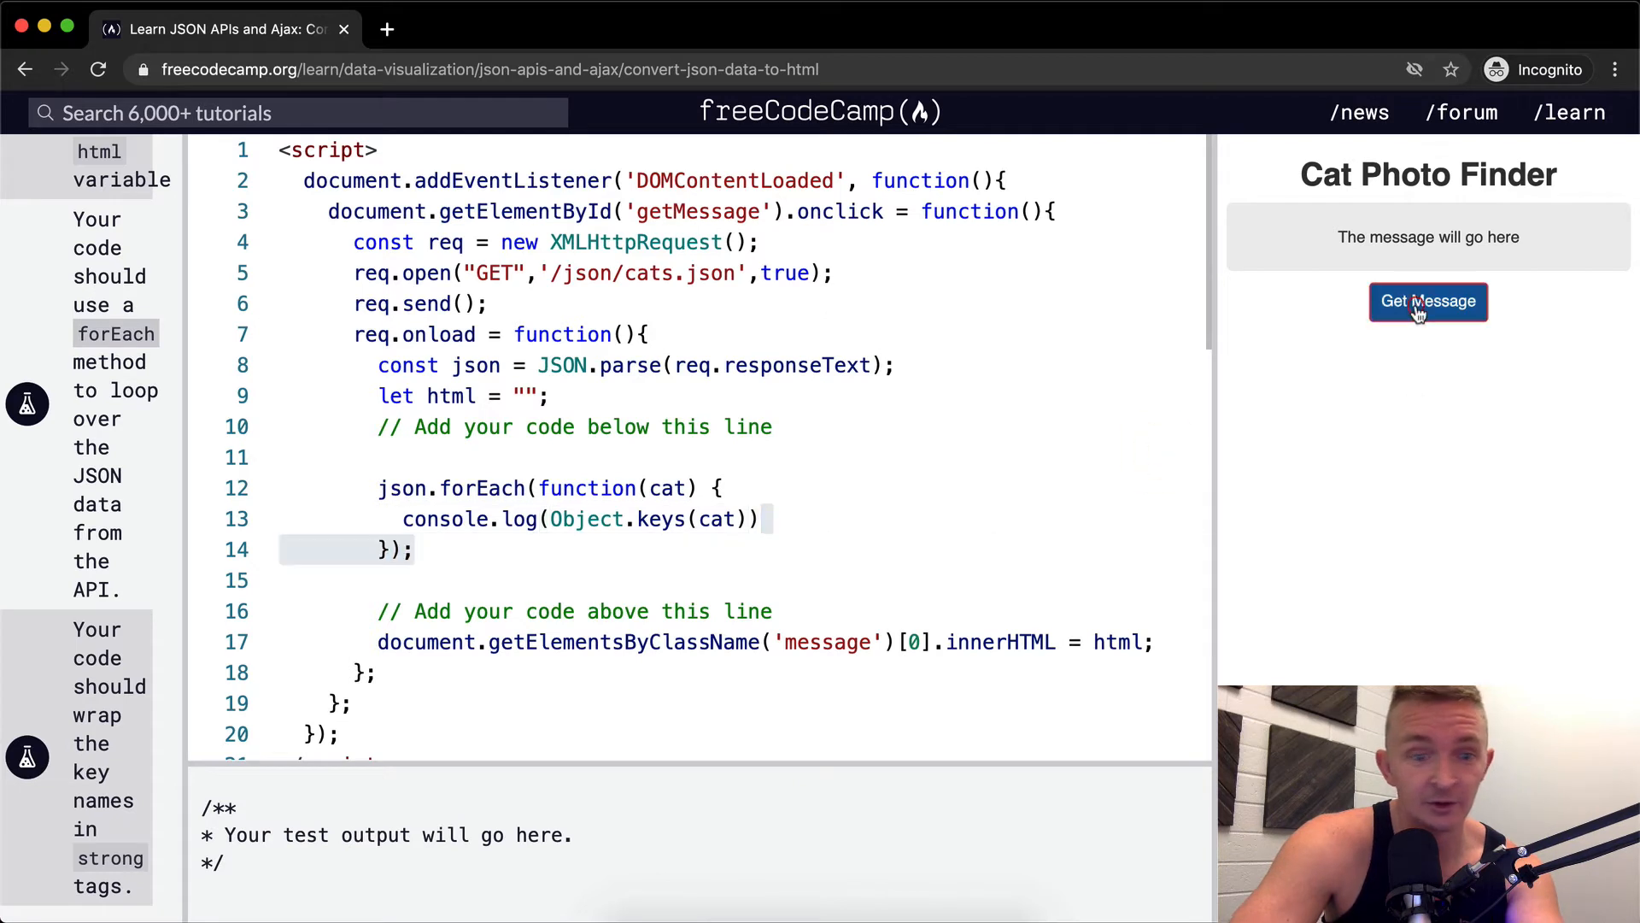
pyautogui.click(1427, 300)
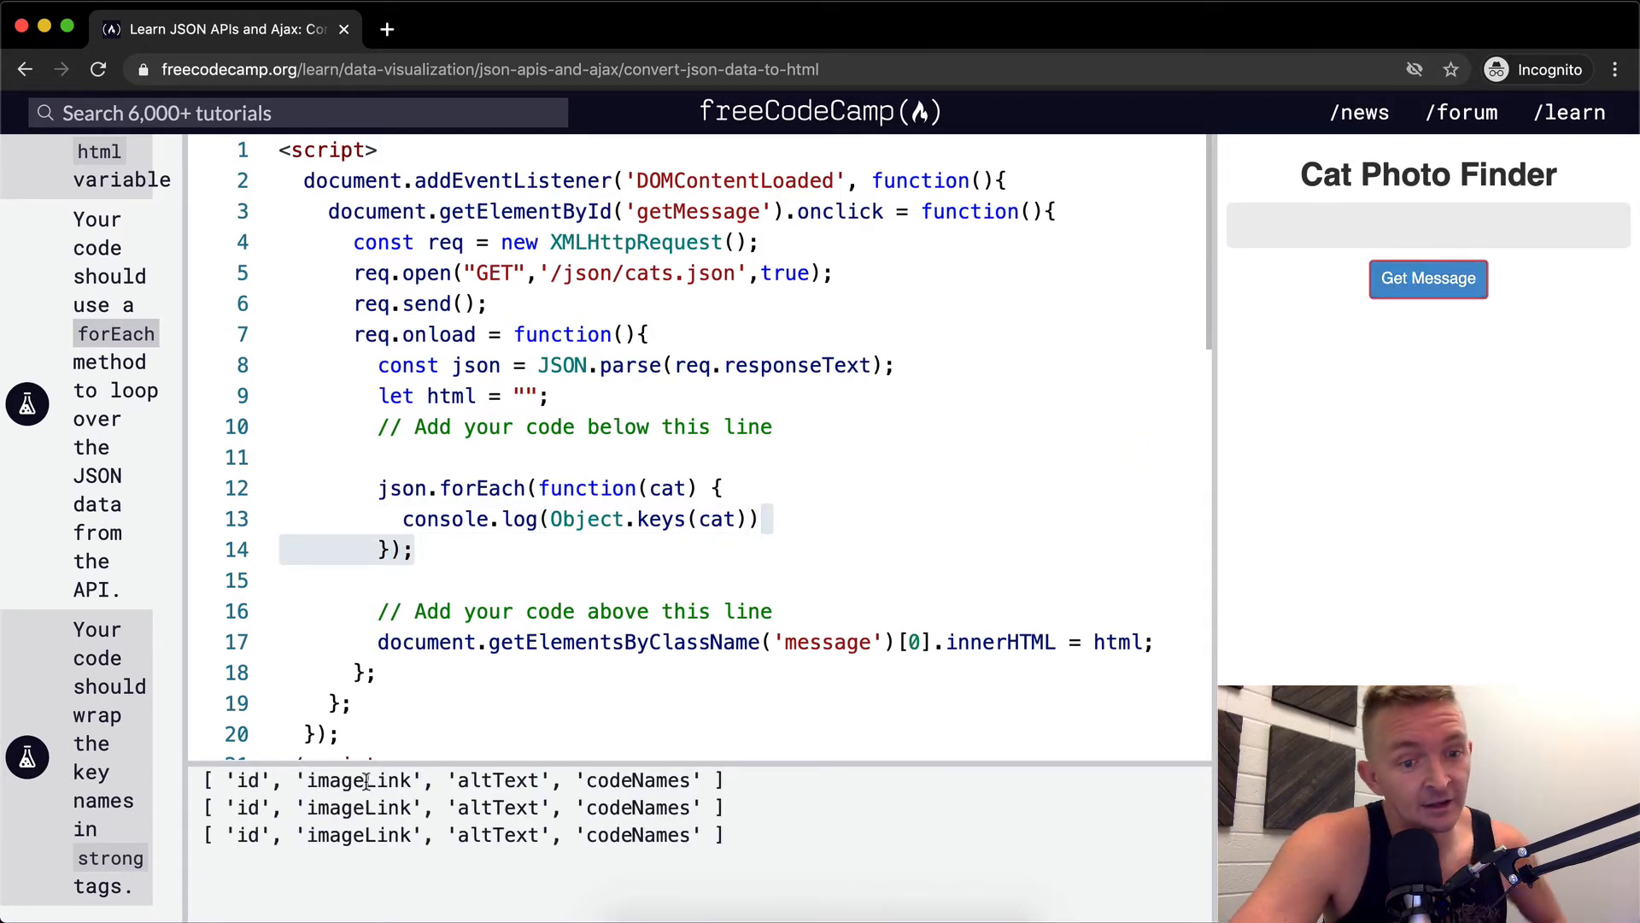
pyautogui.moveTo(775, 789)
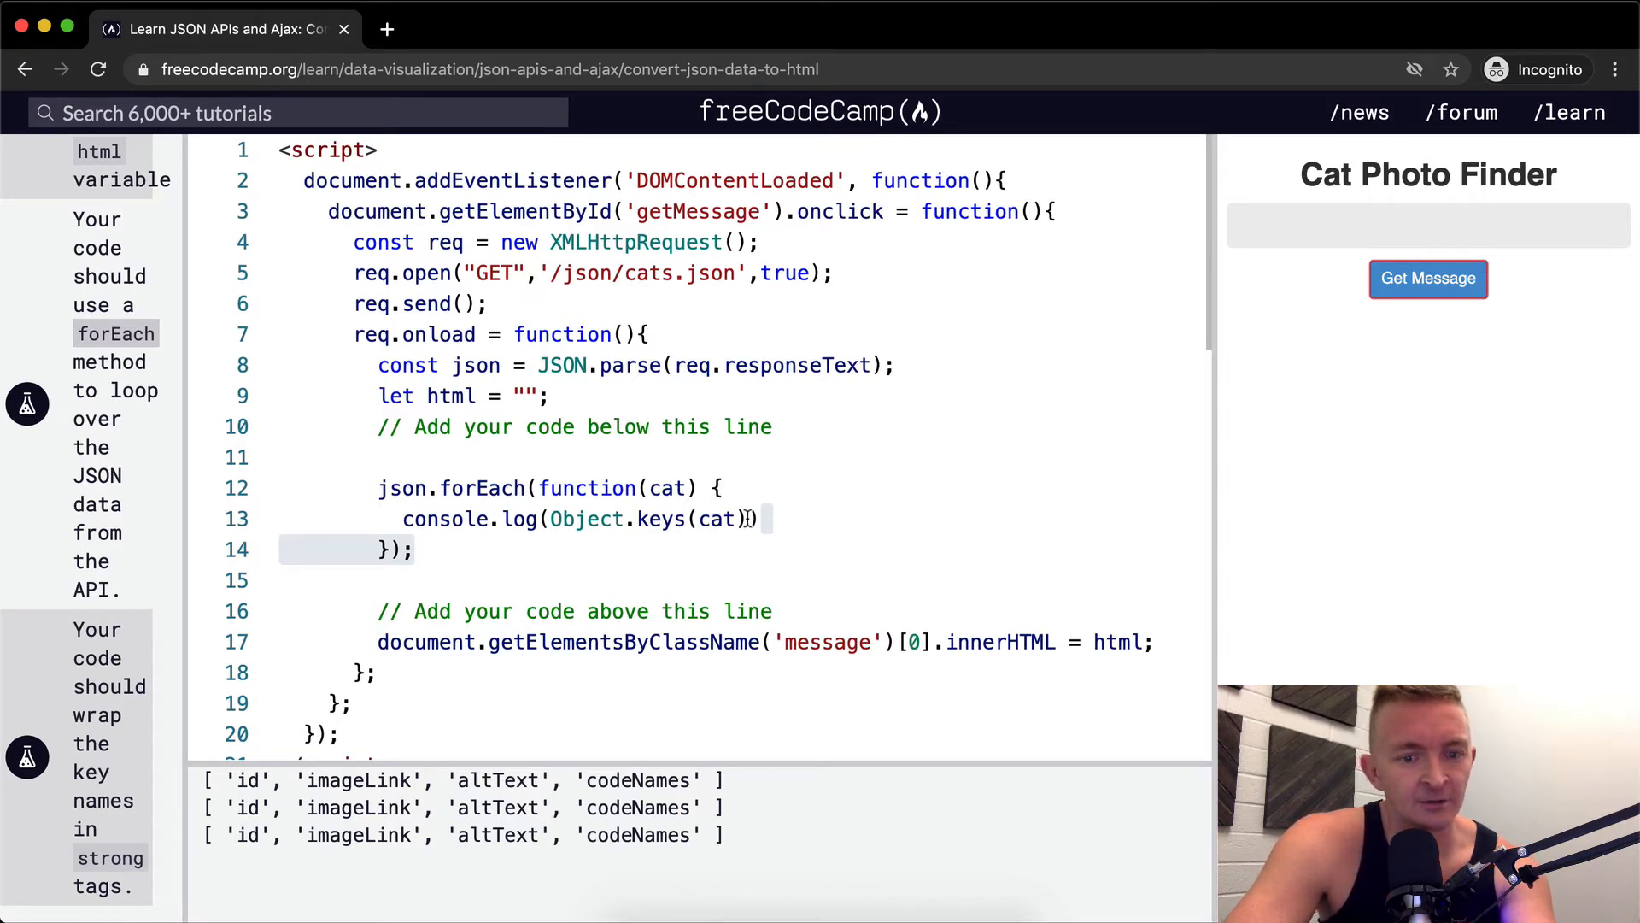
pyautogui.moveTo(748, 518)
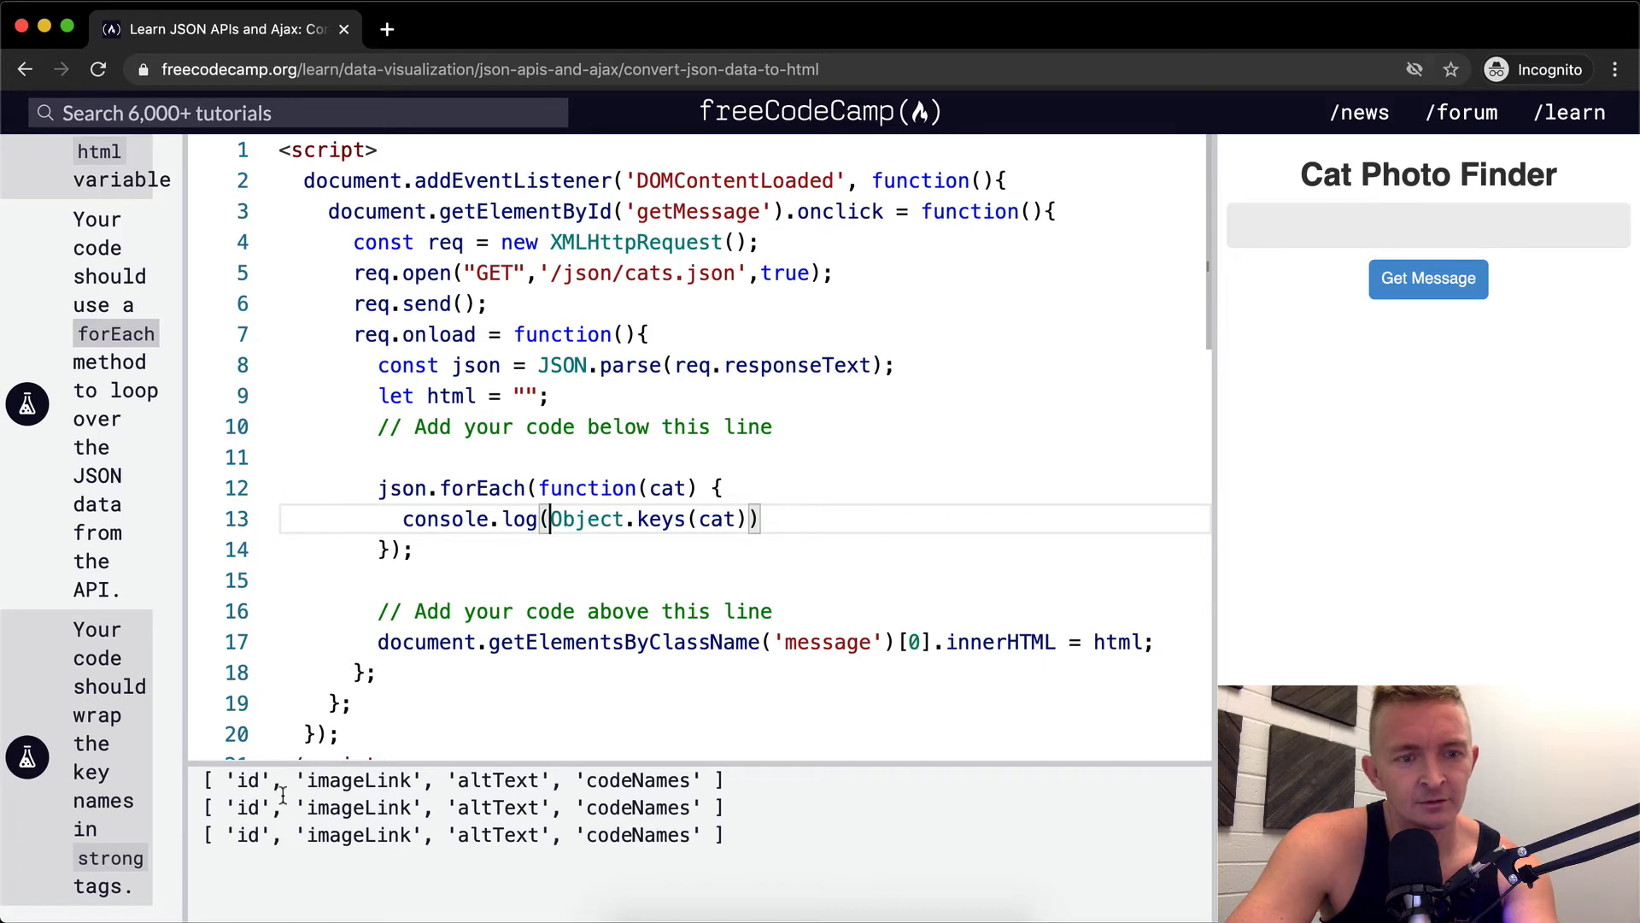
# Log Object.keys(cat).toString() so each cat's keys print as a comma-joined string
pyautogui.scroll(-3)
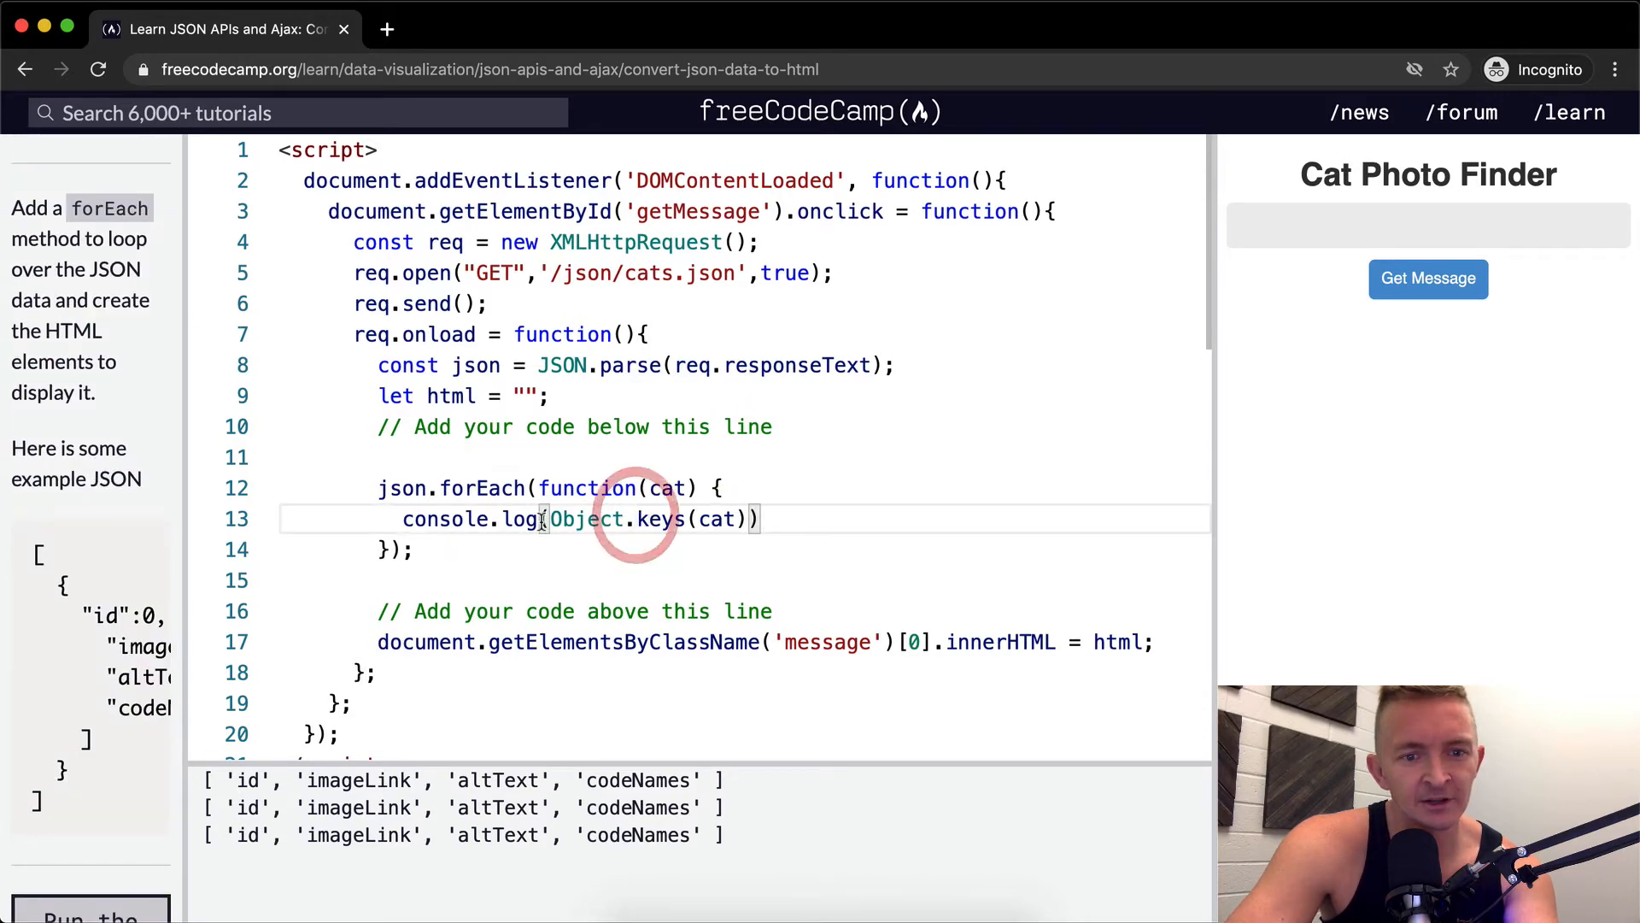
pyautogui.write('.')
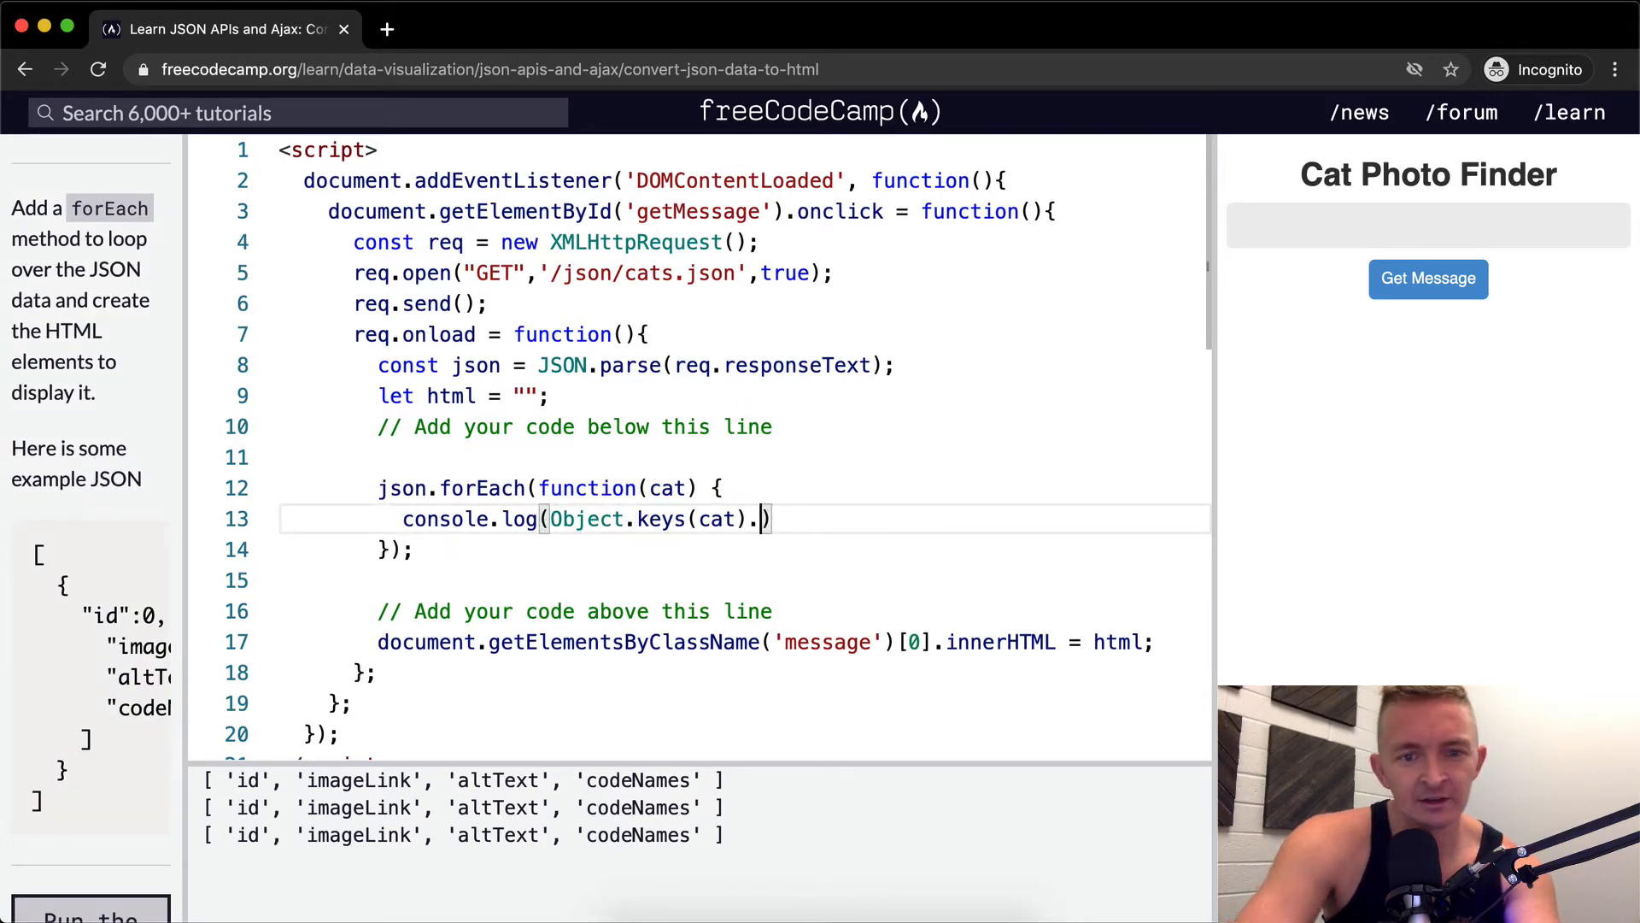
pyautogui.write('toStru')
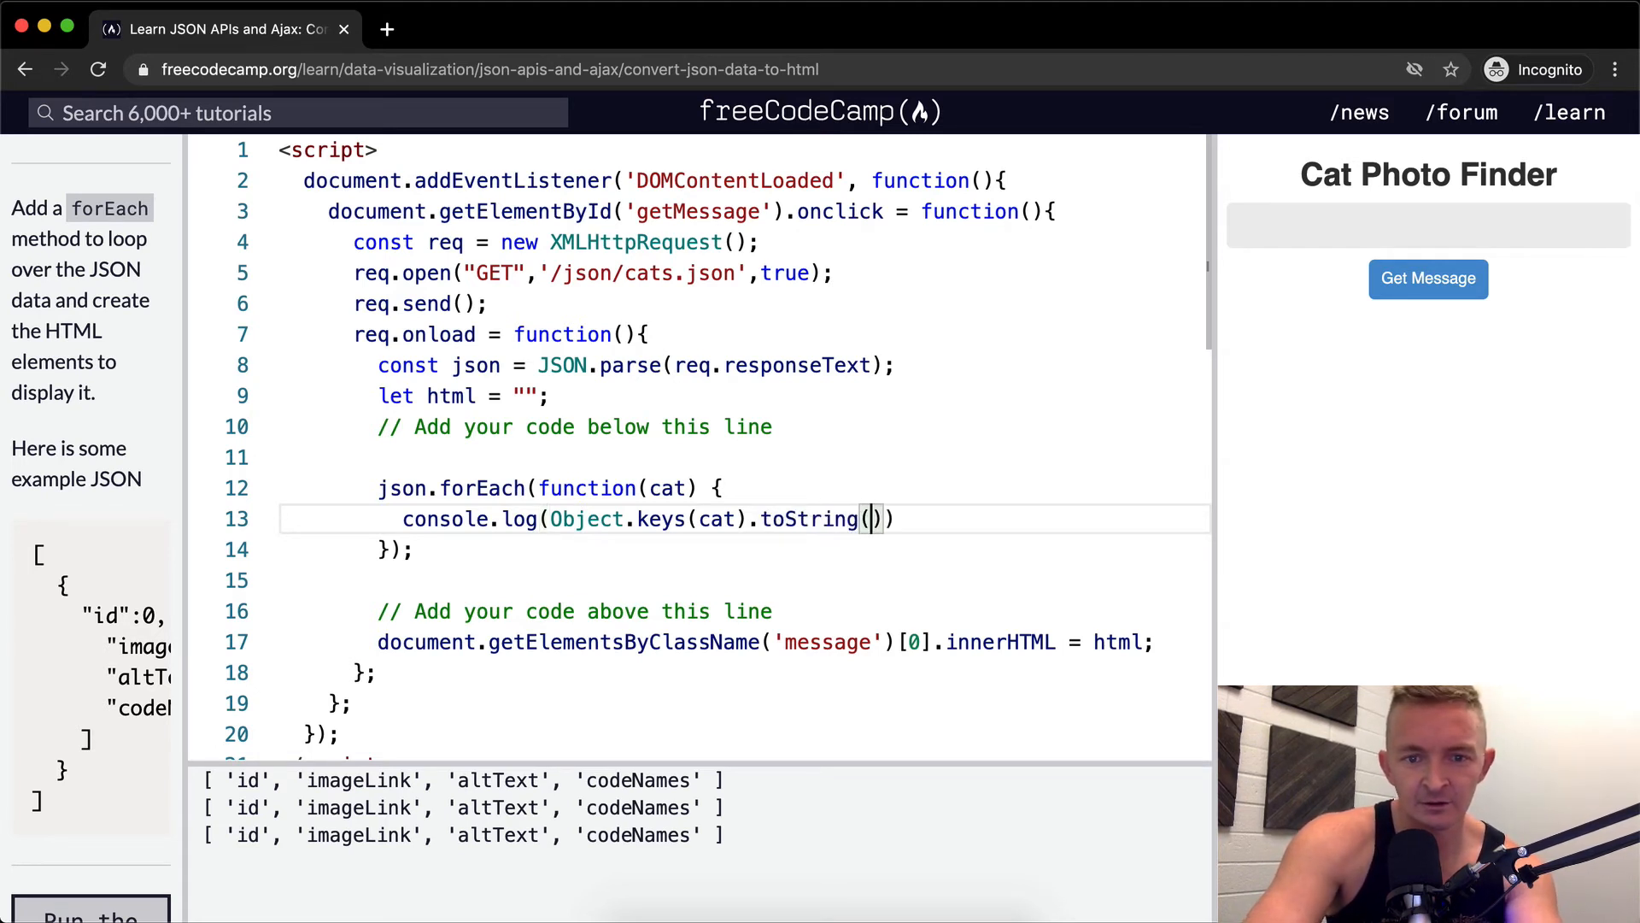
pyautogui.click(1427, 301)
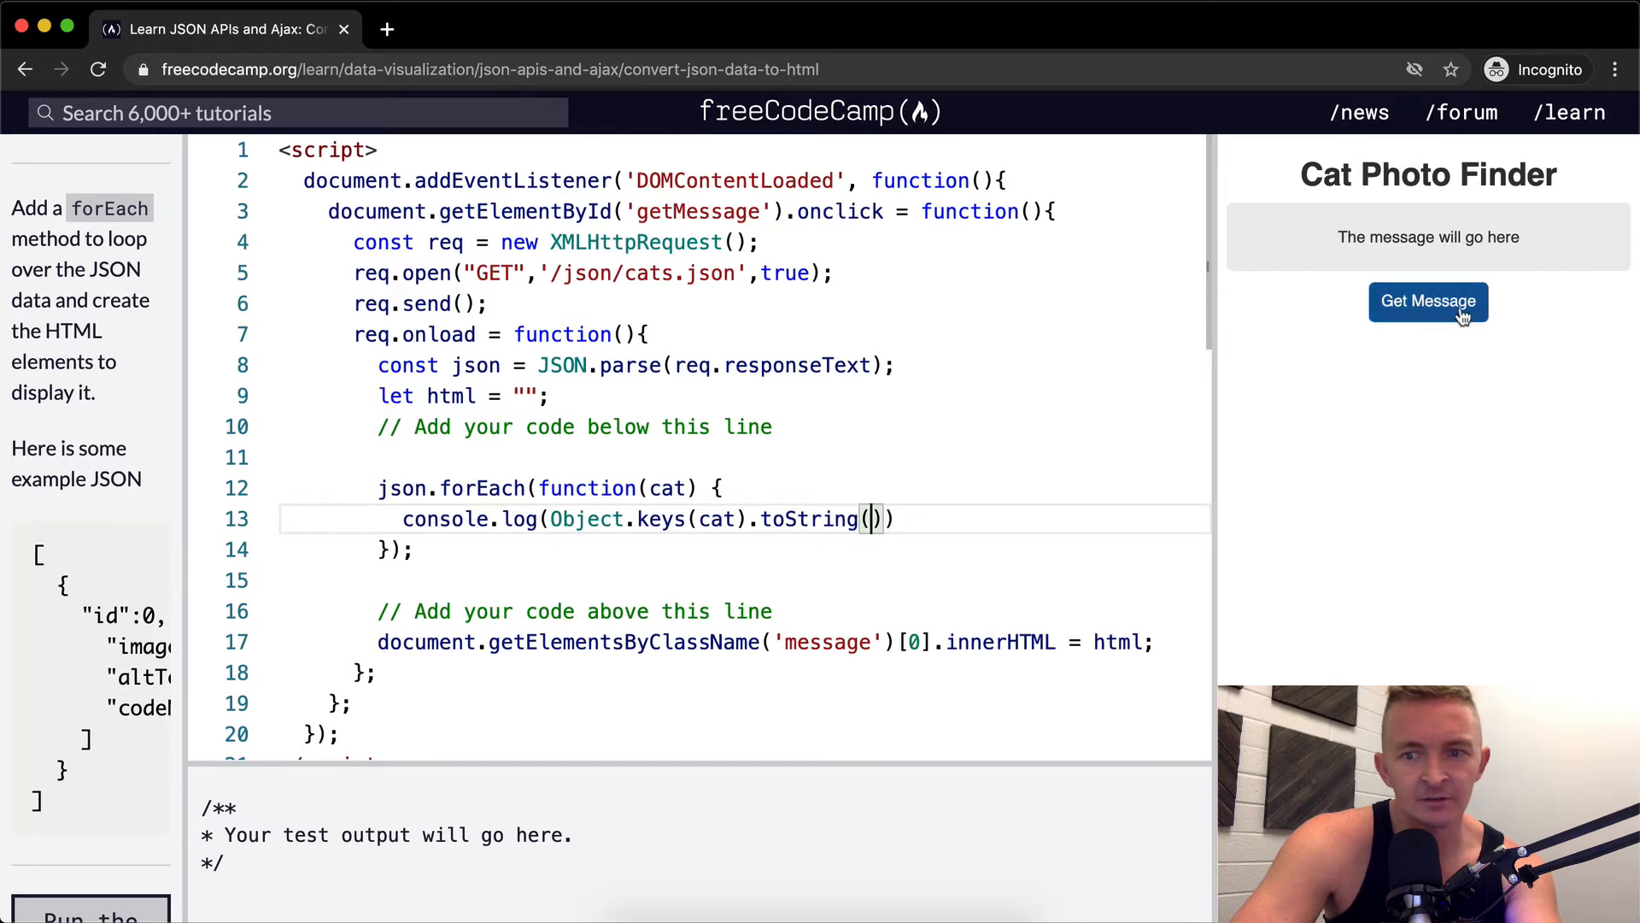
pyautogui.click(1429, 301)
pyautogui.write(' + "</')
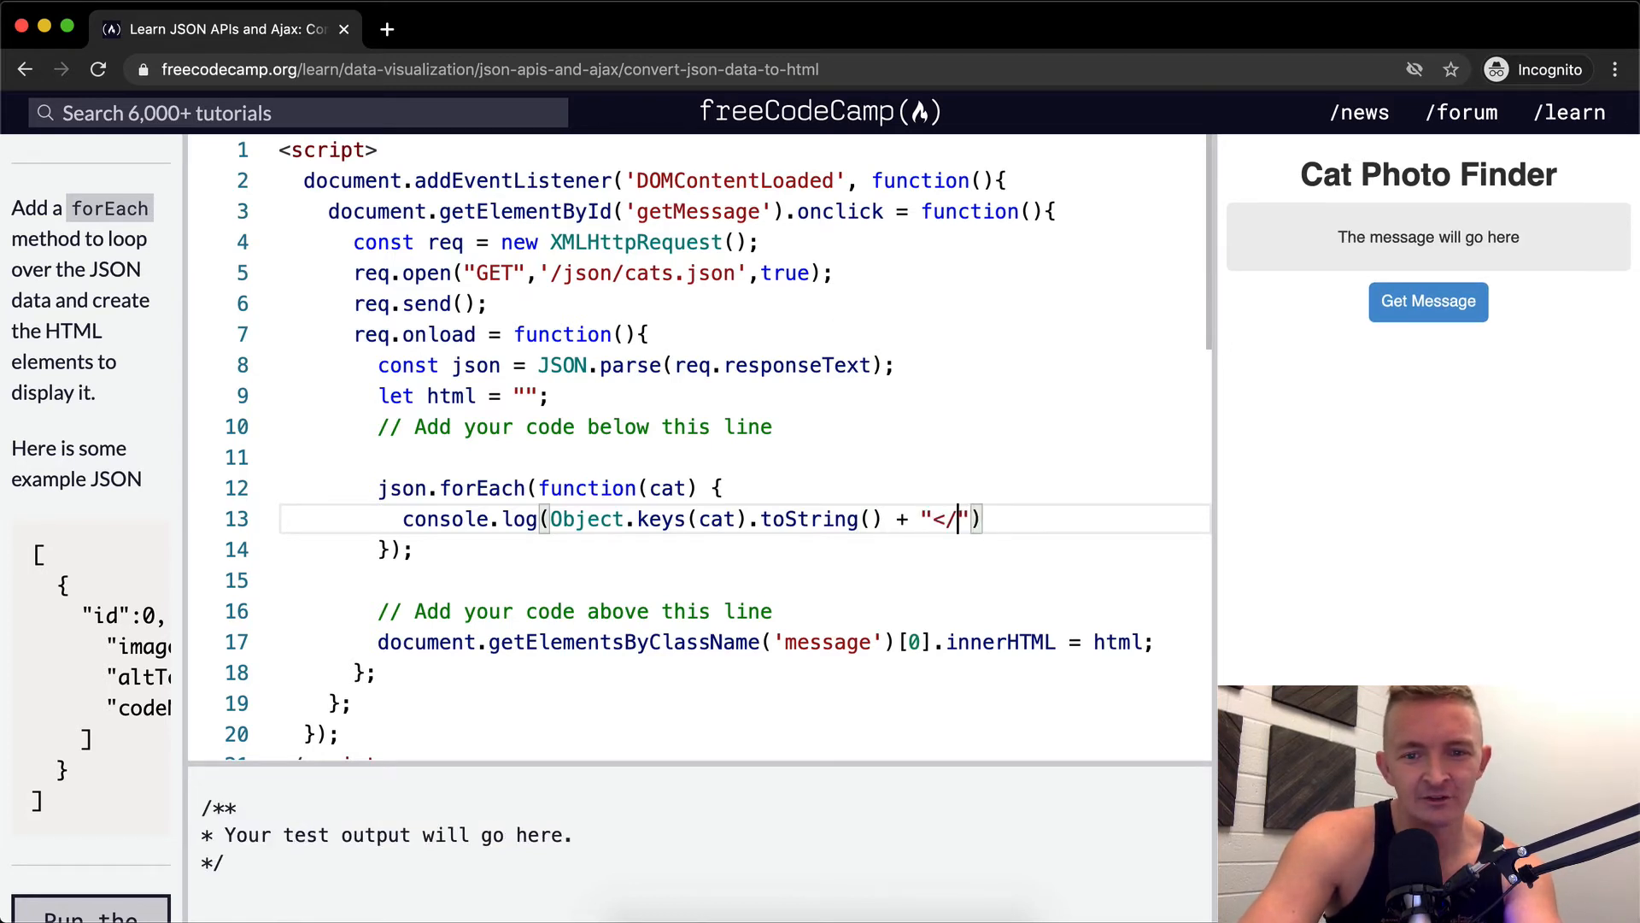
# Wrap the keys string in "<strong>" and "</strong>" and run it to check the output
pyautogui.write('strong>')
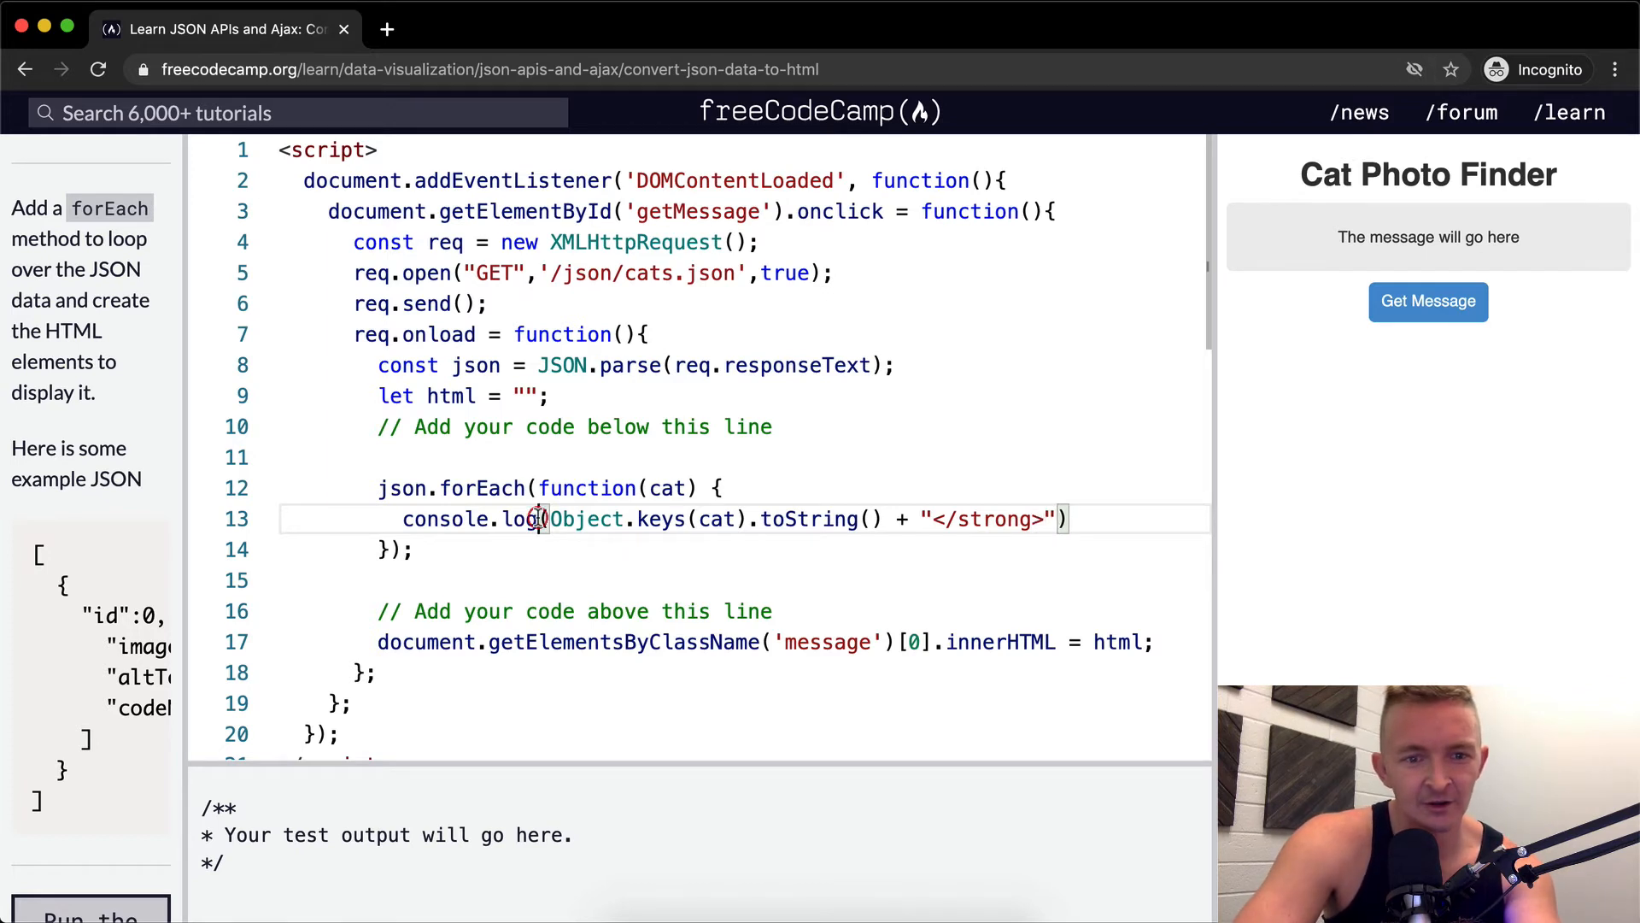
pyautogui.write('<')
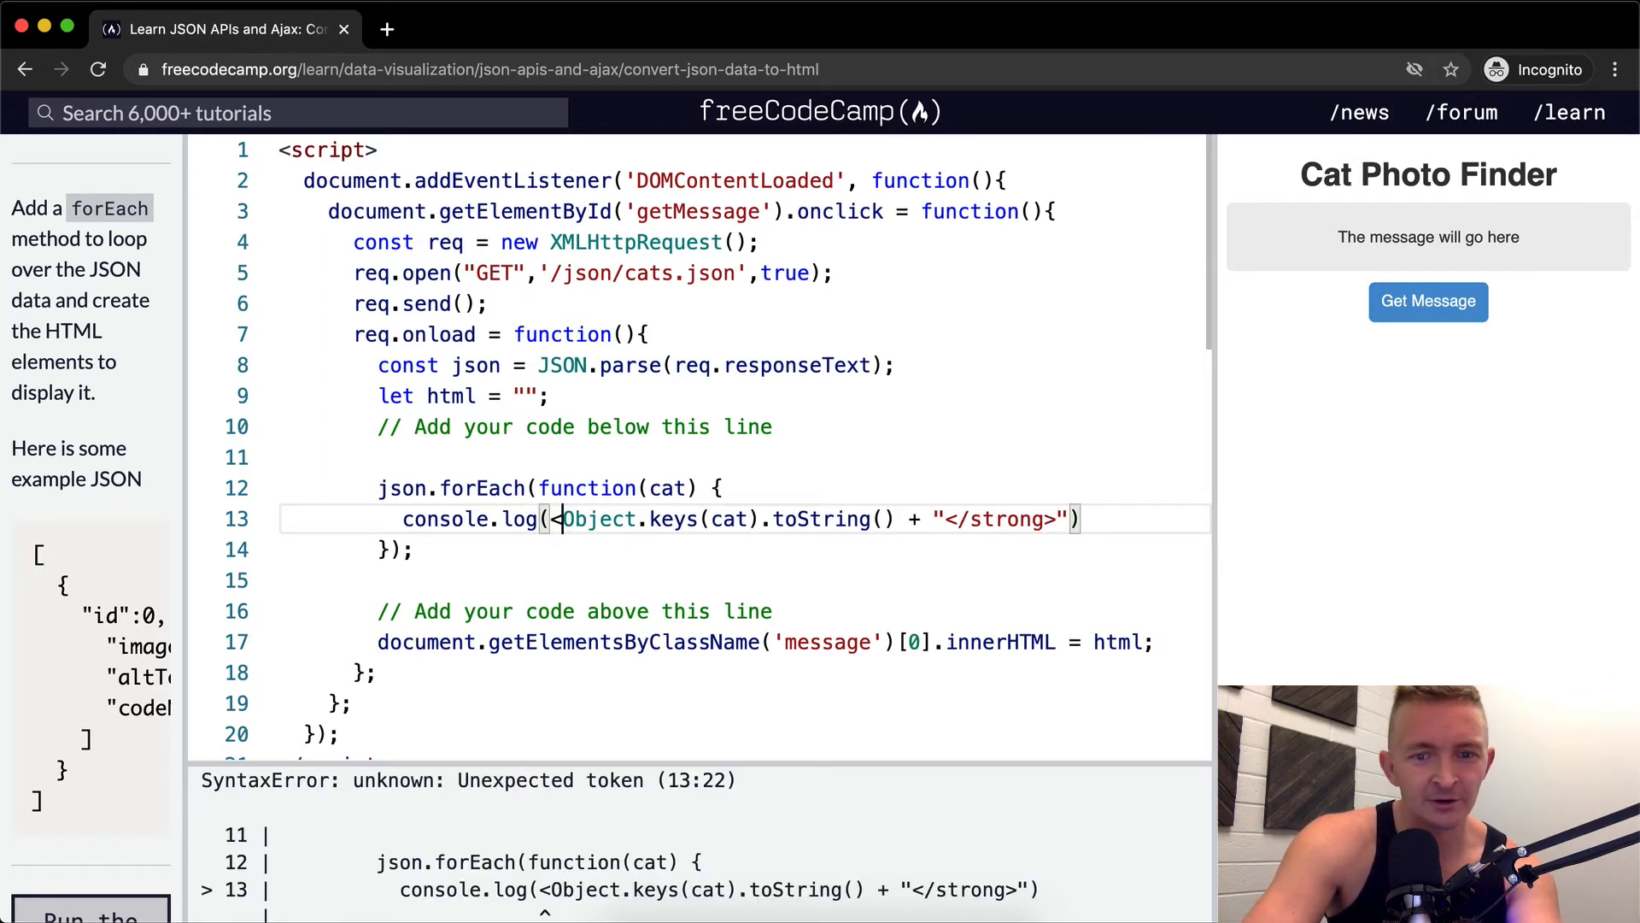
pyautogui.write('""+')
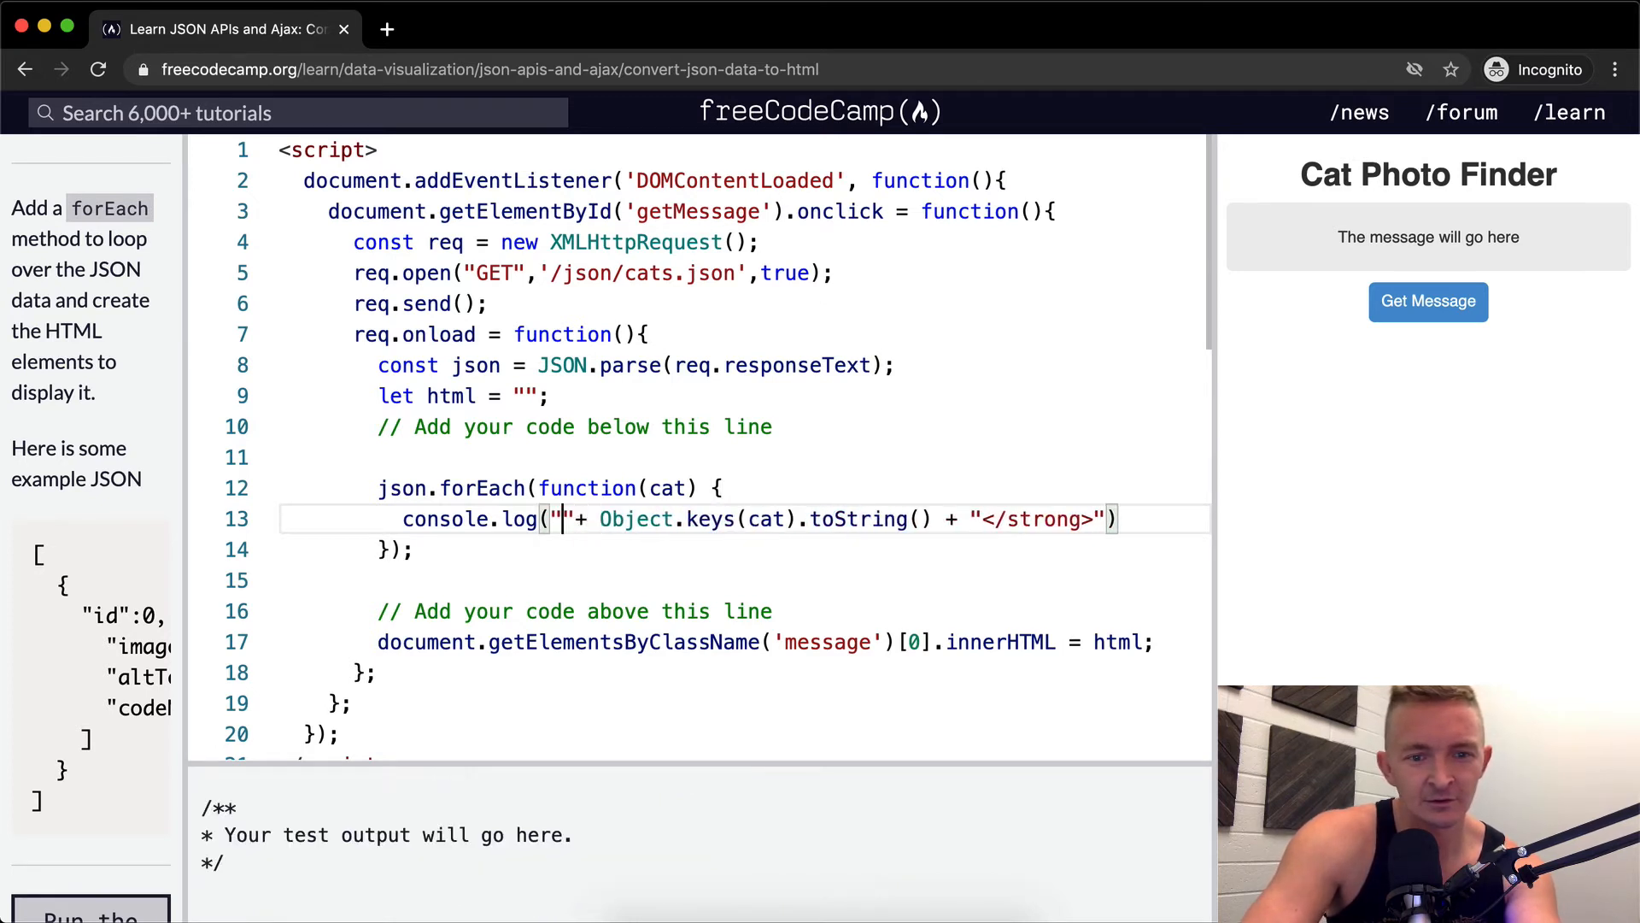
pyautogui.write('<s')
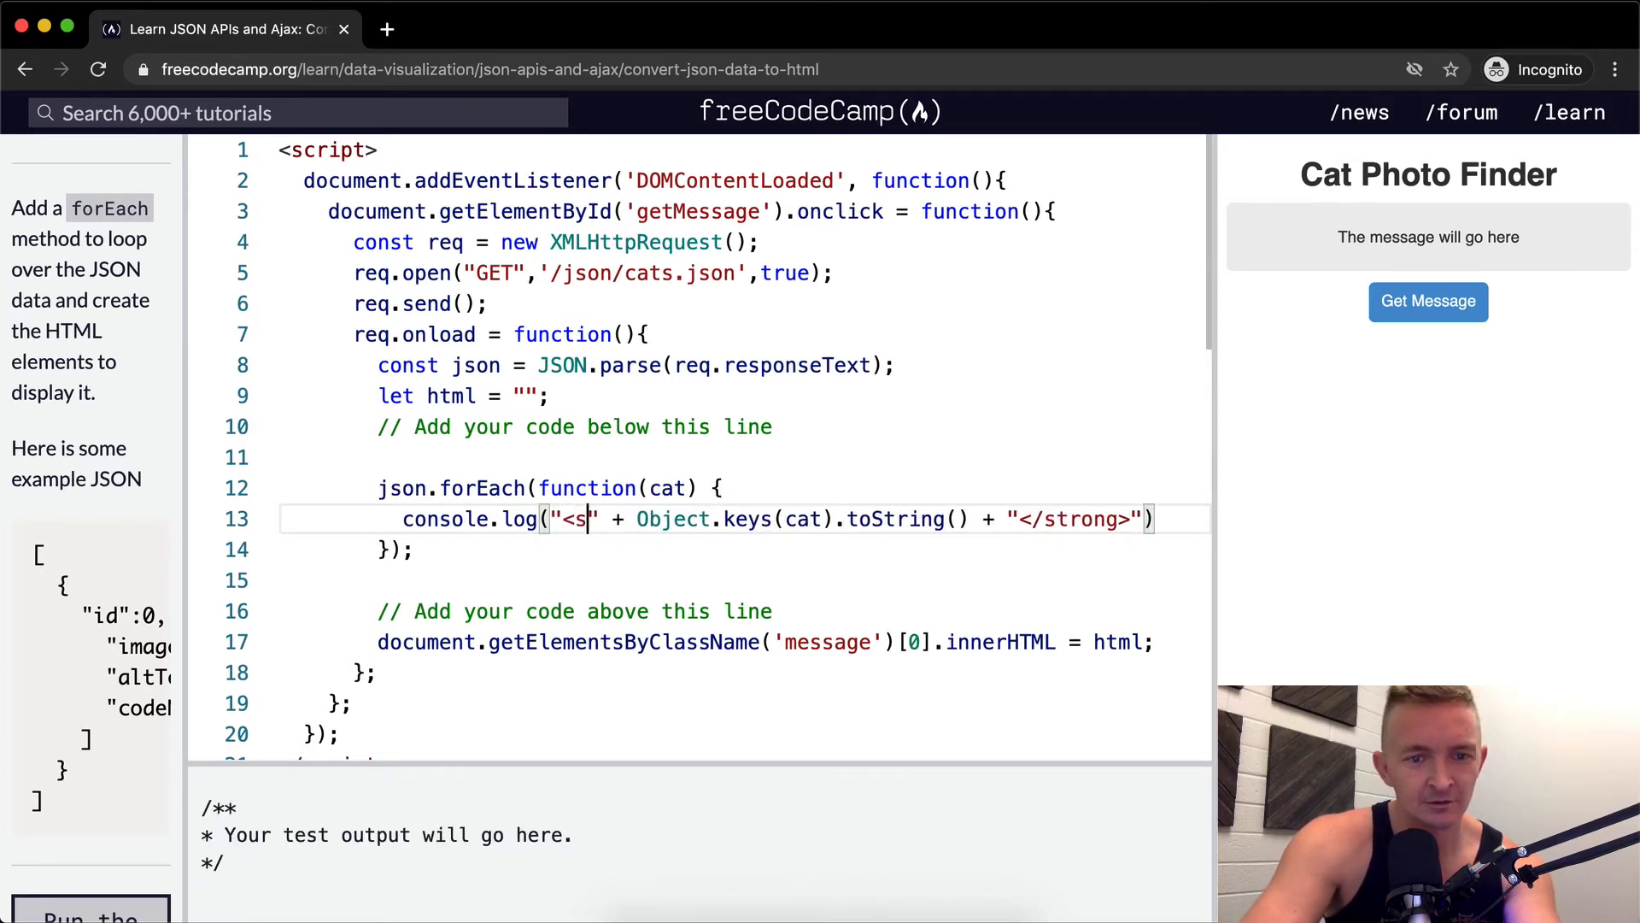
pyautogui.write('trong>')
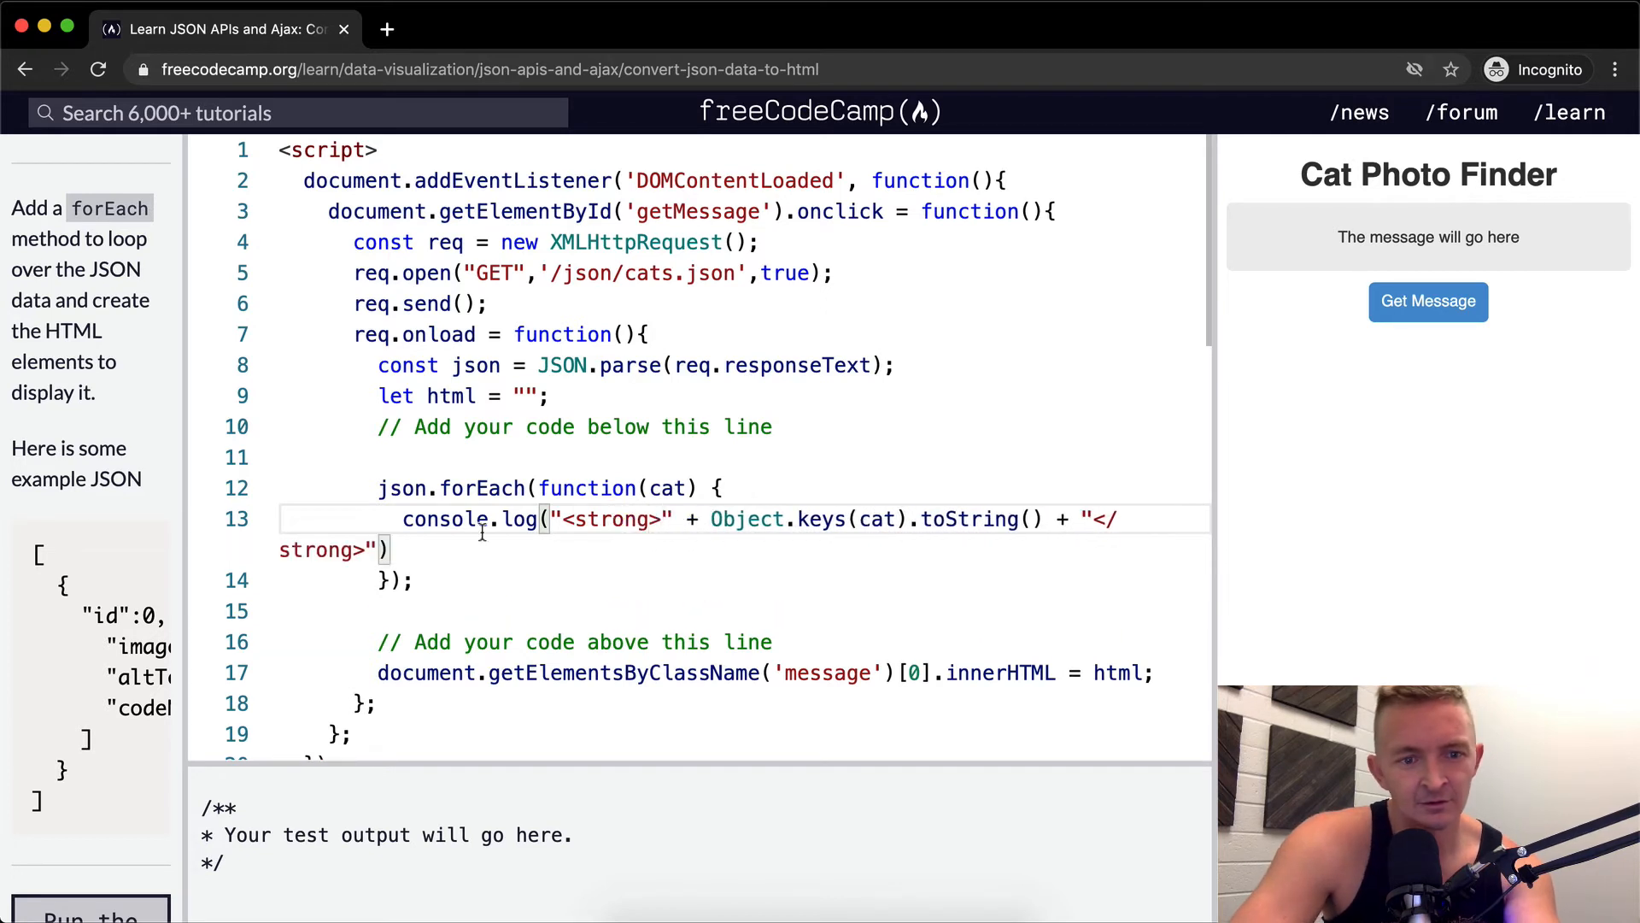
pyautogui.moveTo(774, 520)
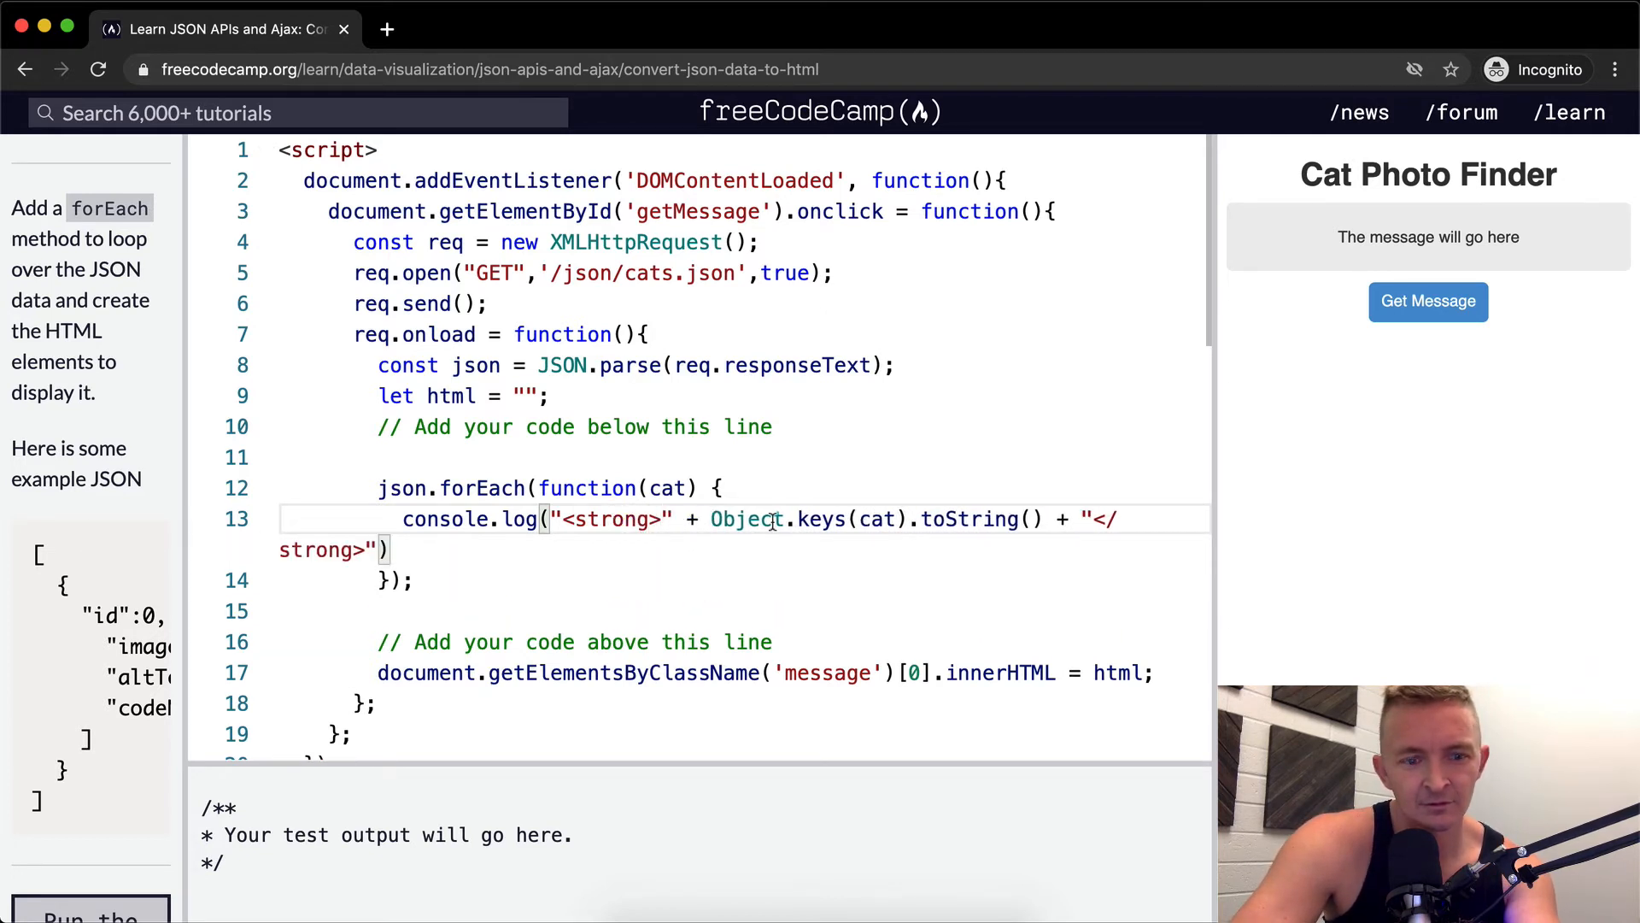
pyautogui.click(1428, 301)
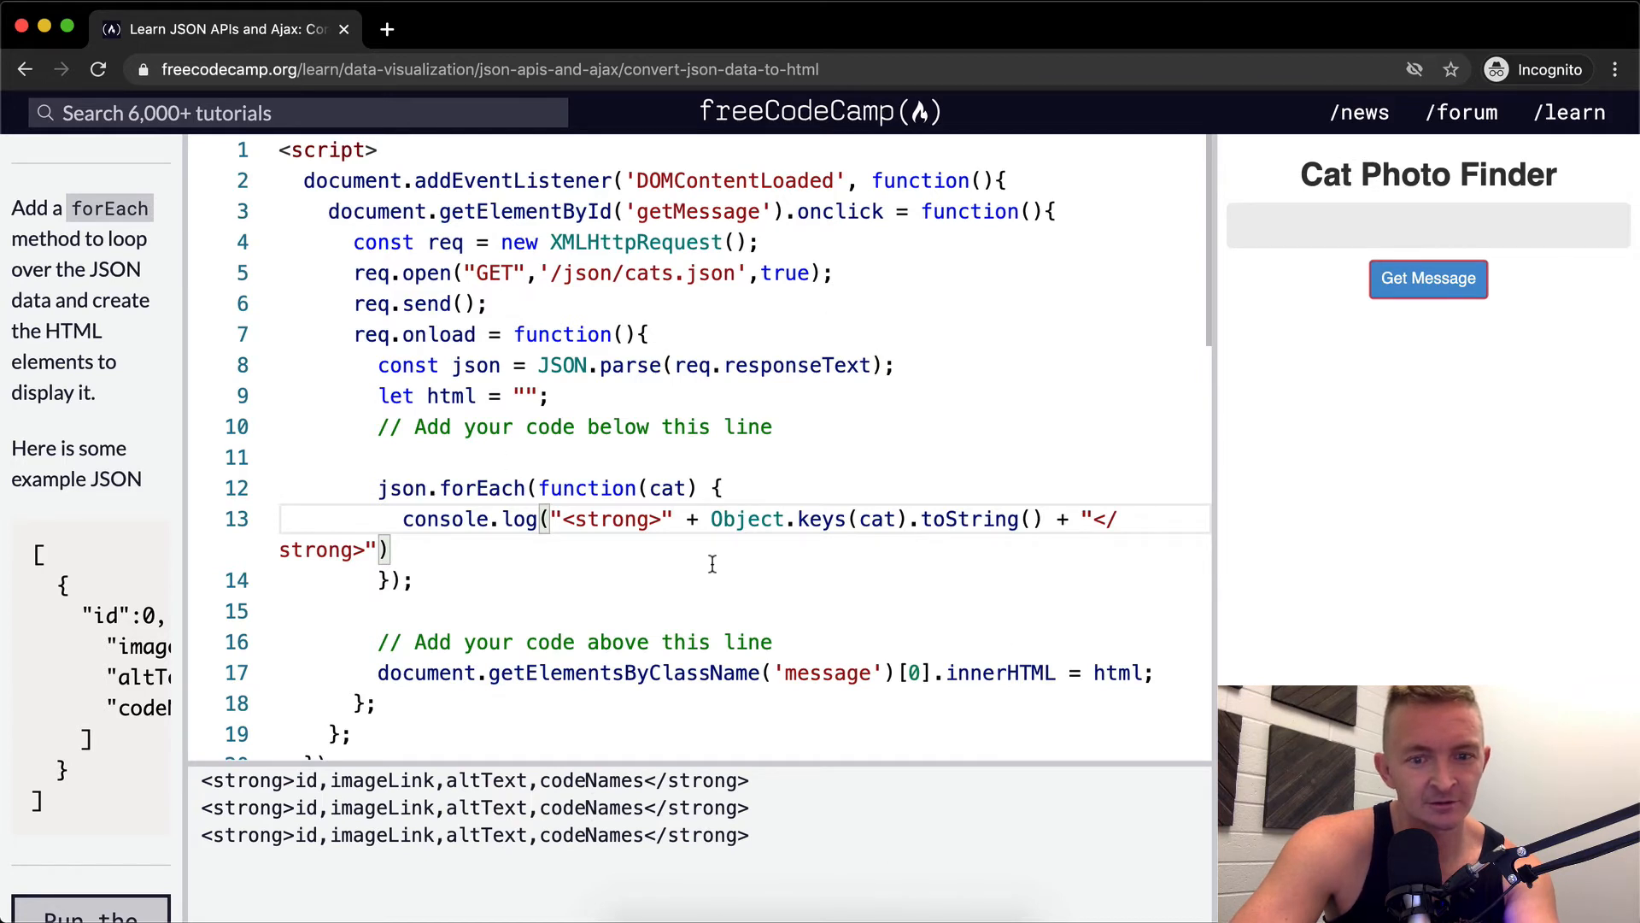
pyautogui.scroll(-3)
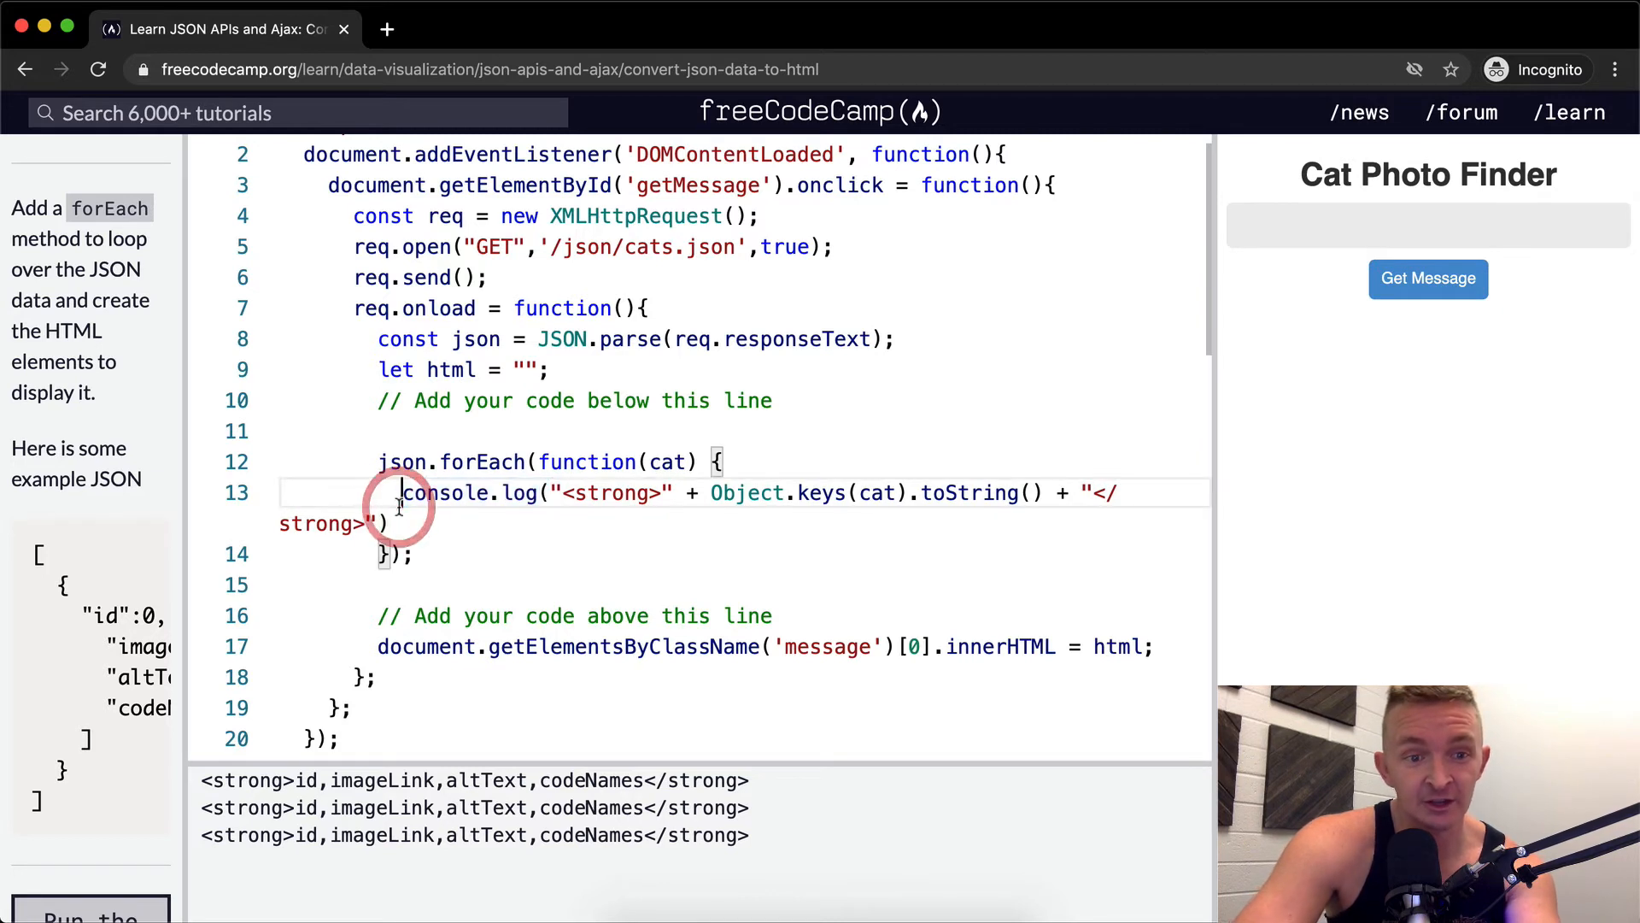
# Replace console.log with html += for the strong-wrapped keys and run the tests to pass
pyautogui.moveTo(400, 493); pyautogui.dragTo(543, 492)
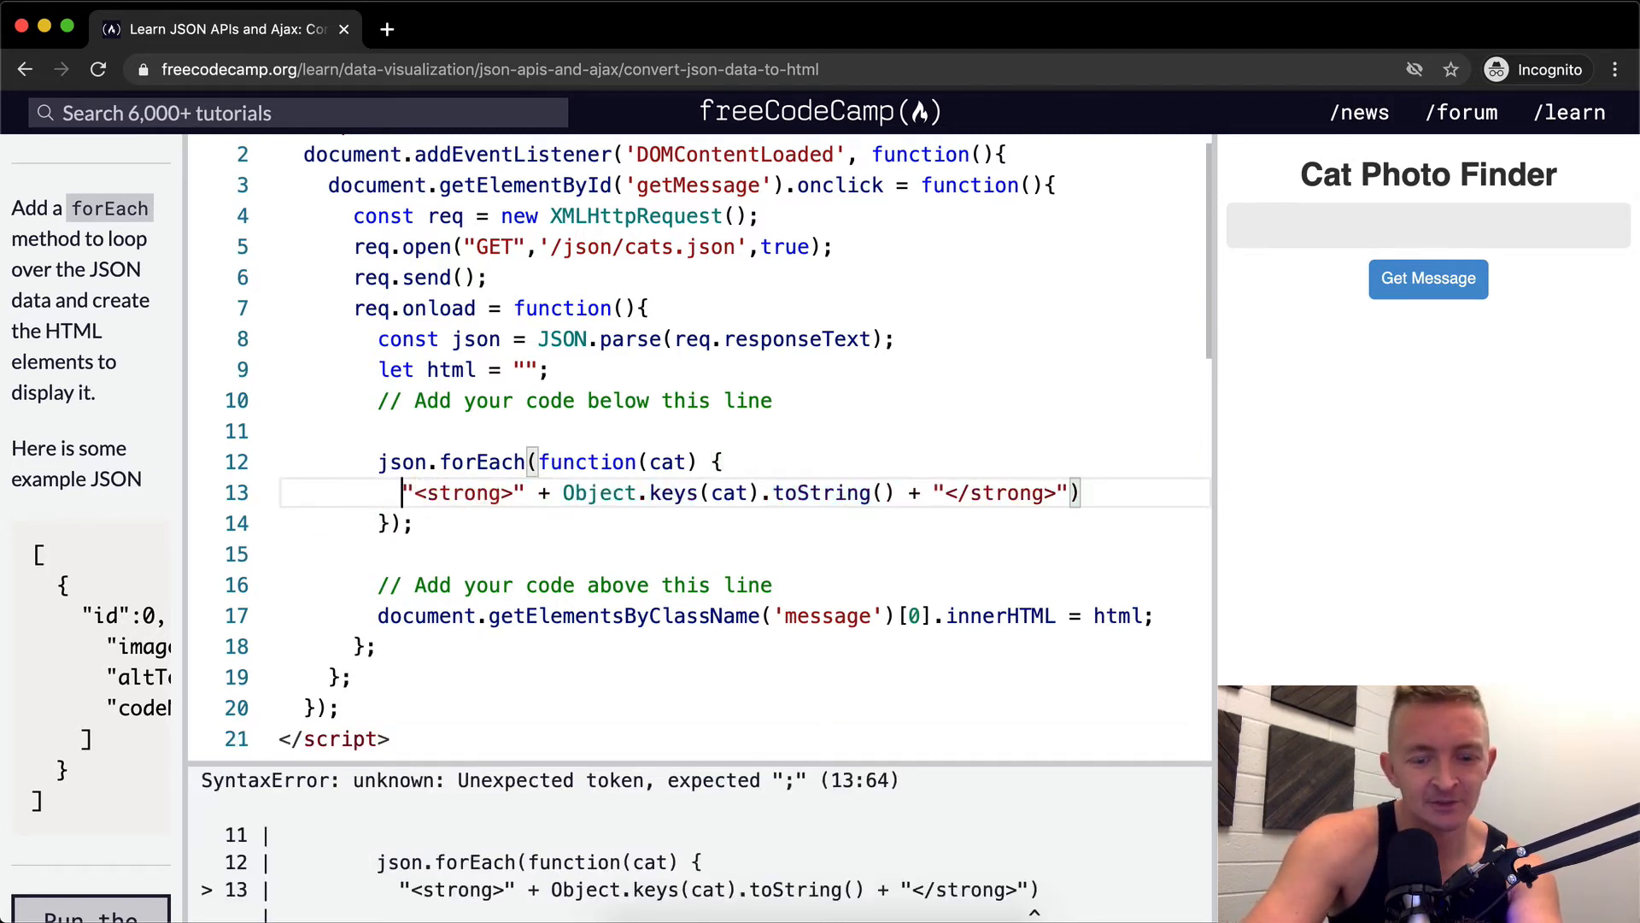
pyautogui.write('html +=')
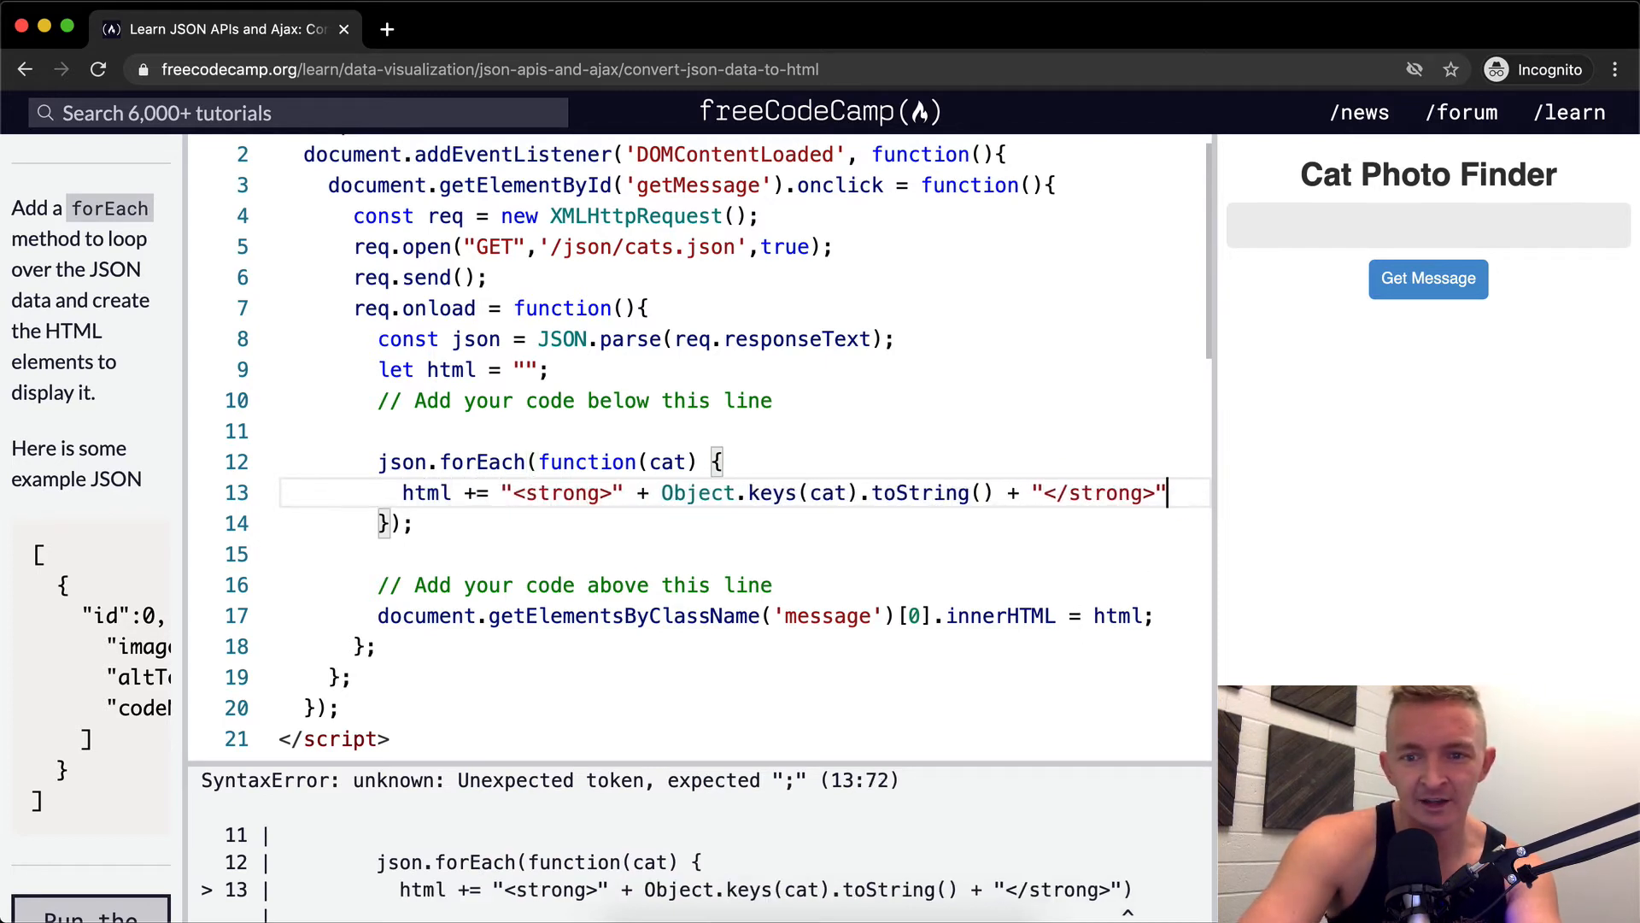
pyautogui.click(1429, 278)
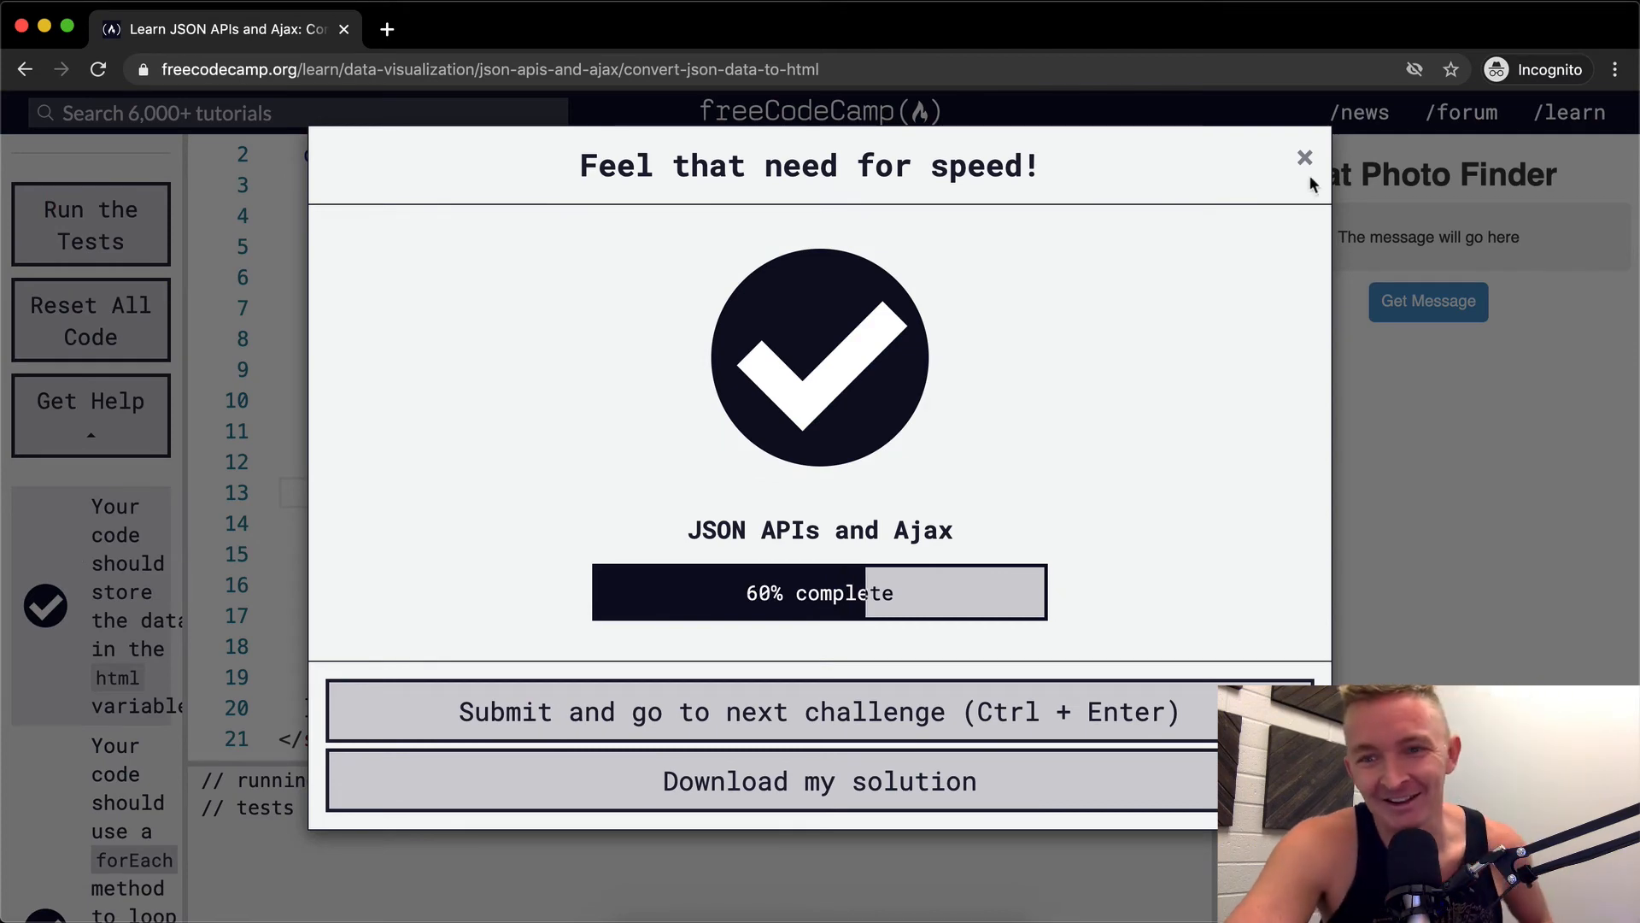
# Dismiss the 'Feel that need for speed!' completion dialog
pyautogui.click(1304, 157)
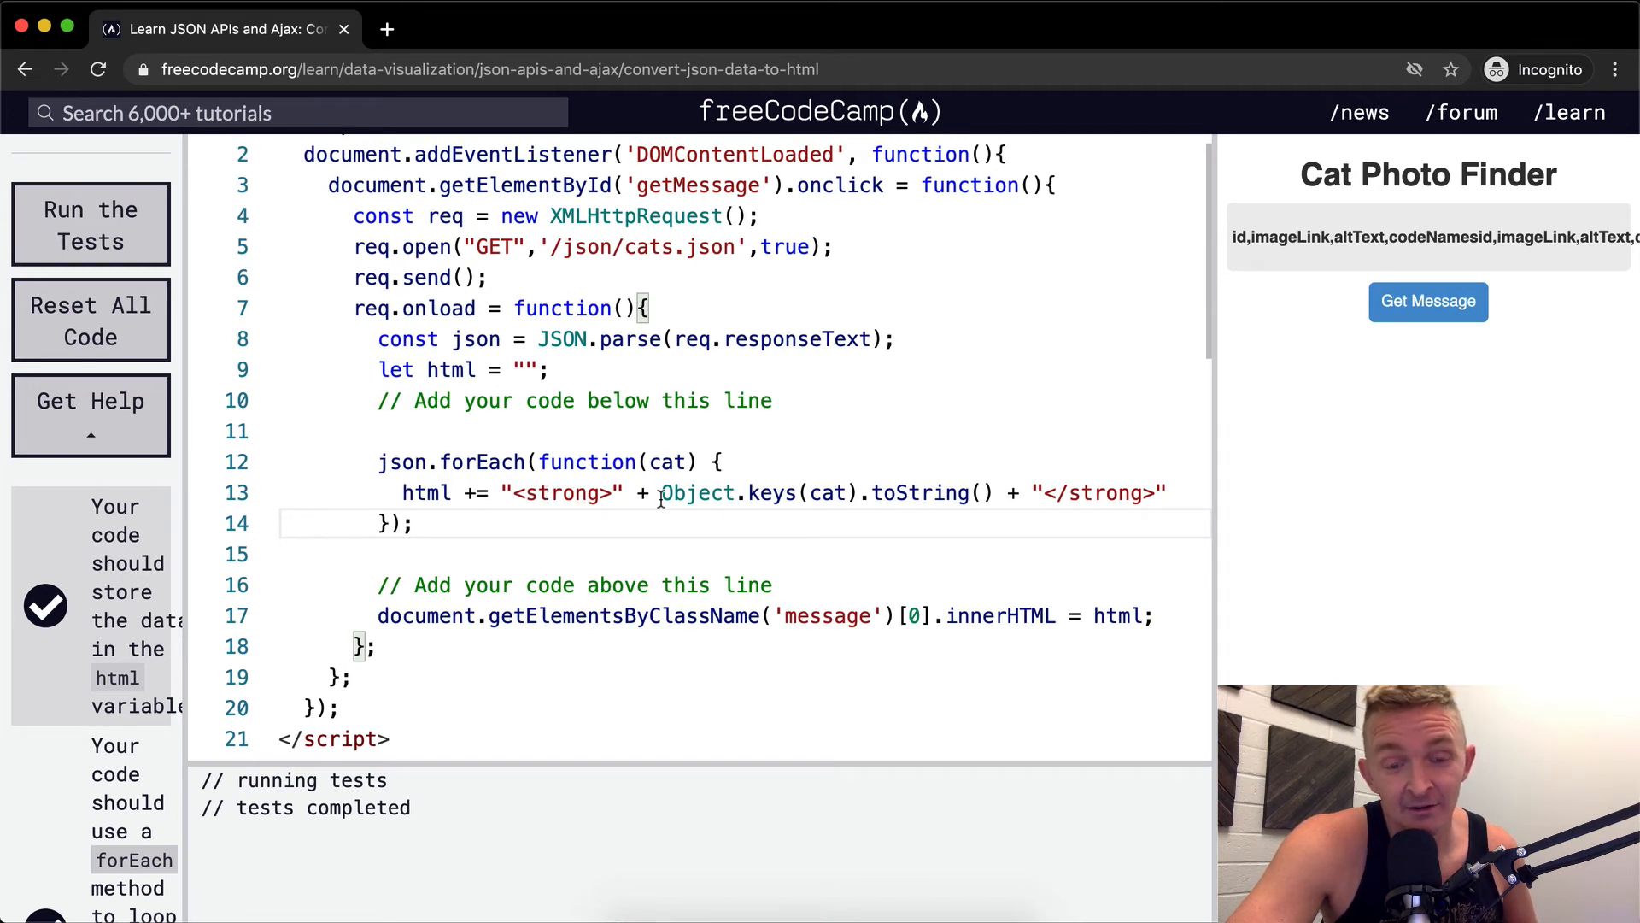
# Rewrite the forEach callback as an arrow function () => and run Get Message
pyautogui.doubleClick(586, 461)
pyautogui.write('=> ')
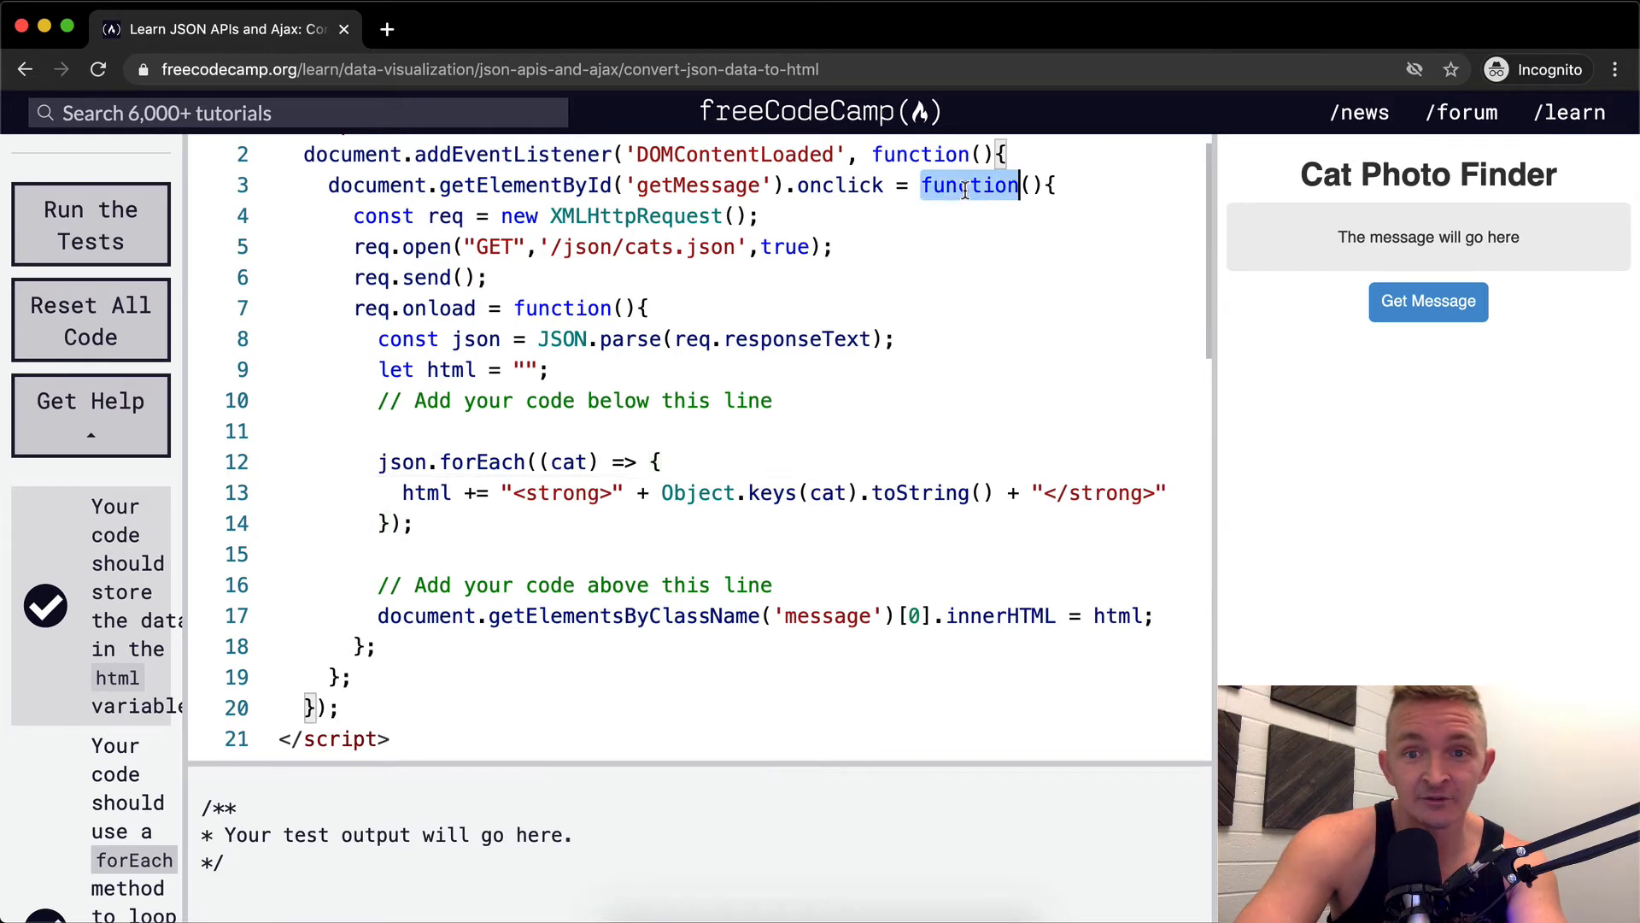
pyautogui.write('() =>')
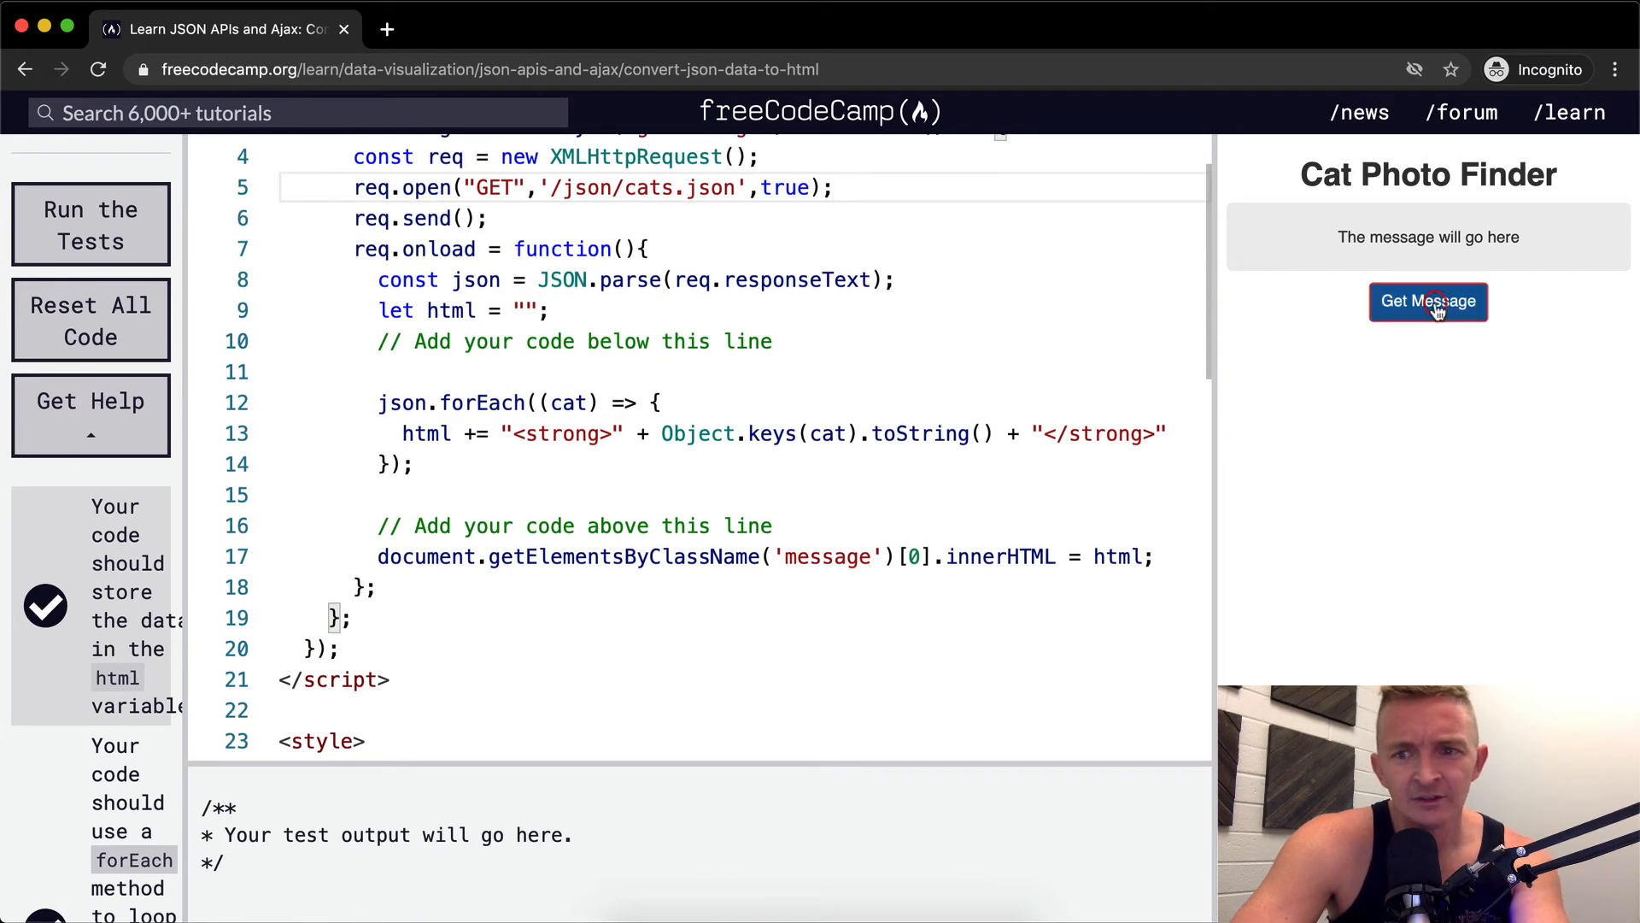
pyautogui.click(1429, 301)
pyautogui.write('<br>')
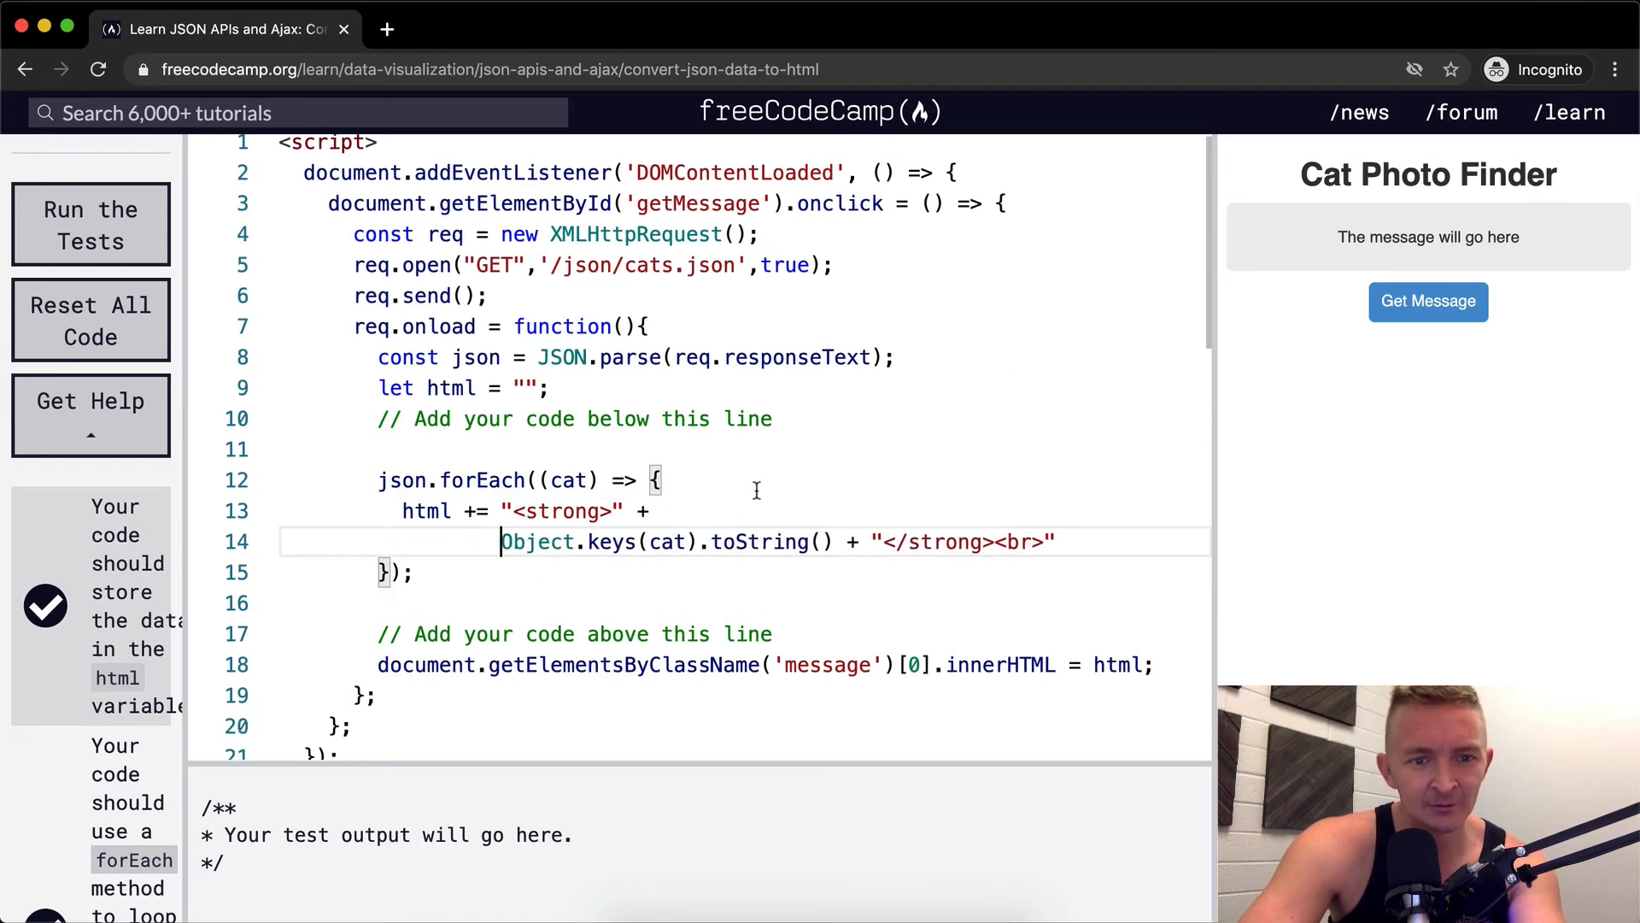
# Split the keys concatenation to end with "</strong><br>" and clear the html += "<strong>" opener
pyautogui.write(';')
pyautogui.press('Enter')
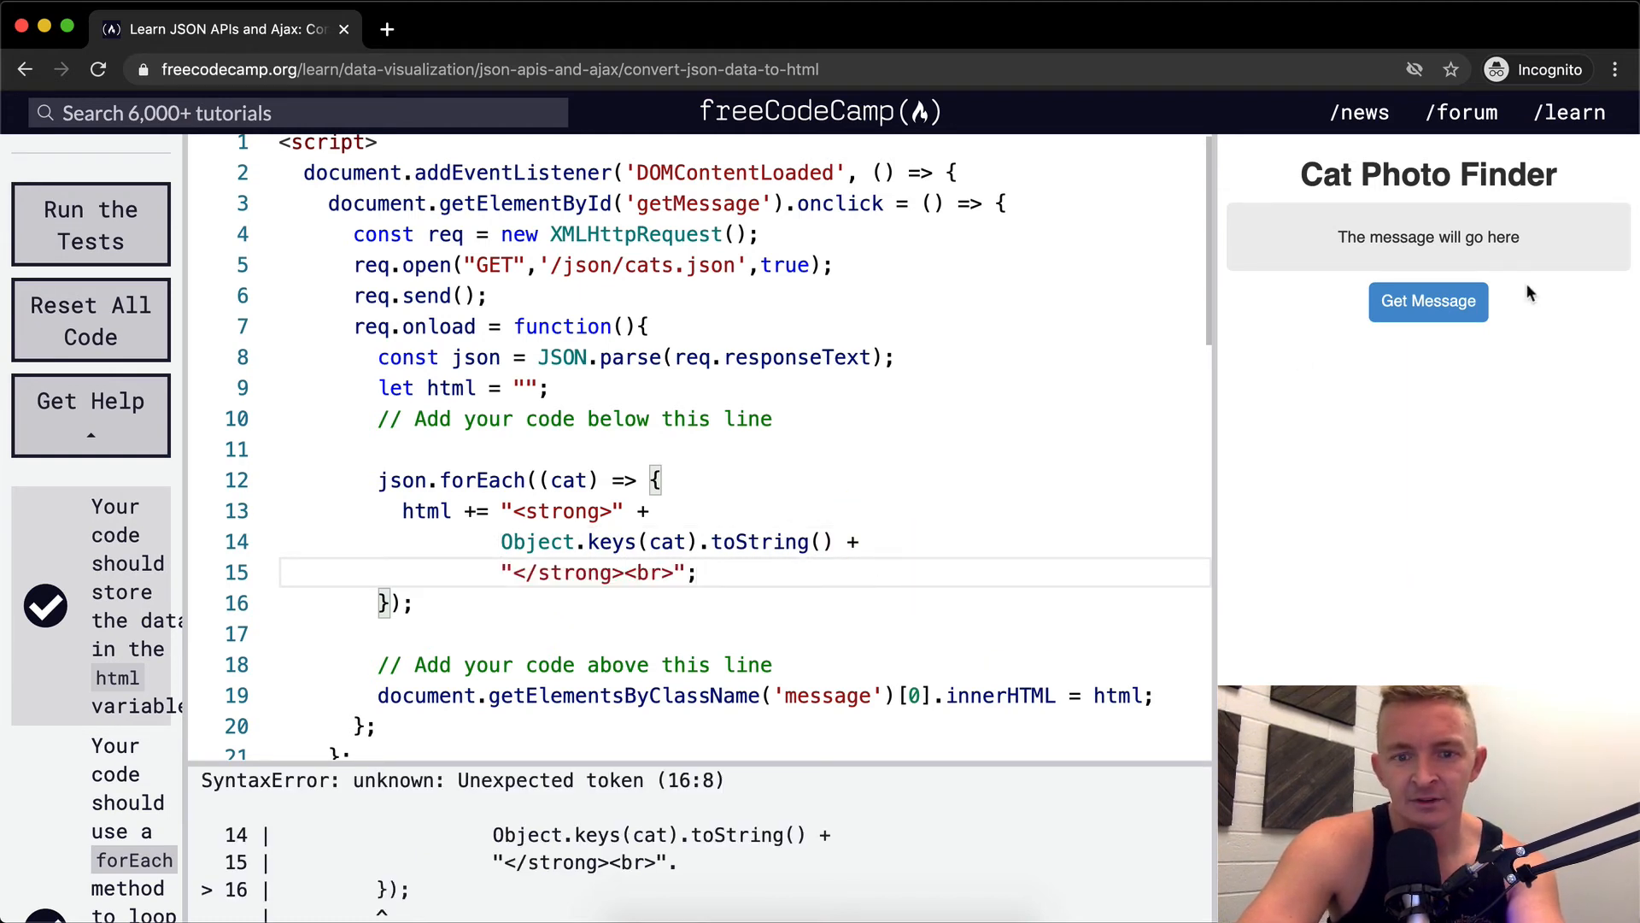
pyautogui.click(1427, 301)
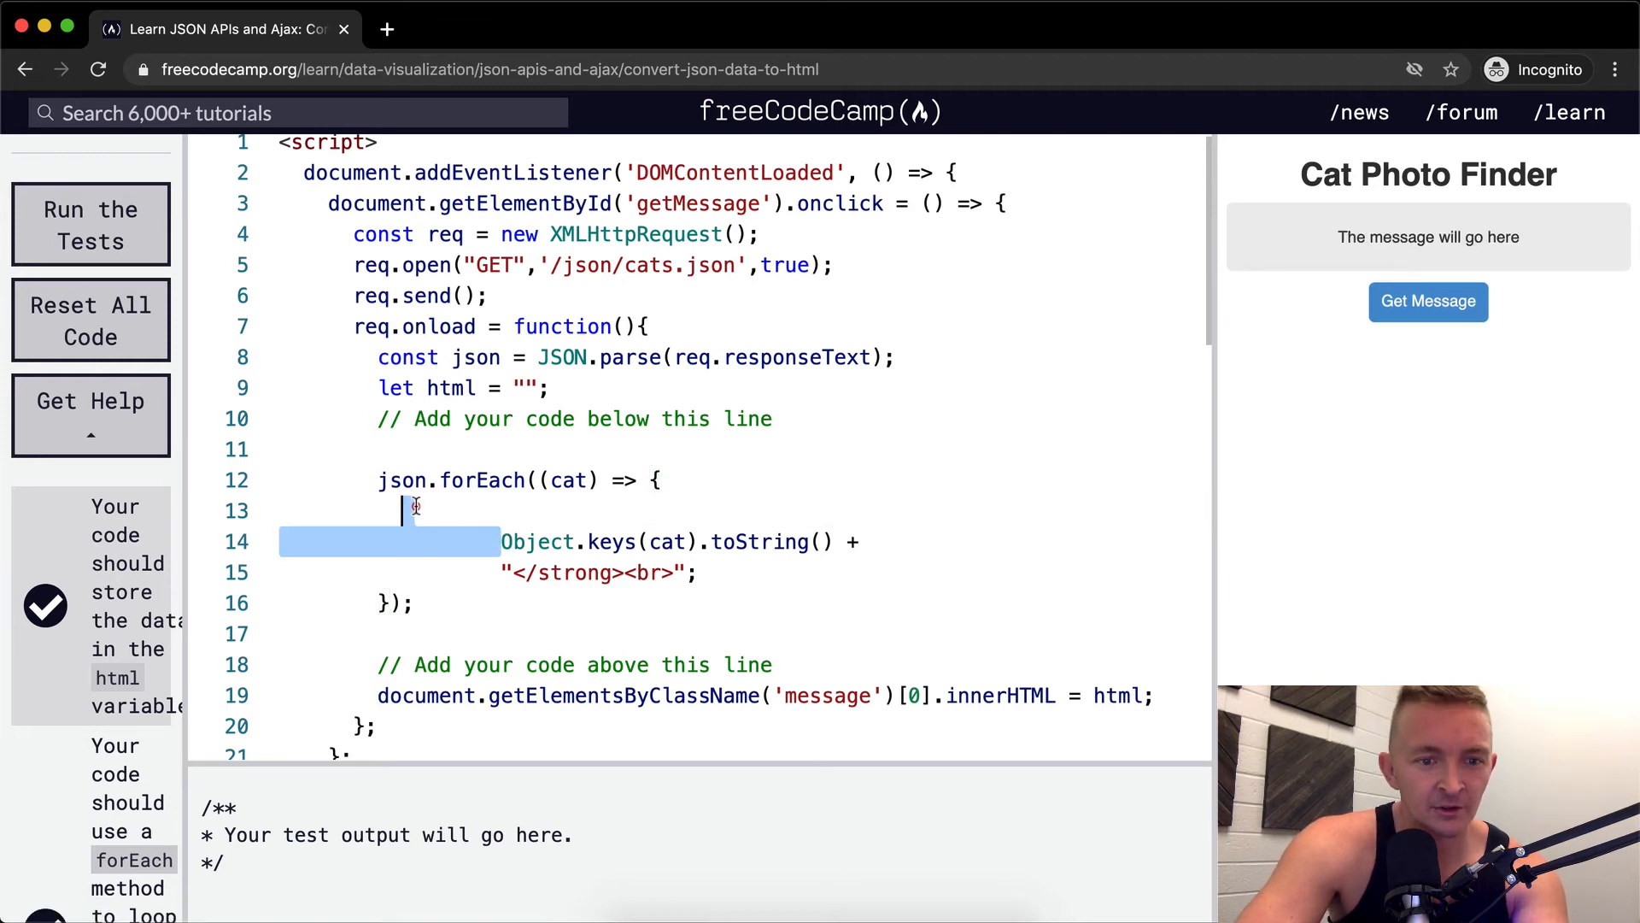
# Store Object.keys(cat) in apiResponseKeys and leave apiResponseKeys alone on the next line
pyautogui.write('leObject.keys(cat).toString() +')
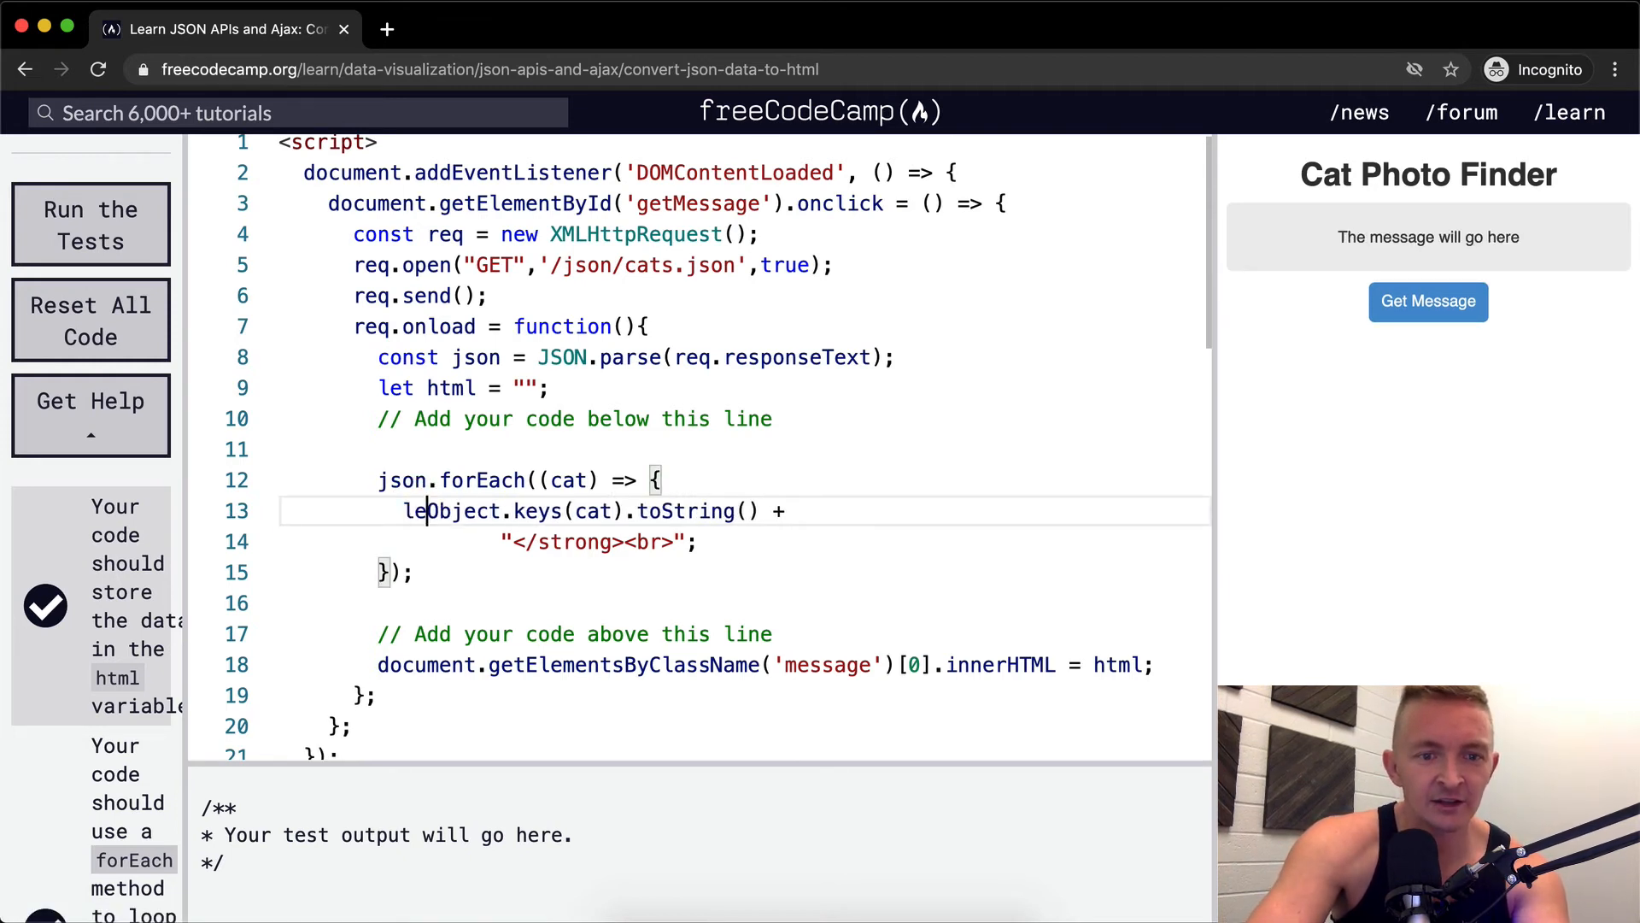
pyautogui.write('apiResponseKeys =')
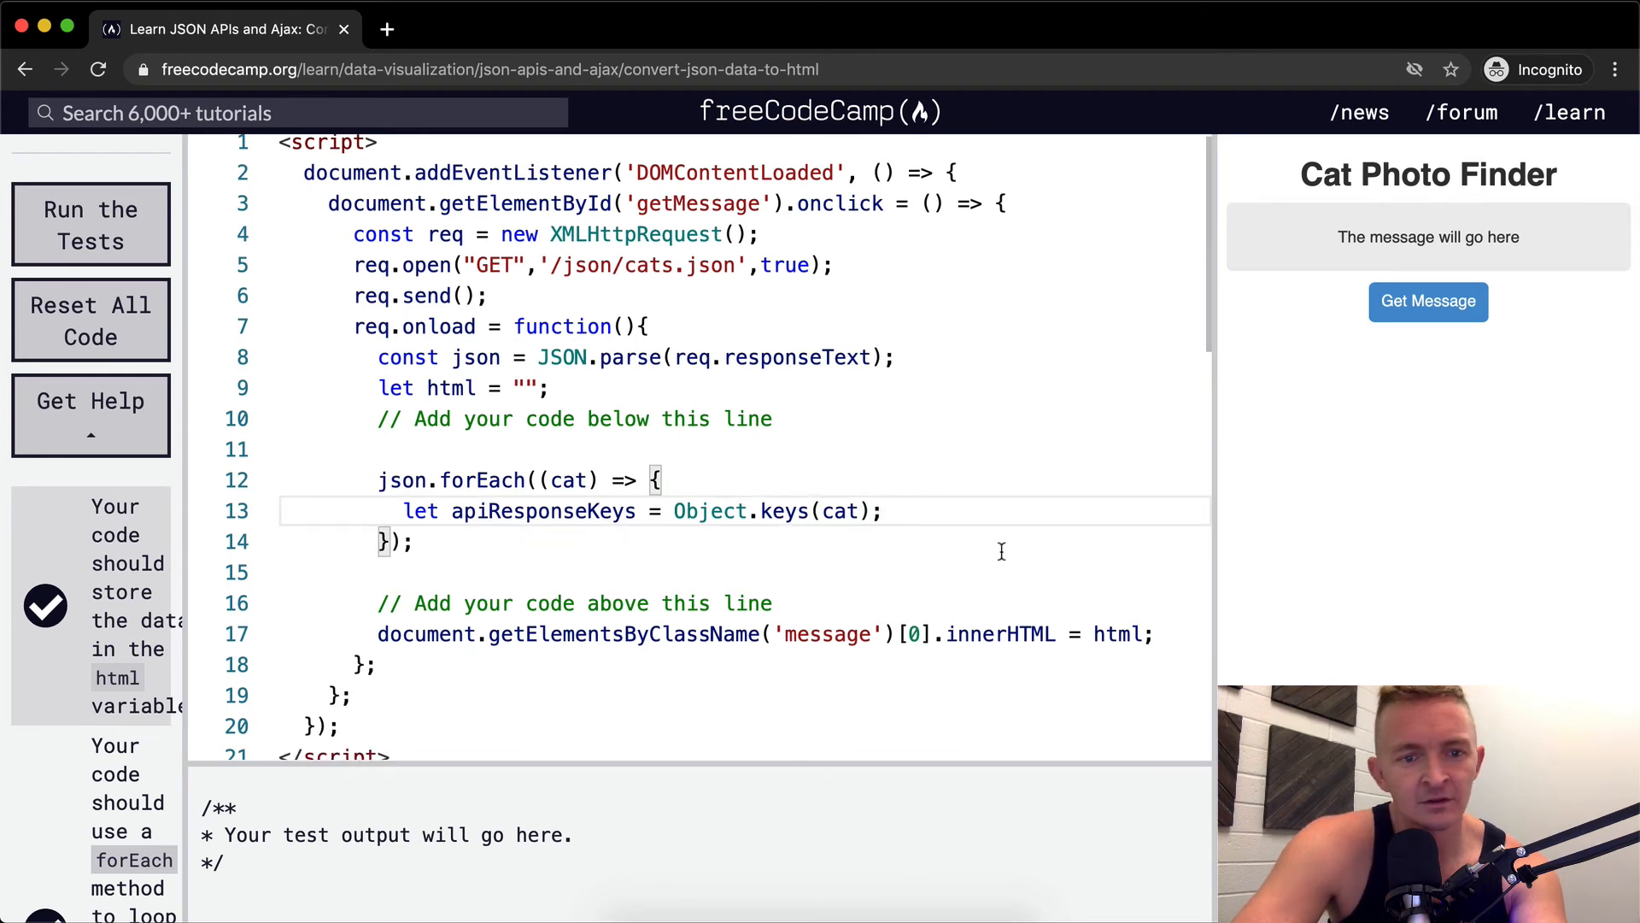
pyautogui.write('console.log(')
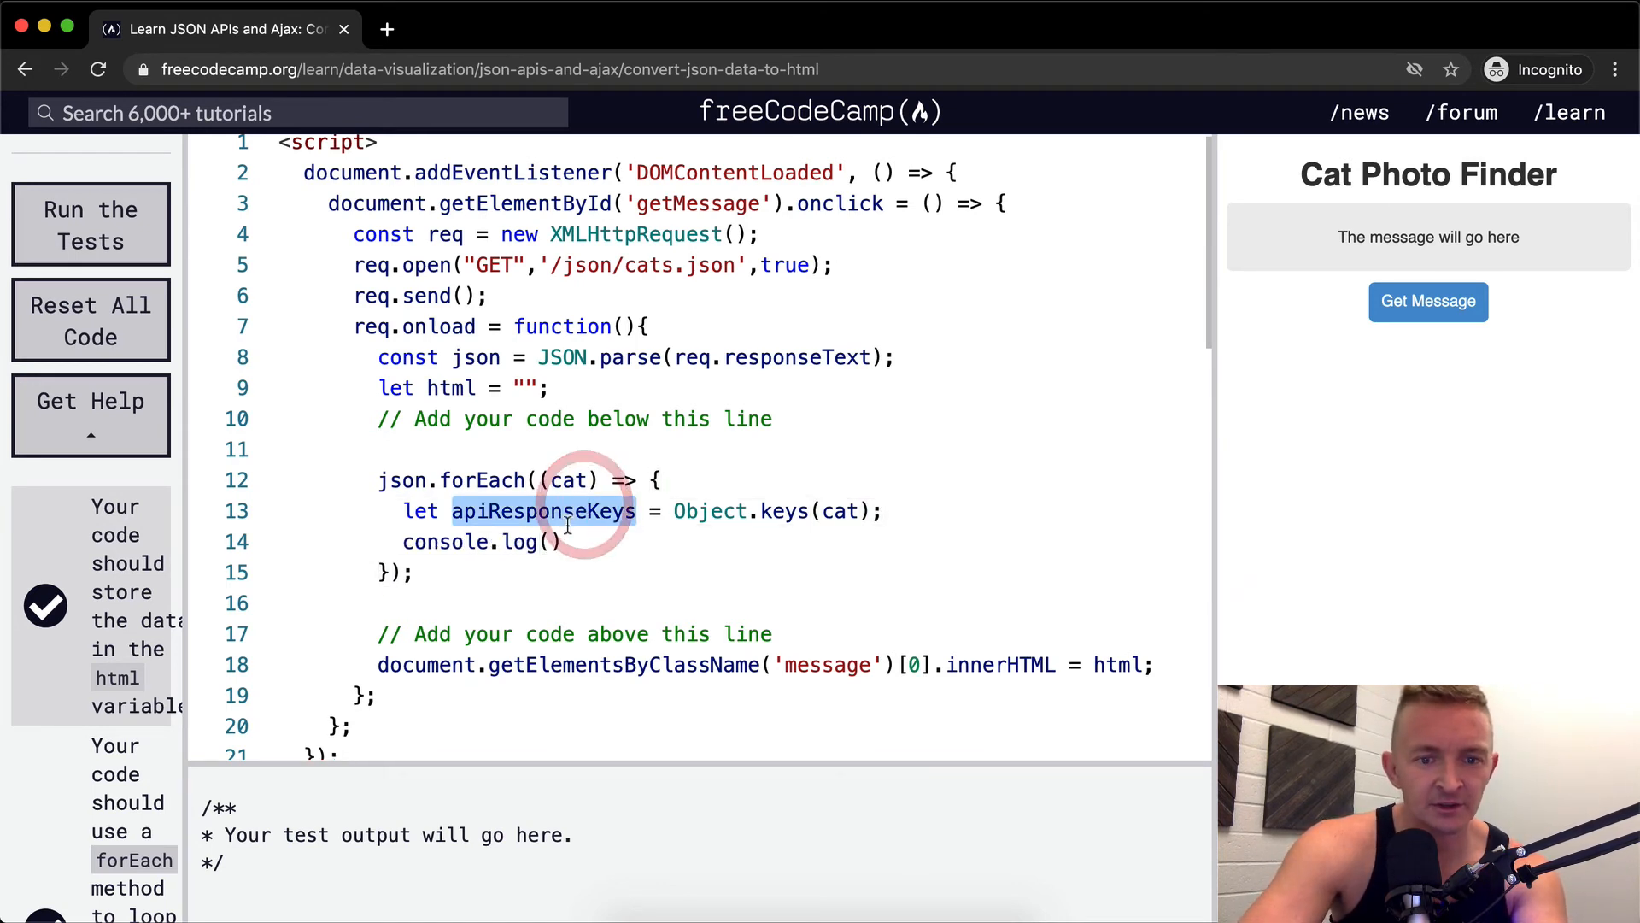
pyautogui.write('apiResponseKeys')
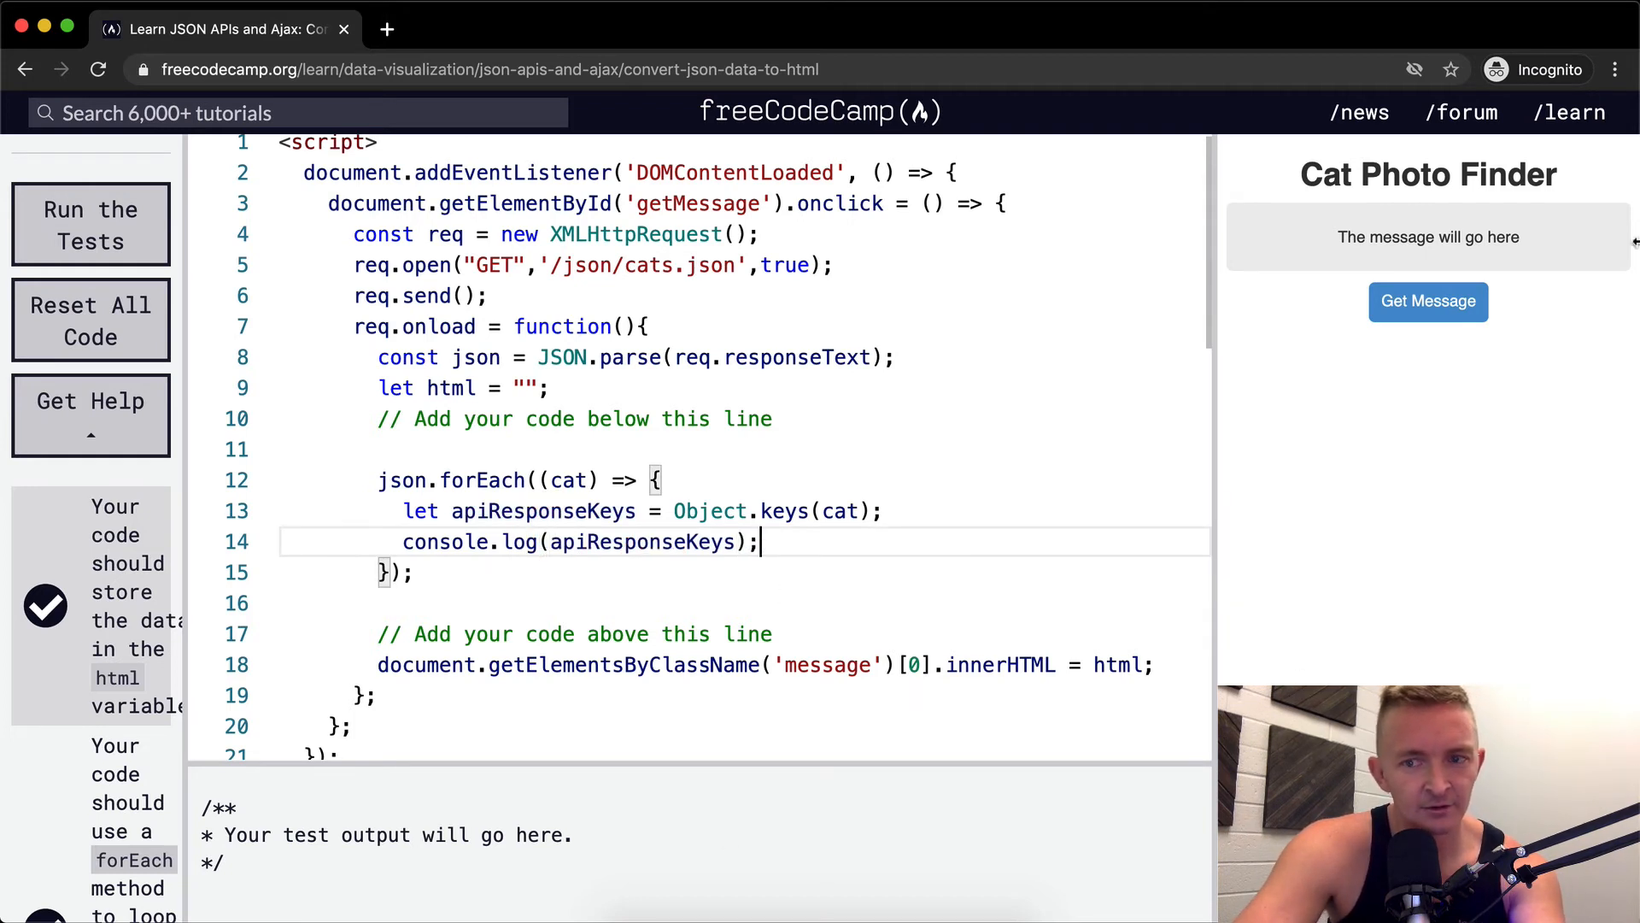
pyautogui.click(1428, 300)
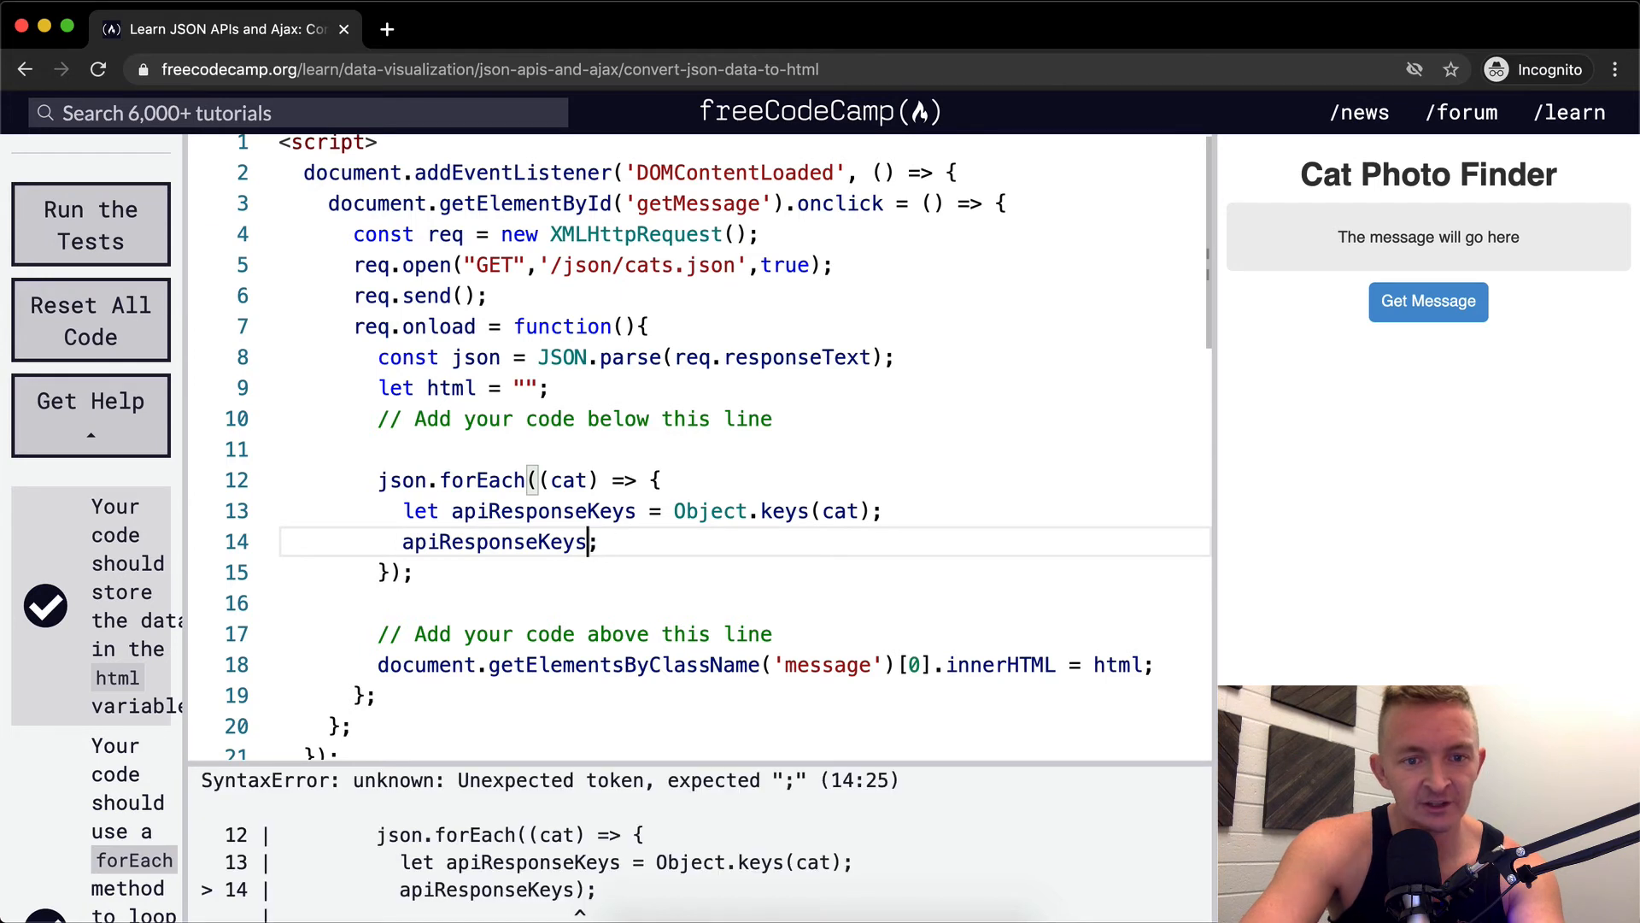
# Loop over apiResponseKeys logging json[key], so the console prints a column of undefined
pyautogui.write('.forEach((key) => {')
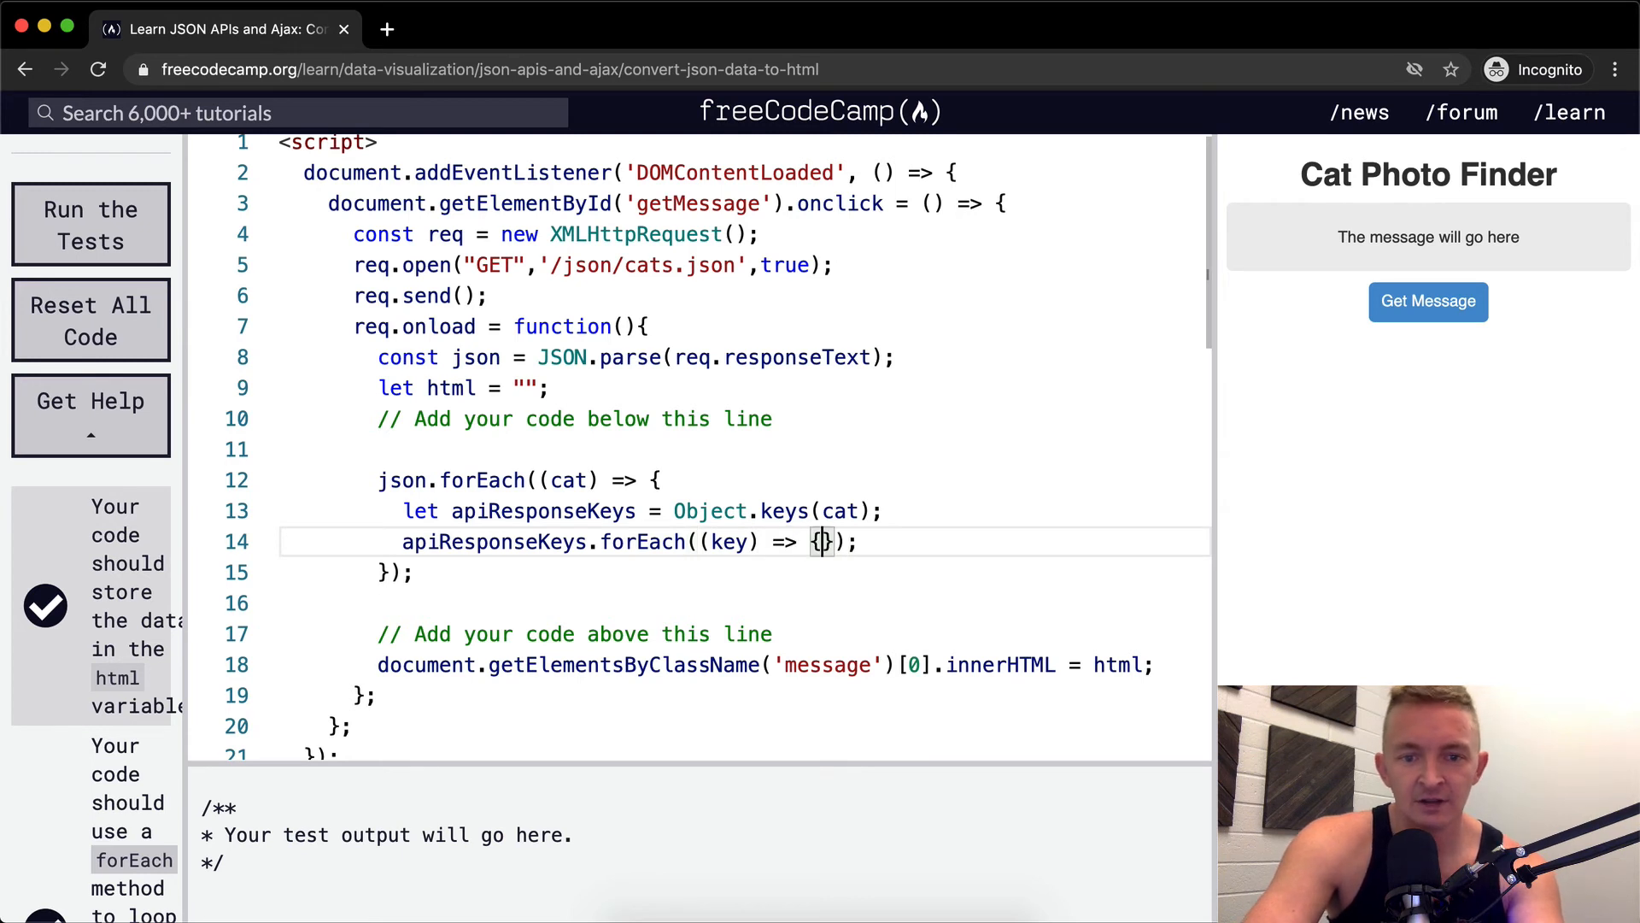
pyautogui.press('Enter')
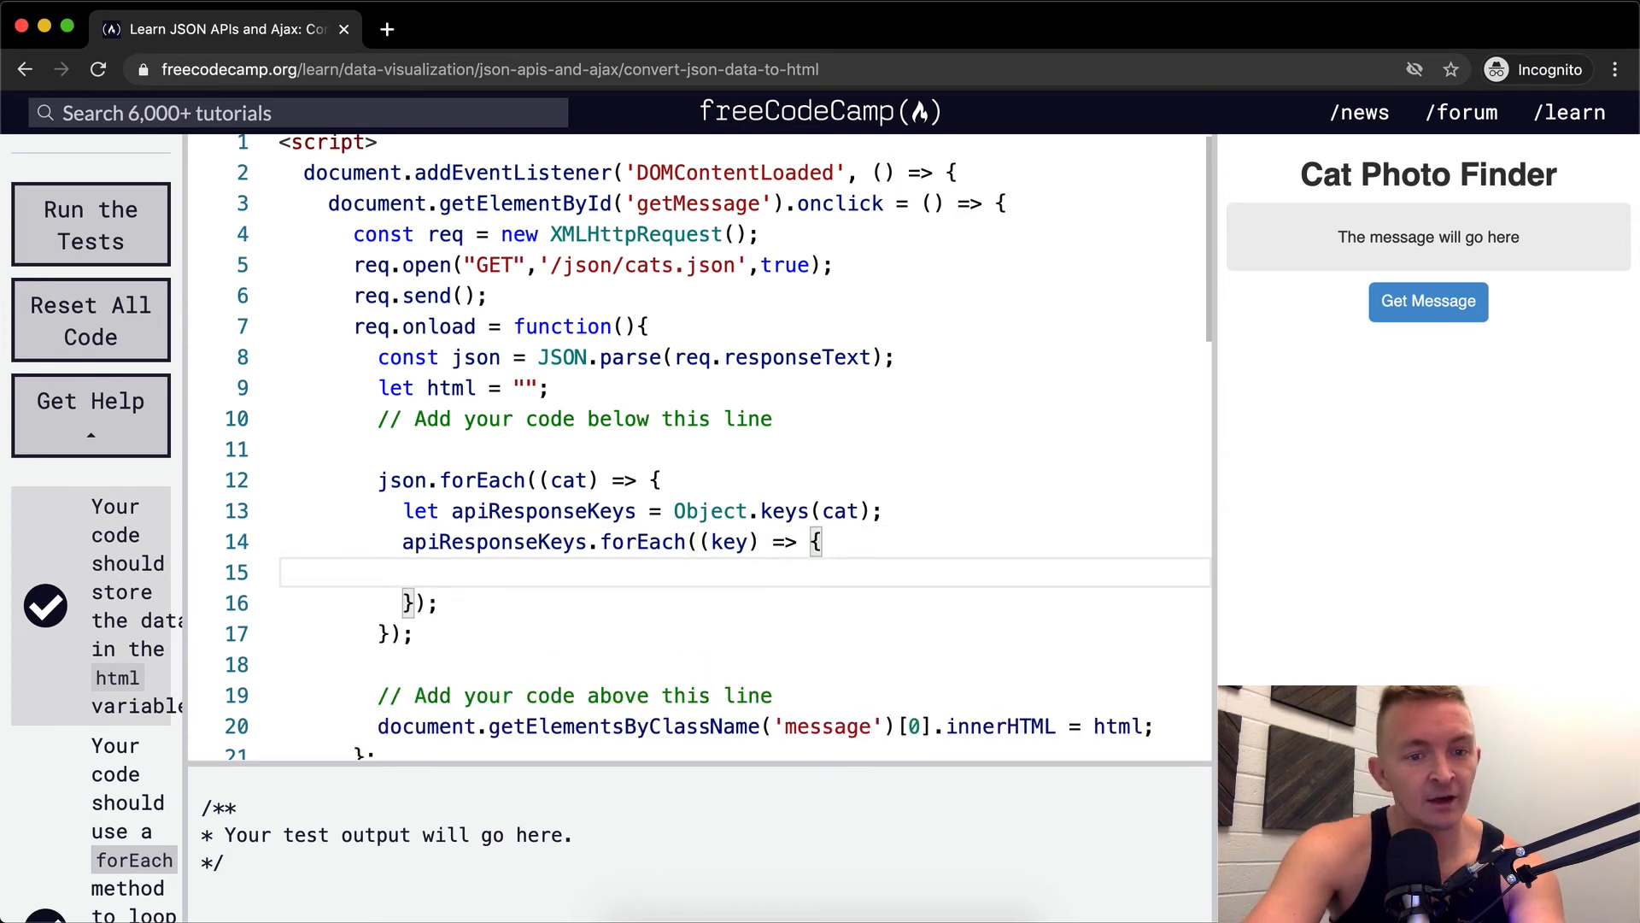
pyautogui.write('console.log()')
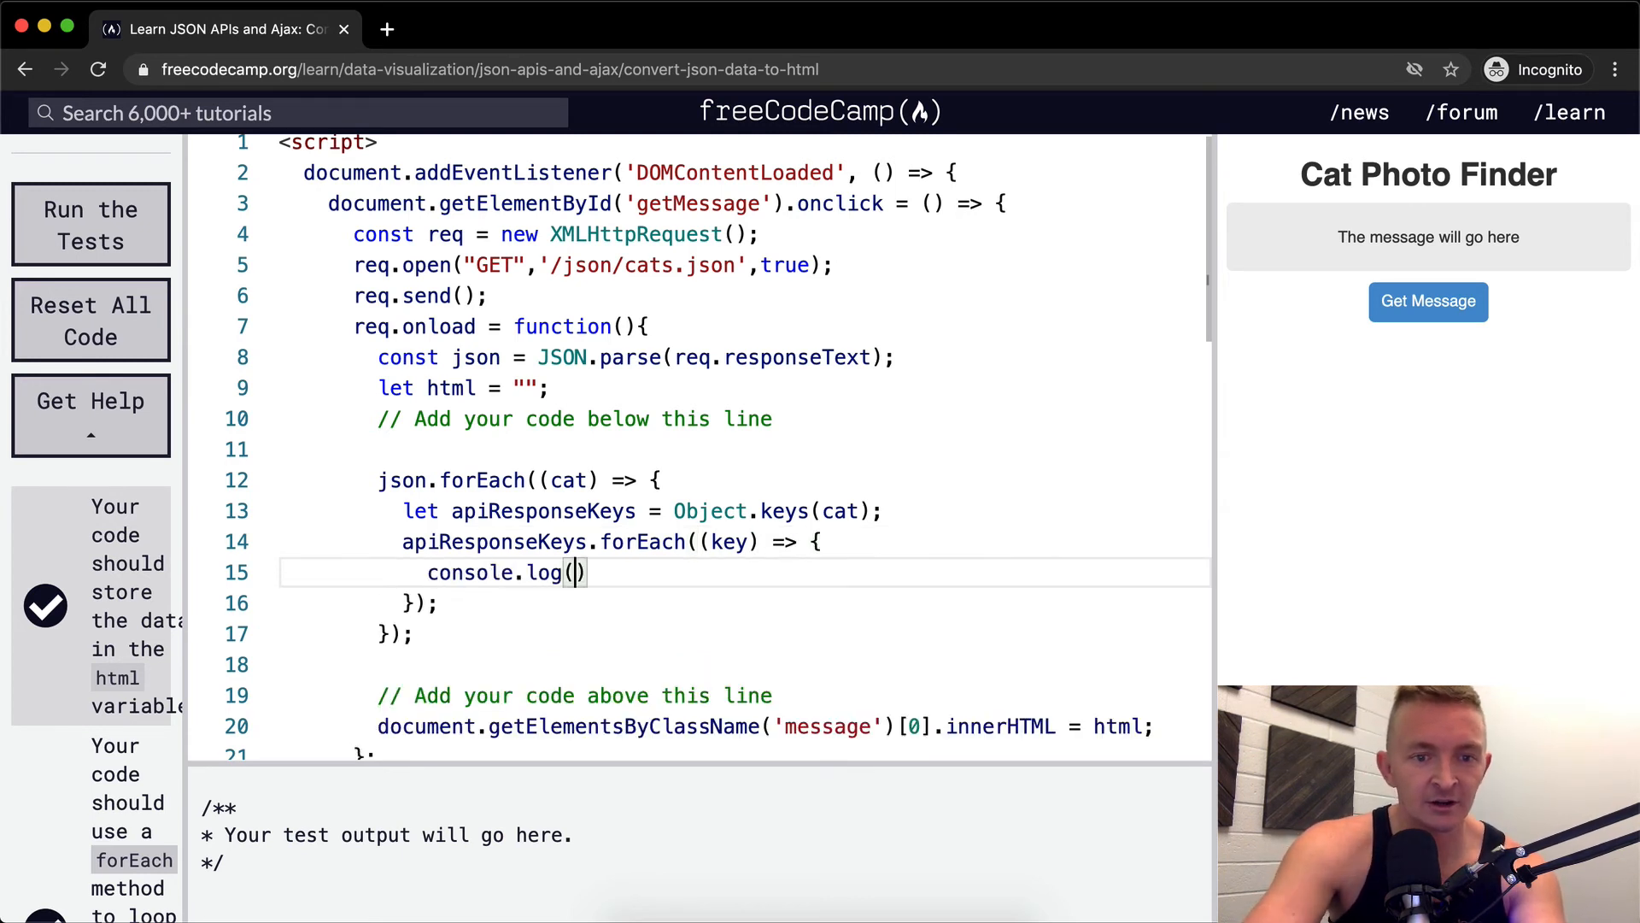
pyautogui.write('json[key]')
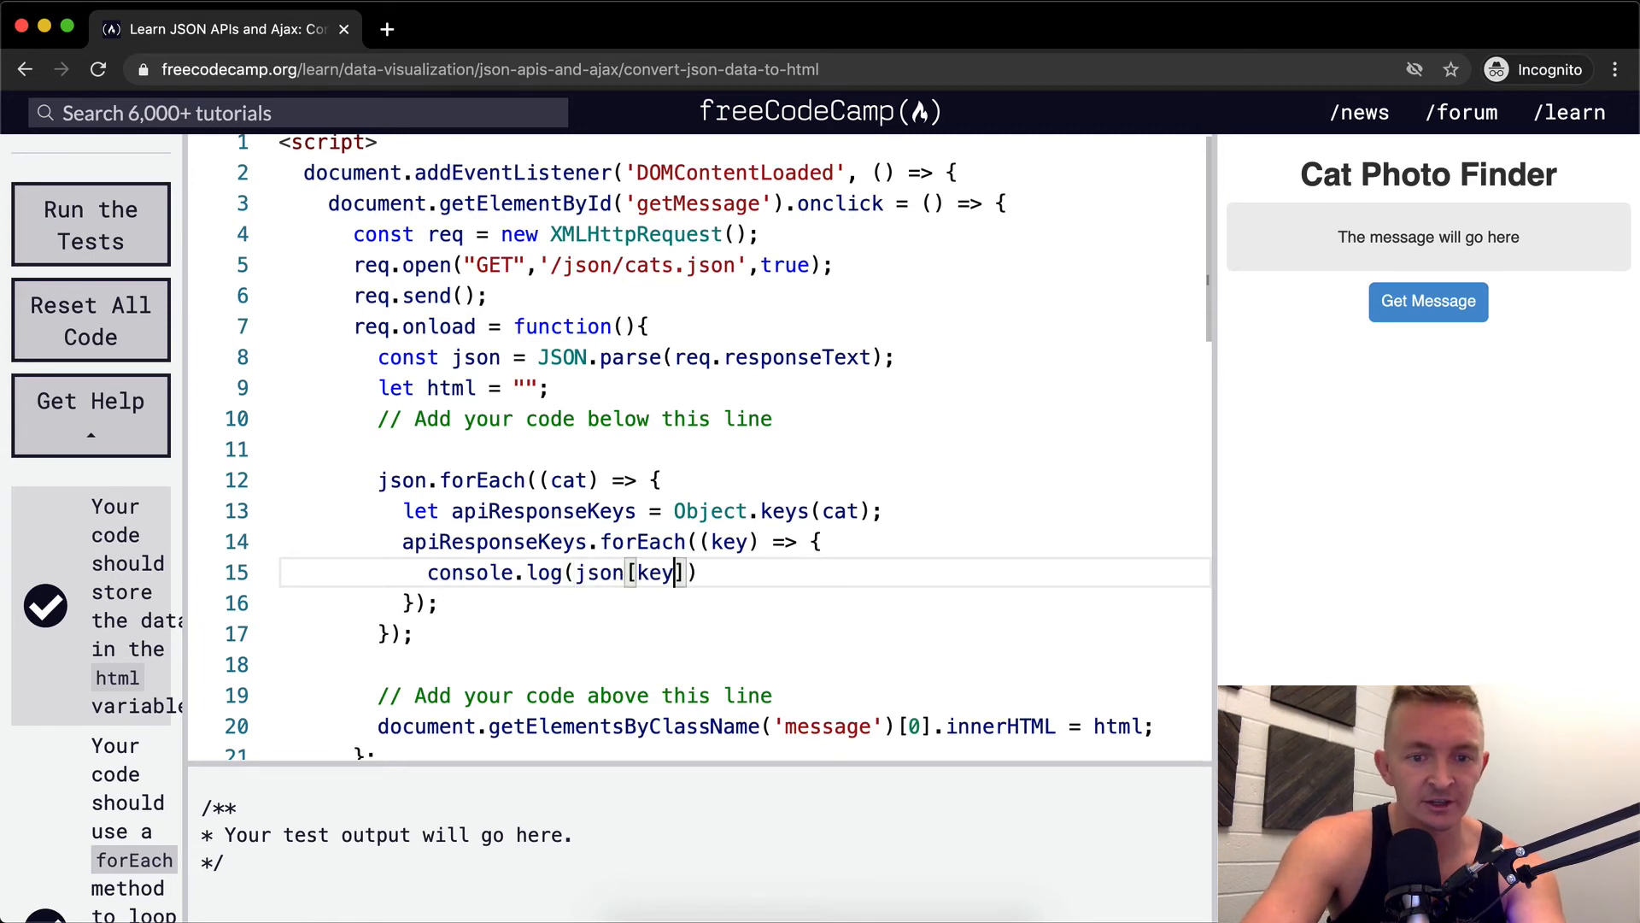
pyautogui.write(';')
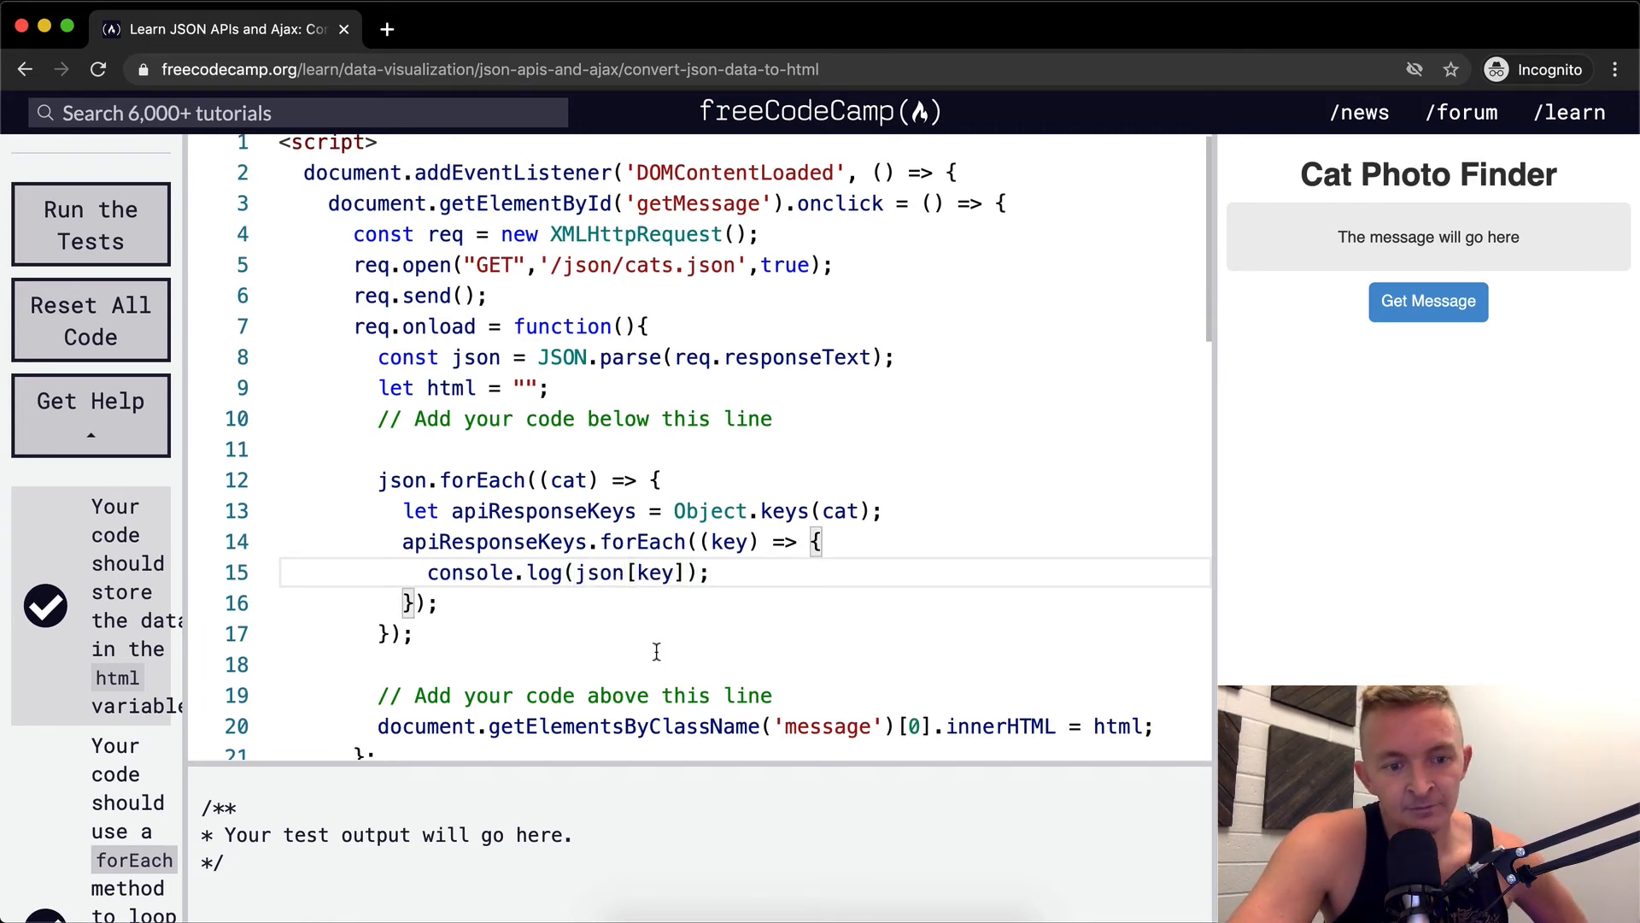
pyautogui.click(1428, 300)
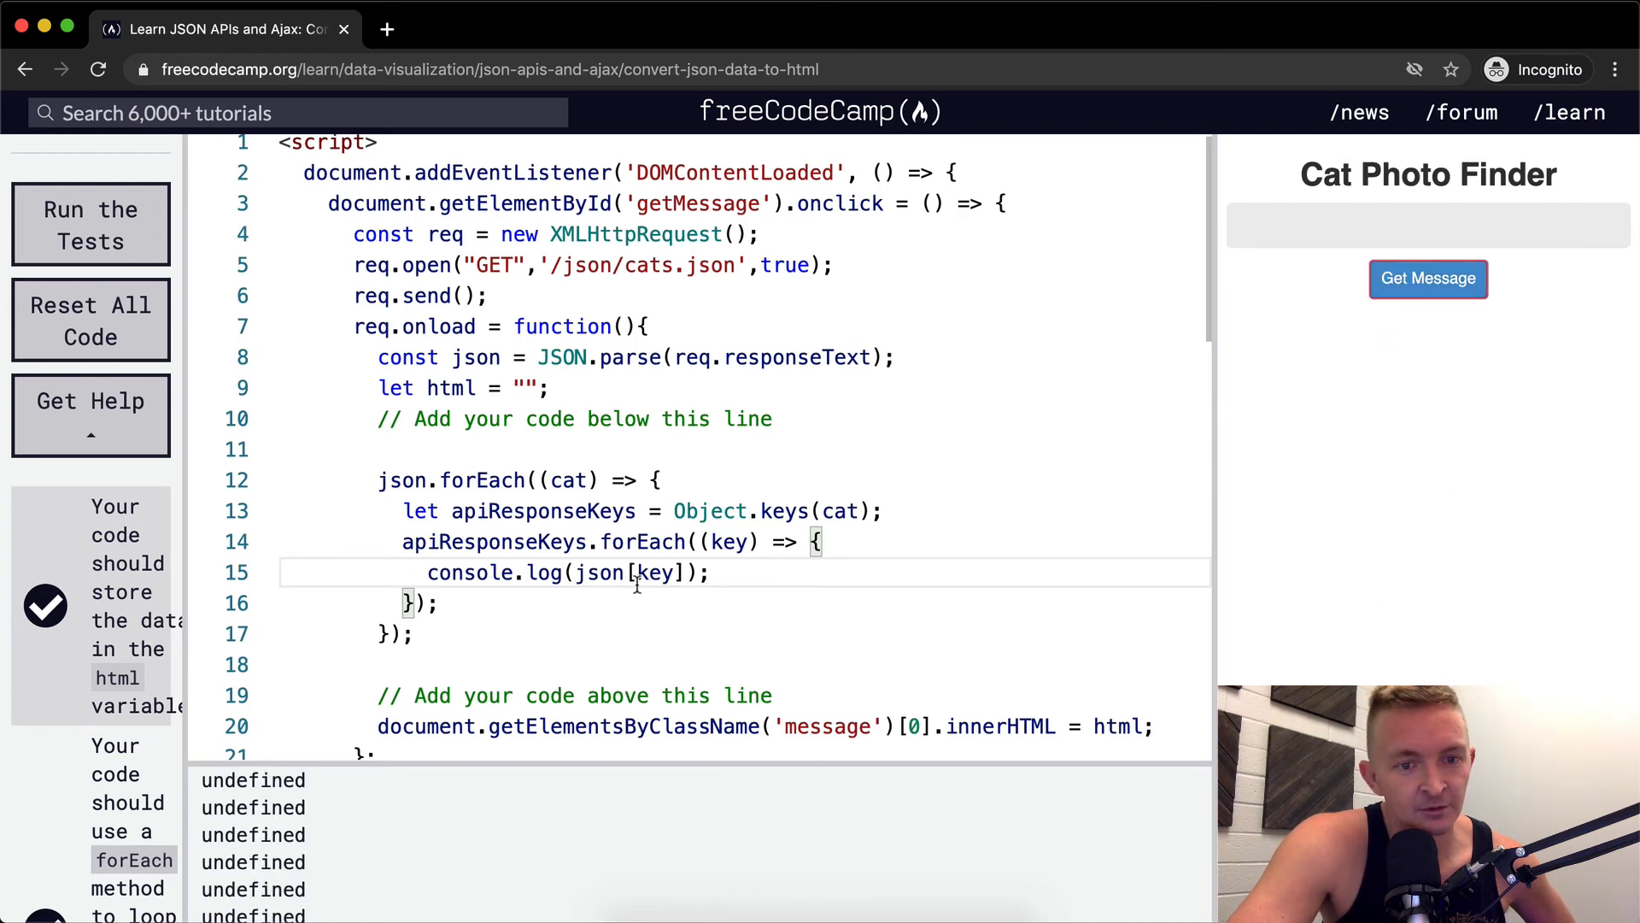
# Log cat[key] instead of json[key] with the bracket fixed, so each value prints
pyautogui.doubleClick(598, 572)
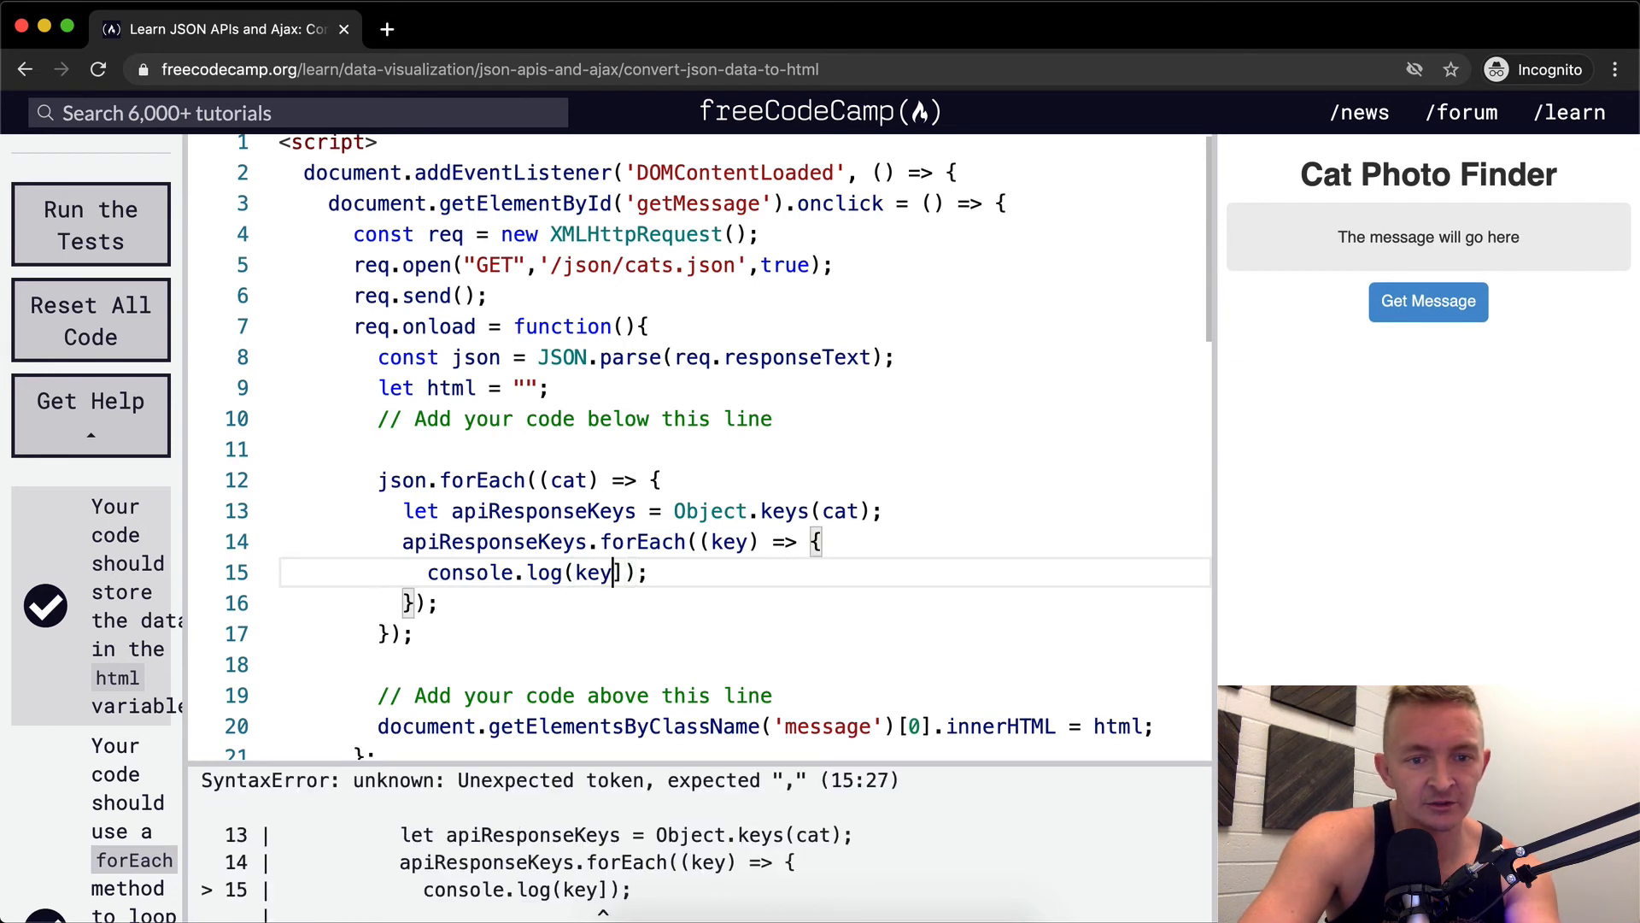
pyautogui.click(1428, 301)
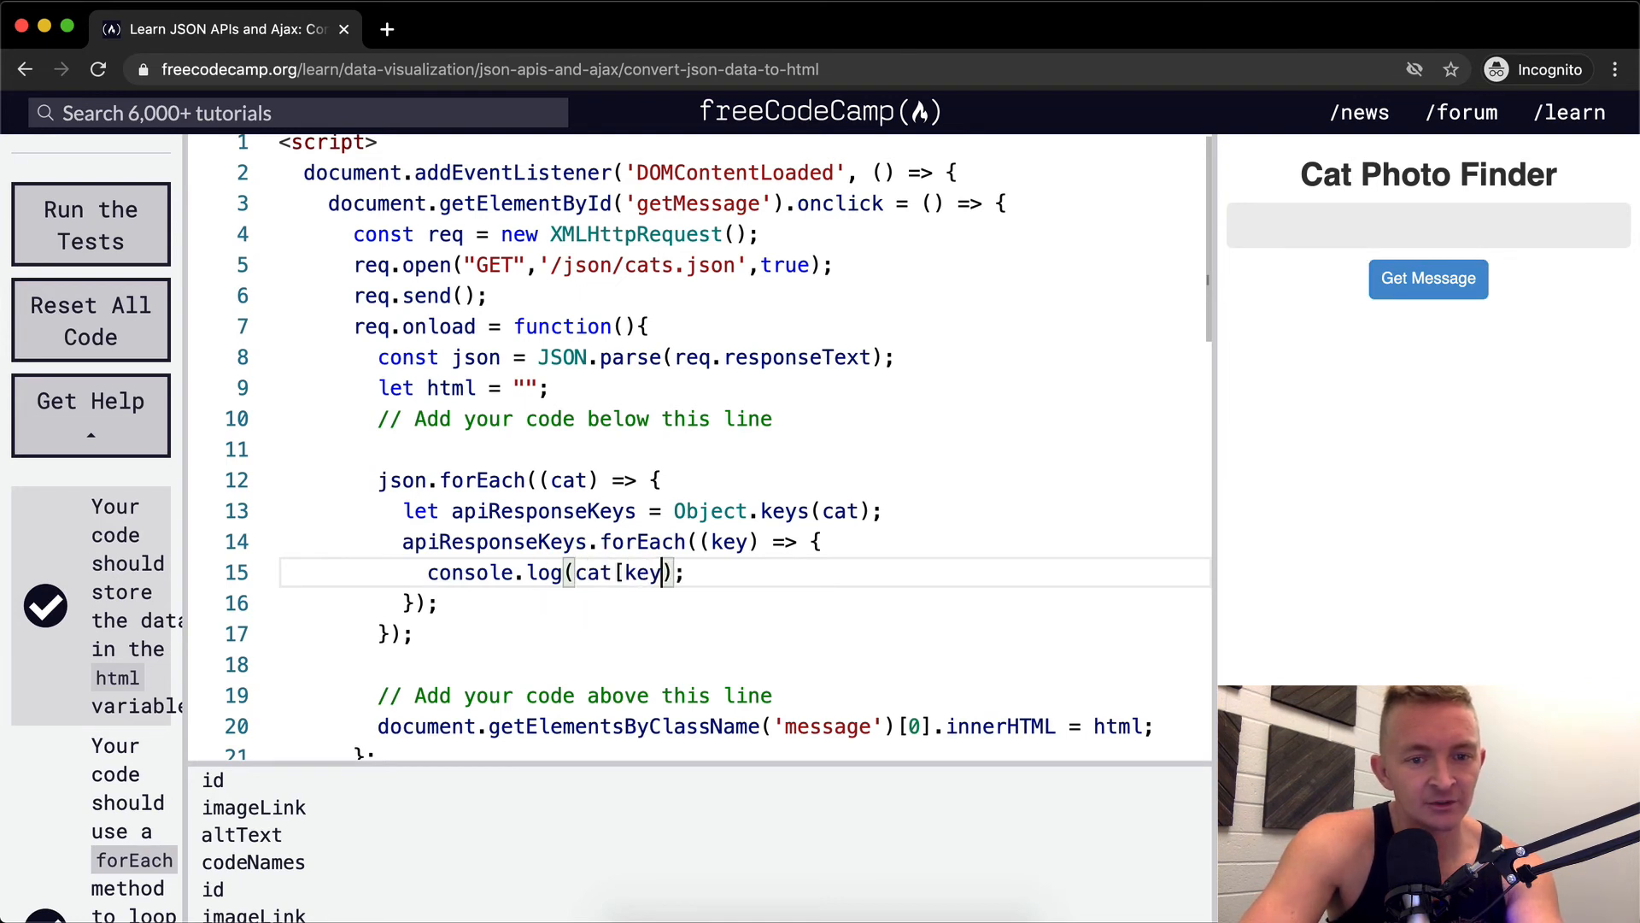
pyautogui.click(1426, 279)
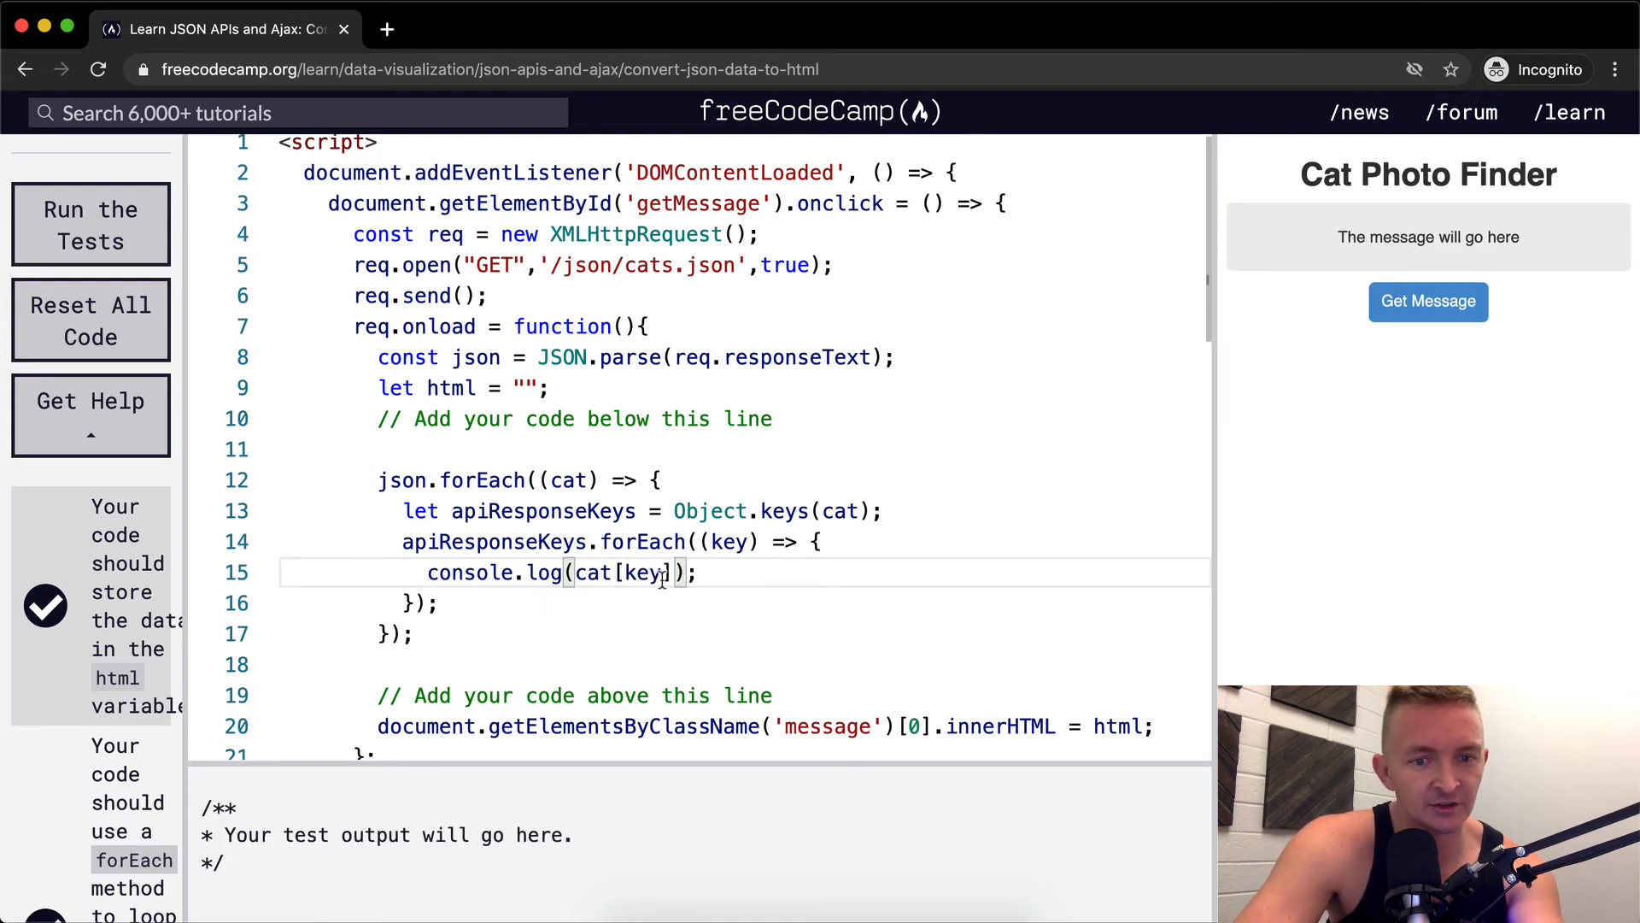
pyautogui.click(1428, 301)
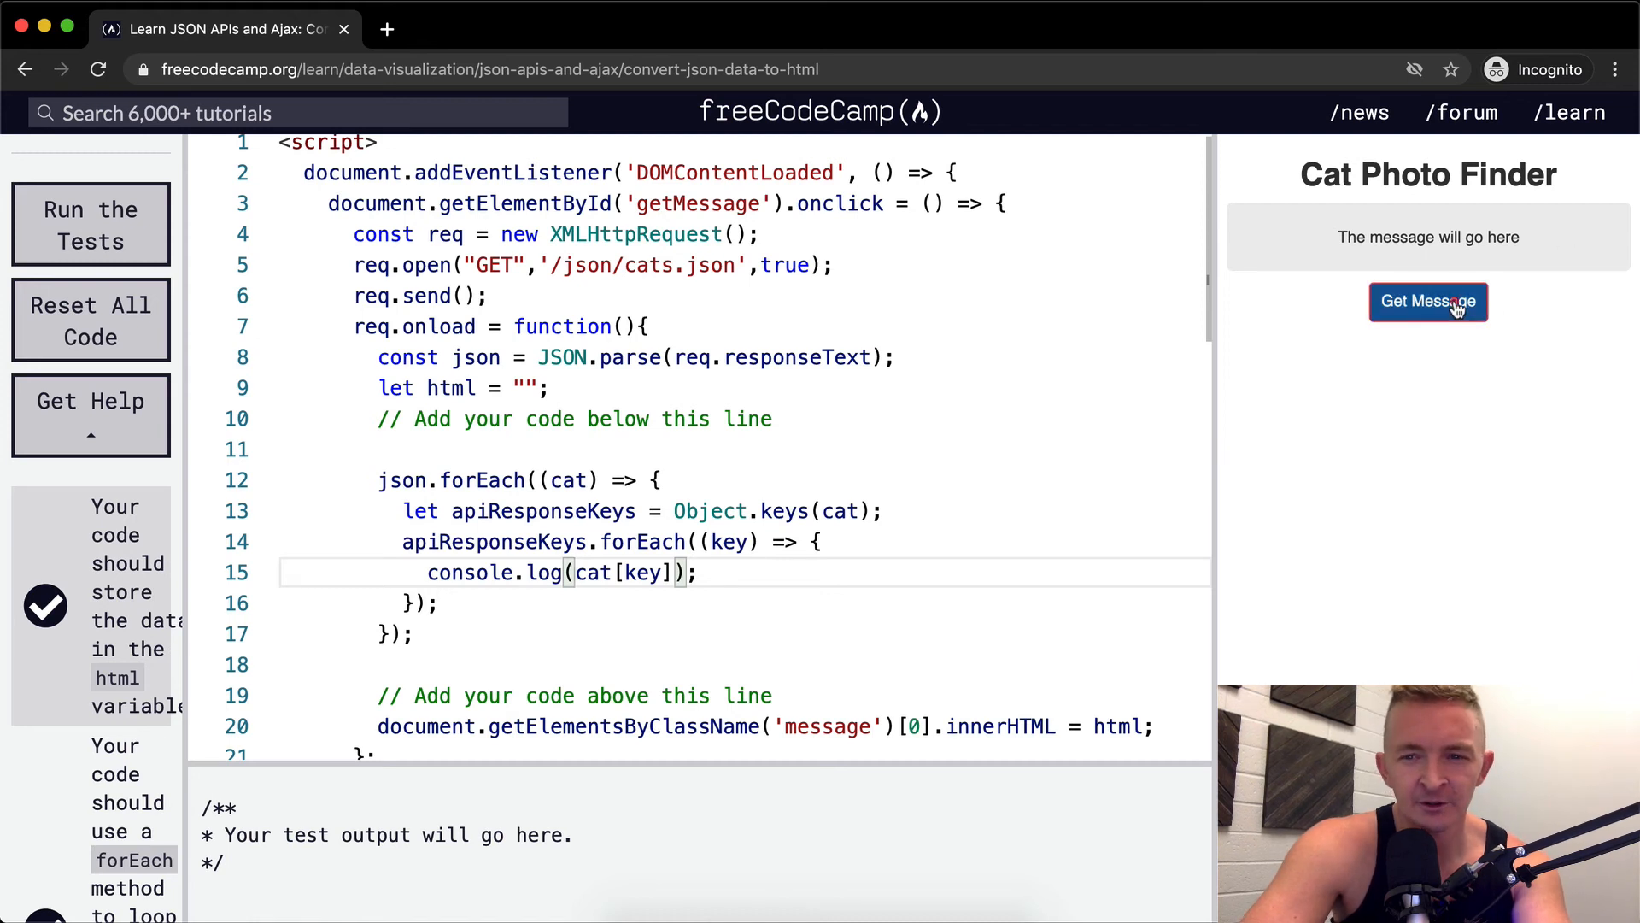
pyautogui.click(1428, 301)
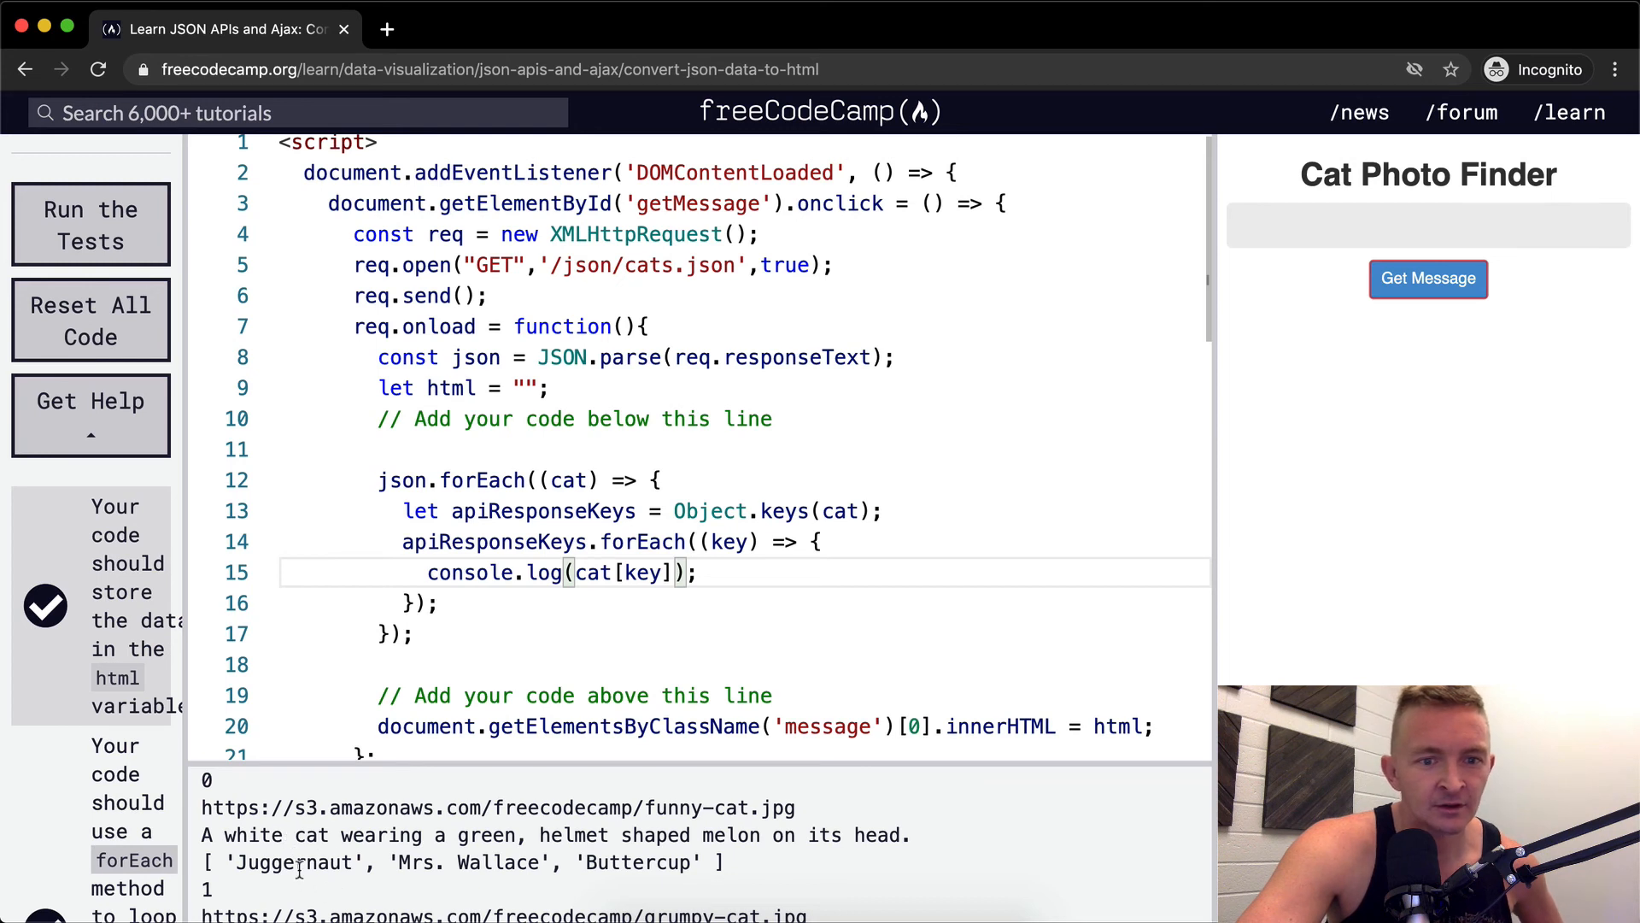
pyautogui.moveTo(305, 858)
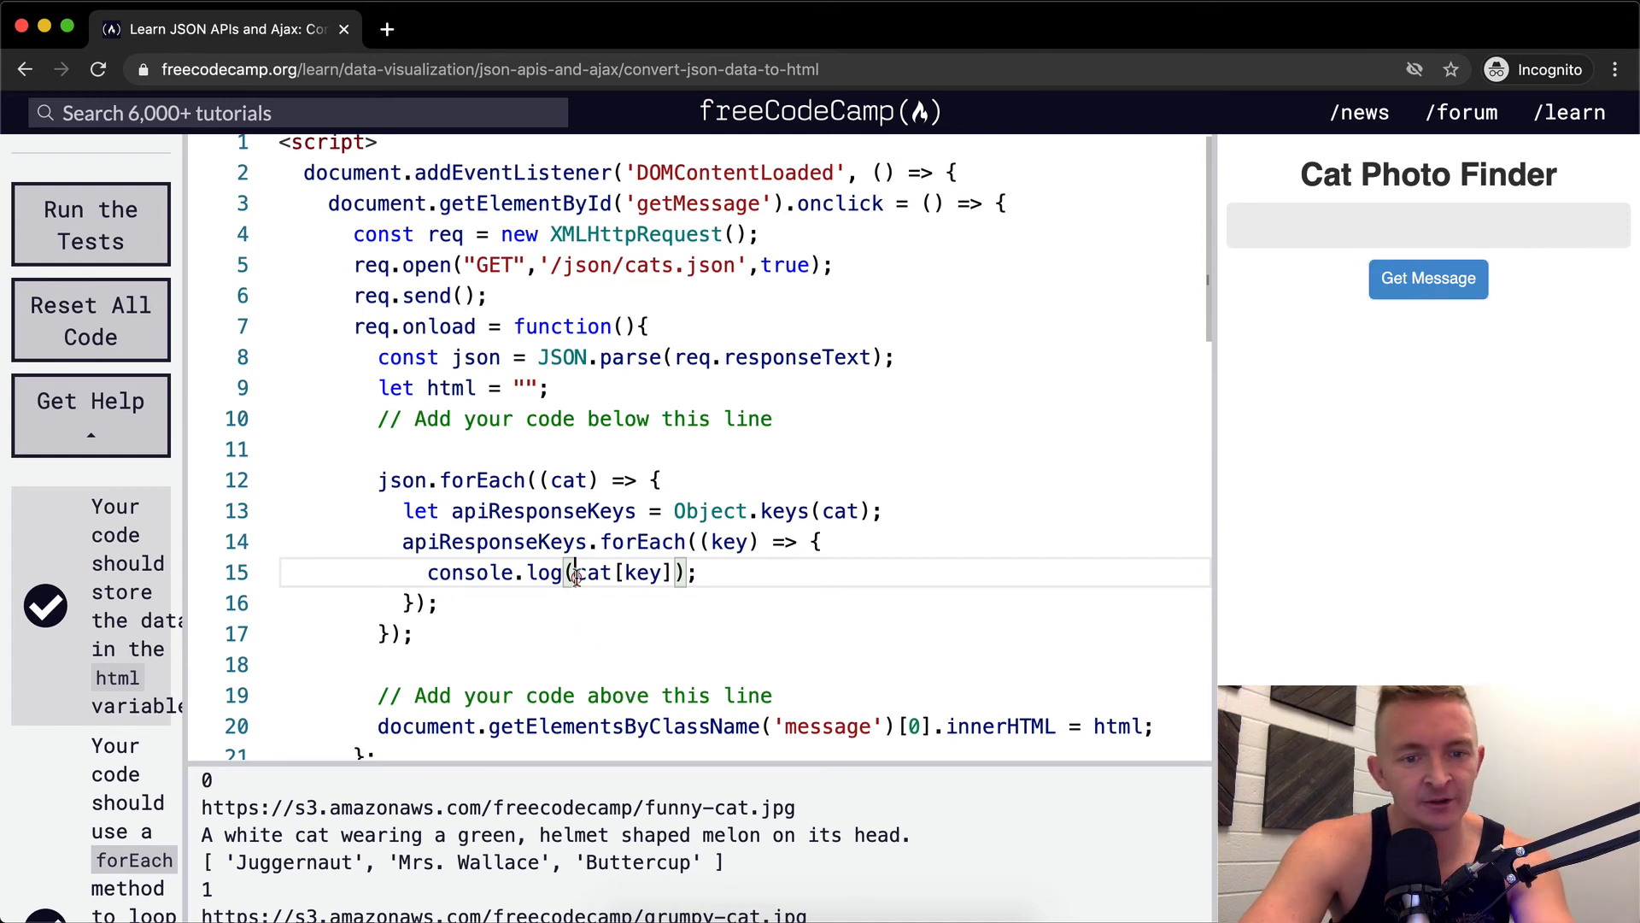
# Log key beside cat[key], so the console lists each key next to its value
pyautogui.click(1426, 300)
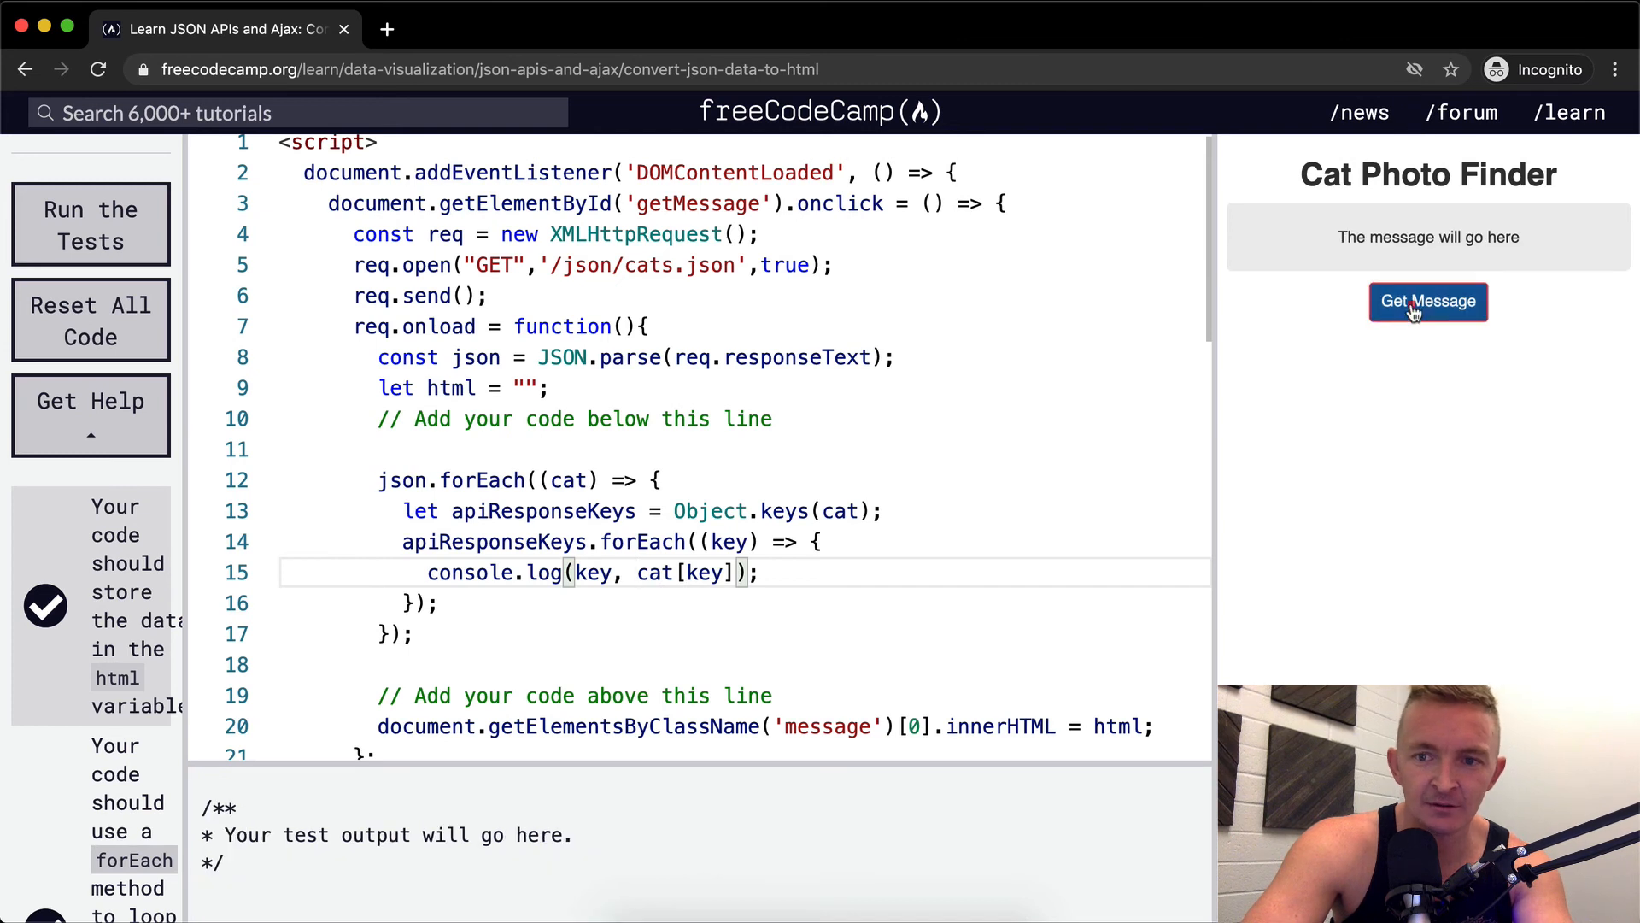
pyautogui.click(1428, 301)
pyautogui.write('html')
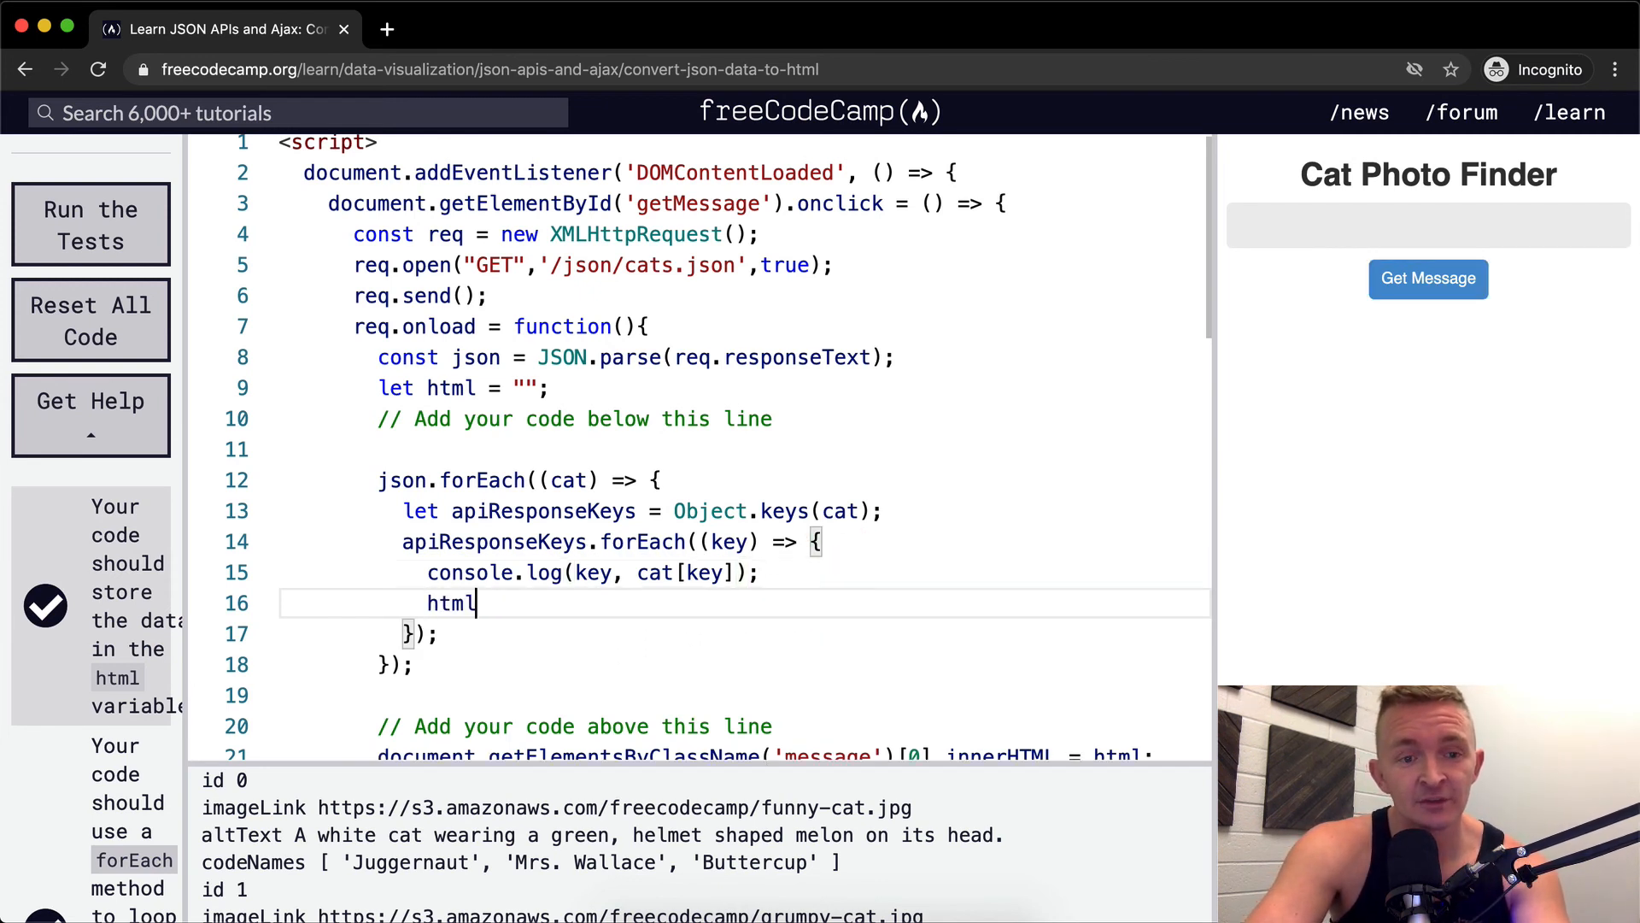
# Append html += "<strong>" + key + "</strong>" and "<em>" + cat[key] + "</em>" in the inner loop
pyautogui.write('+=')
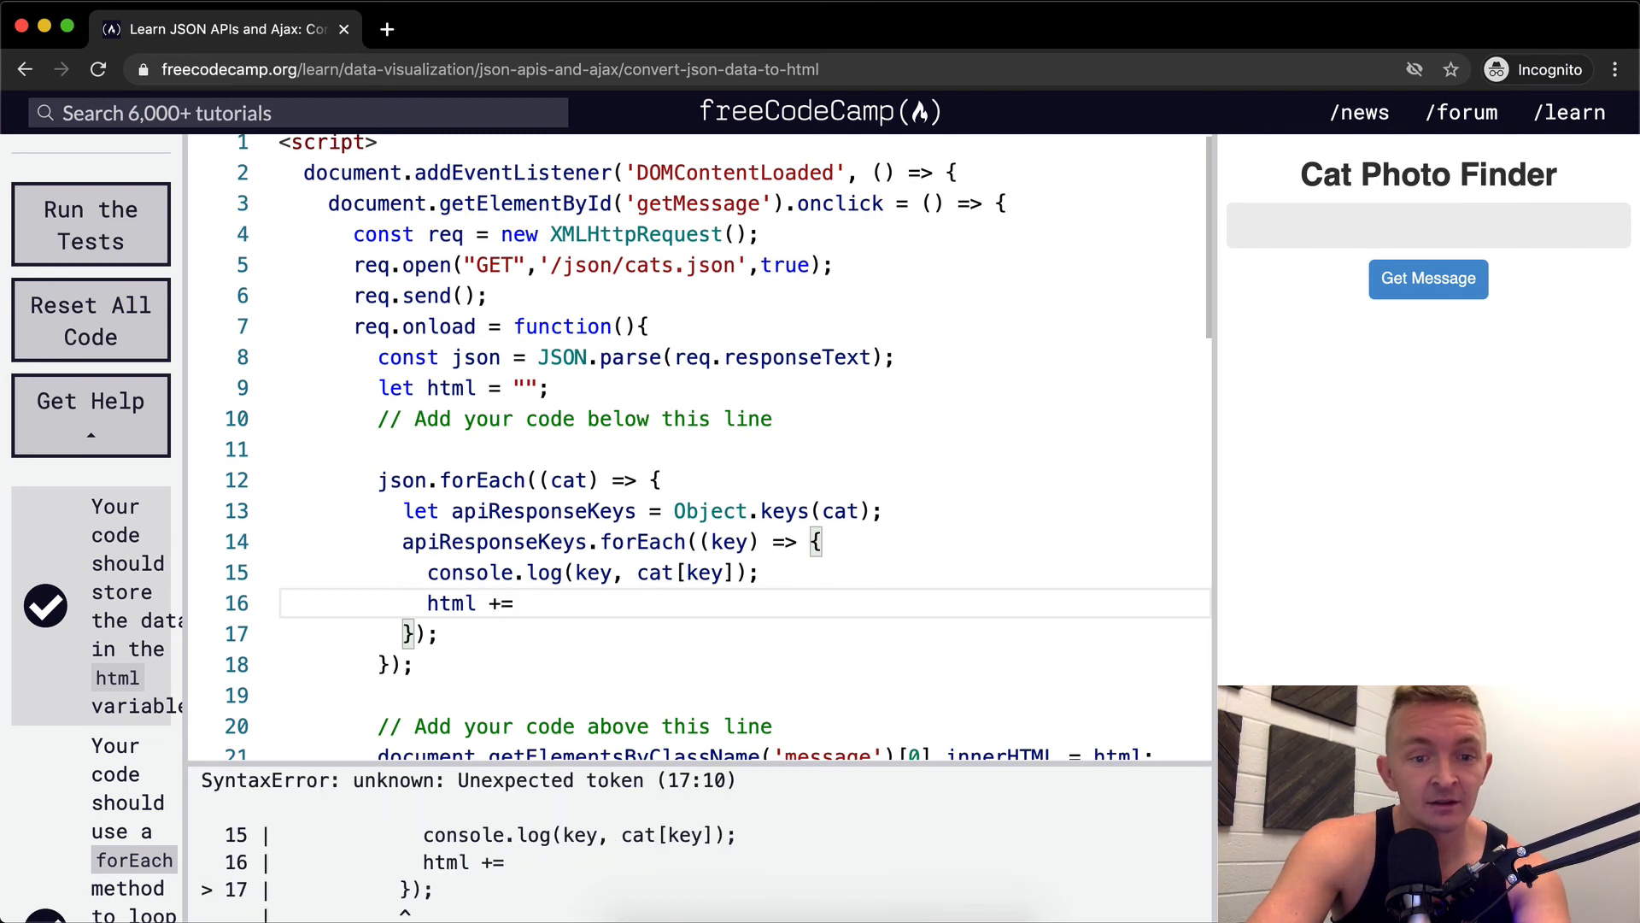
pyautogui.write('""')
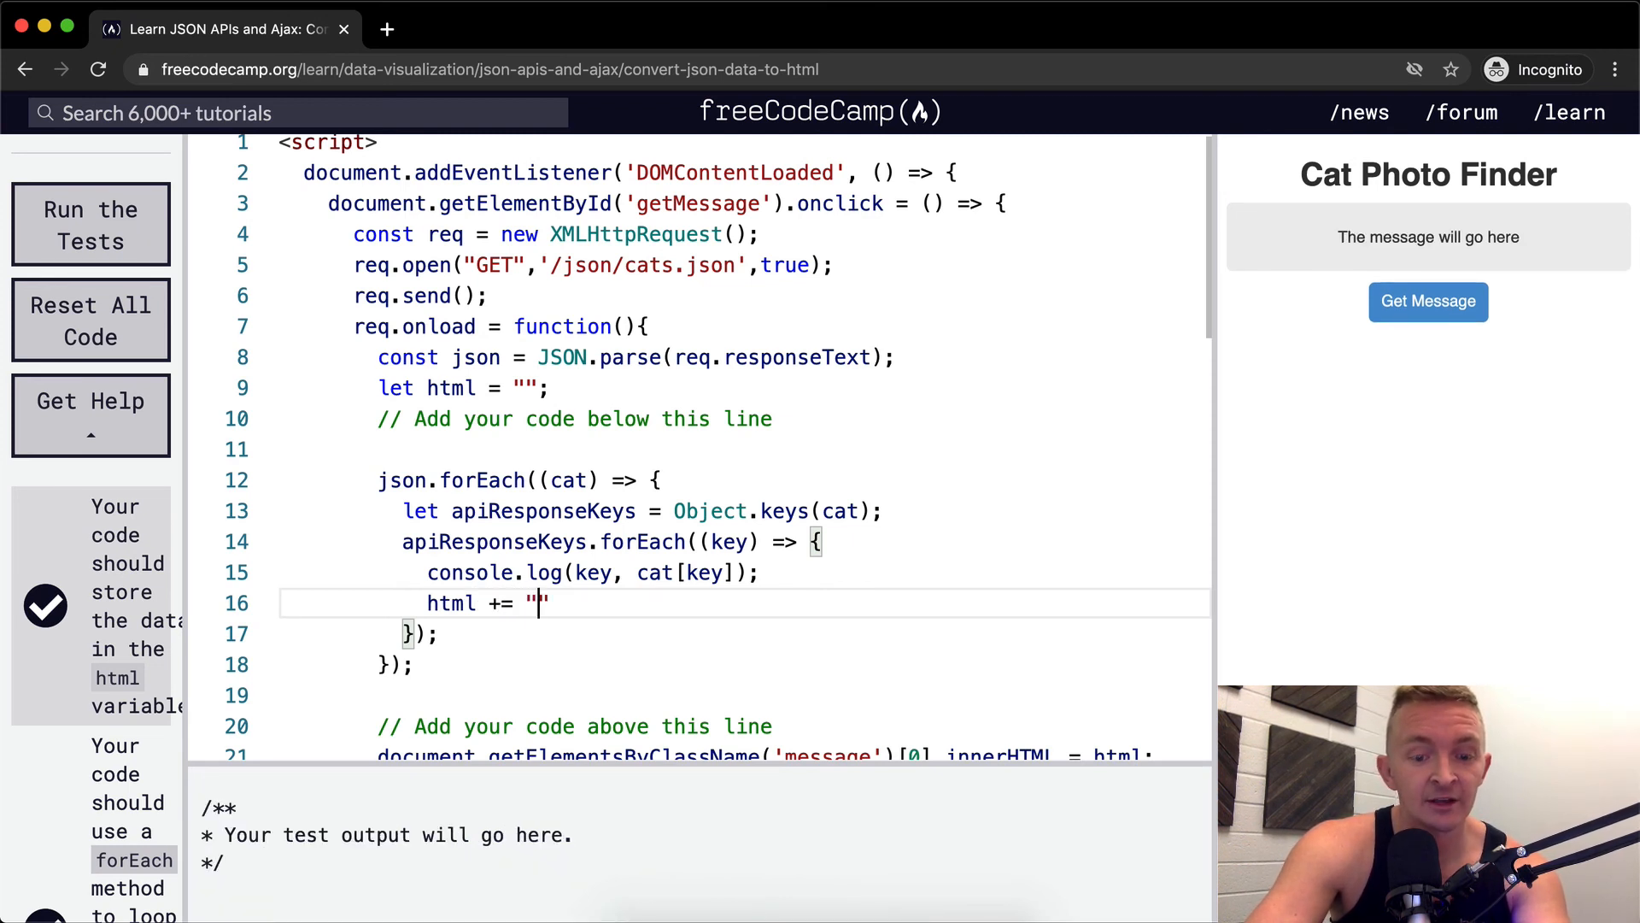
pyautogui.write('<strong')
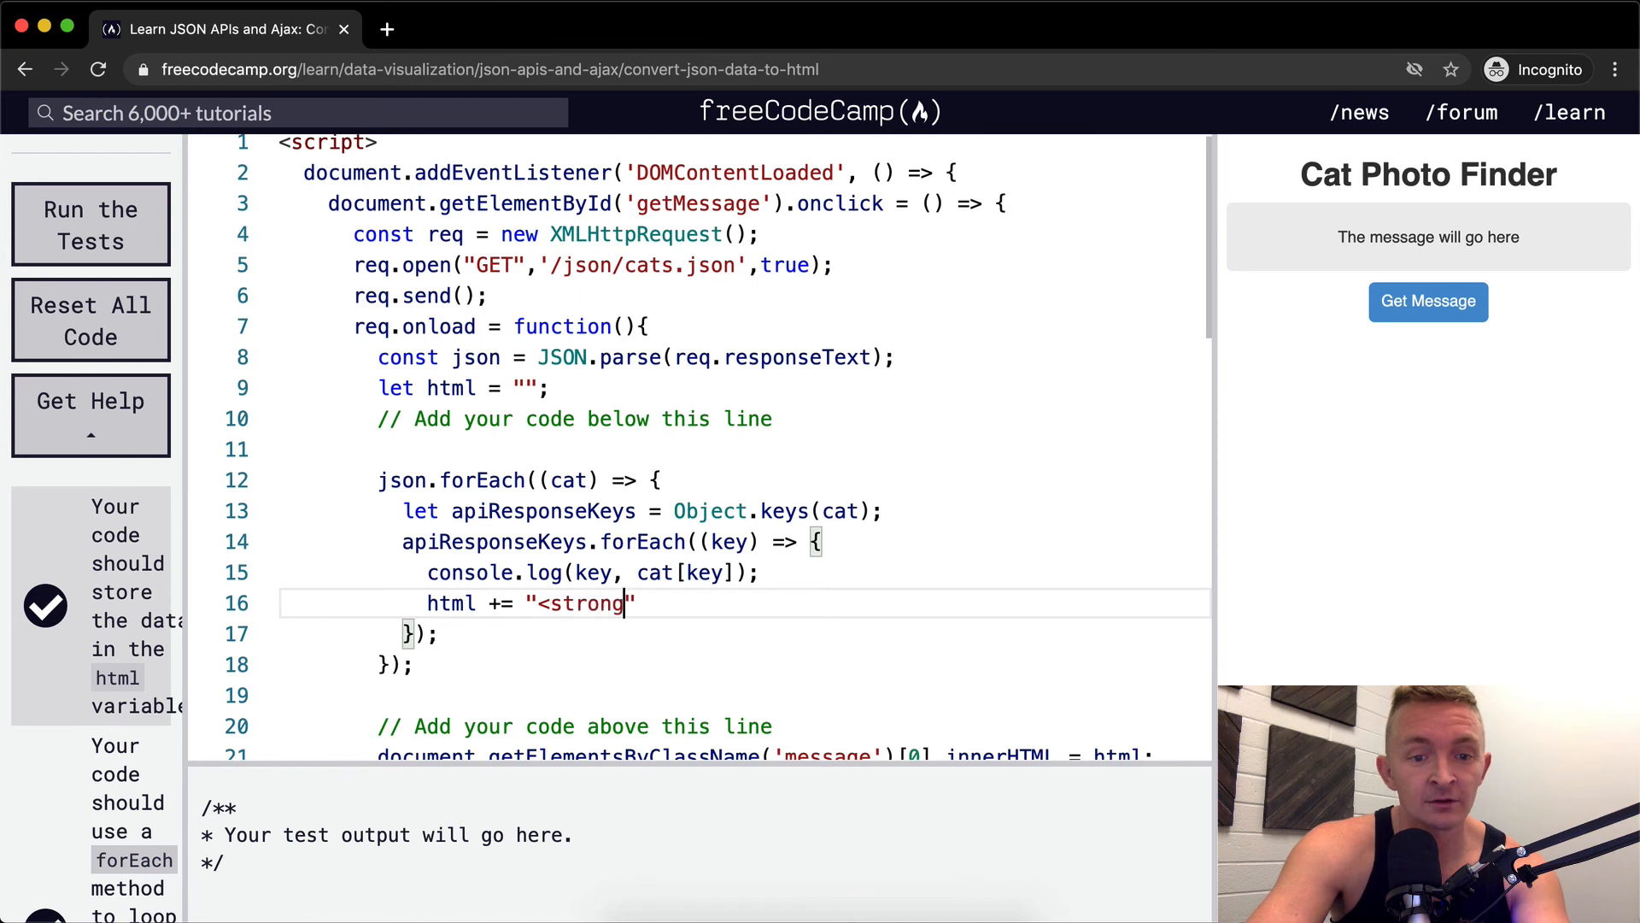
pyautogui.write('>')
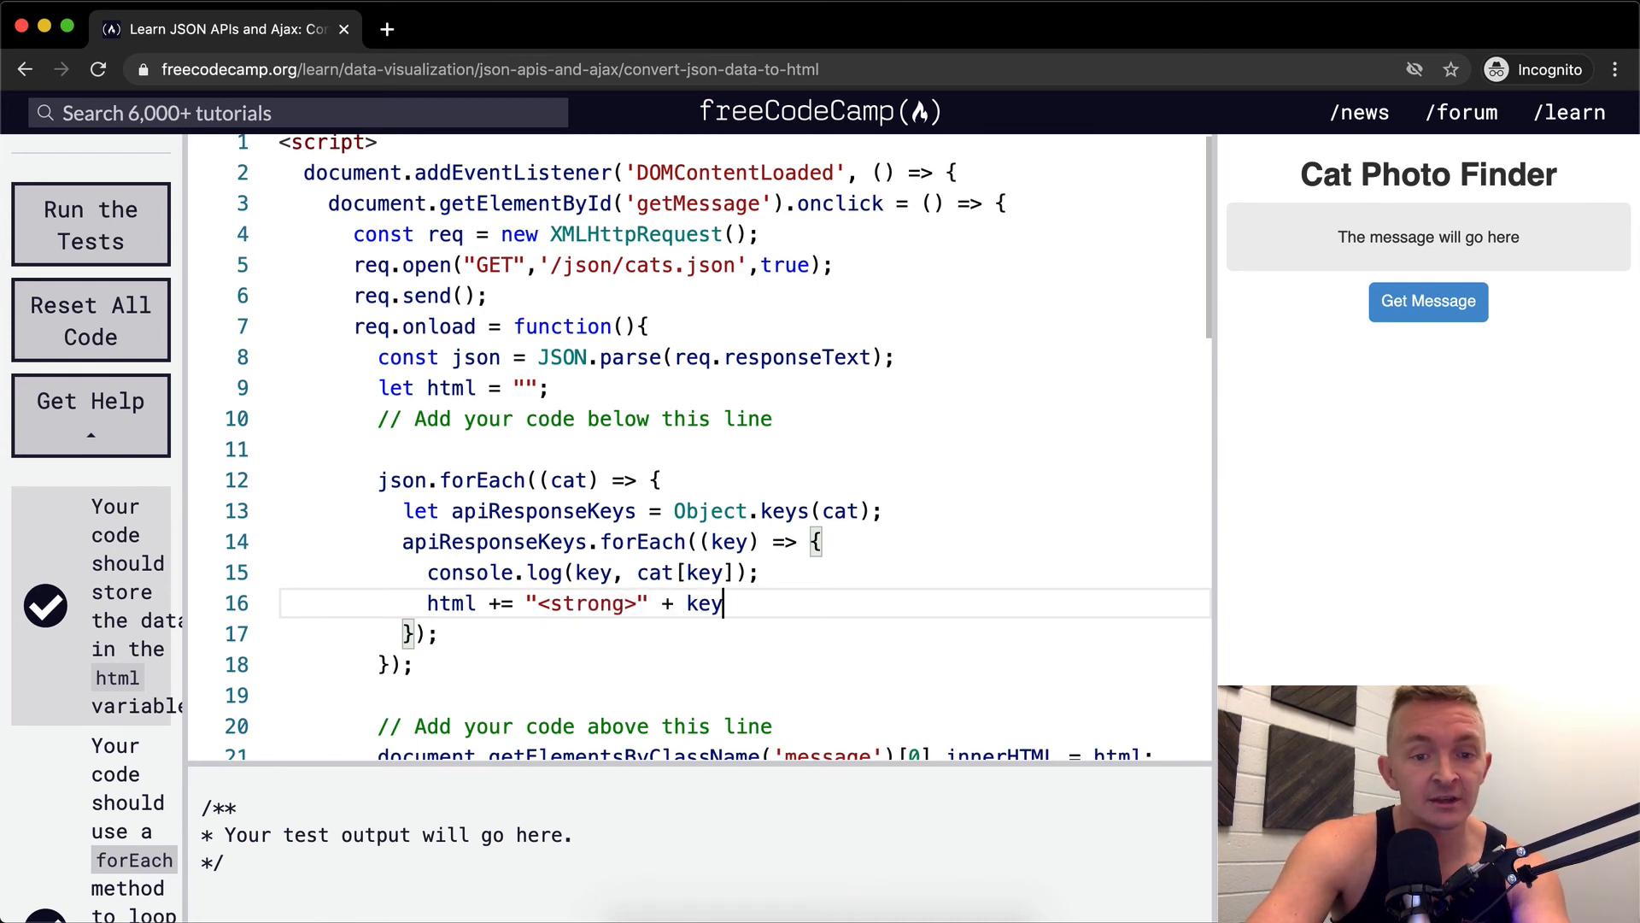
pyautogui.write('+')
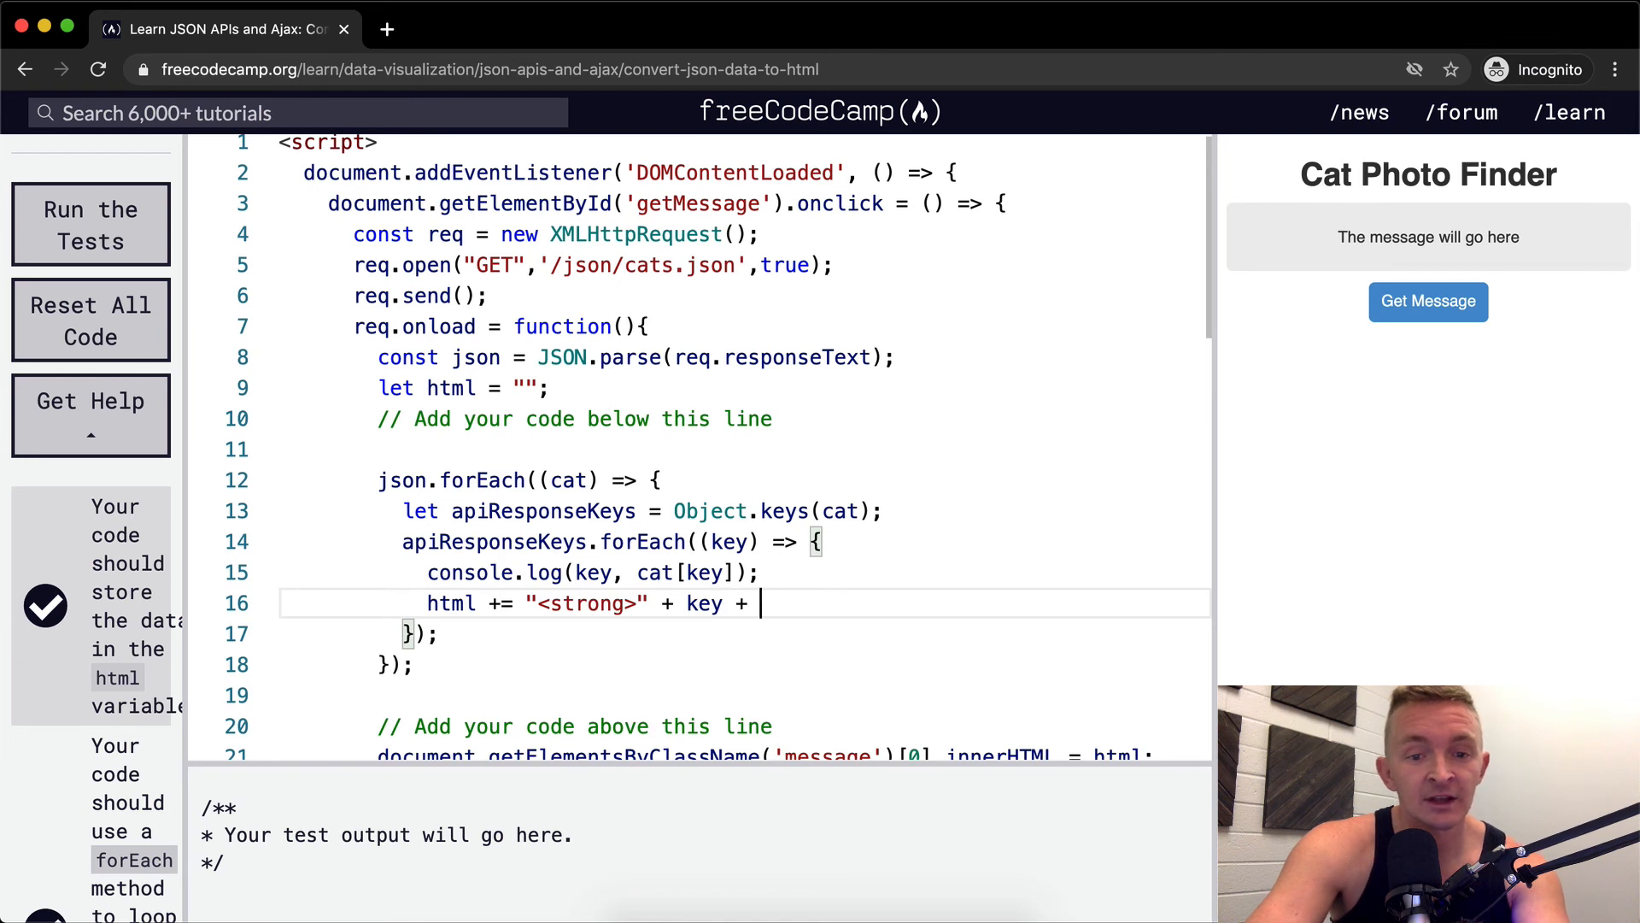
pyautogui.write('</strong>')
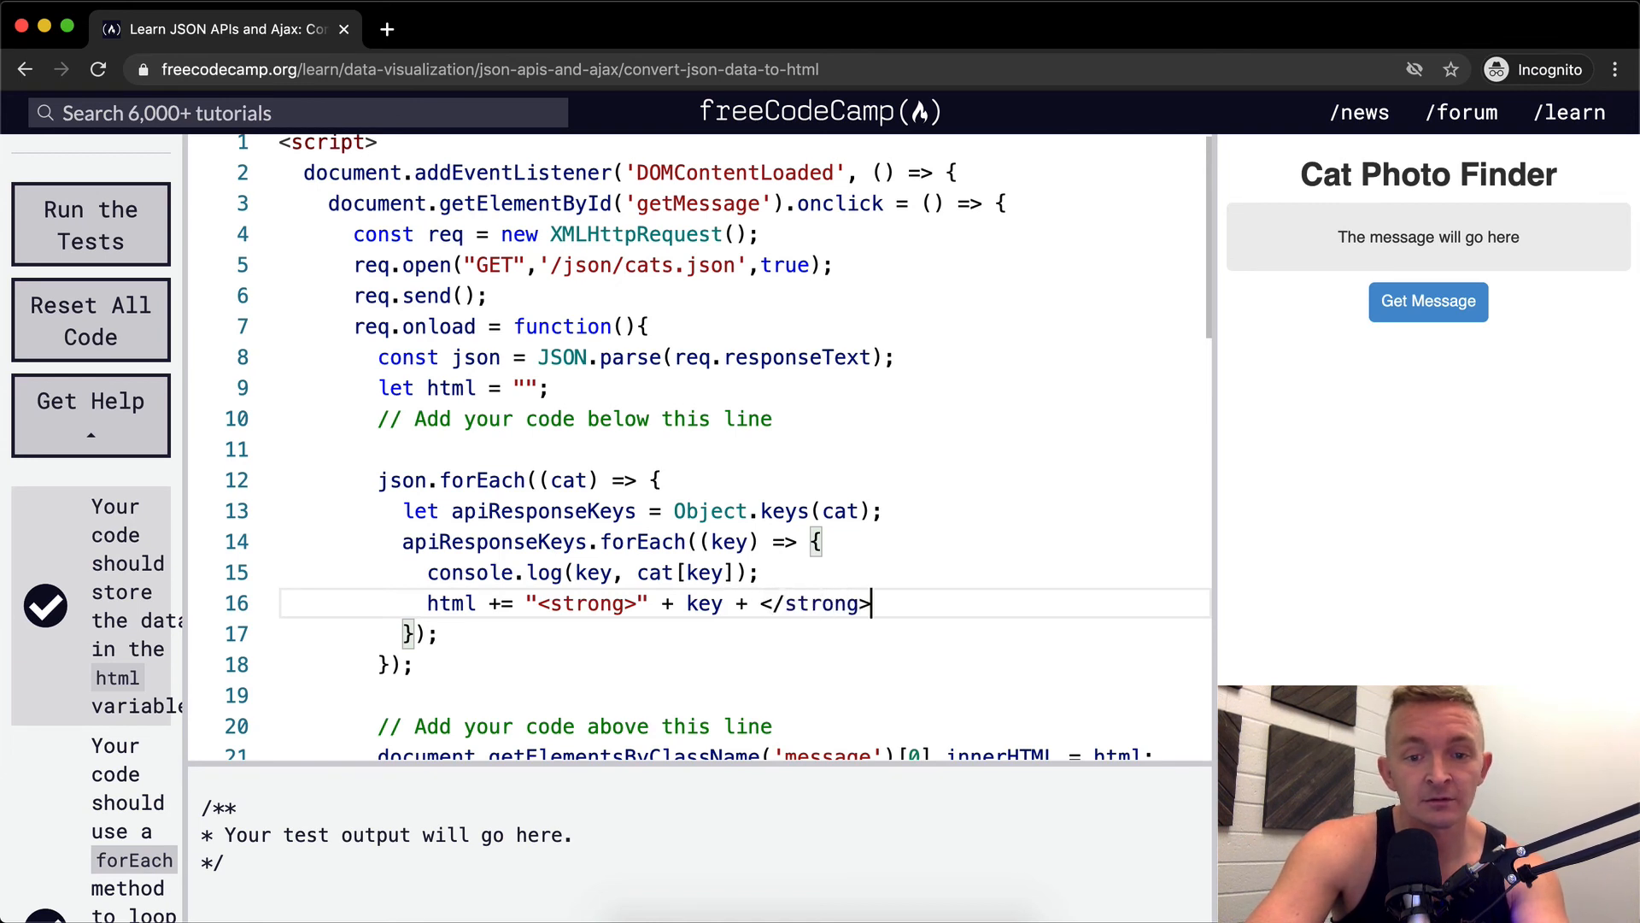
pyautogui.write('"')
pyautogui.write('html += "<em>" + cat[key] + "</em>"')
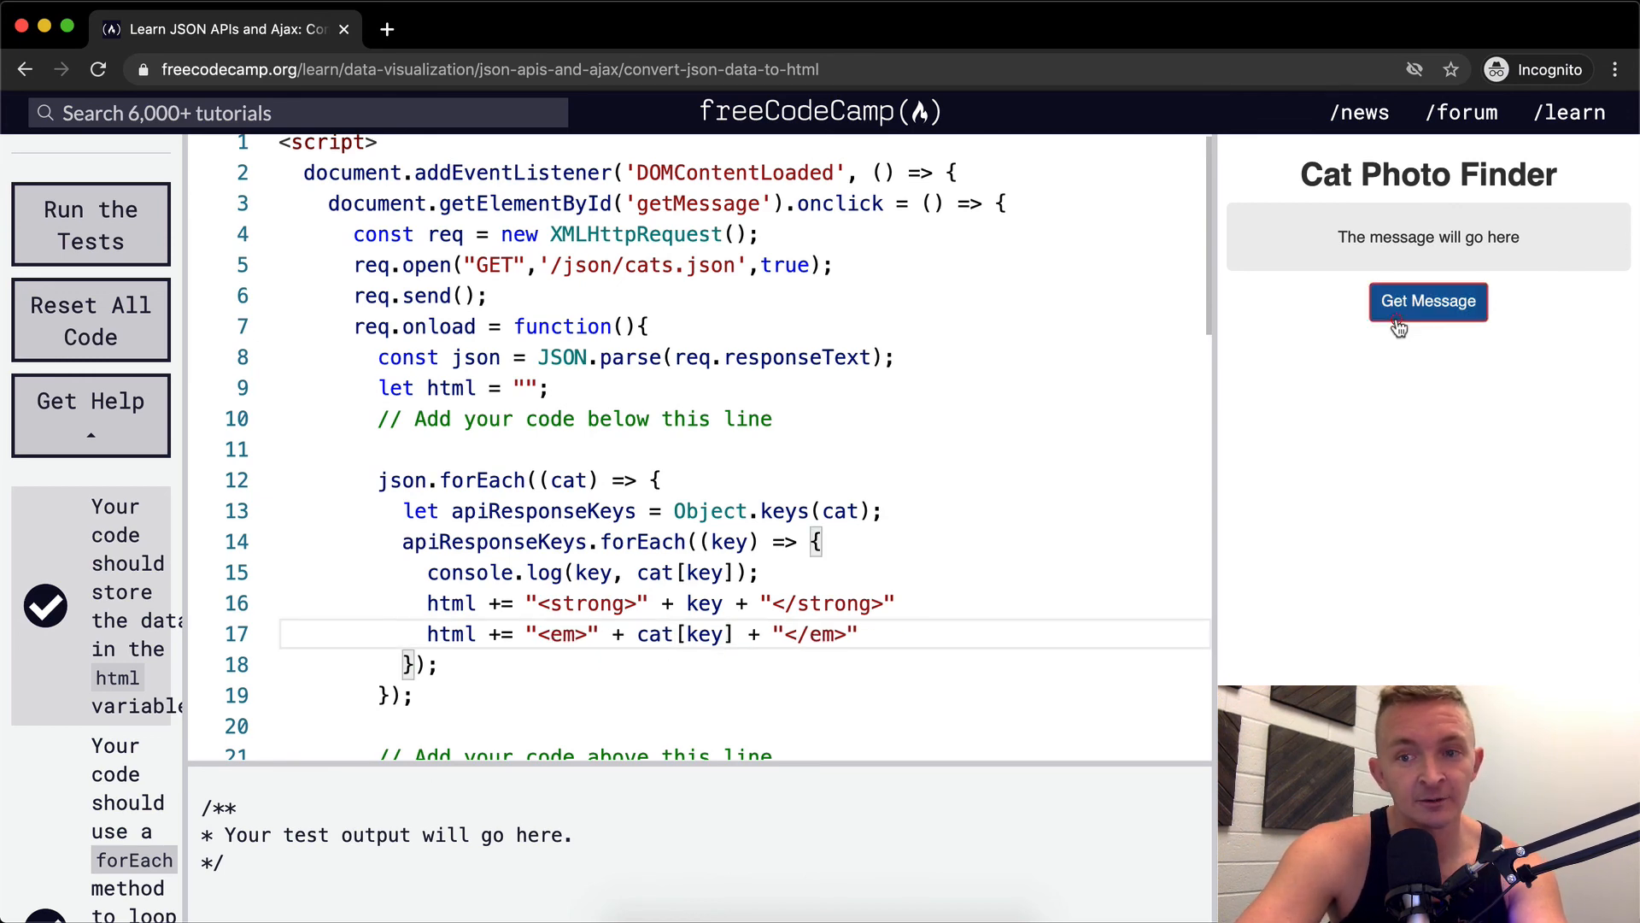
# End each em-wrapped value with <br> so the message shows bold keys and italic values line by line
pyautogui.click(1426, 301)
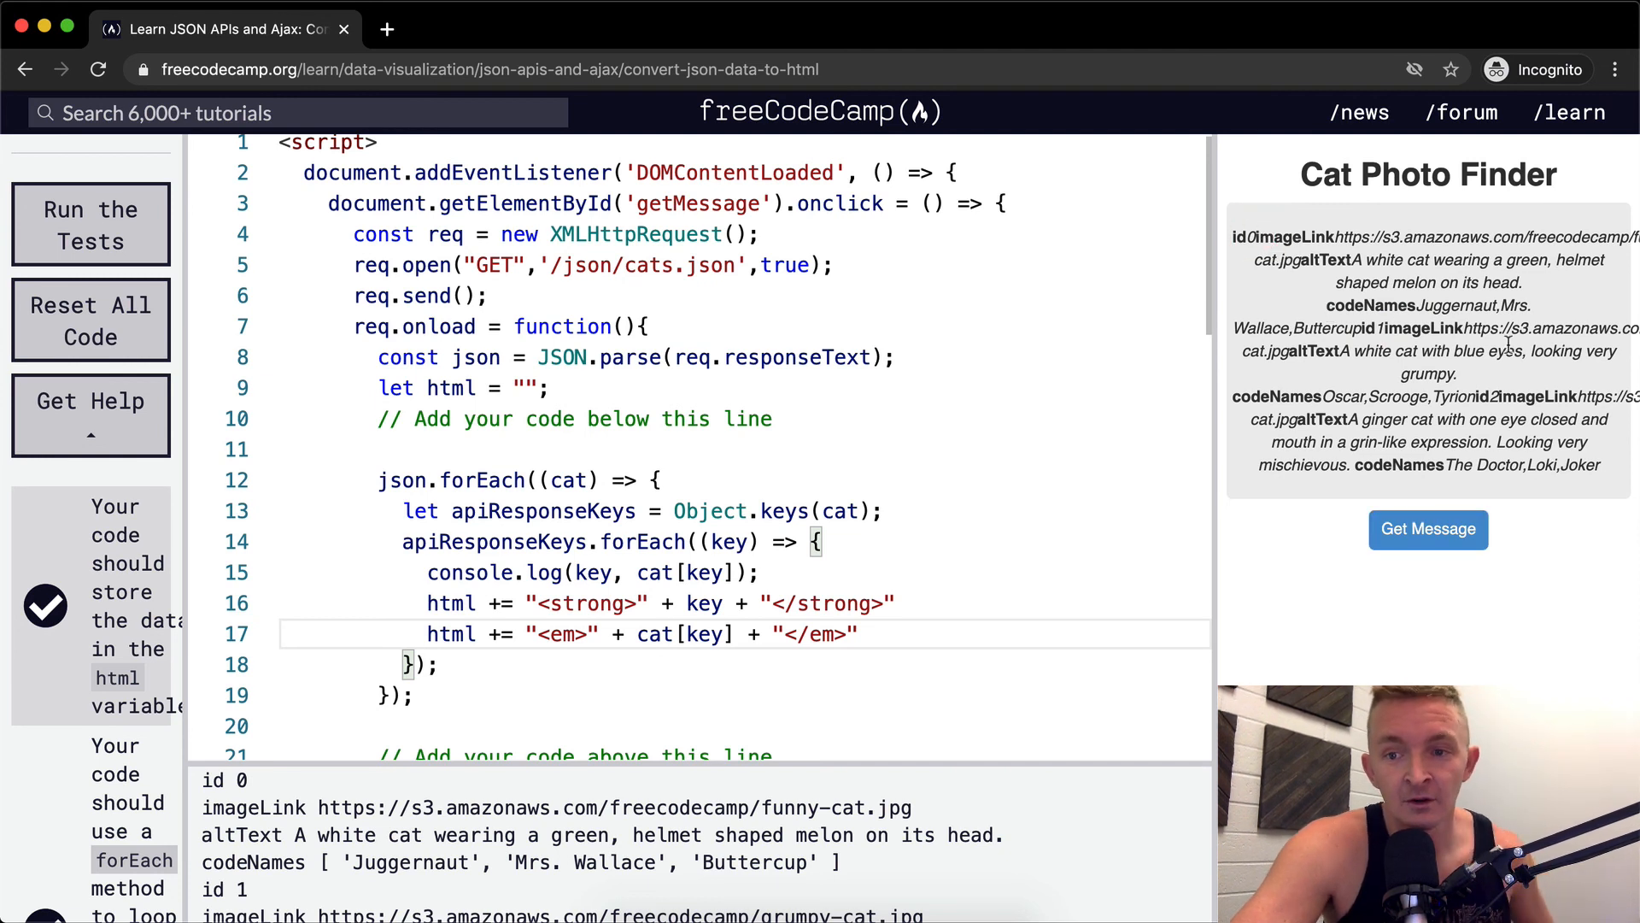
pyautogui.moveTo(779, 605)
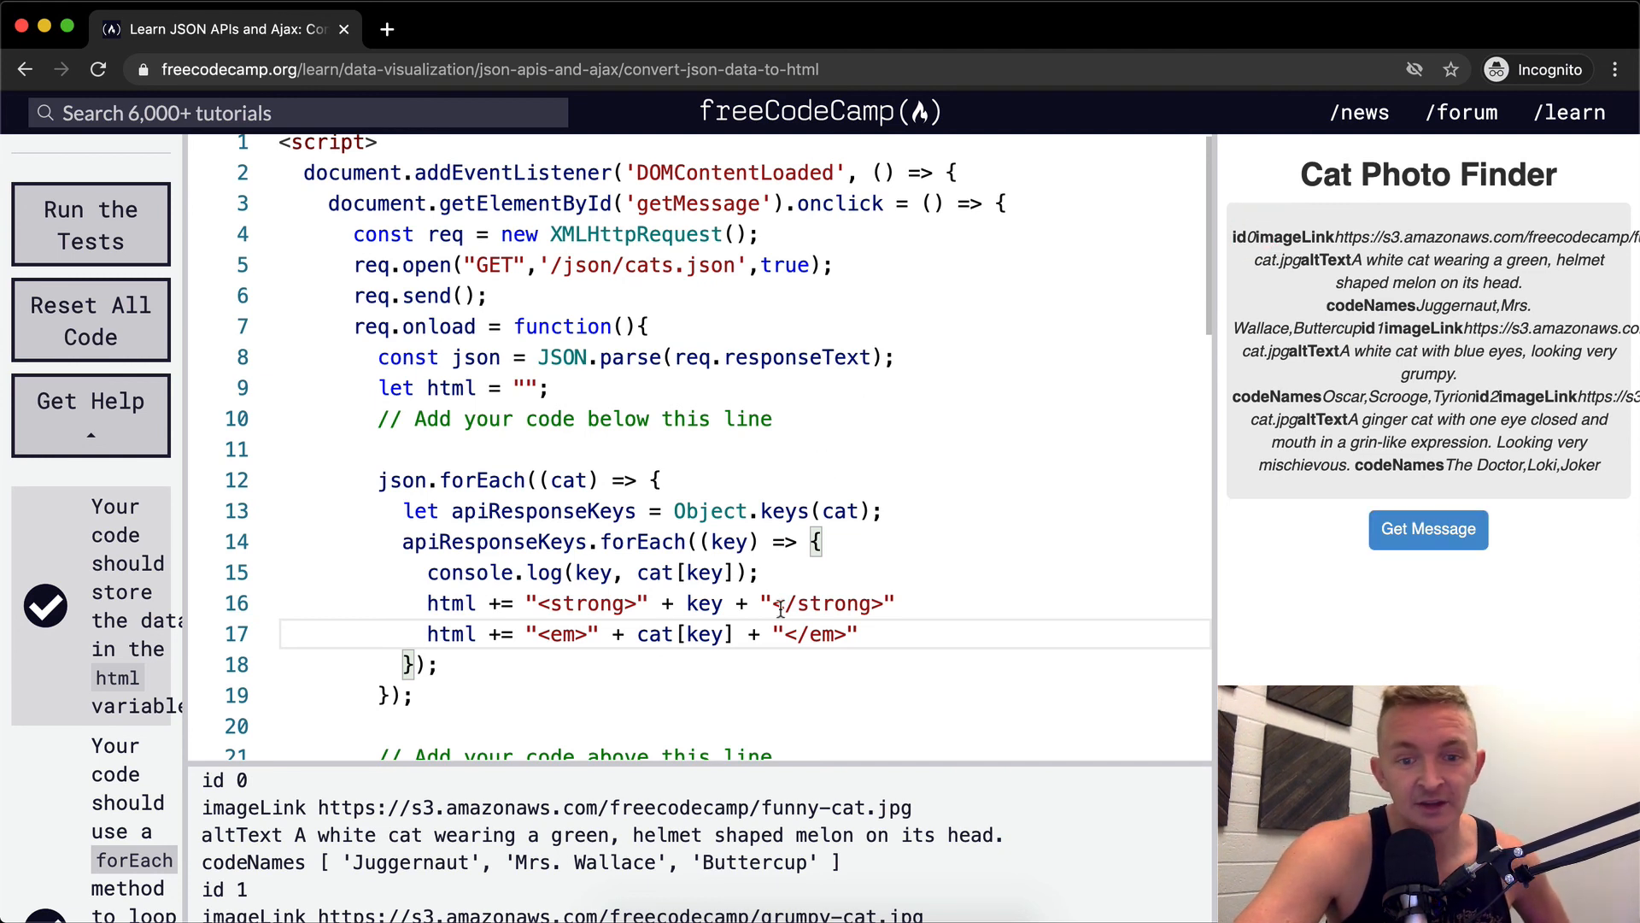
pyautogui.write('<br>')
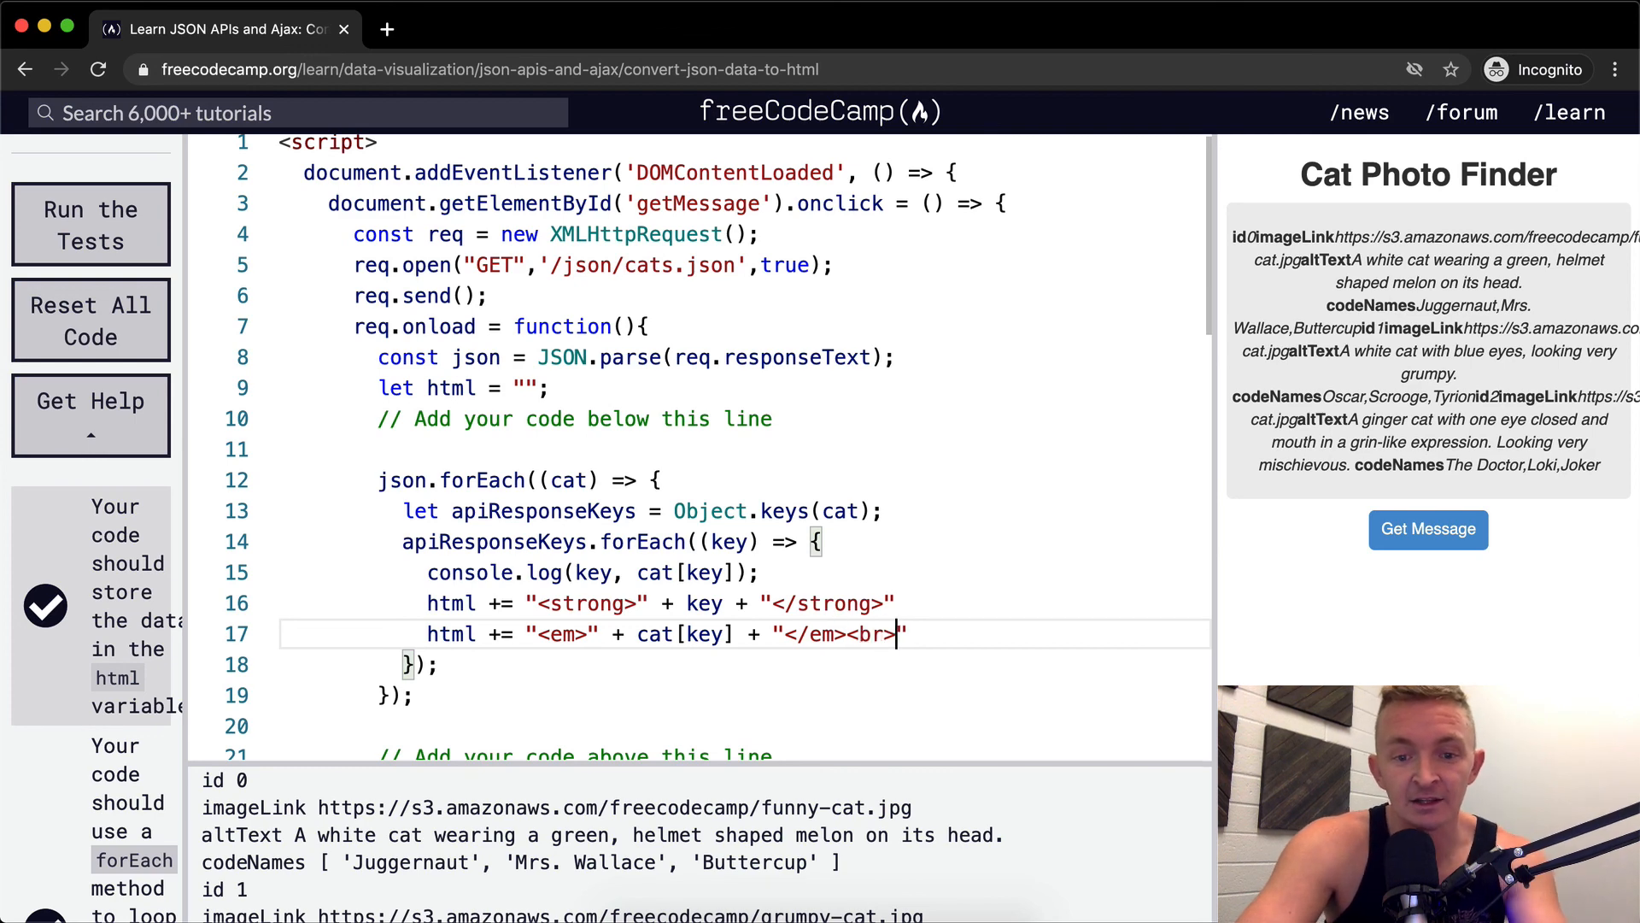
pyautogui.click(1428, 302)
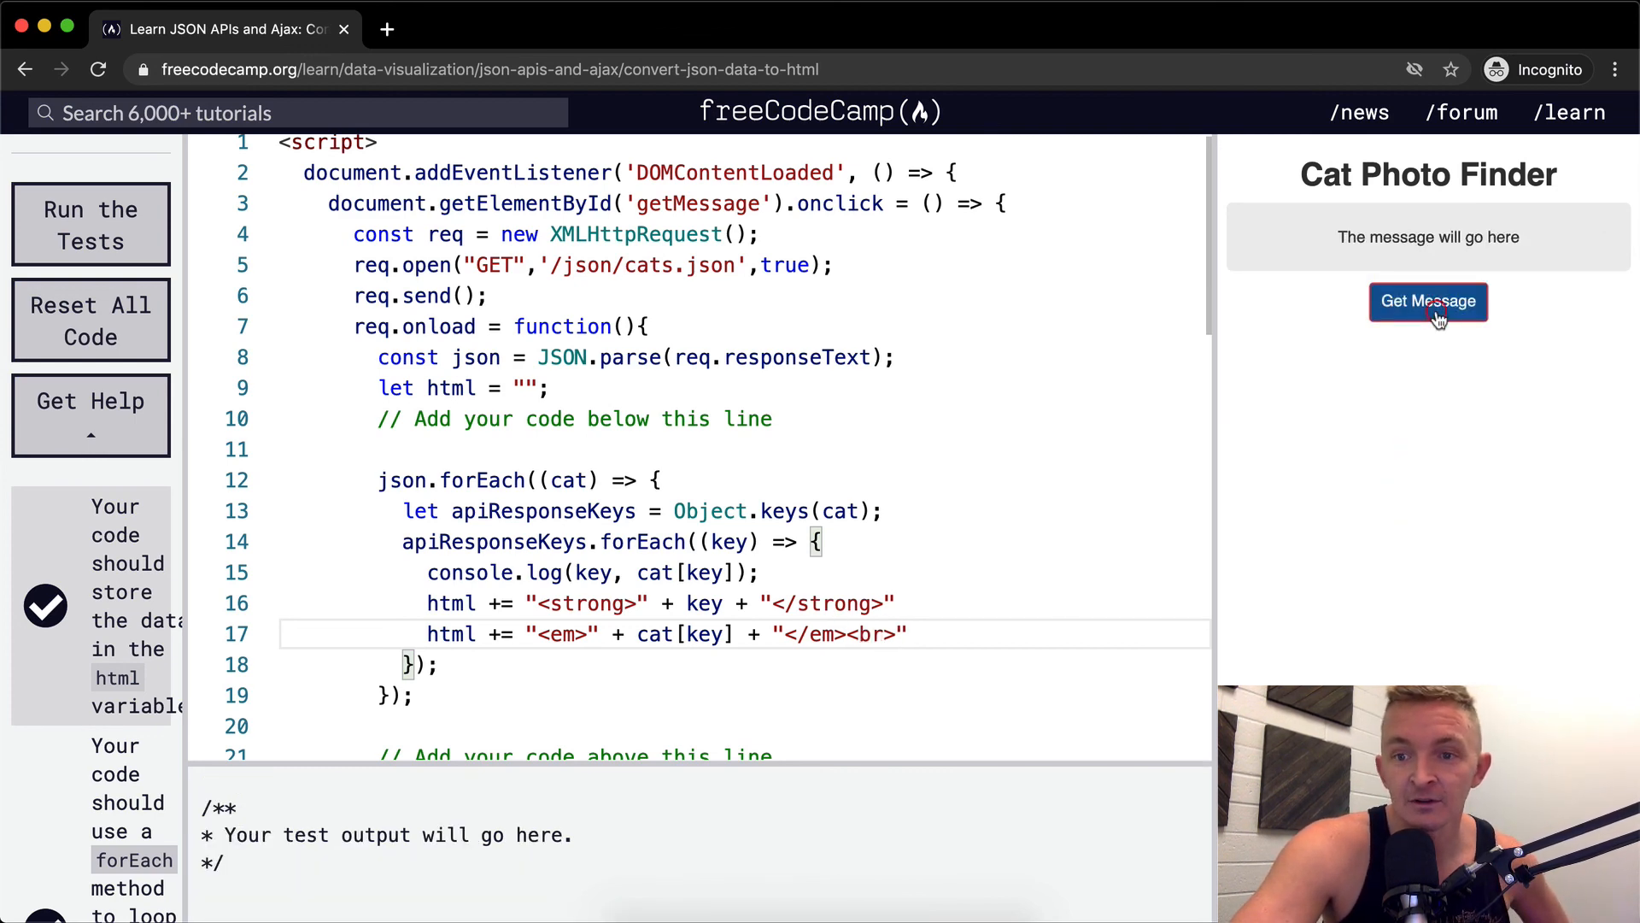
pyautogui.click(1429, 301)
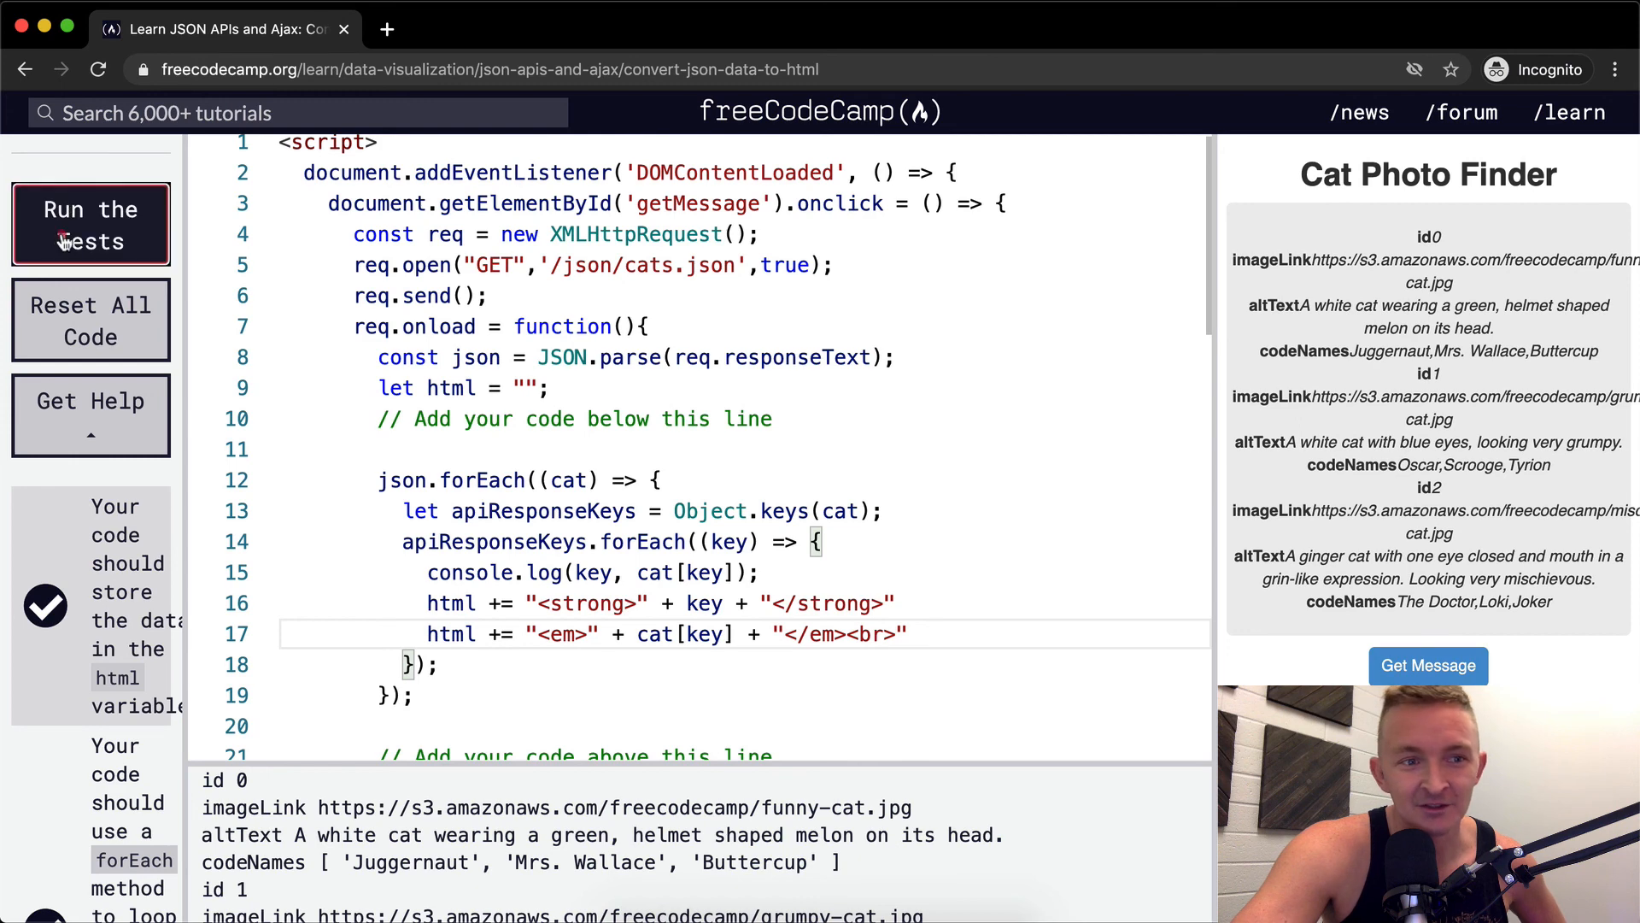
# Run the tests until they pass and the JSON APIs and Ajax completion dialog shows 9%
pyautogui.click(91, 224)
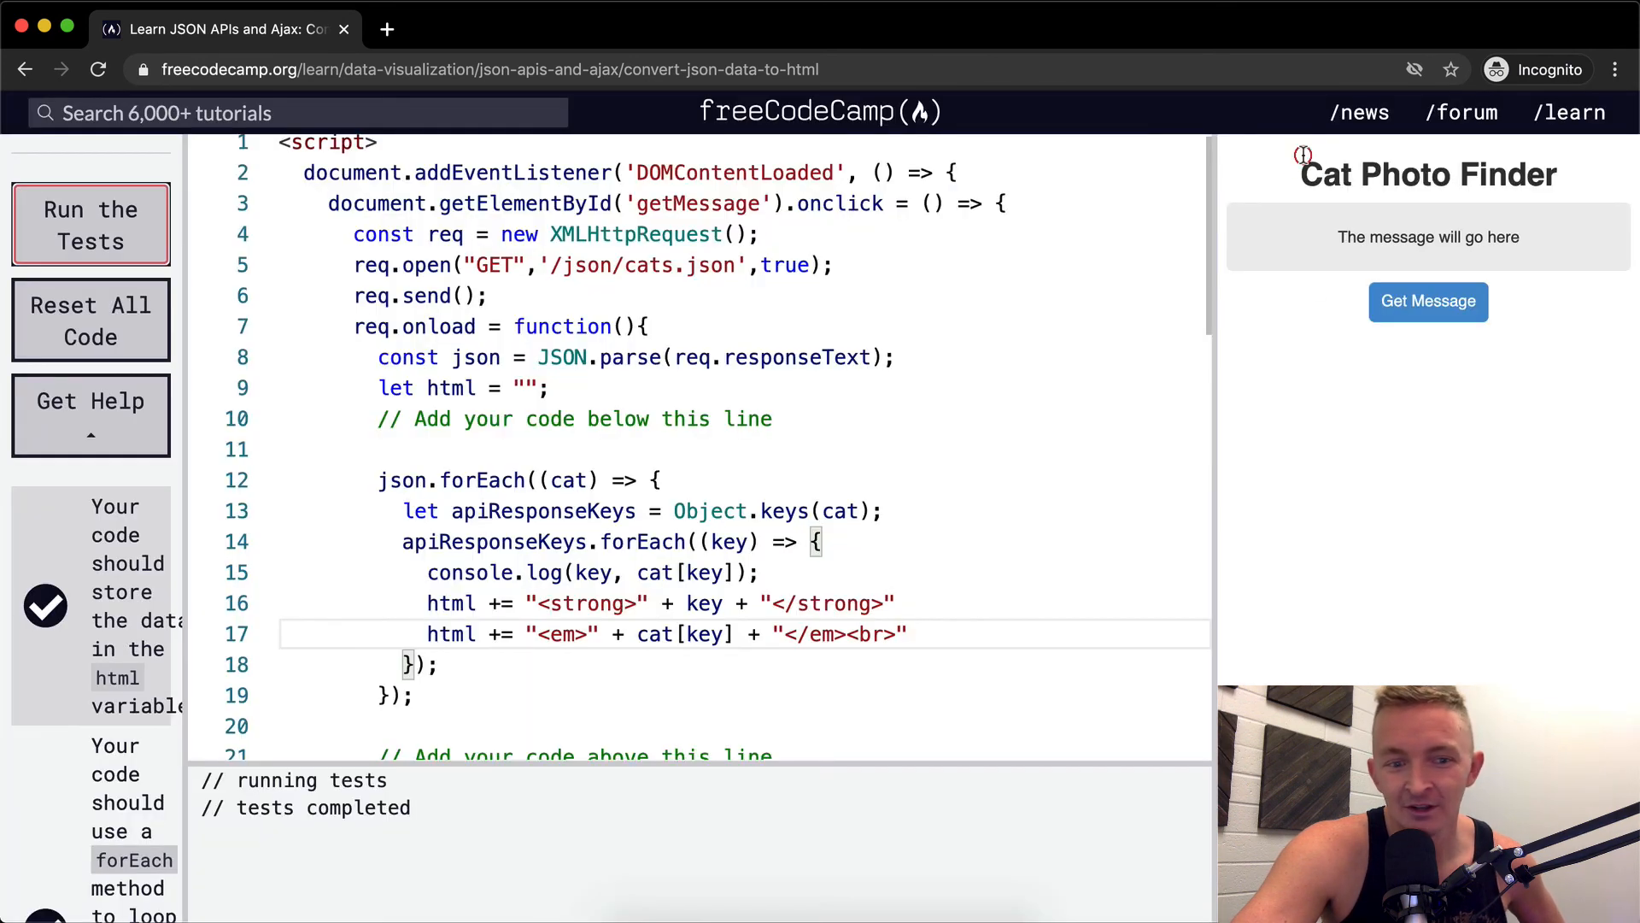
pyautogui.click(1426, 301)
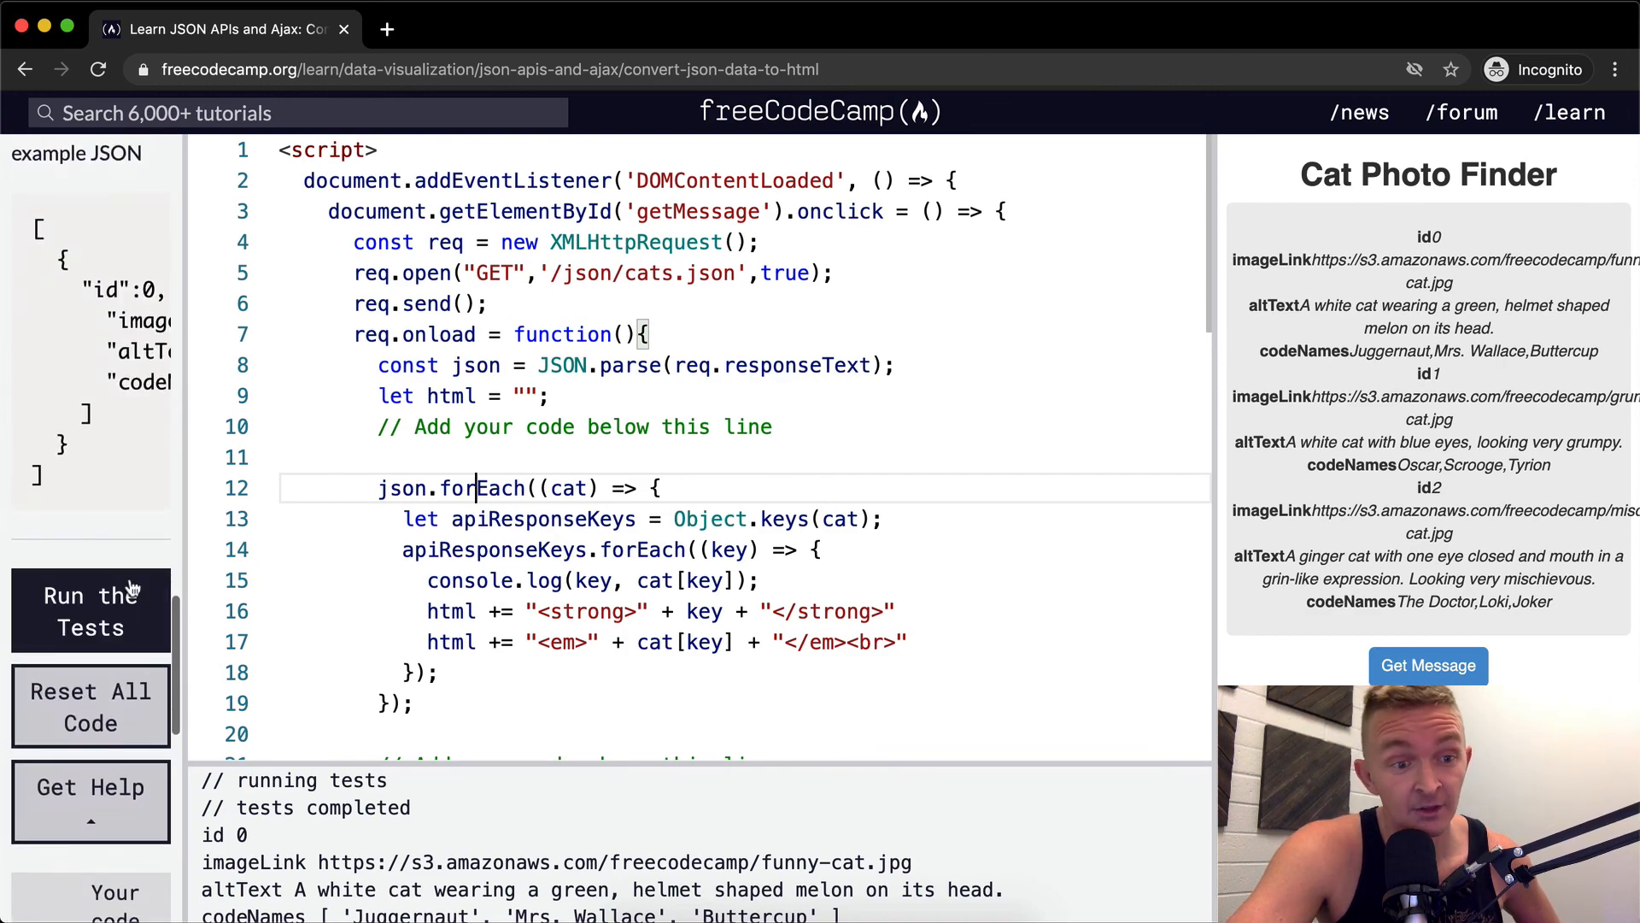
pyautogui.click(91, 612)
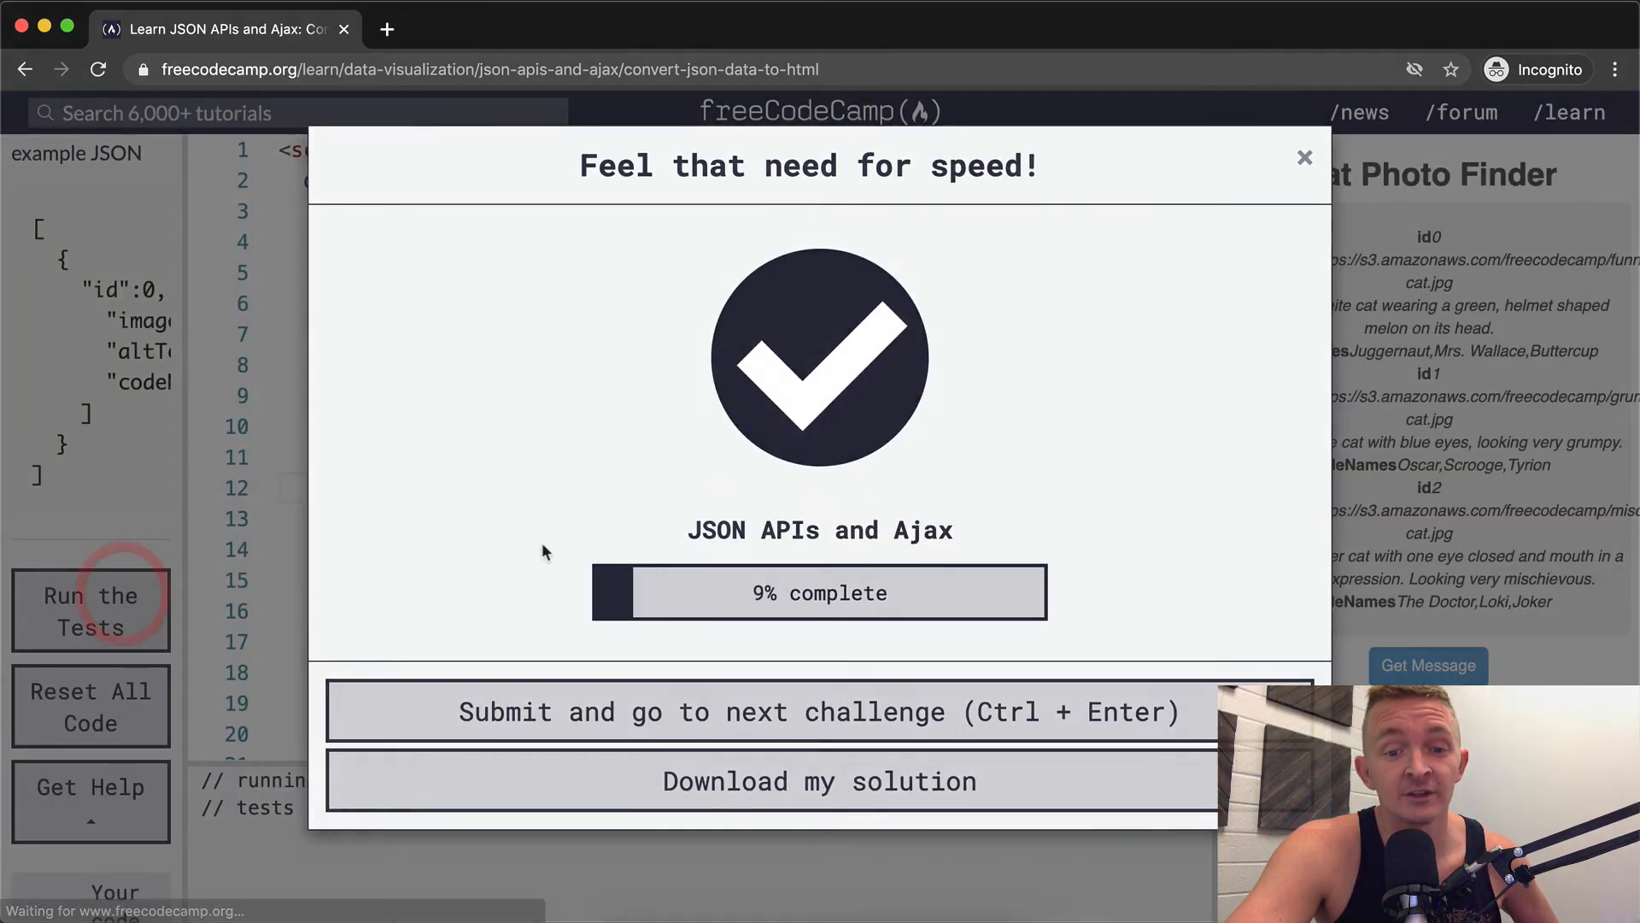